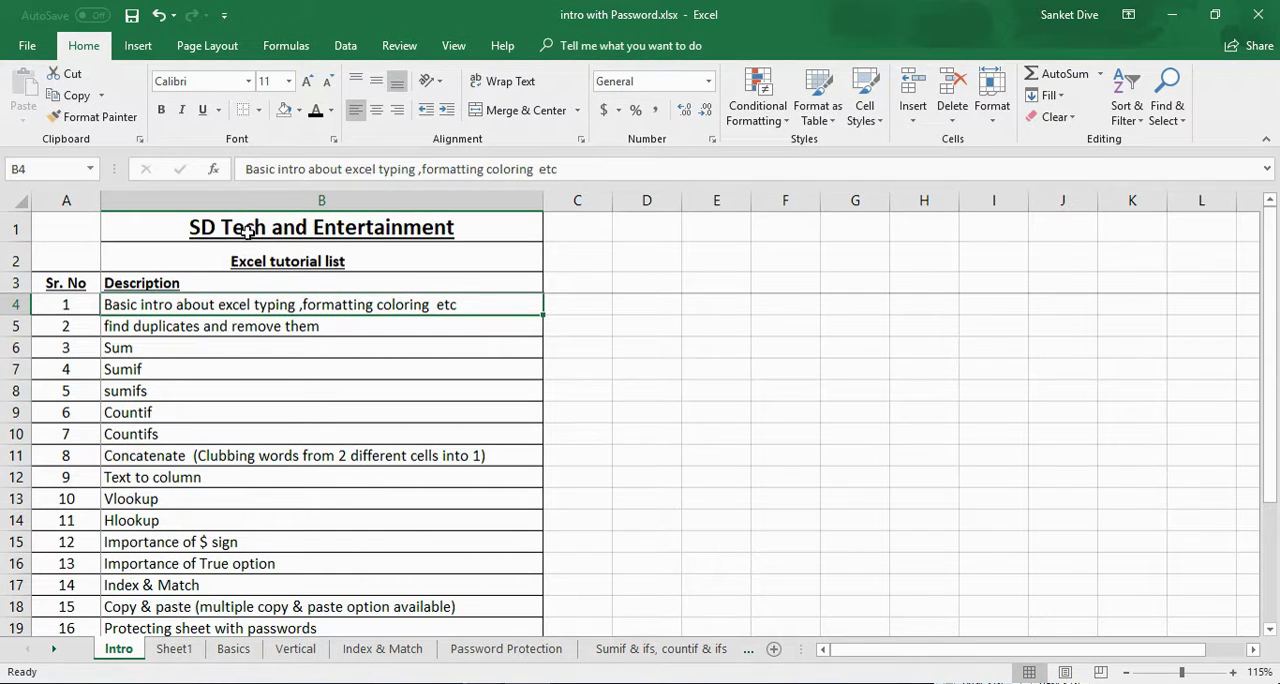
pyautogui.moveTo(218, 244)
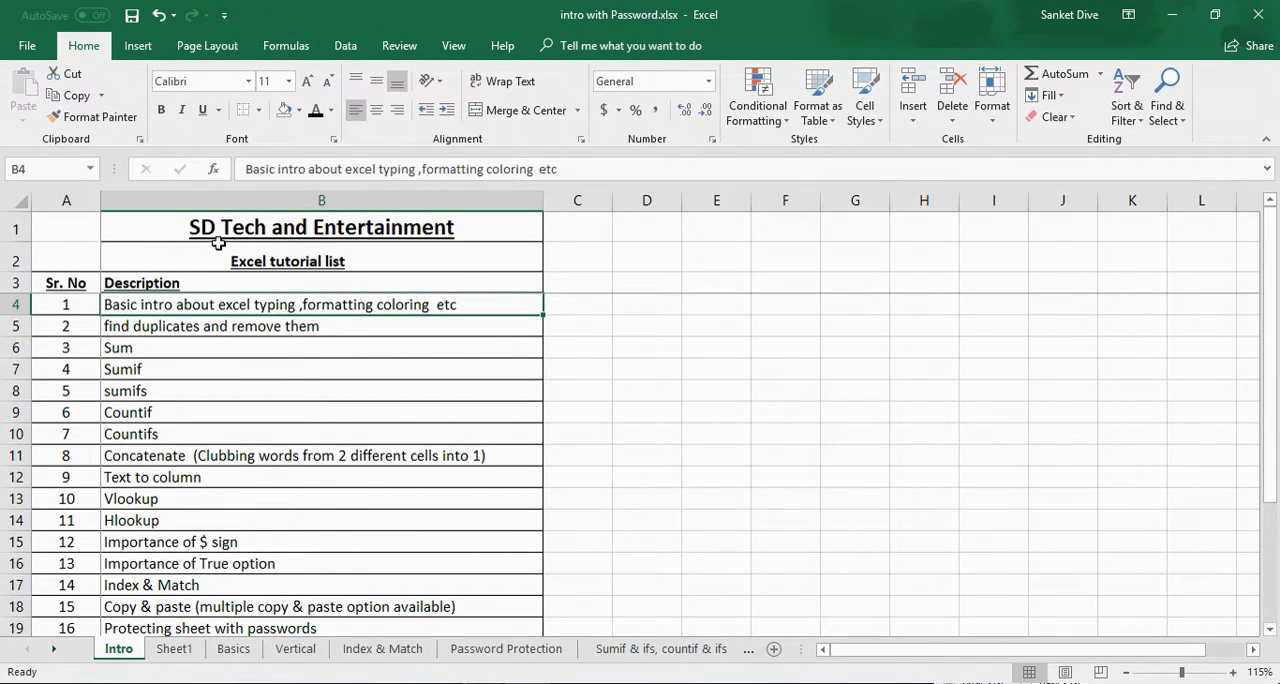
pyautogui.moveTo(338, 304)
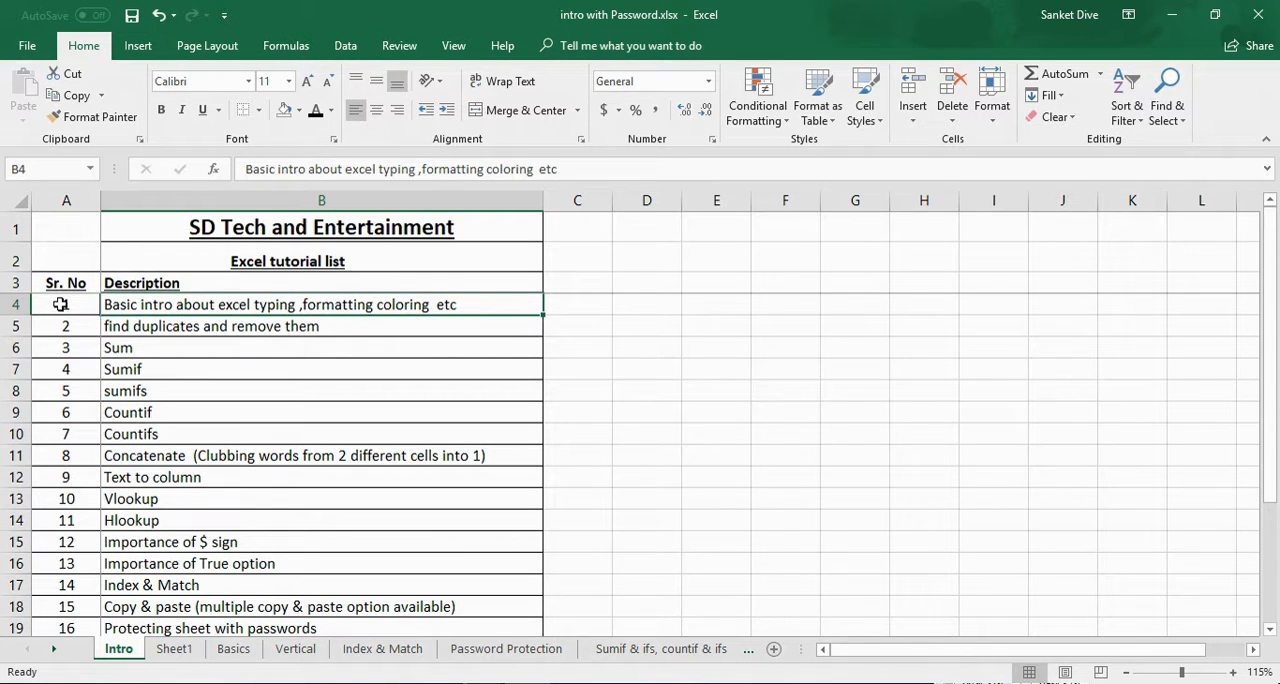
# Type scratch text 'Sg df' and 'sfsddf' in Word, then land on cell E7 back in Excel.
pyautogui.click(66, 304)
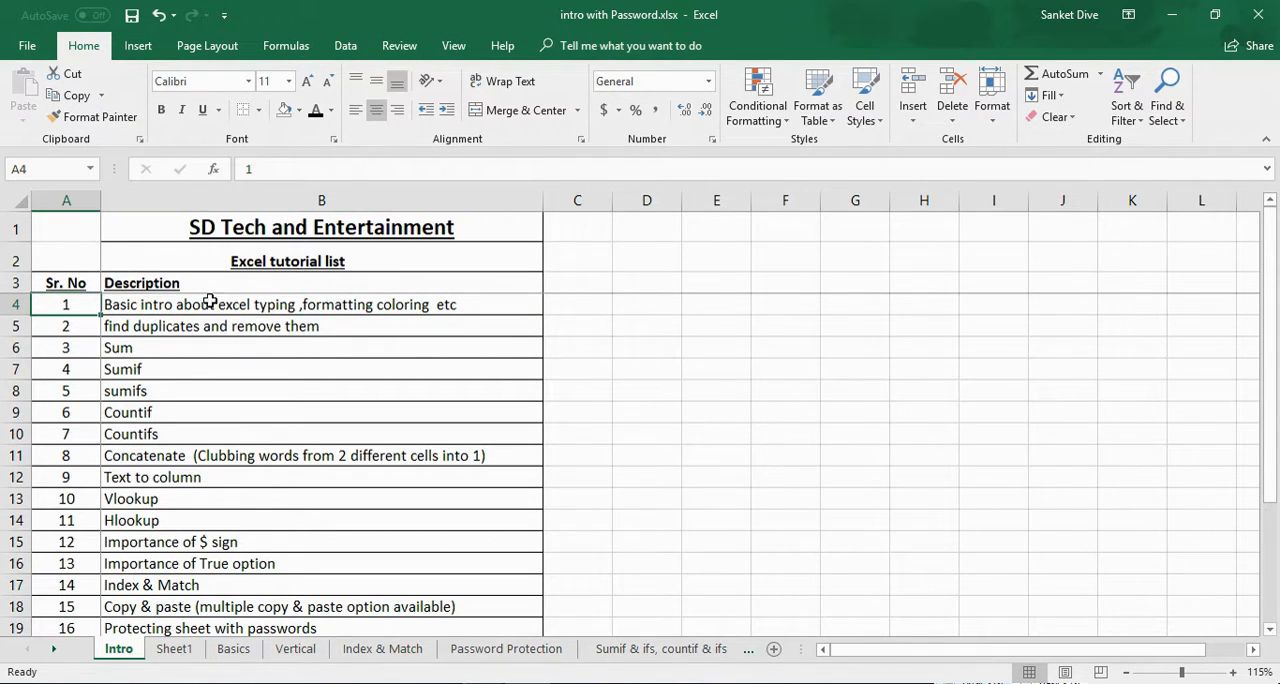
pyautogui.moveTo(374, 320)
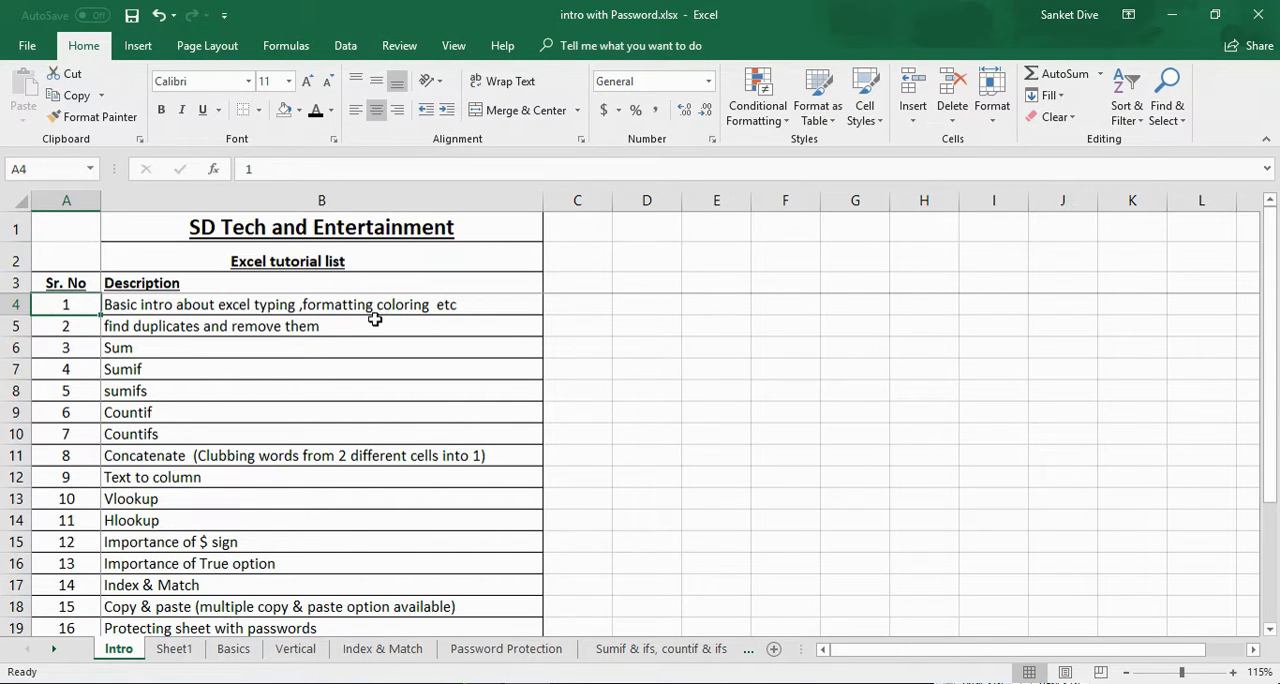
pyautogui.moveTo(484, 342)
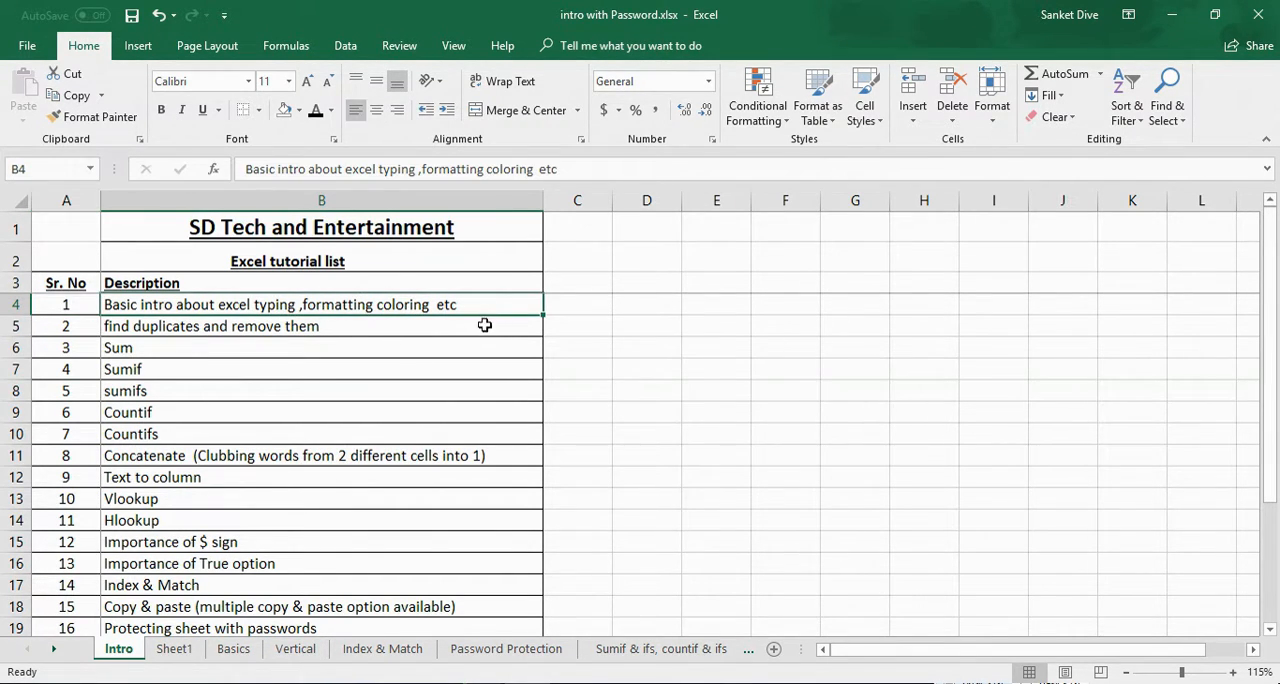
pyautogui.moveTo(536, 306)
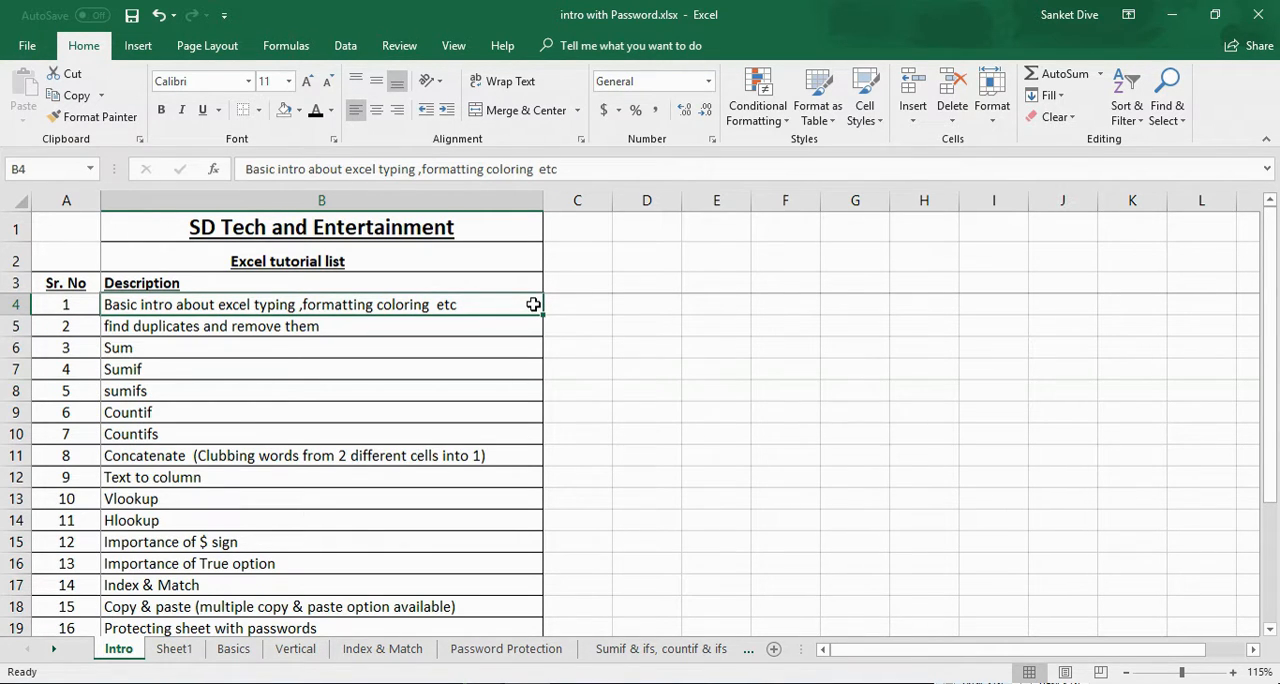
pyautogui.moveTo(552, 300)
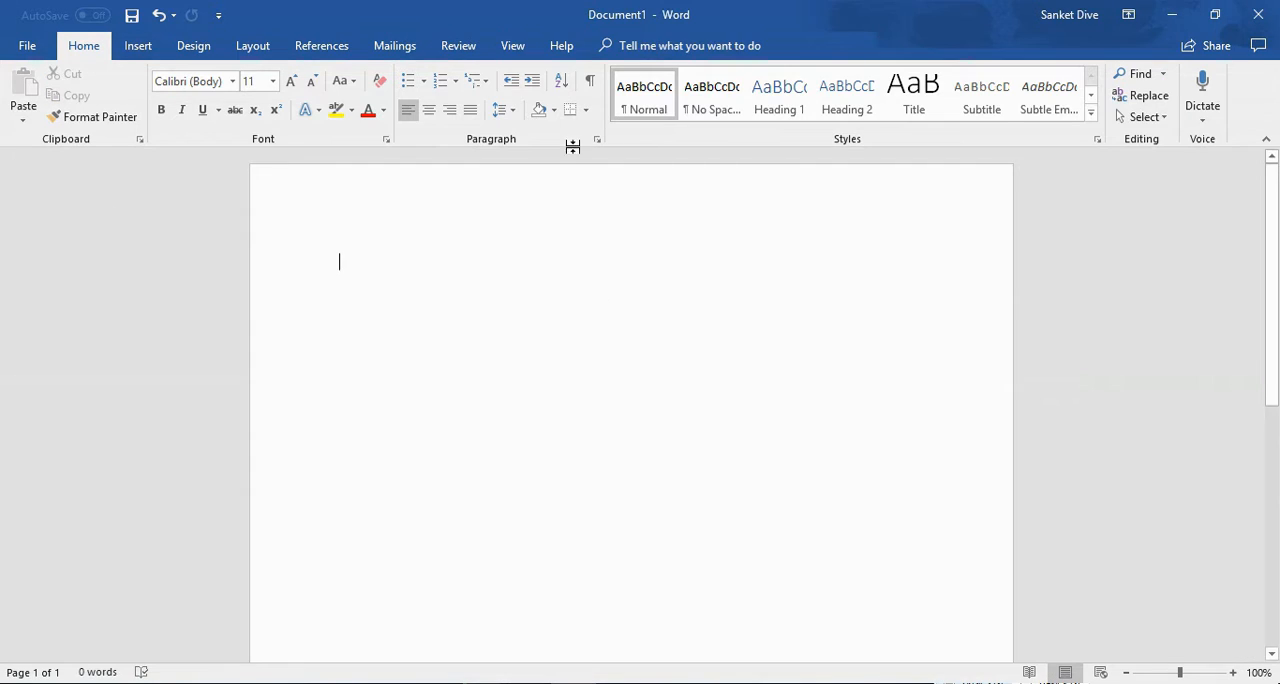
pyautogui.write('Sg df')
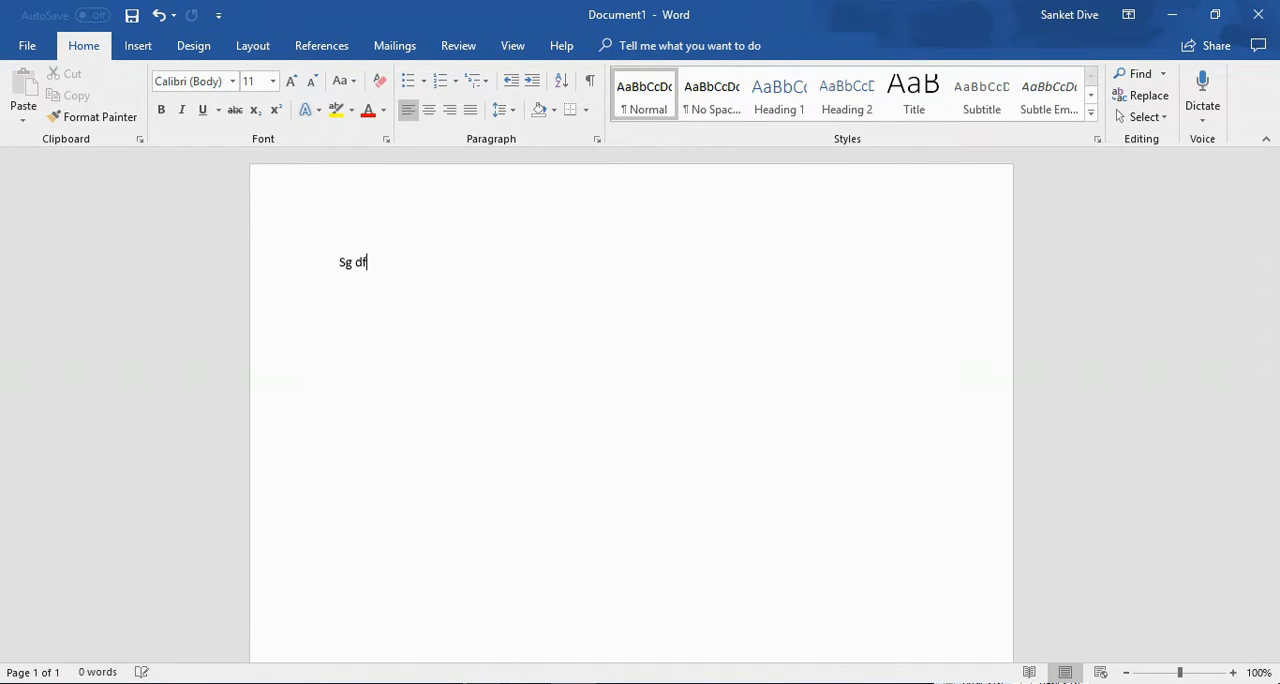
pyautogui.write('sfsddf')
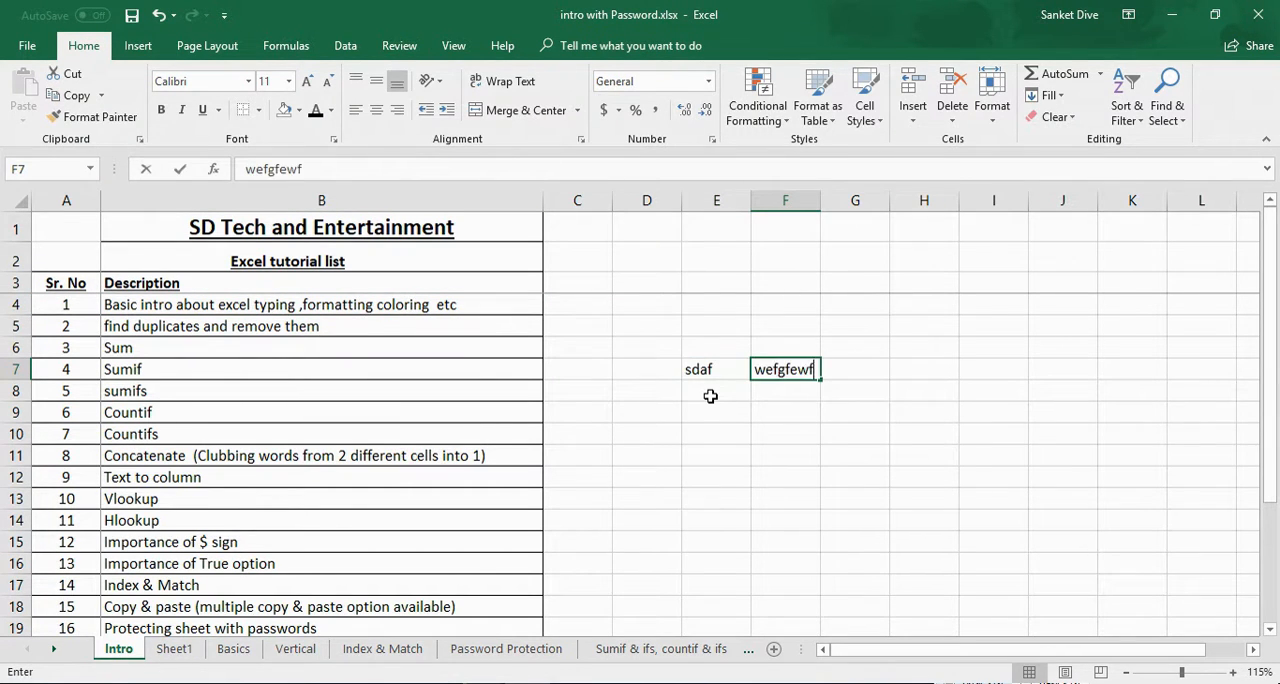
pyautogui.click(716, 368)
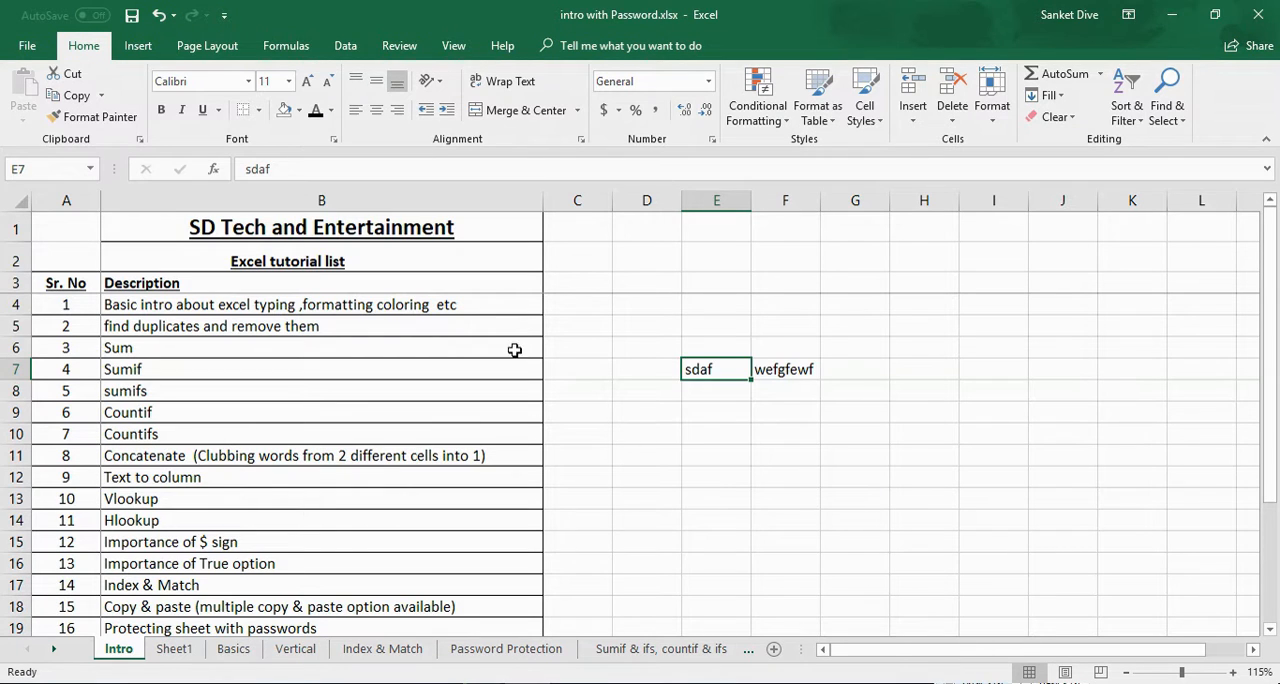
# Browse the Index & Match and Sumif sheets, checking unit cost and units cells.
pyautogui.click(380, 648)
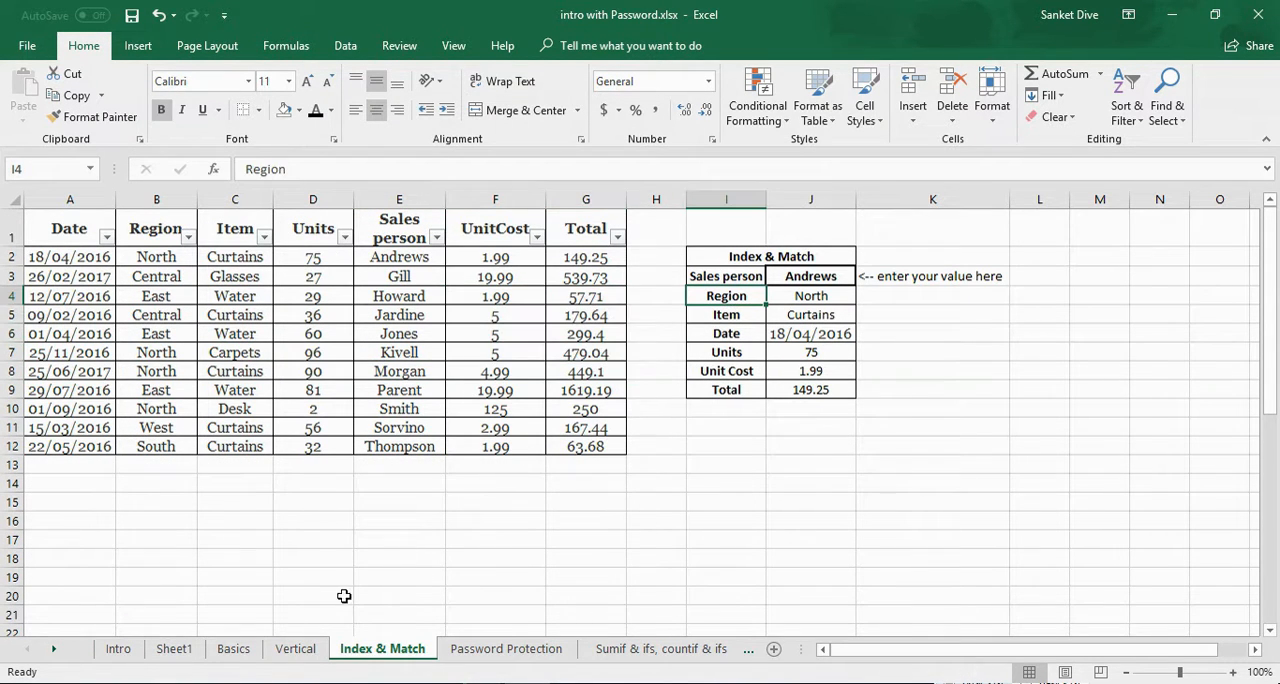
pyautogui.click(294, 648)
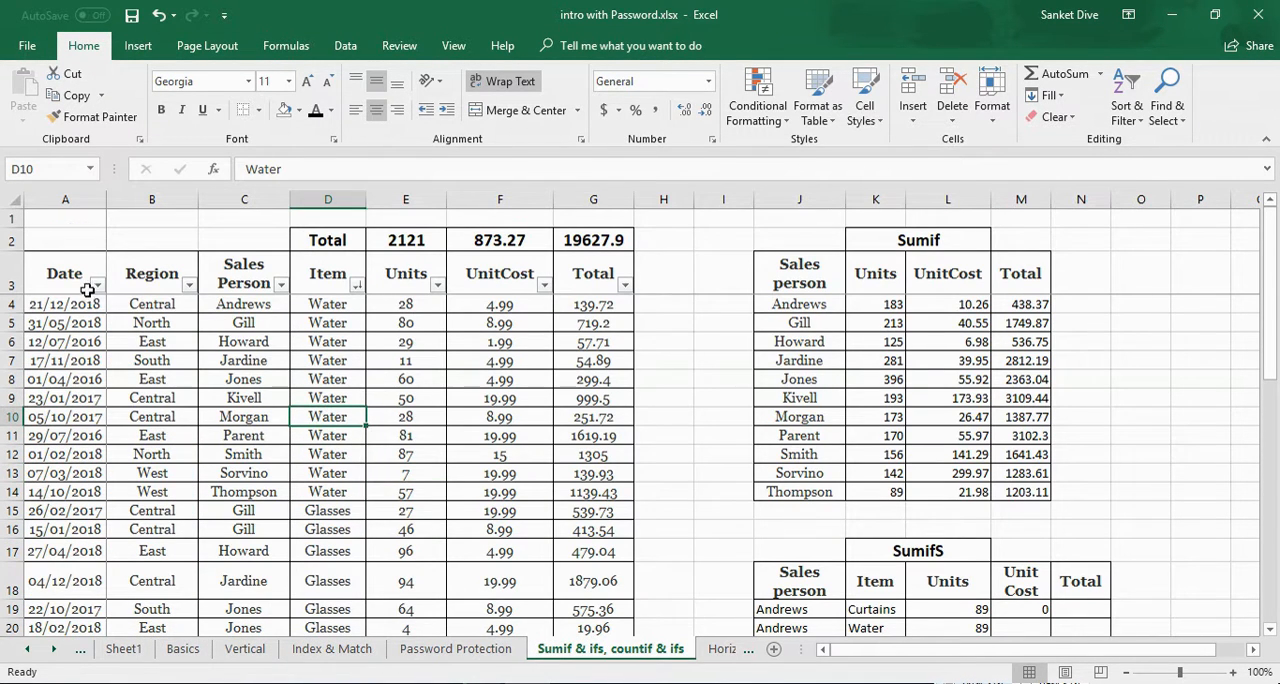
pyautogui.click(500, 454)
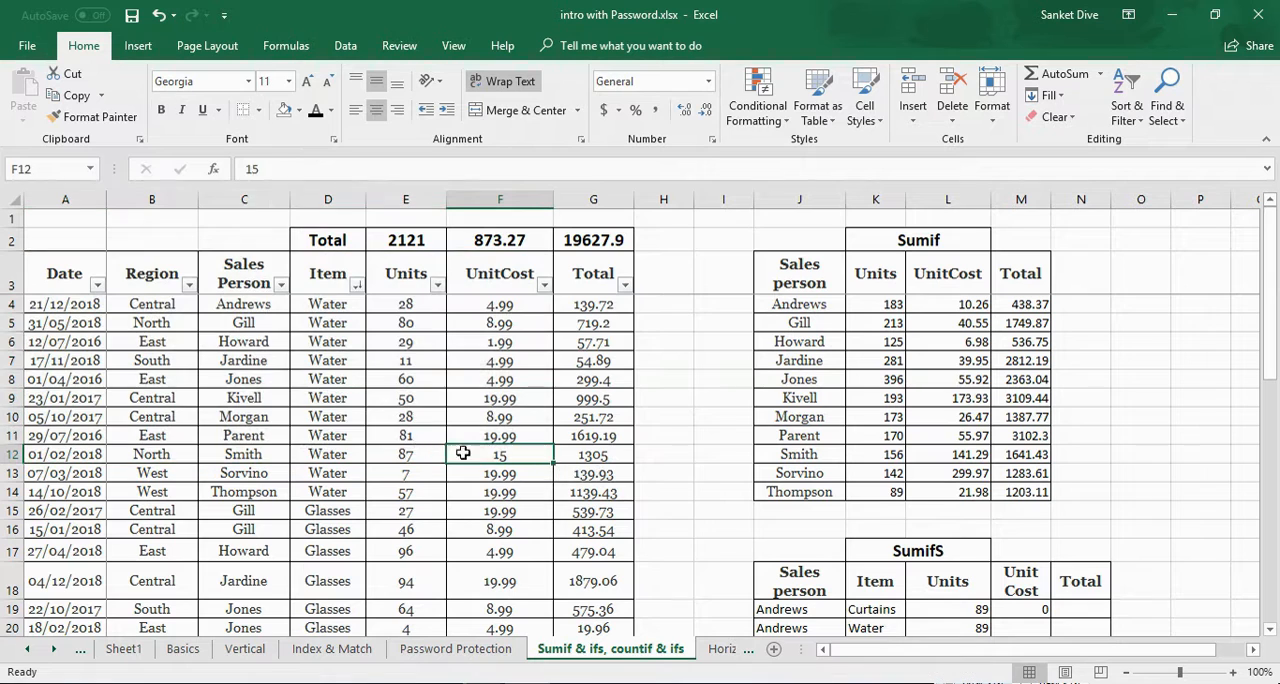
pyautogui.click(404, 396)
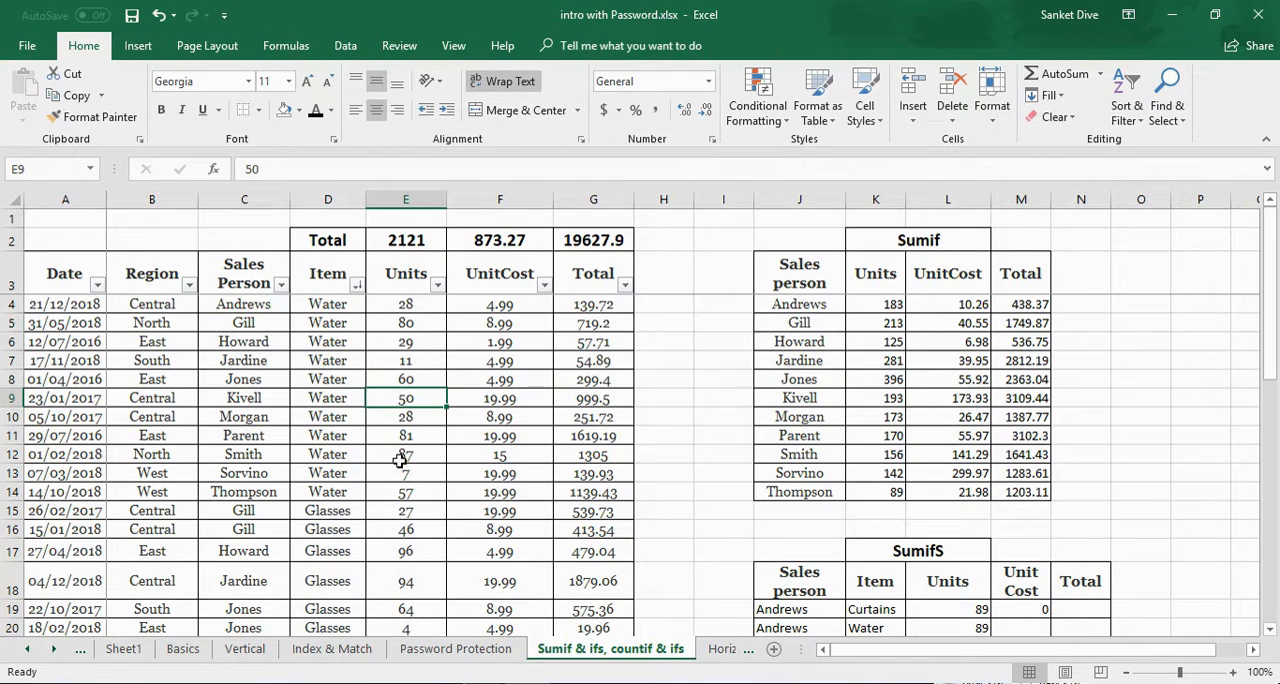
pyautogui.scroll(-3)
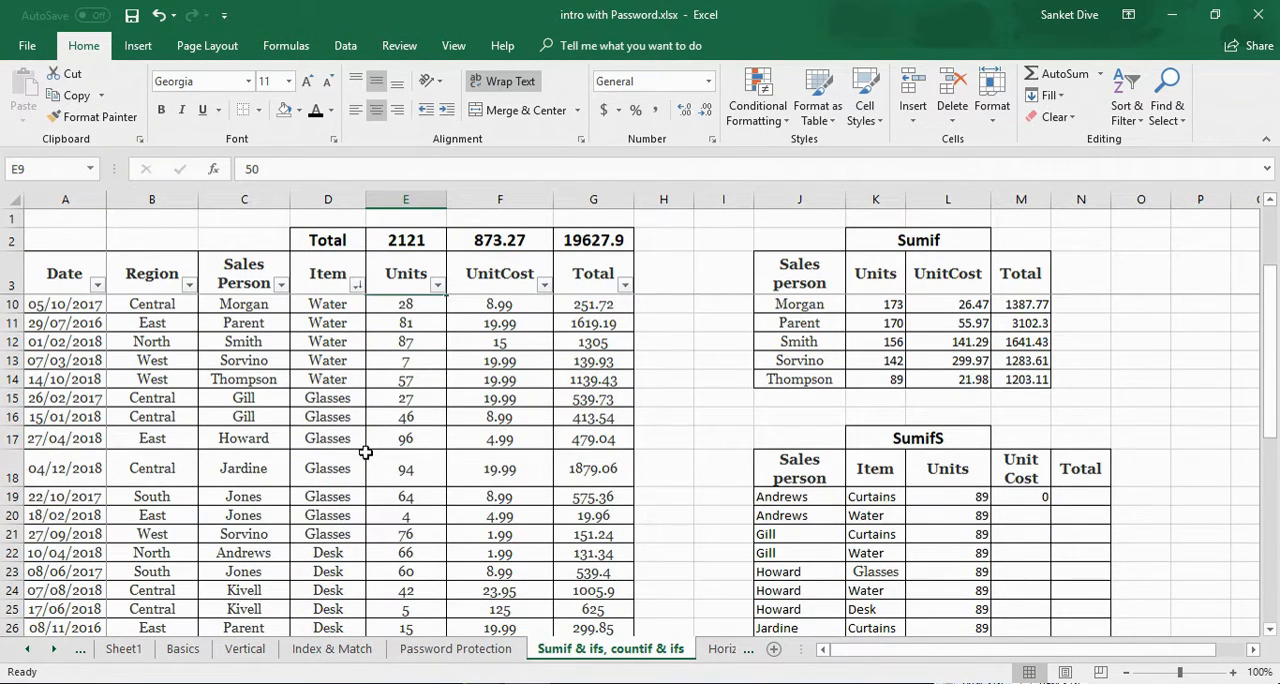
pyautogui.moveTo(378, 446)
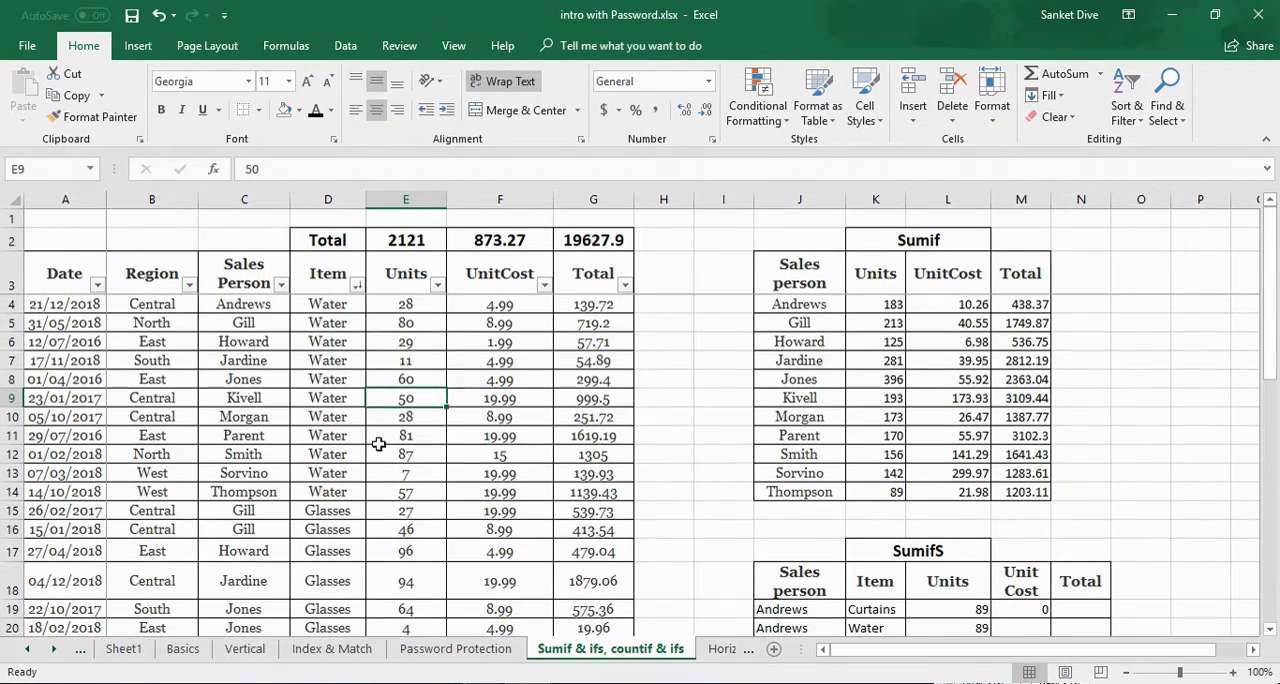
pyautogui.click(404, 492)
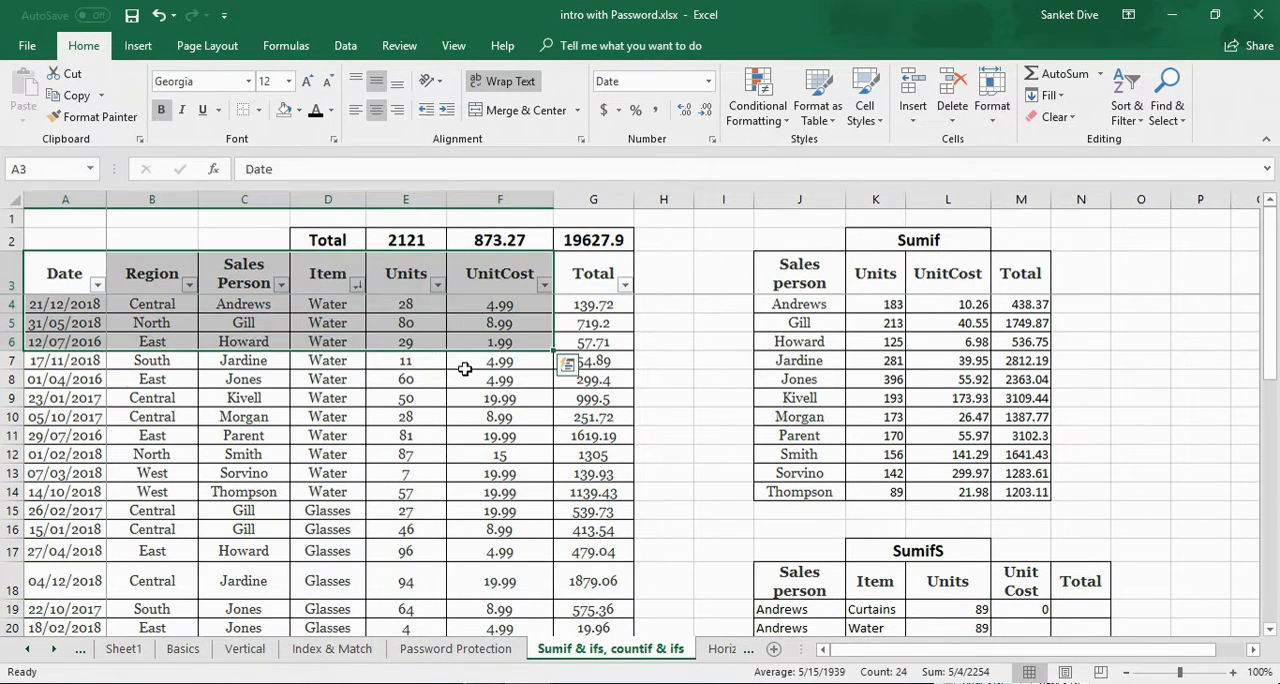
# Review the sales person names Gill to Sorvino, then move to the blank Sheet1.
pyautogui.moveTo(244, 322); pyautogui.dragTo(244, 398)
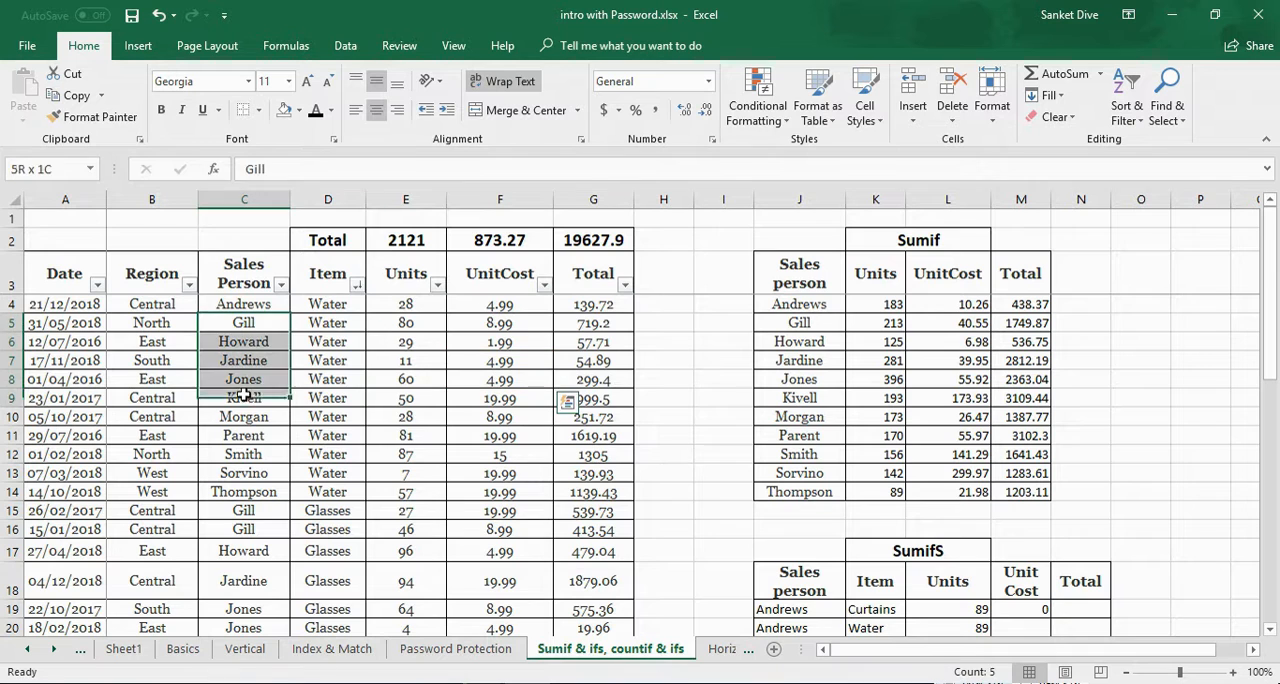
pyautogui.click(244, 322)
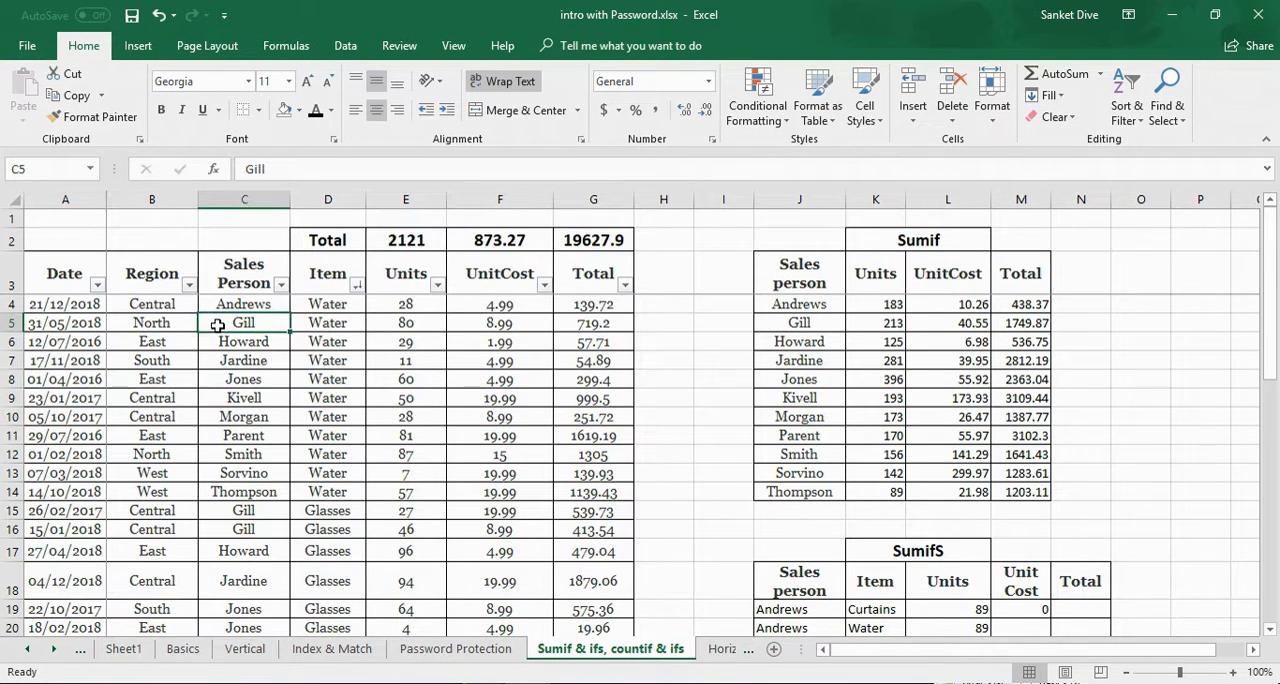
pyautogui.click(248, 110)
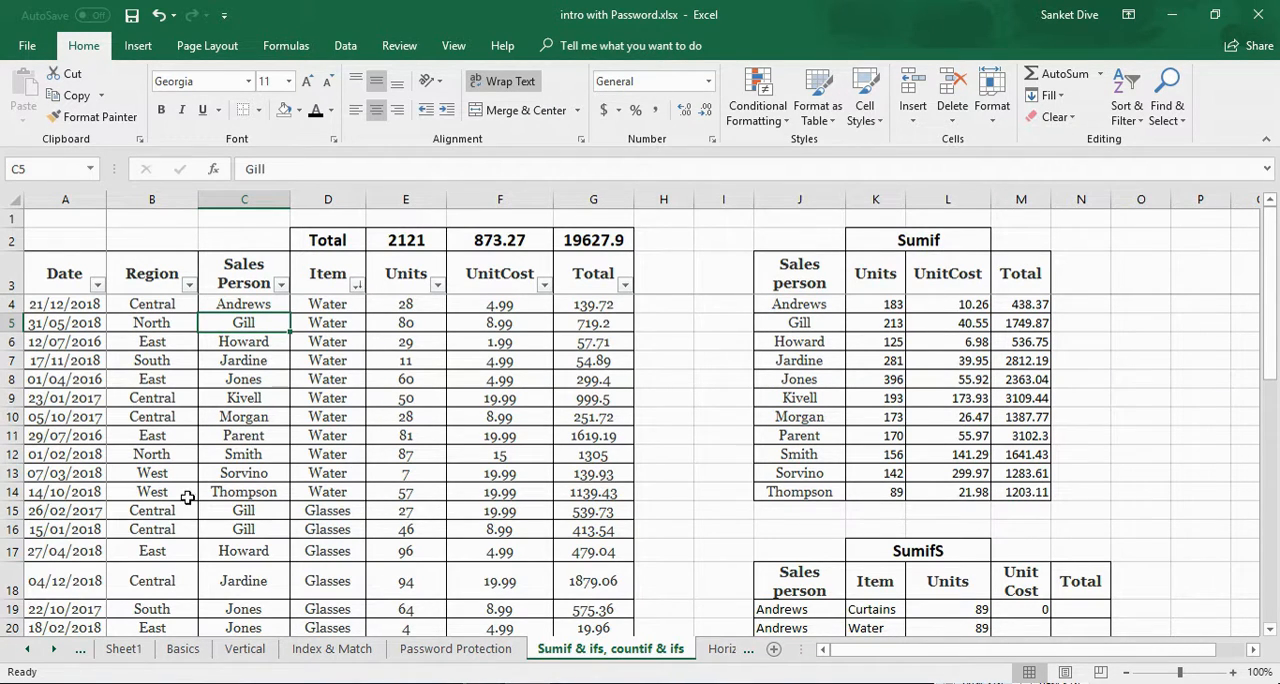
pyautogui.click(244, 472)
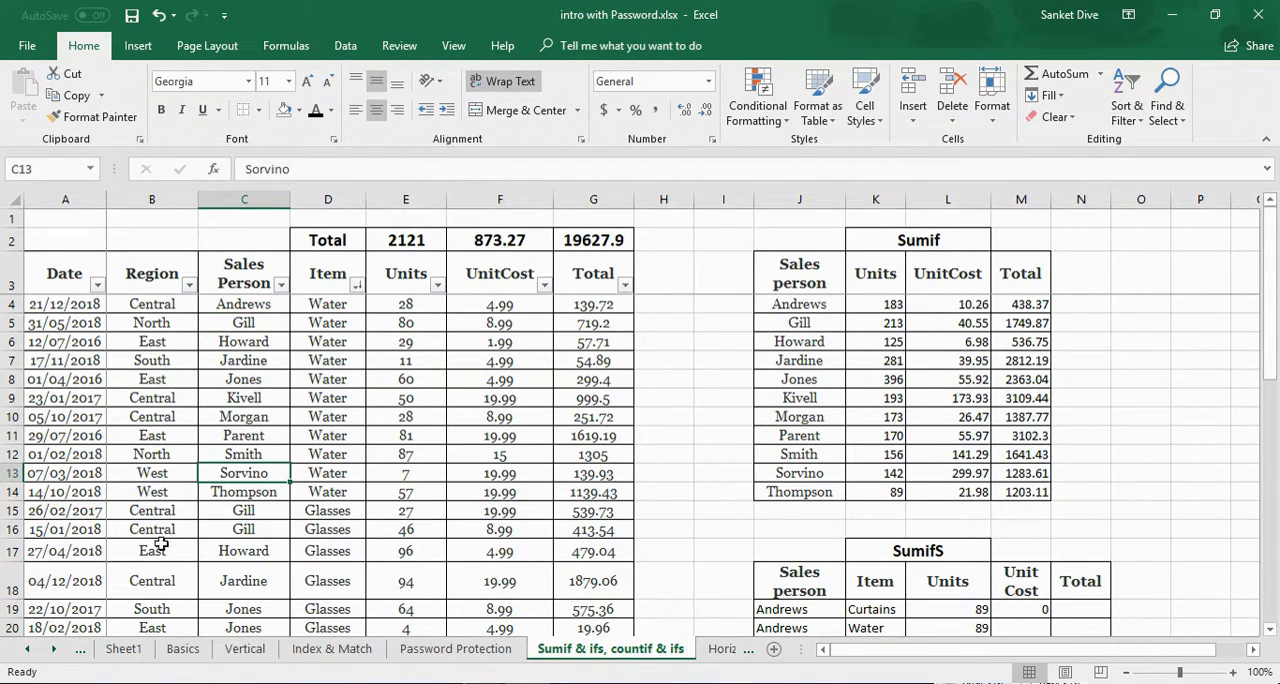
pyautogui.click(138, 648)
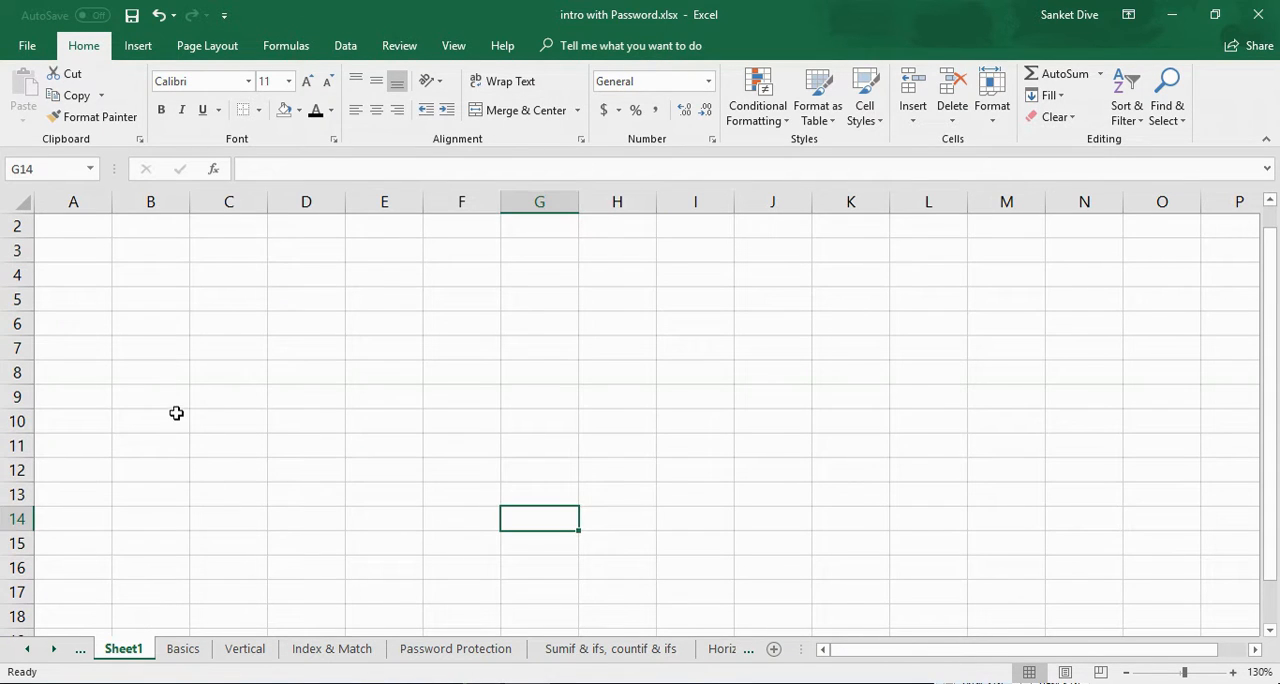
# Enter a and b at the top of column C and fill the a, b pattern down to row 13.
pyautogui.write('a')
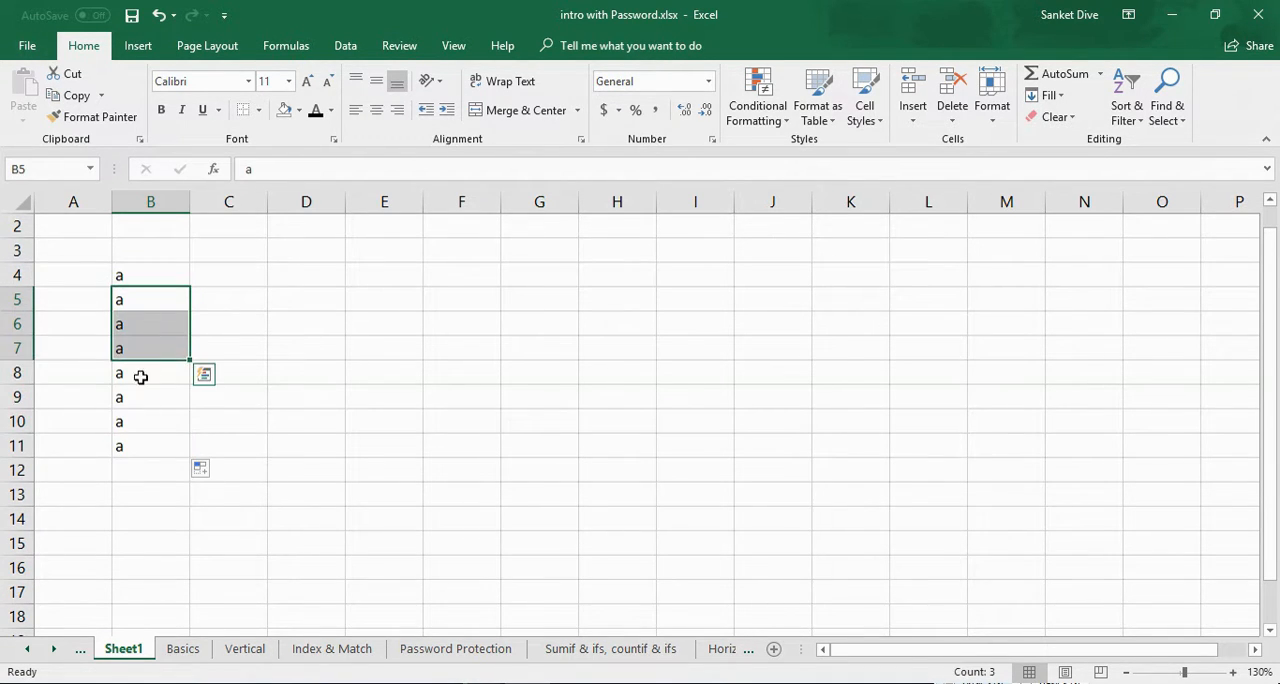
pyautogui.click(150, 420)
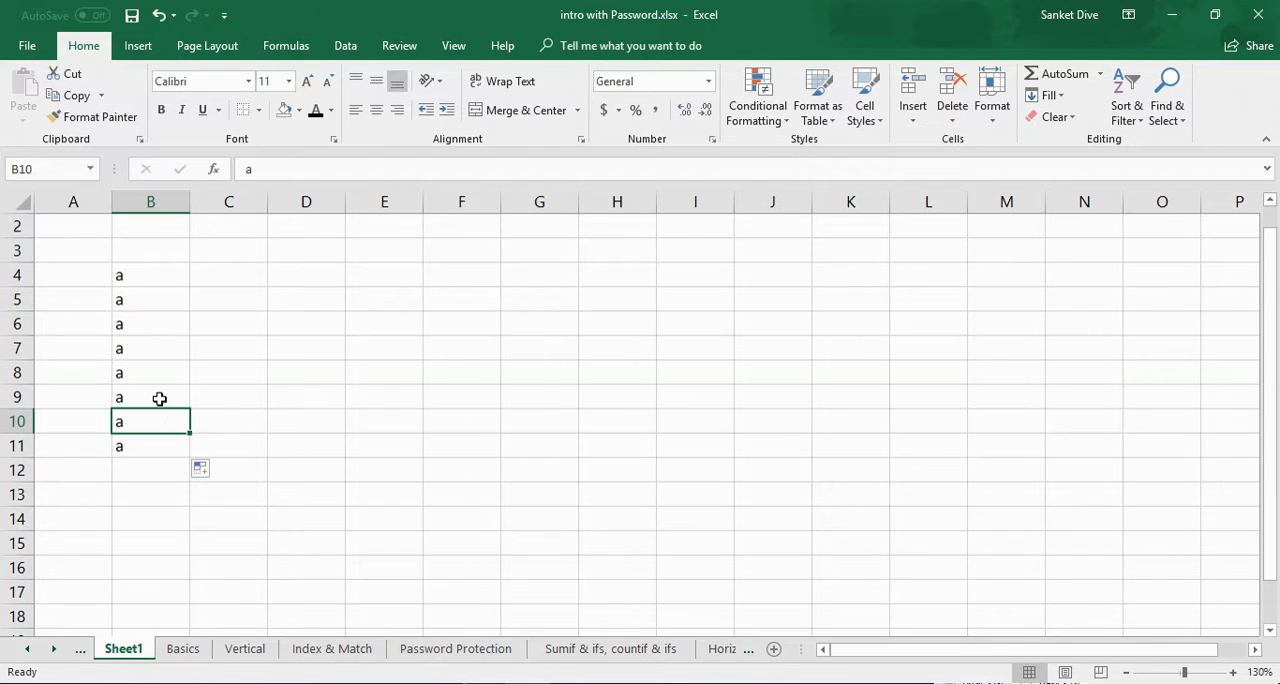
pyautogui.click(150, 274)
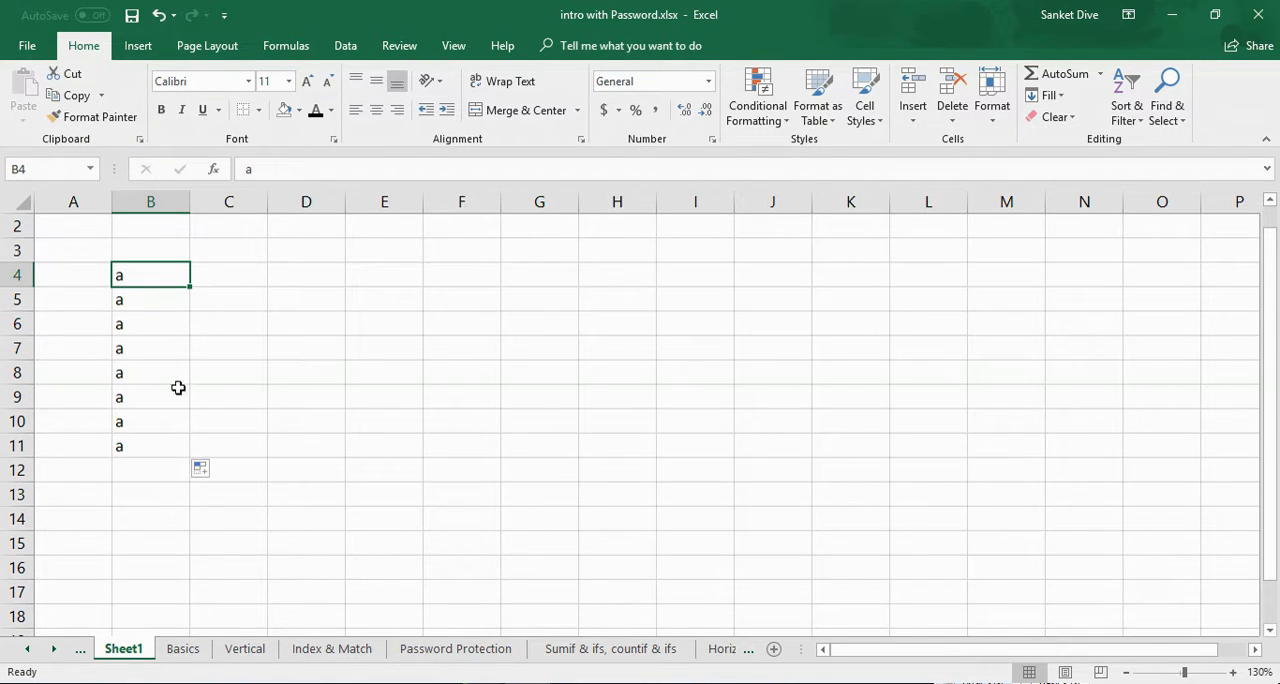
pyautogui.moveTo(232, 276)
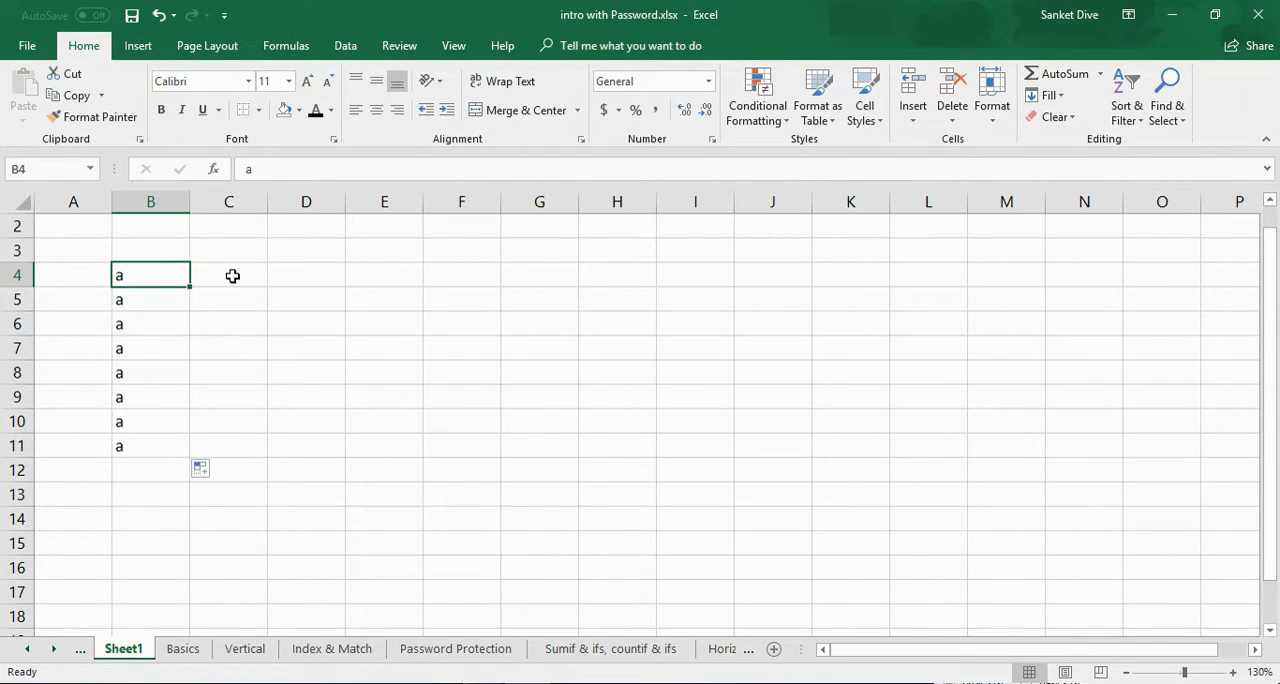
pyautogui.click(228, 276)
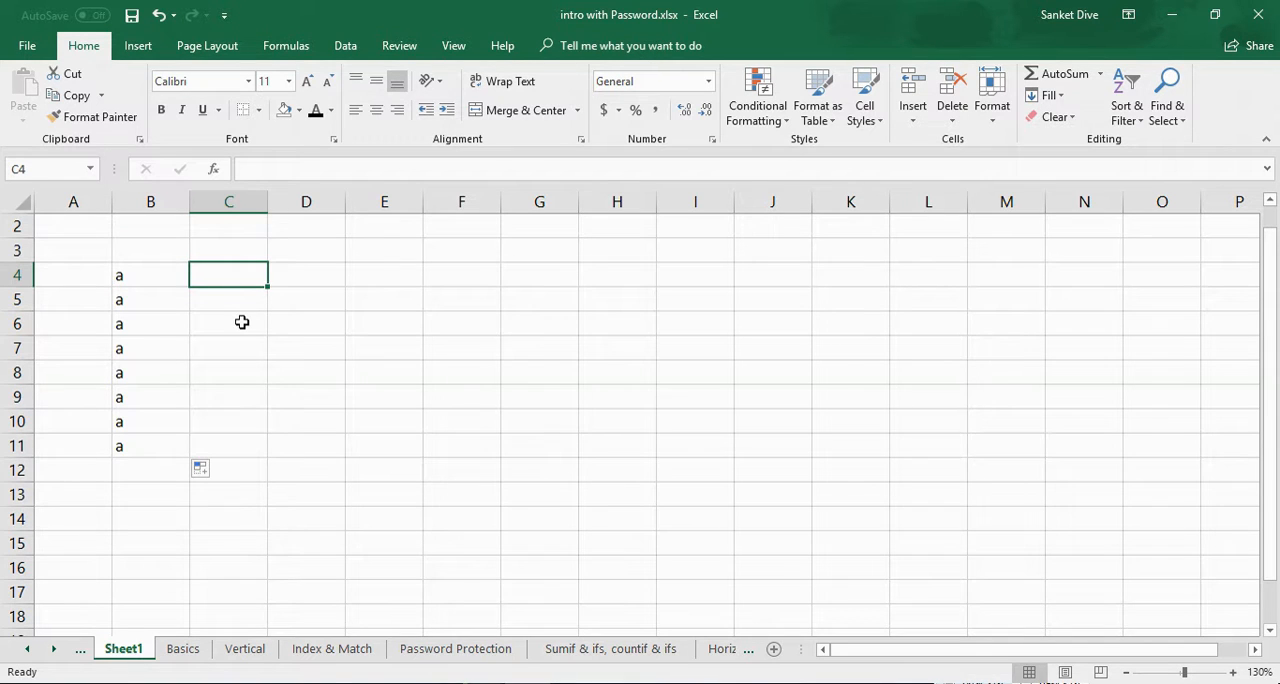
pyautogui.write('b')
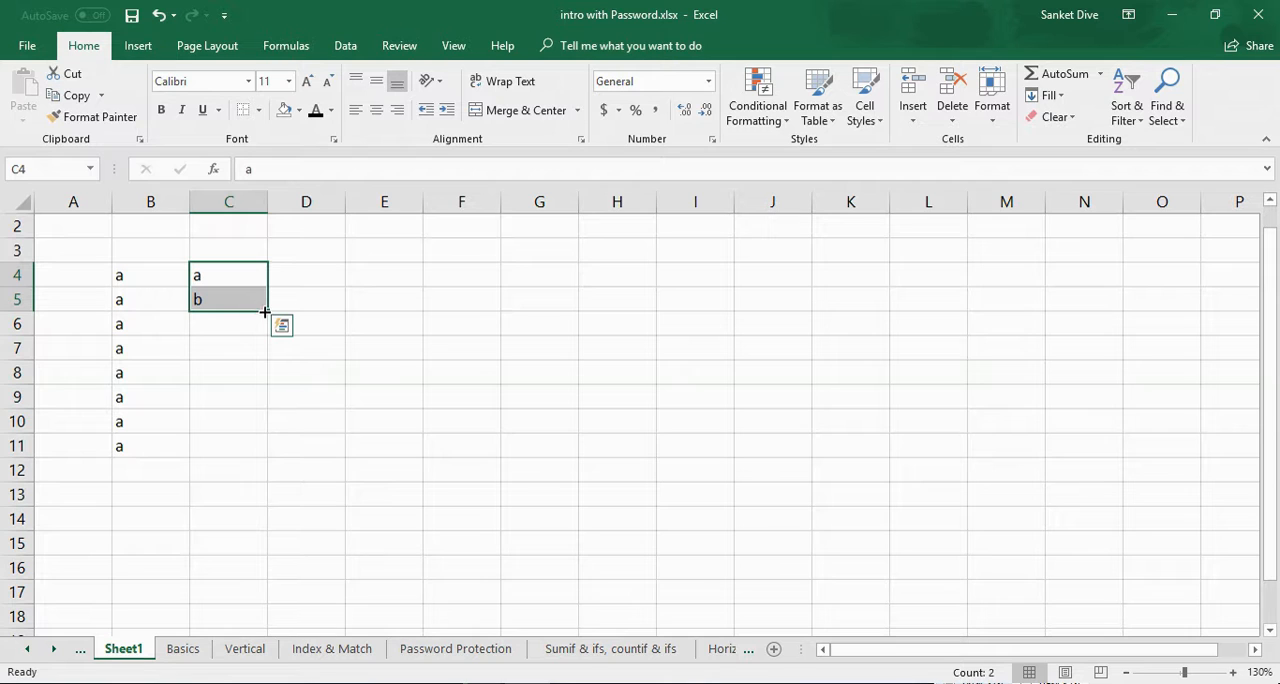
pyautogui.moveTo(264, 310); pyautogui.dragTo(264, 504)
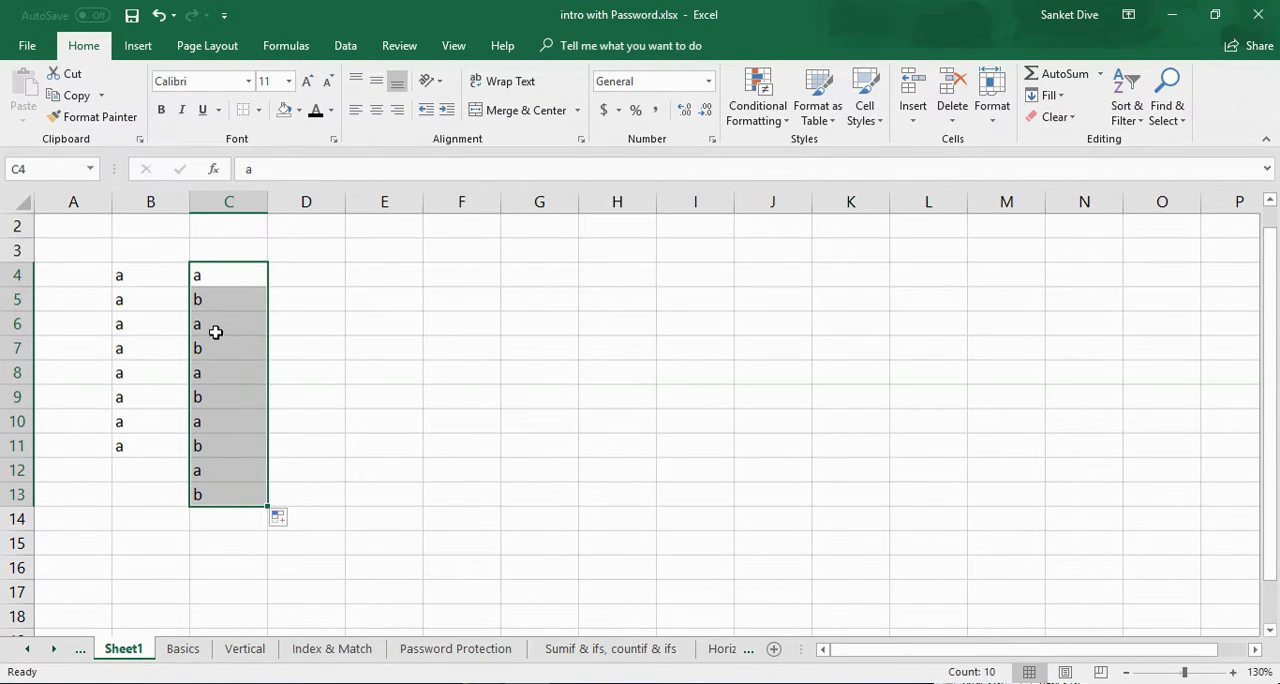
pyautogui.moveTo(208, 324)
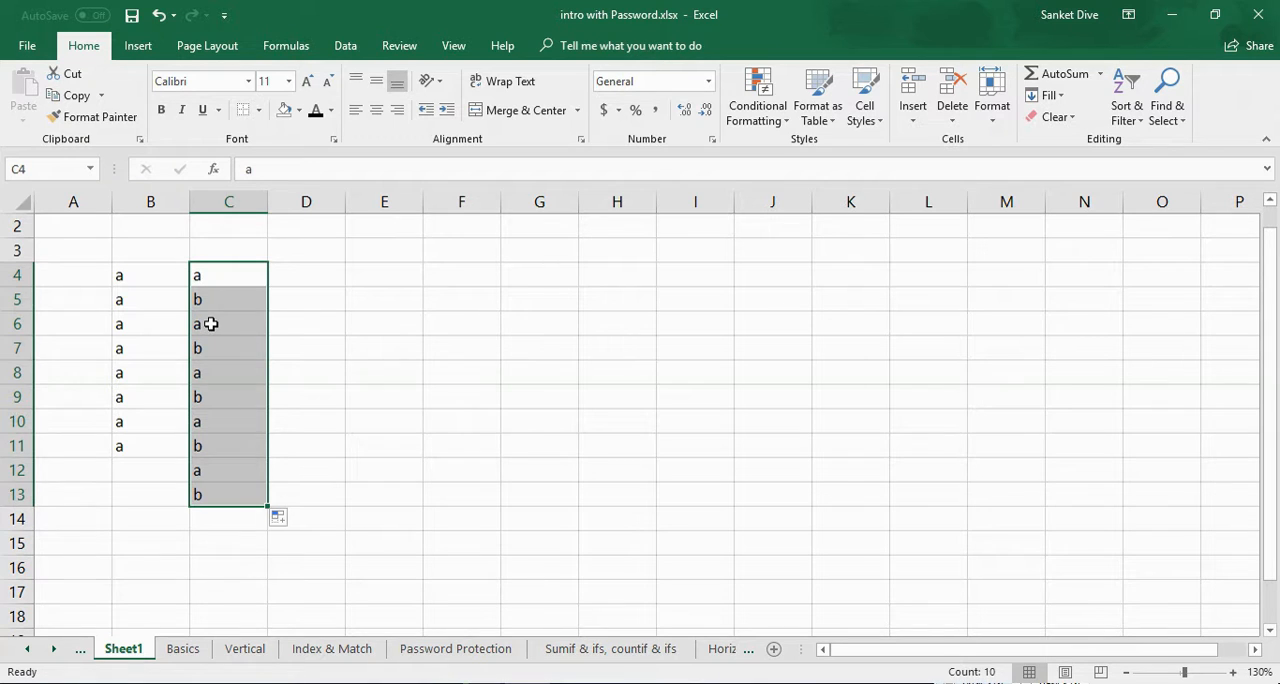
# Check the filled a, b values in C6:C9 and move to D4 for the next entry.
pyautogui.moveTo(228, 324); pyautogui.dragTo(228, 348)
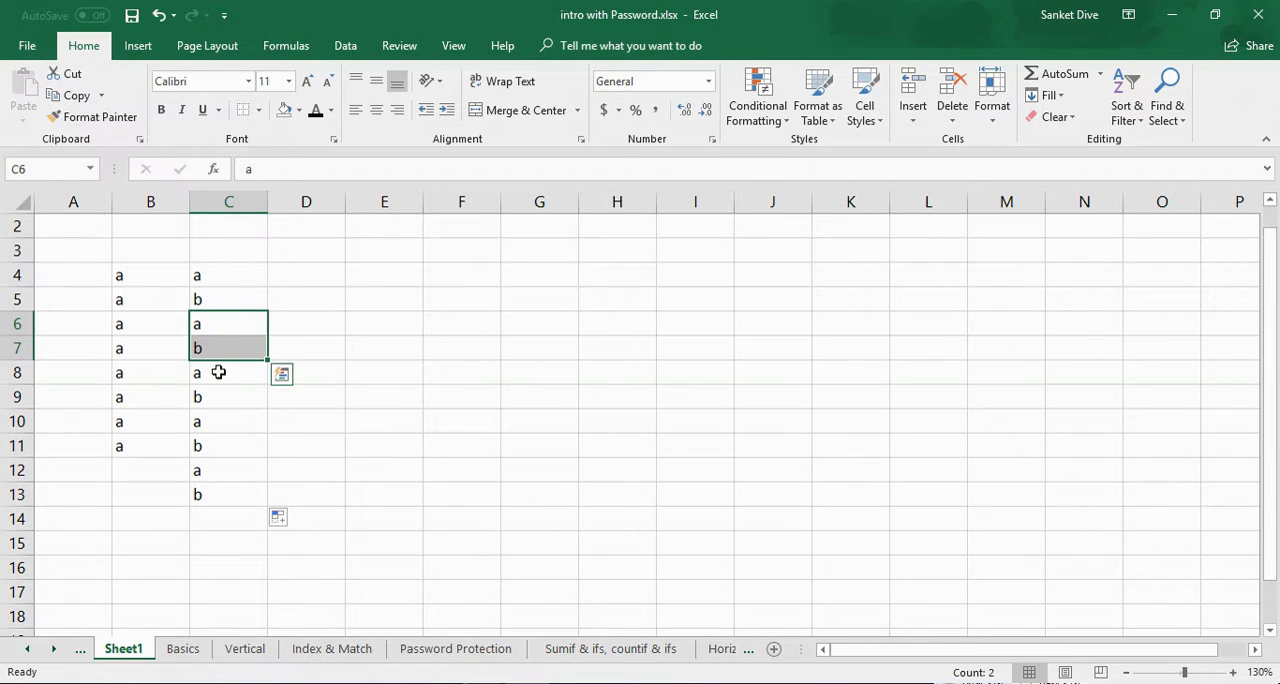
pyautogui.click(228, 348)
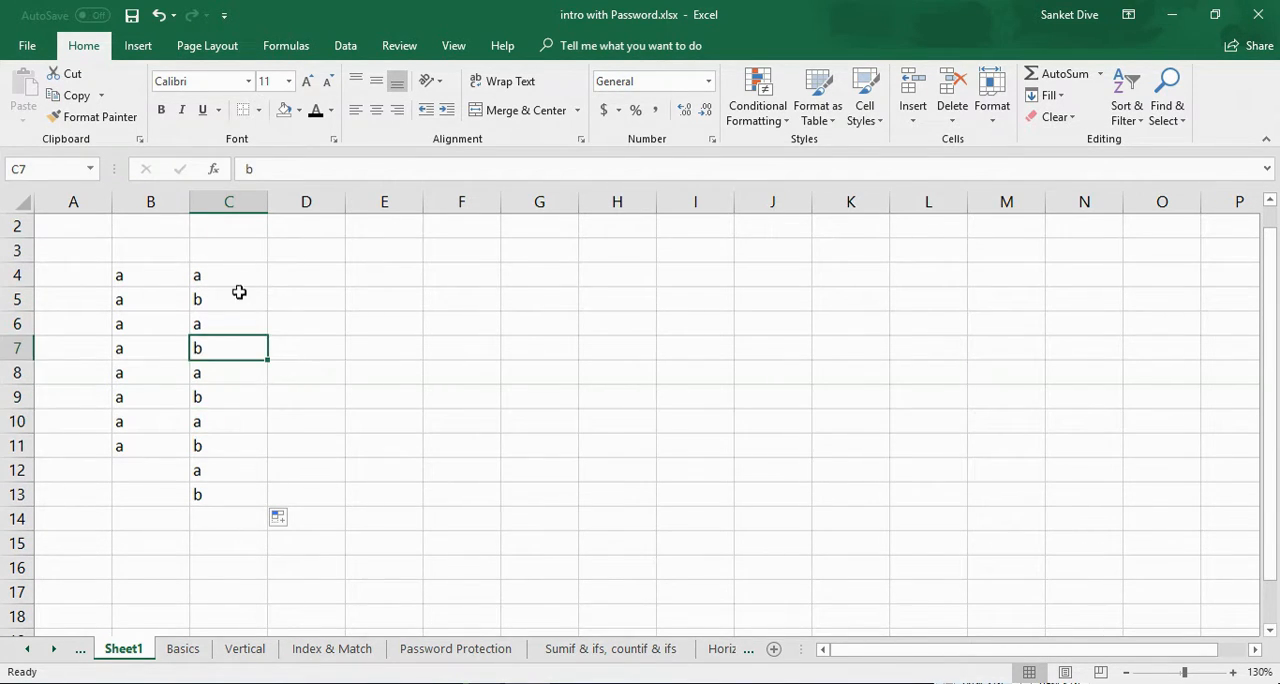
pyautogui.click(228, 372)
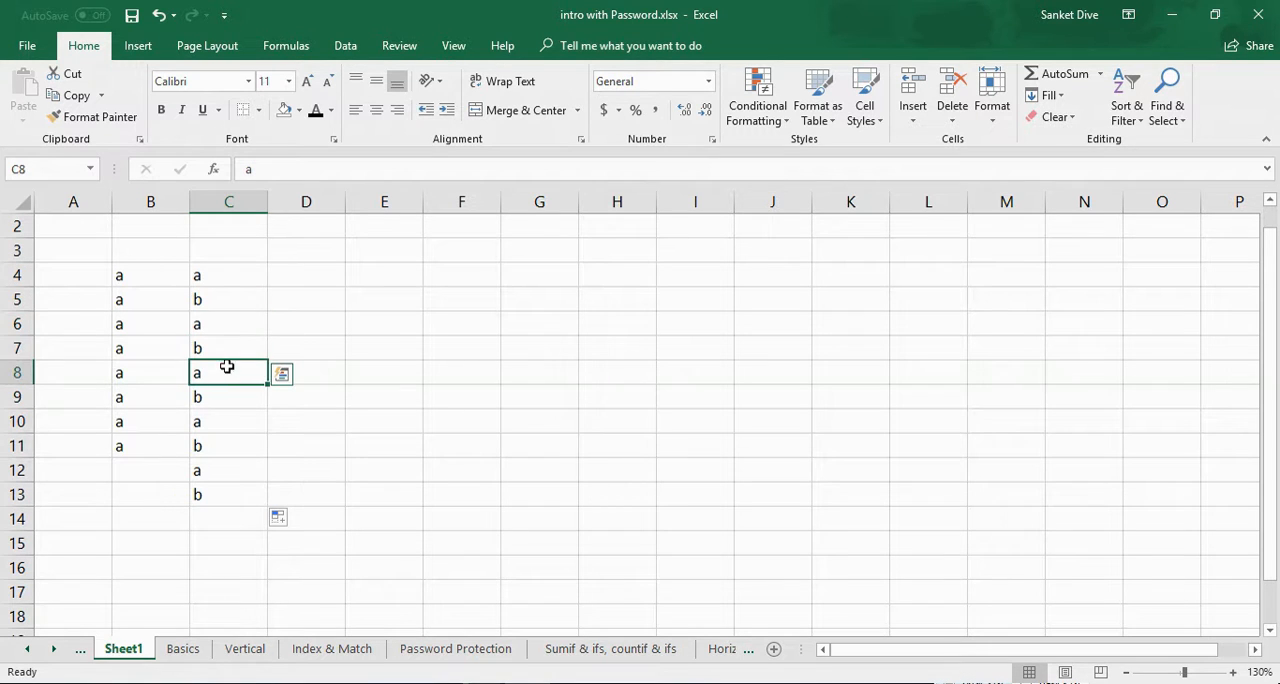
pyautogui.moveTo(228, 372); pyautogui.dragTo(228, 396)
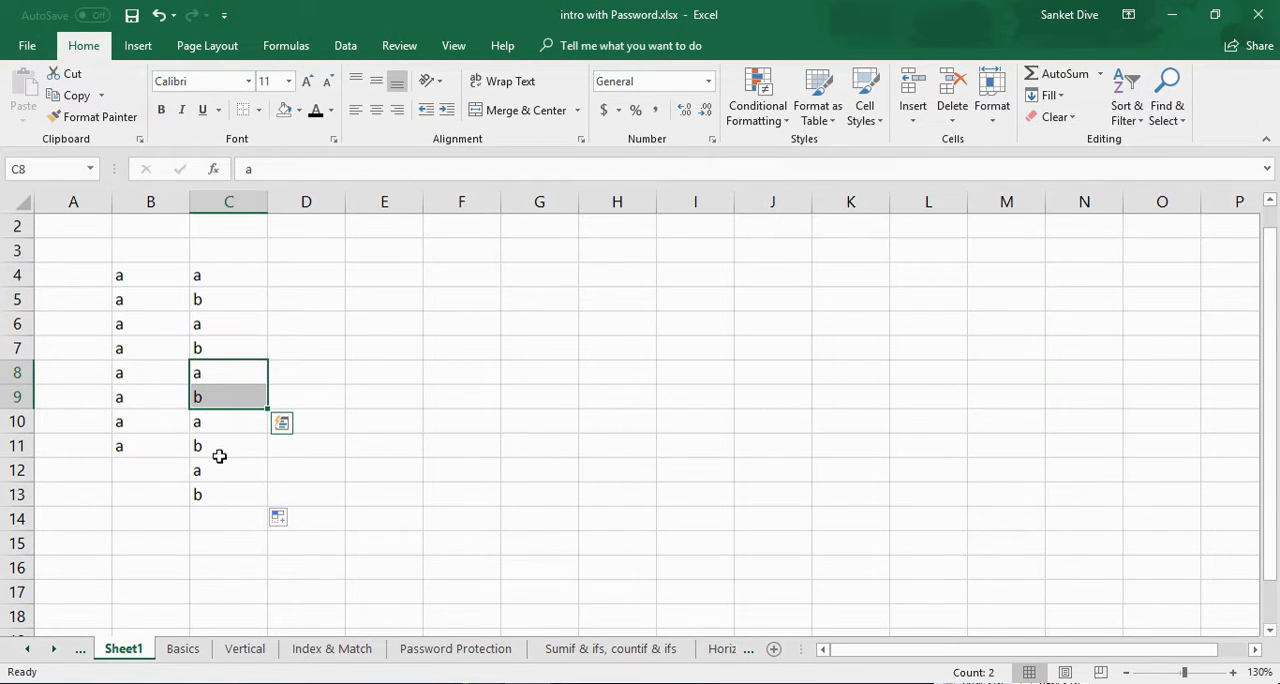
pyautogui.click(228, 420)
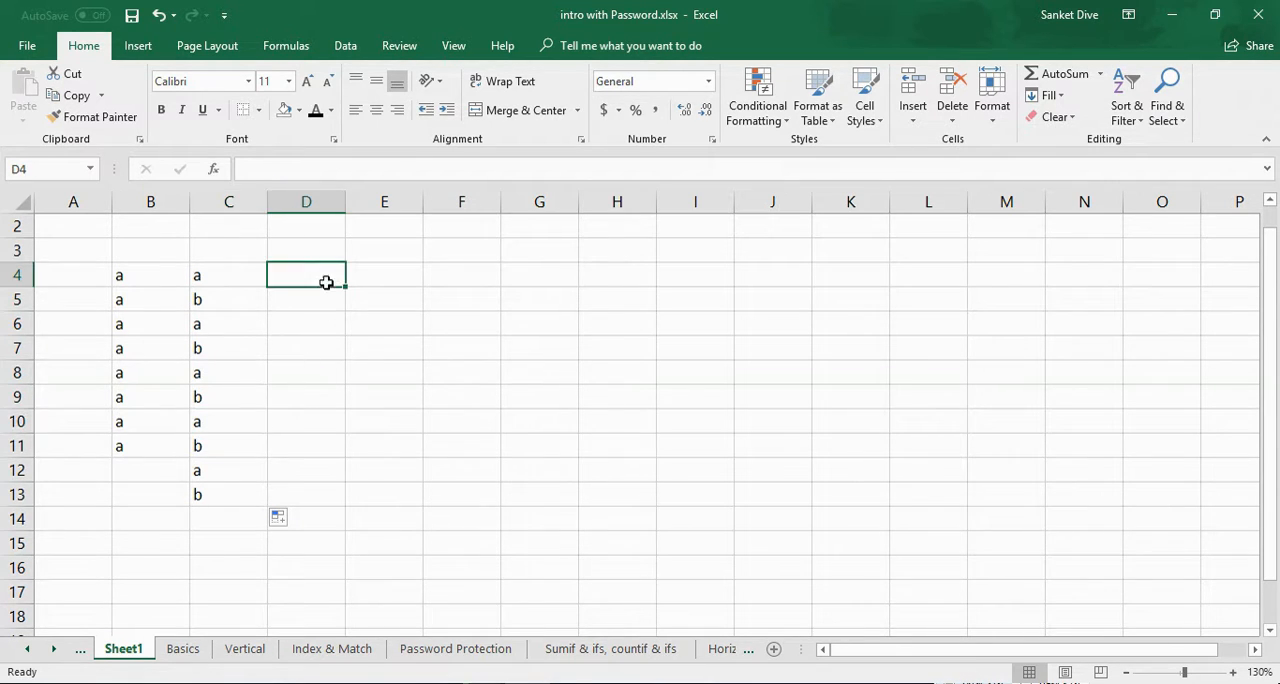
# Fill 1 down D4:D13 and begin a 1, 2 sequence in column E.
pyautogui.write('1')
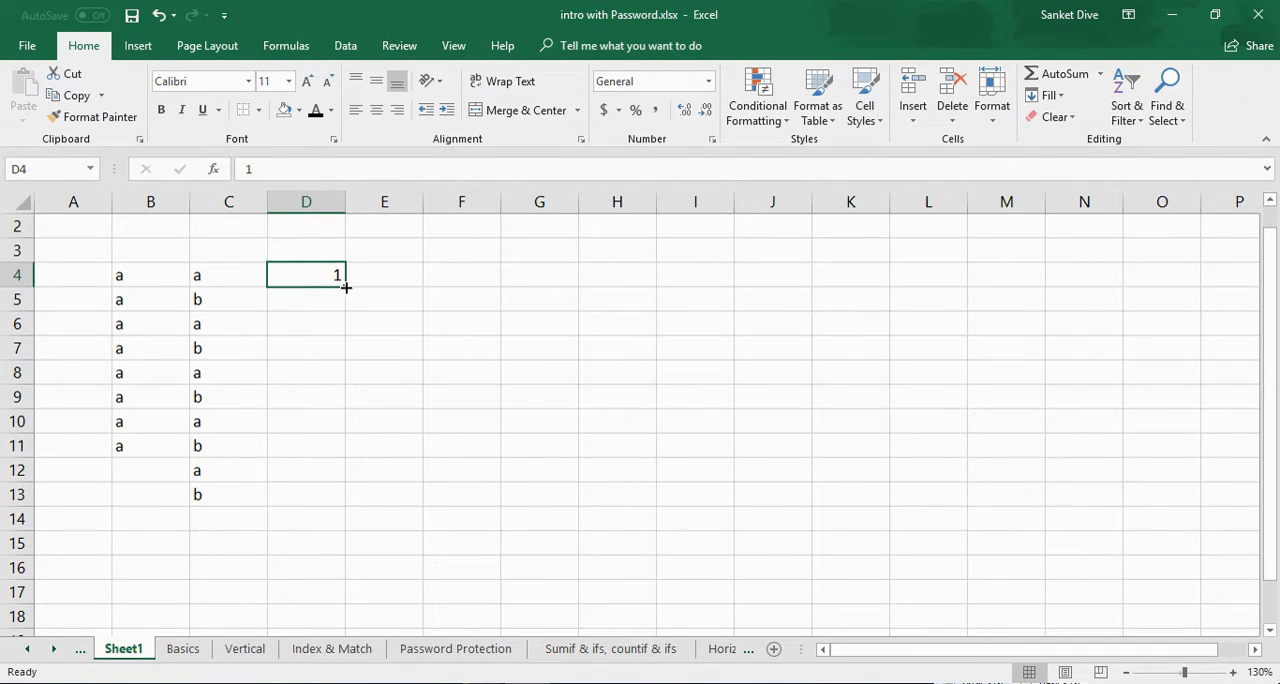
pyautogui.moveTo(344, 288); pyautogui.dragTo(344, 500)
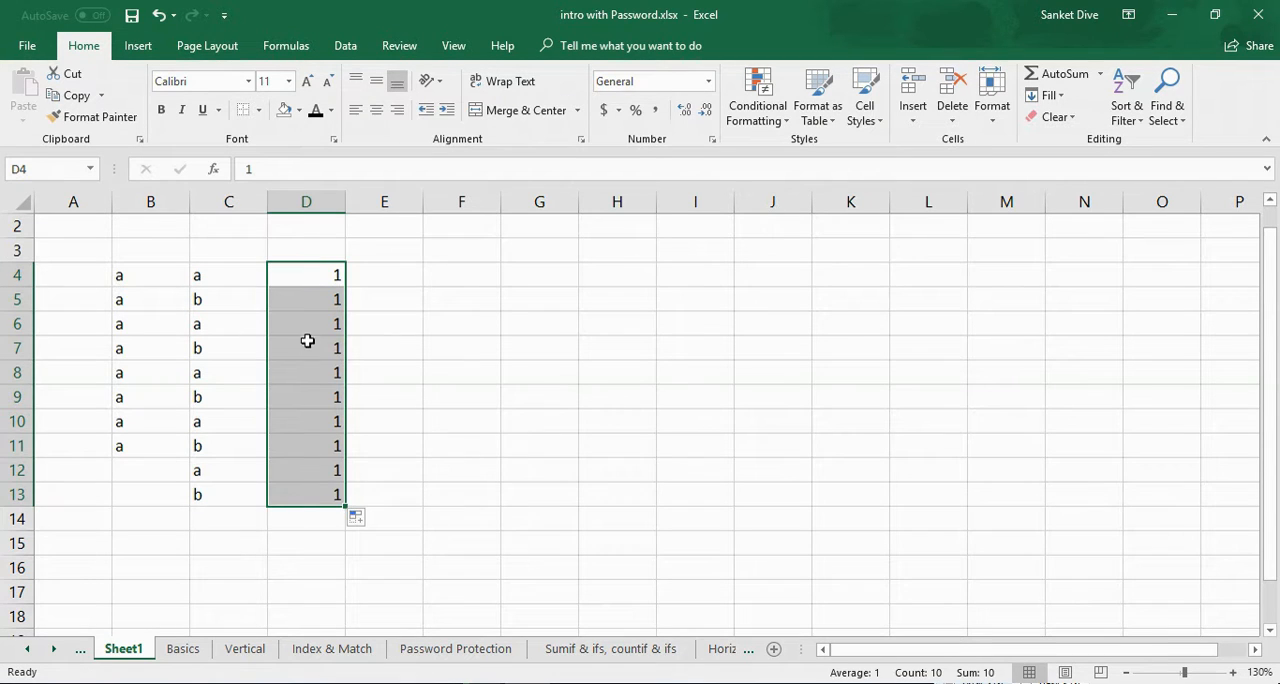
pyautogui.click(306, 300)
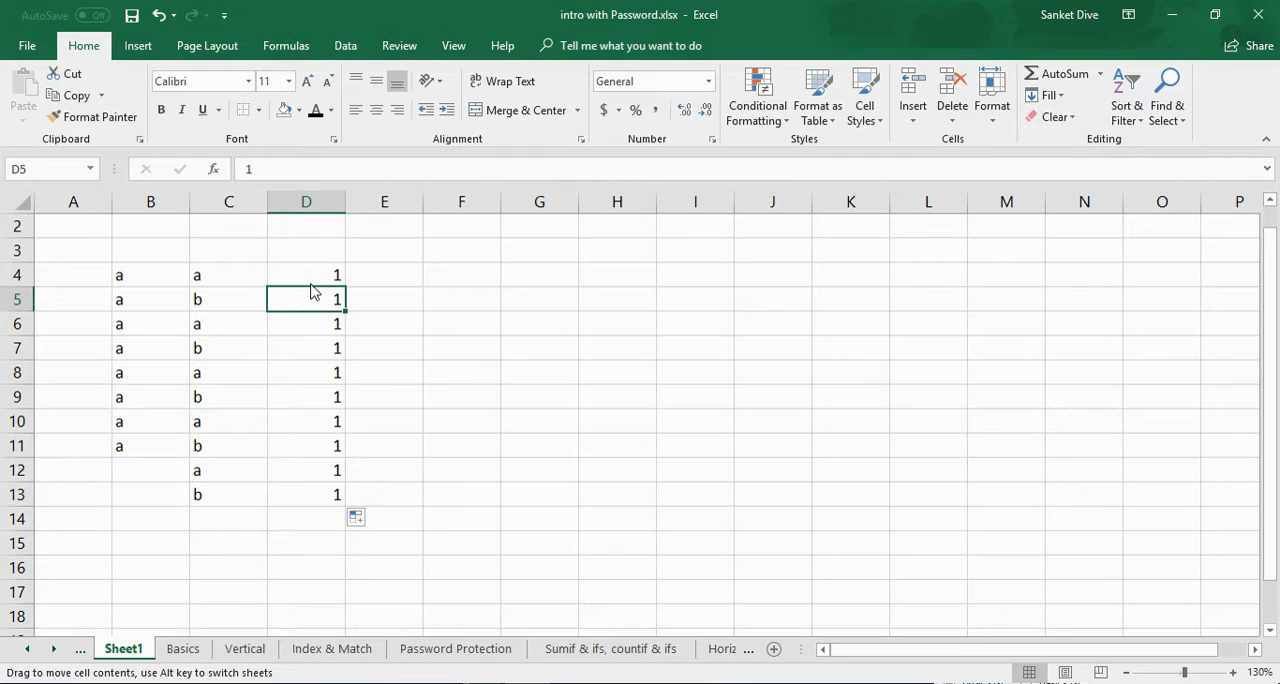
pyautogui.write('2')
pyautogui.click(384, 276)
pyautogui.write('1')
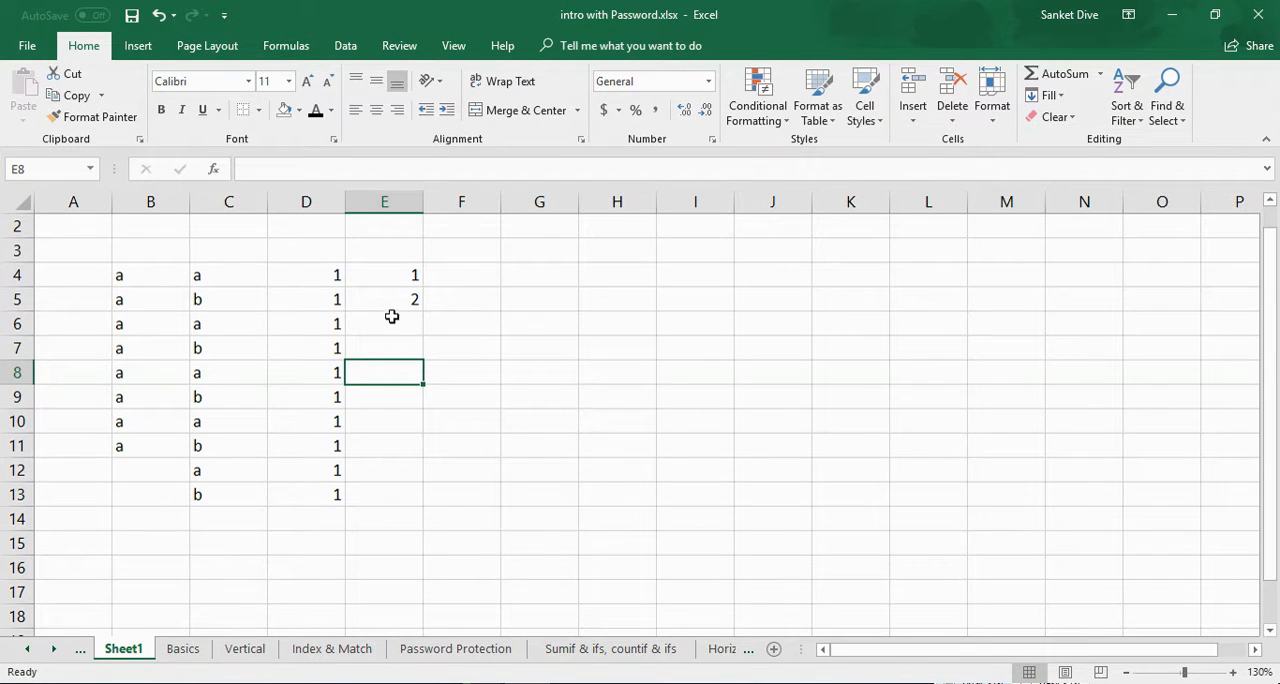
# Fill the 1–13 series down E4:E16 and verify values in E5, E6, E13 and E14.
pyautogui.moveTo(384, 276); pyautogui.dragTo(384, 300)
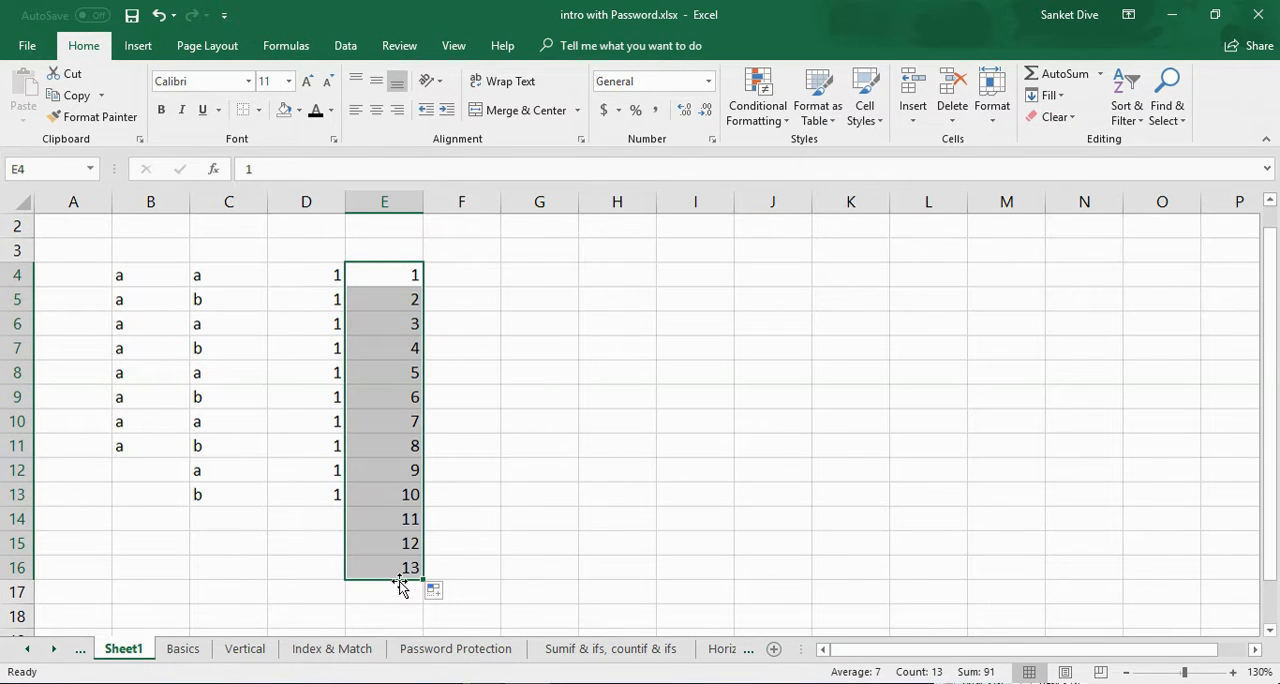
pyautogui.click(384, 300)
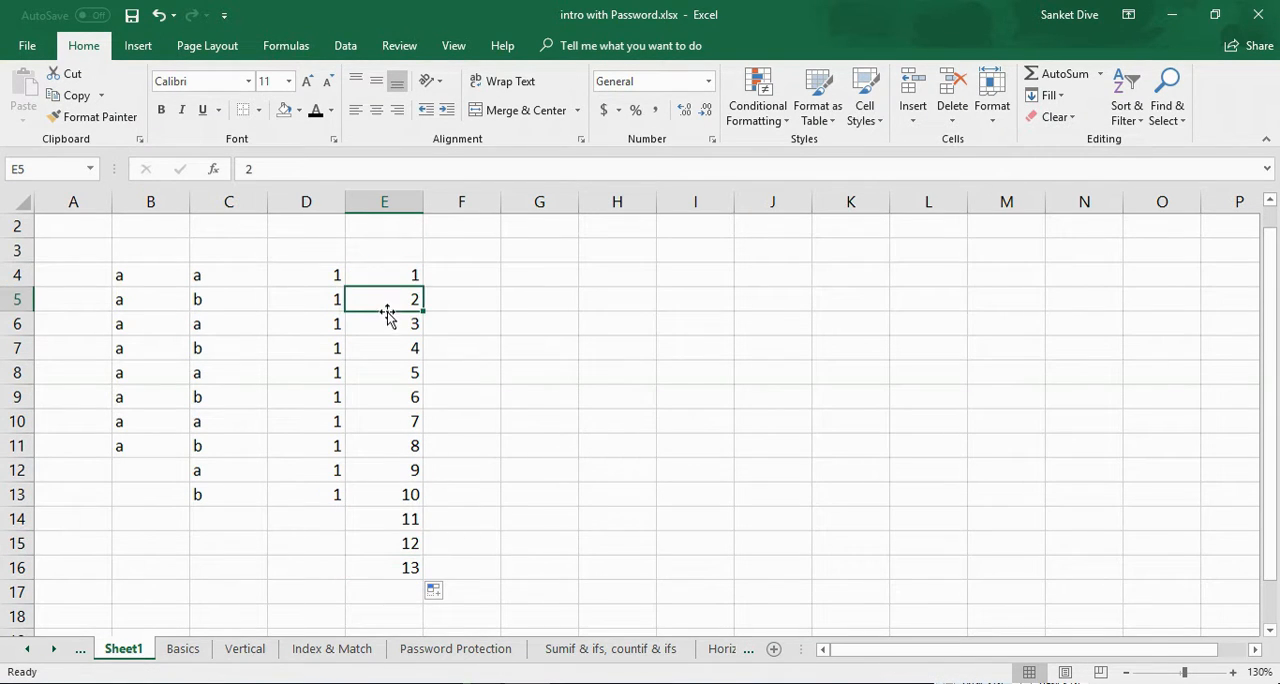
pyautogui.click(384, 324)
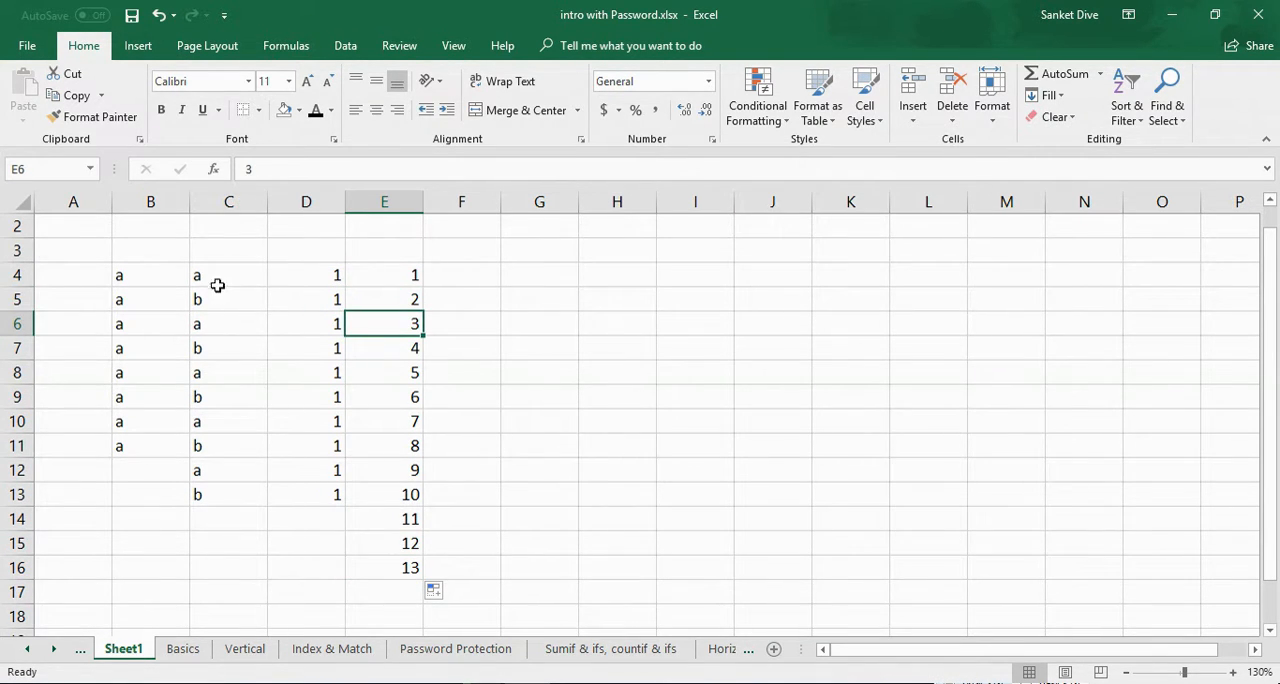
pyautogui.click(228, 348)
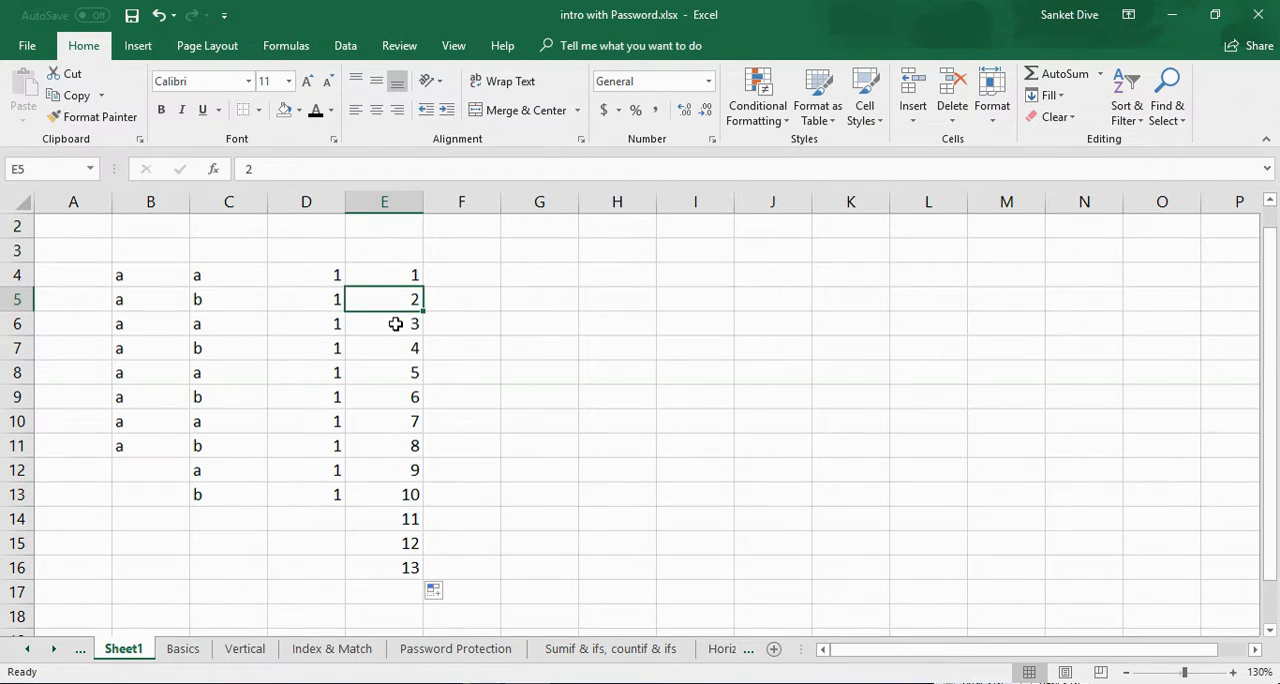
pyautogui.click(384, 420)
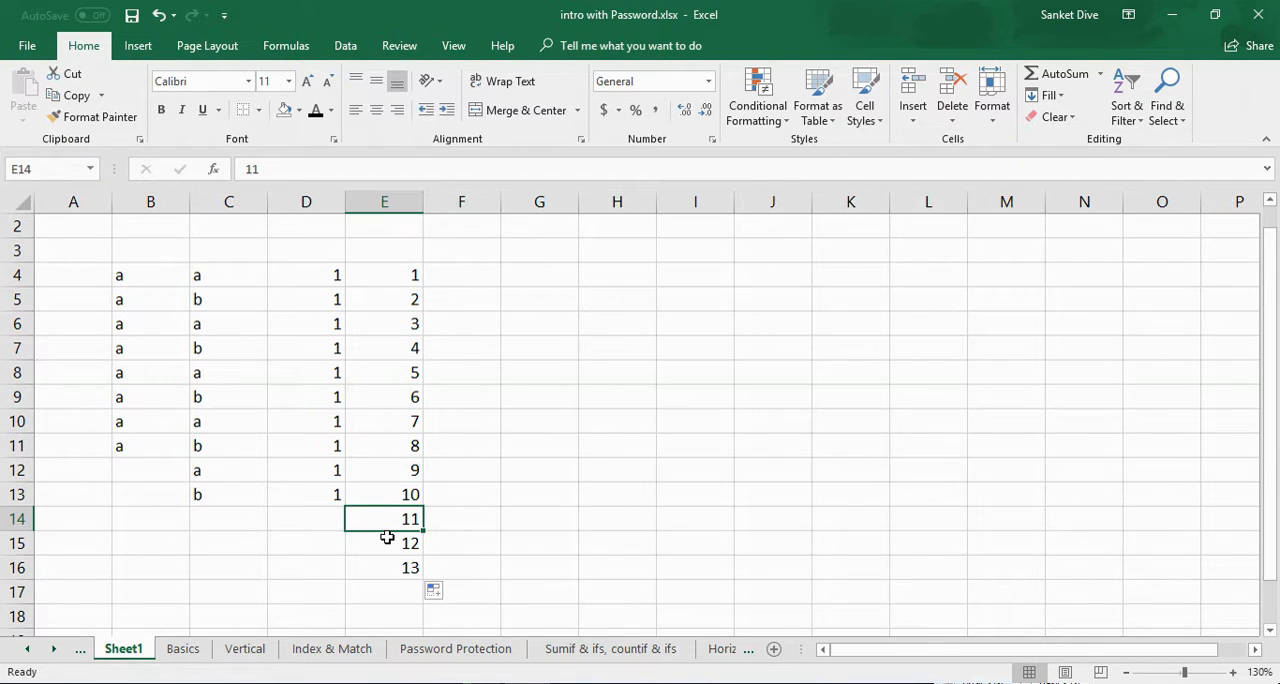
pyautogui.click(384, 494)
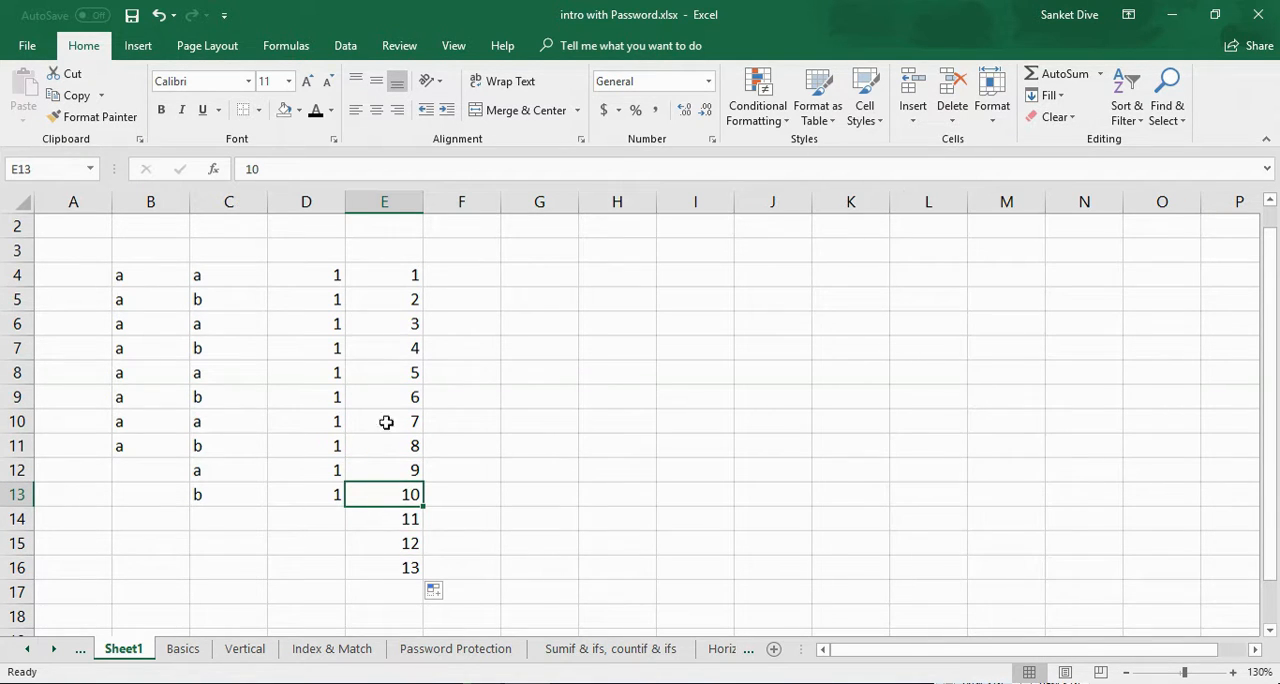
pyautogui.click(384, 276)
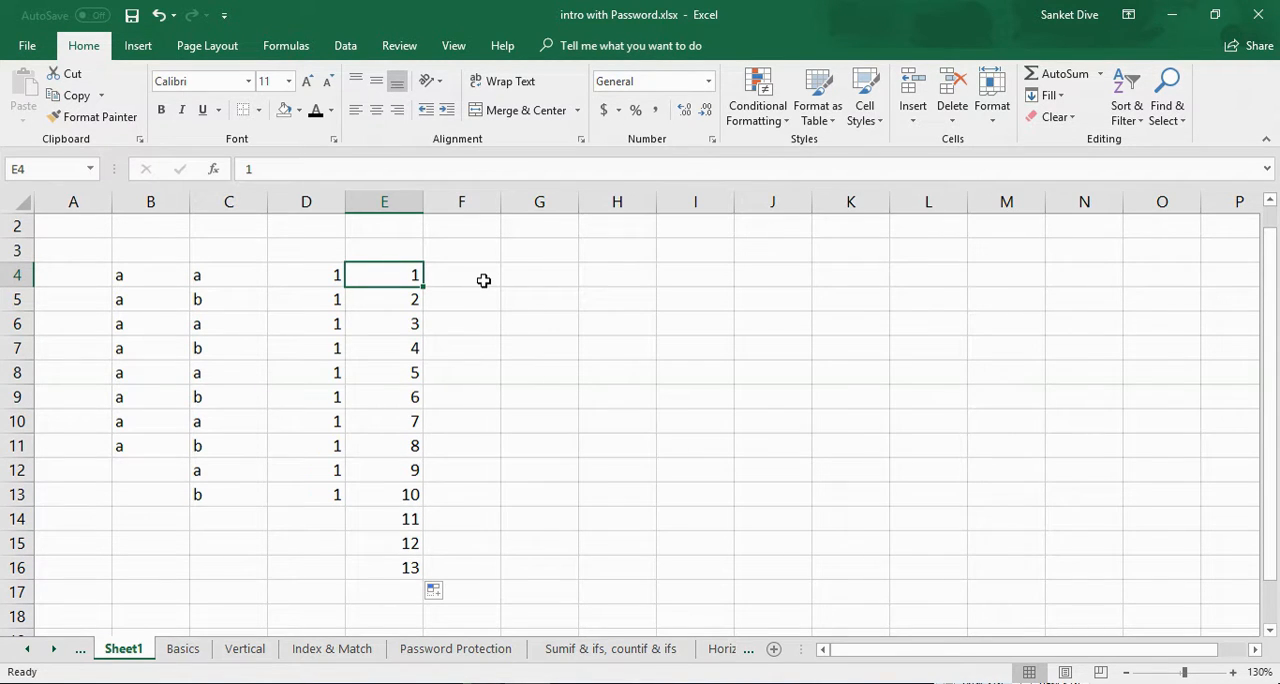
pyautogui.moveTo(516, 278)
pyautogui.write('1')
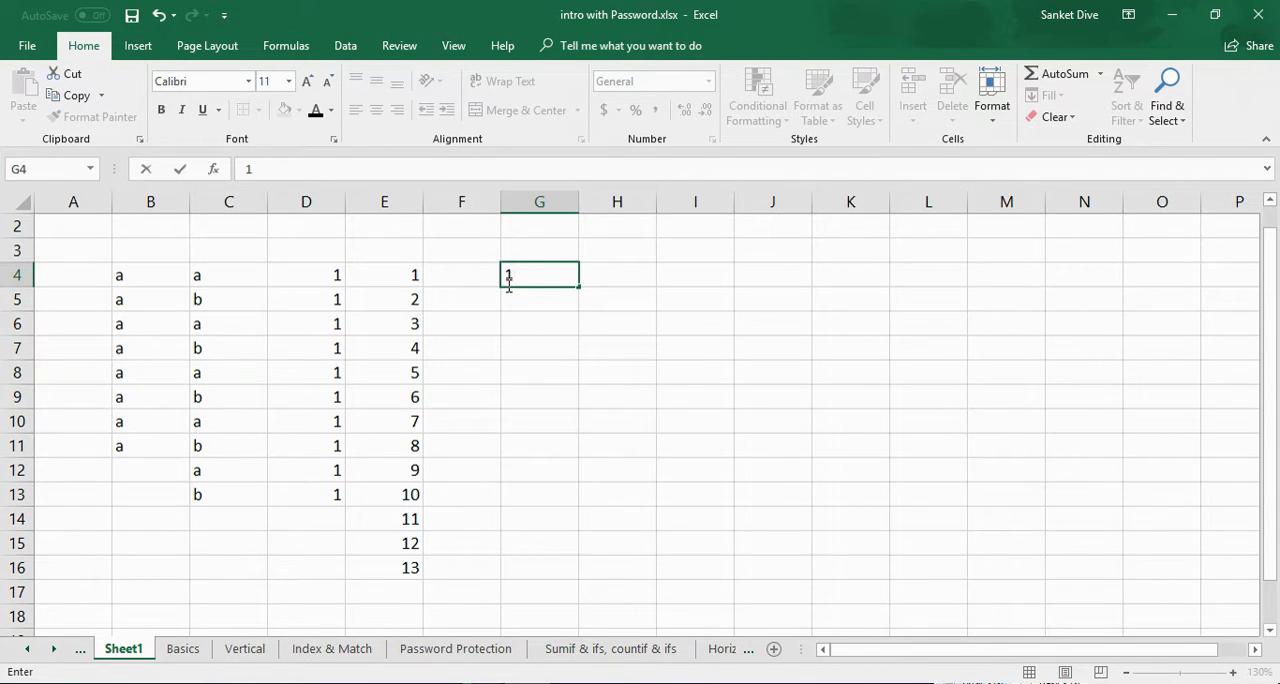
# Fill the 1, 4, 7 … 34 step-of-three series down G4:G15 and spot-check G6, G11, G13.
pyautogui.press('Enter')
pyautogui.write('4')
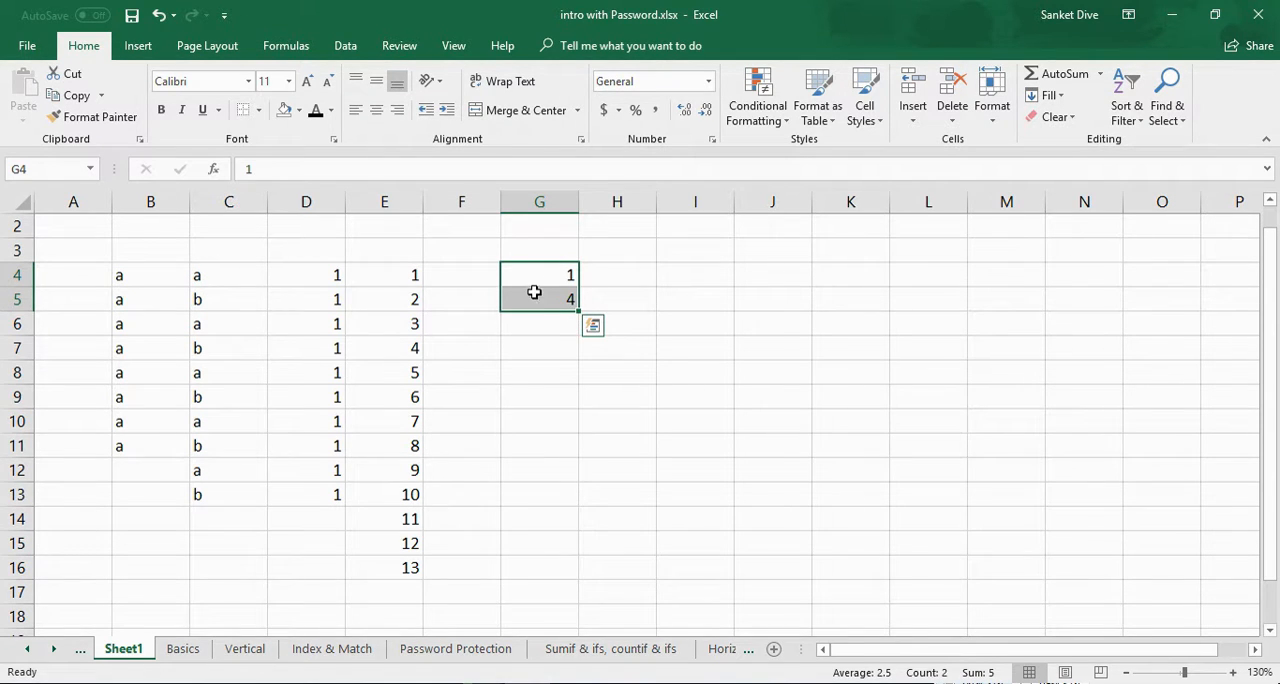
pyautogui.moveTo(576, 304); pyautogui.dragTo(576, 430)
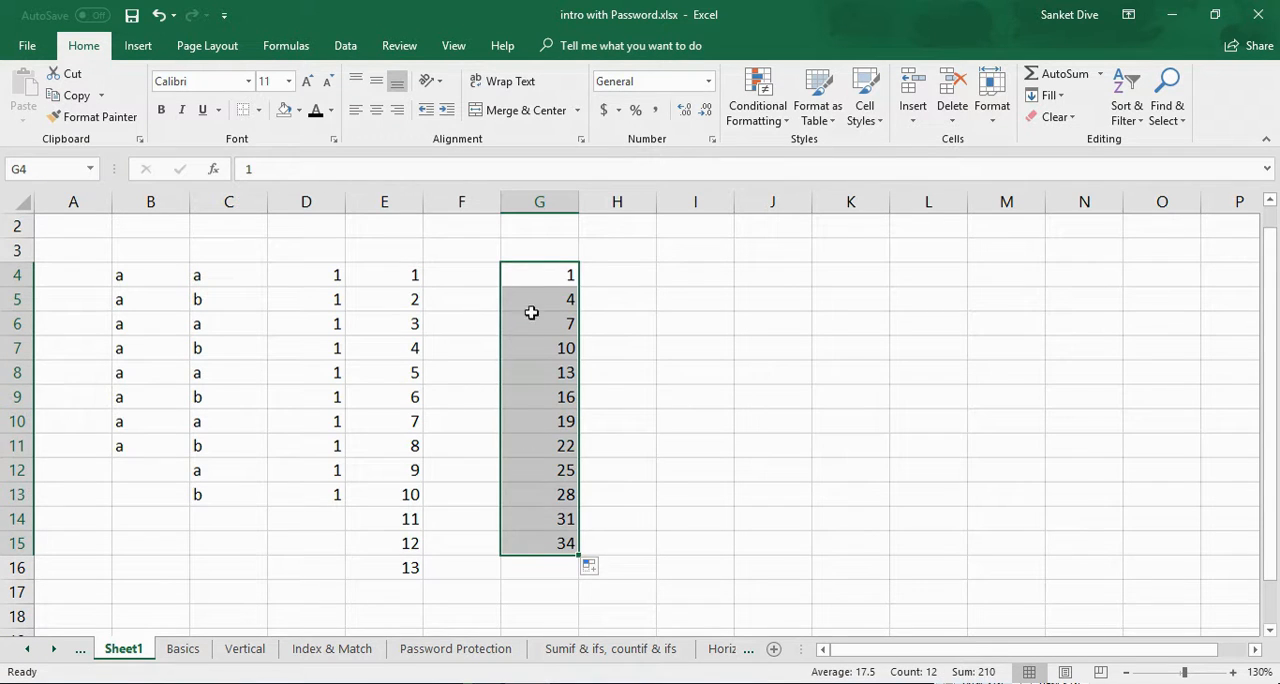
pyautogui.click(538, 324)
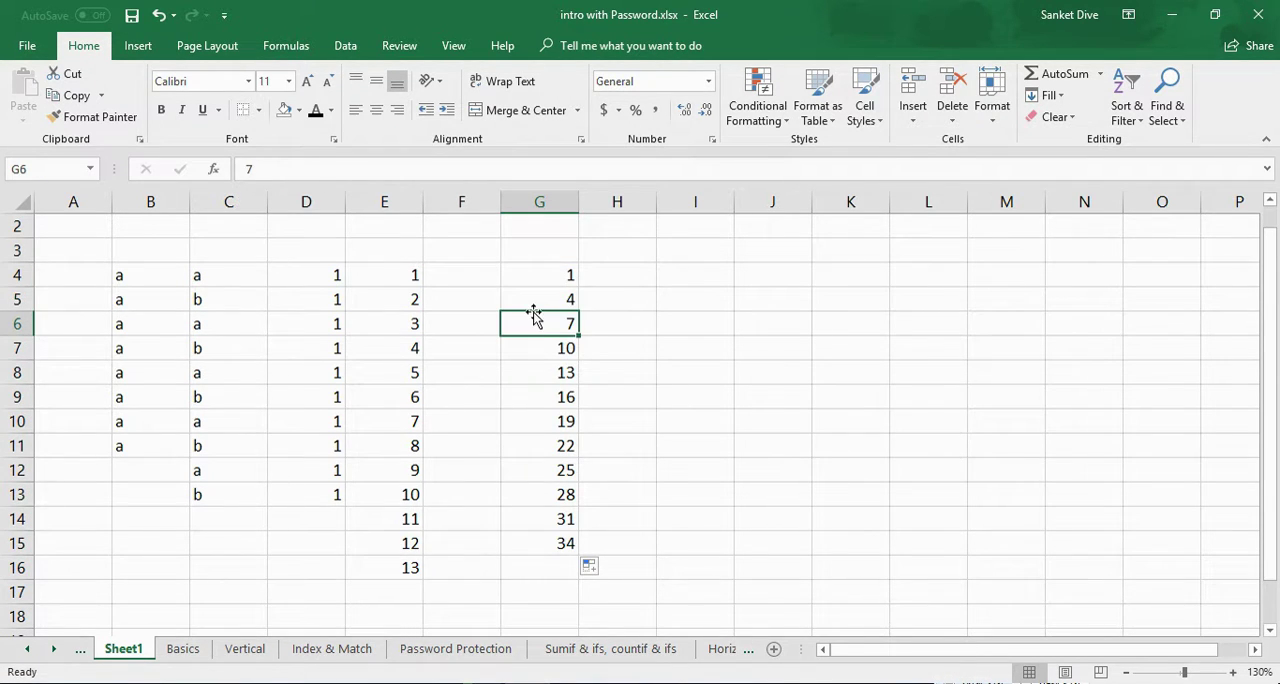
pyautogui.click(540, 348)
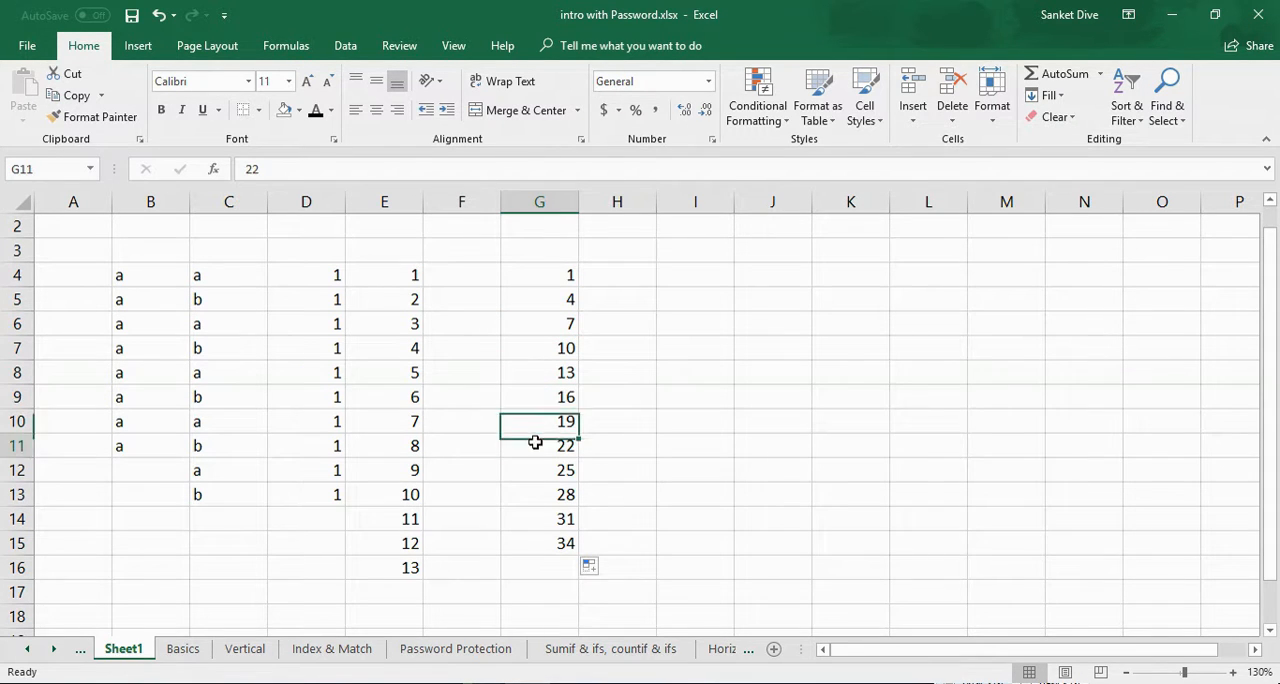
pyautogui.click(540, 494)
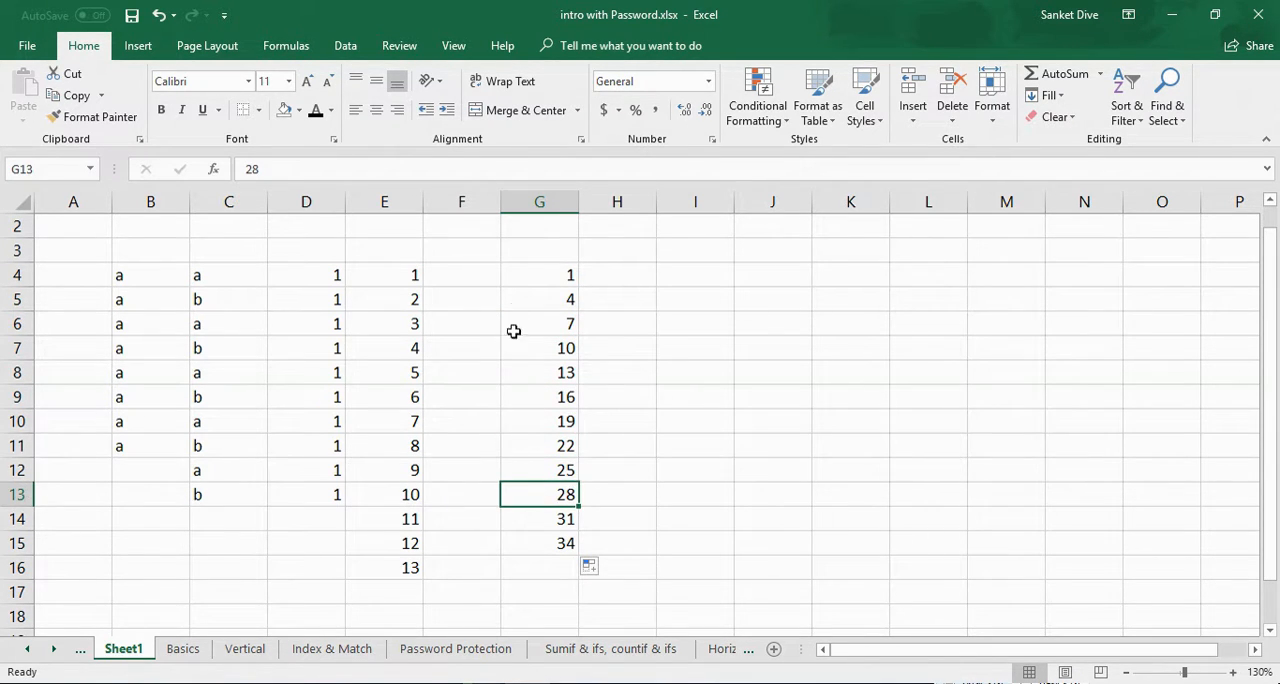
# Review the mid-series values 16 to 22 and the entries in G10 and G6.
pyautogui.moveTo(540, 396); pyautogui.dragTo(540, 446)
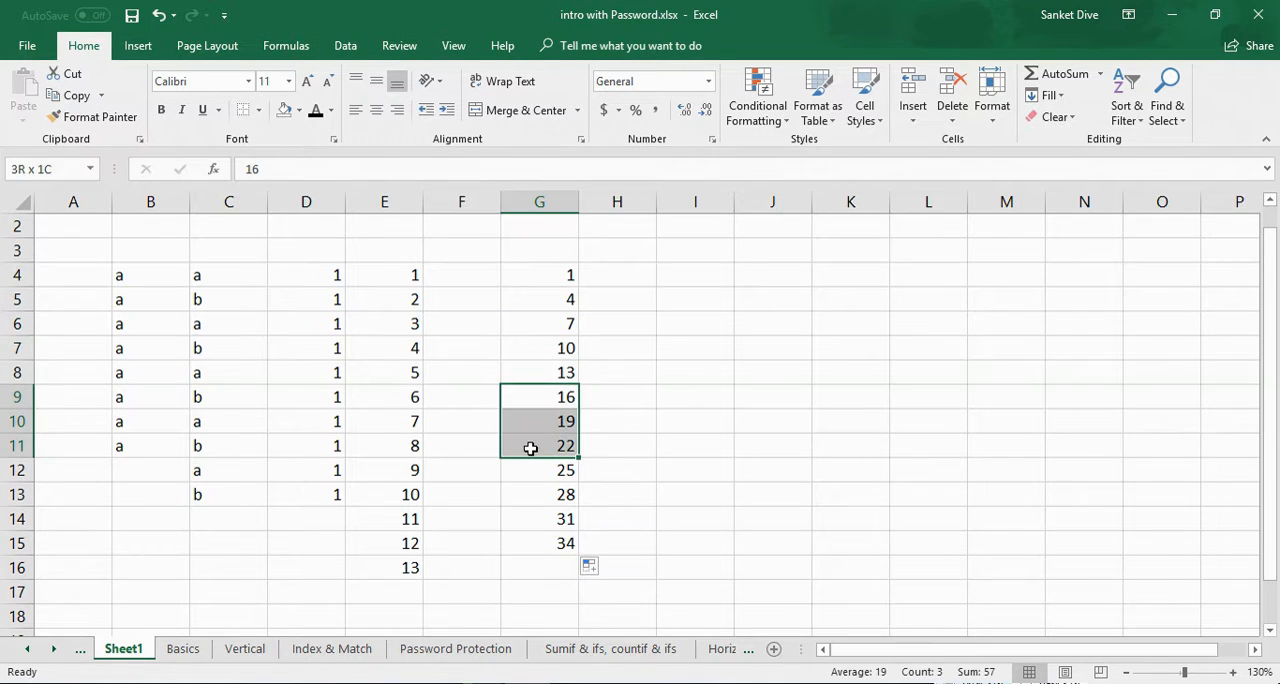
pyautogui.click(516, 422)
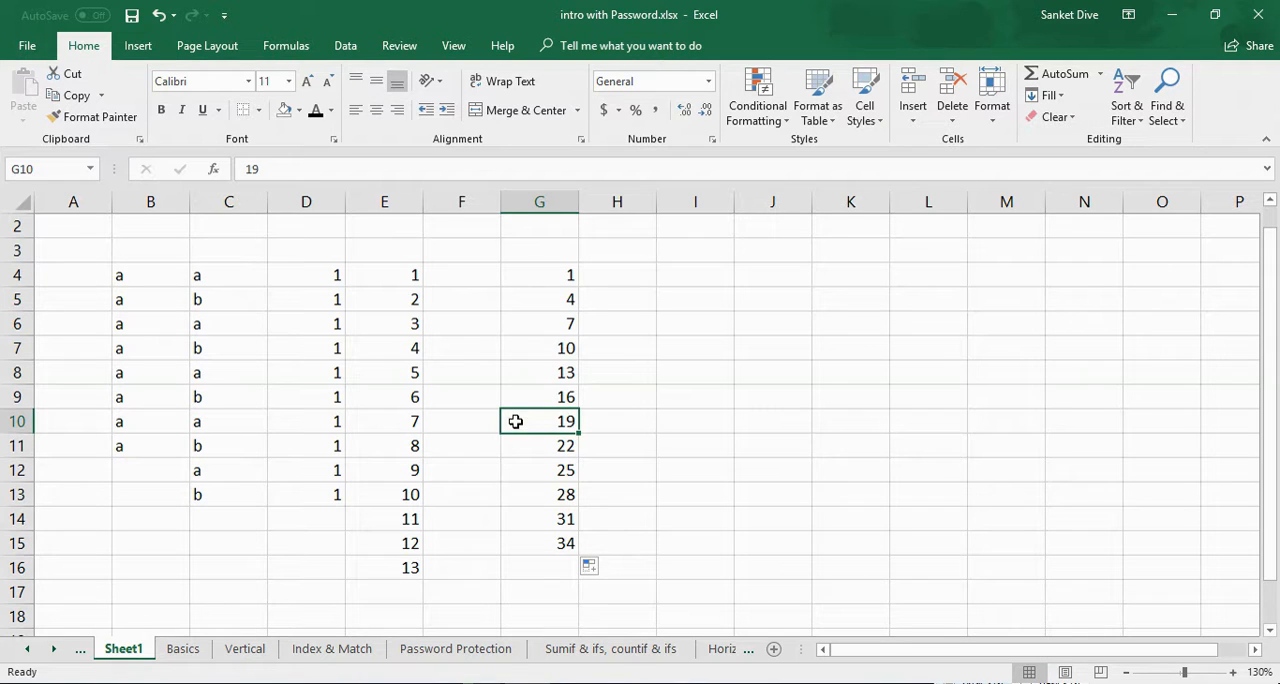
pyautogui.click(540, 324)
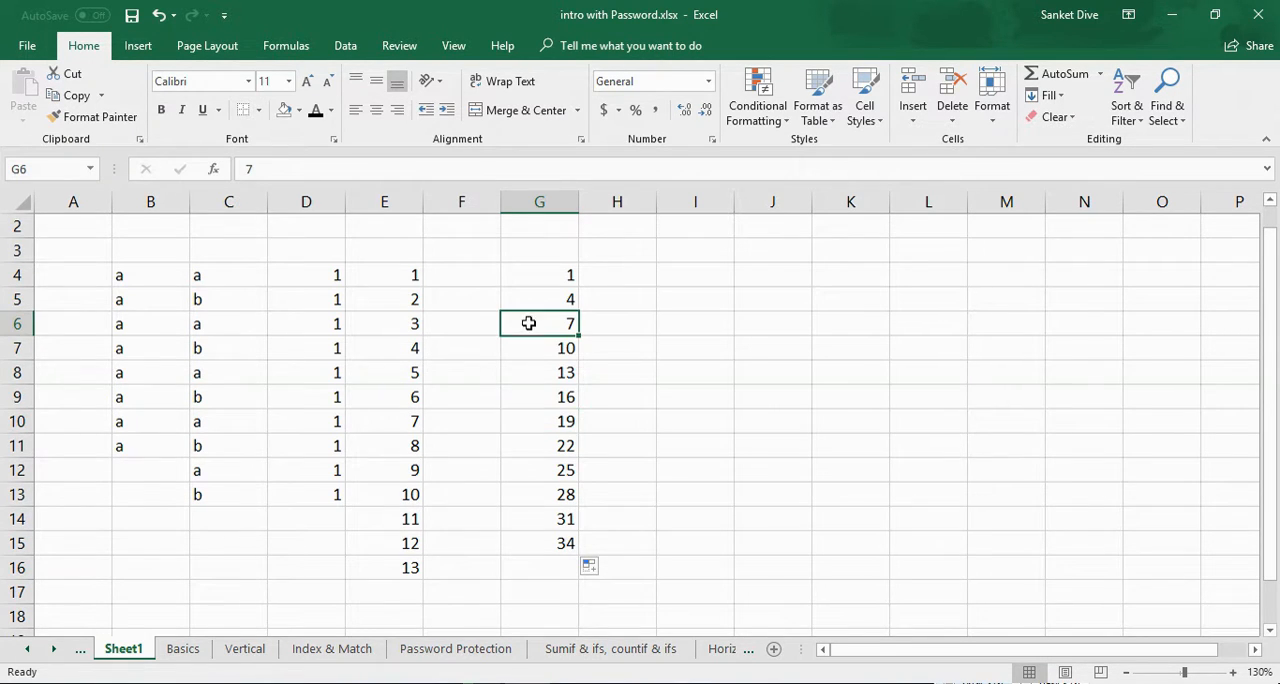
pyautogui.click(244, 648)
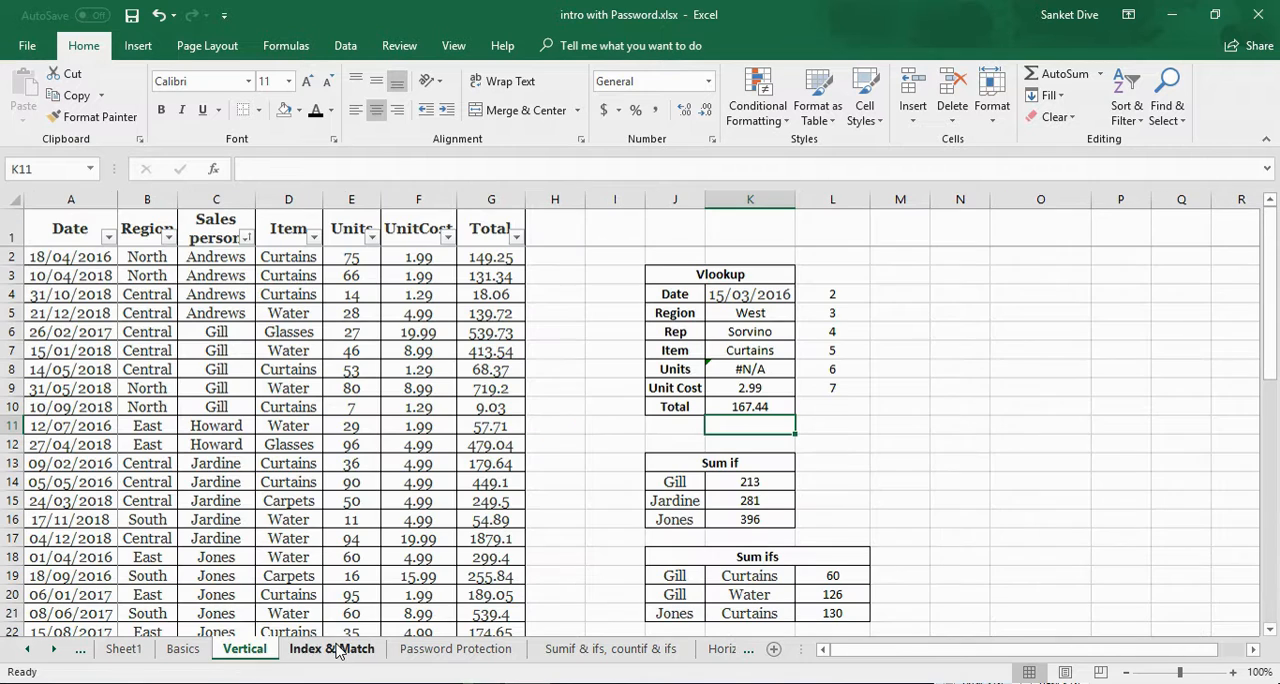
pyautogui.click(330, 648)
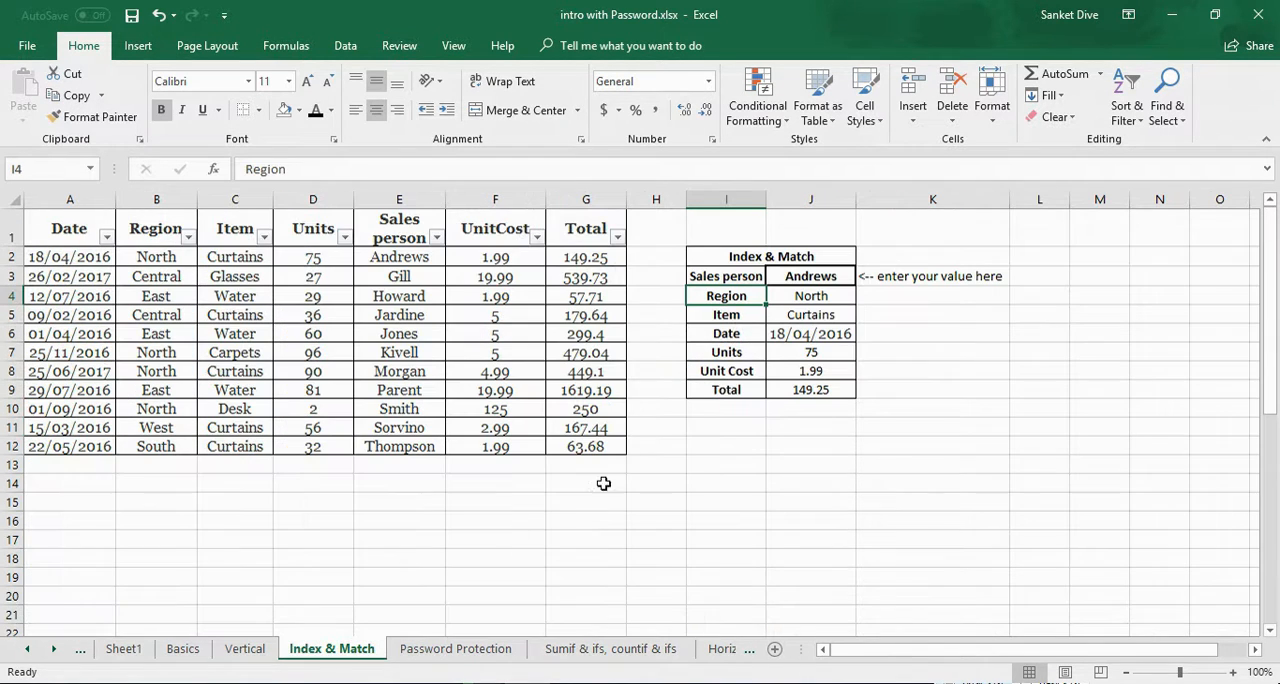
pyautogui.click(584, 372)
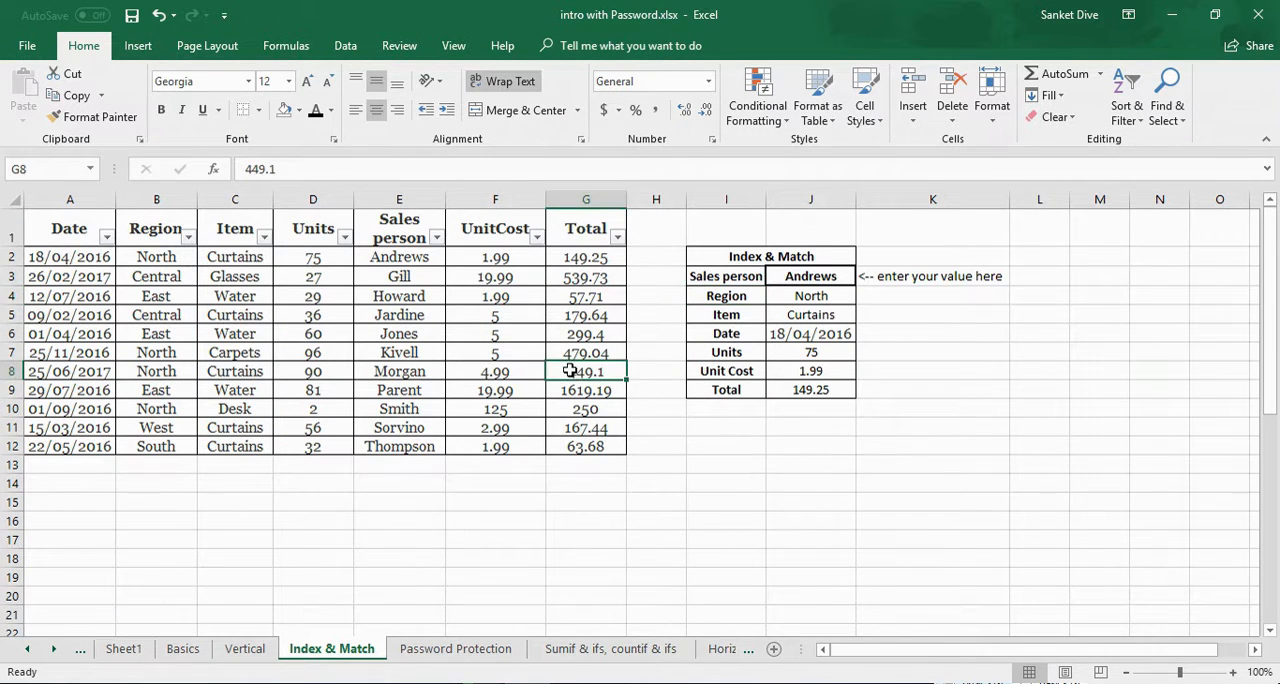
pyautogui.click(118, 648)
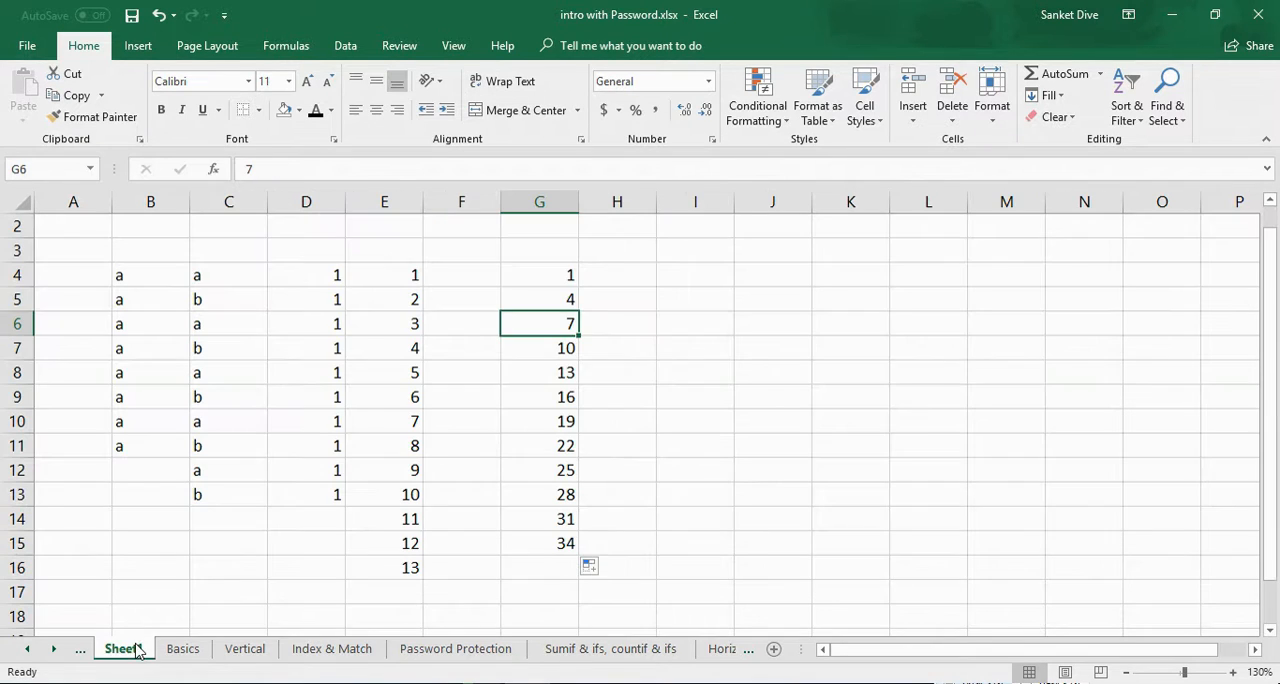
pyautogui.click(540, 420)
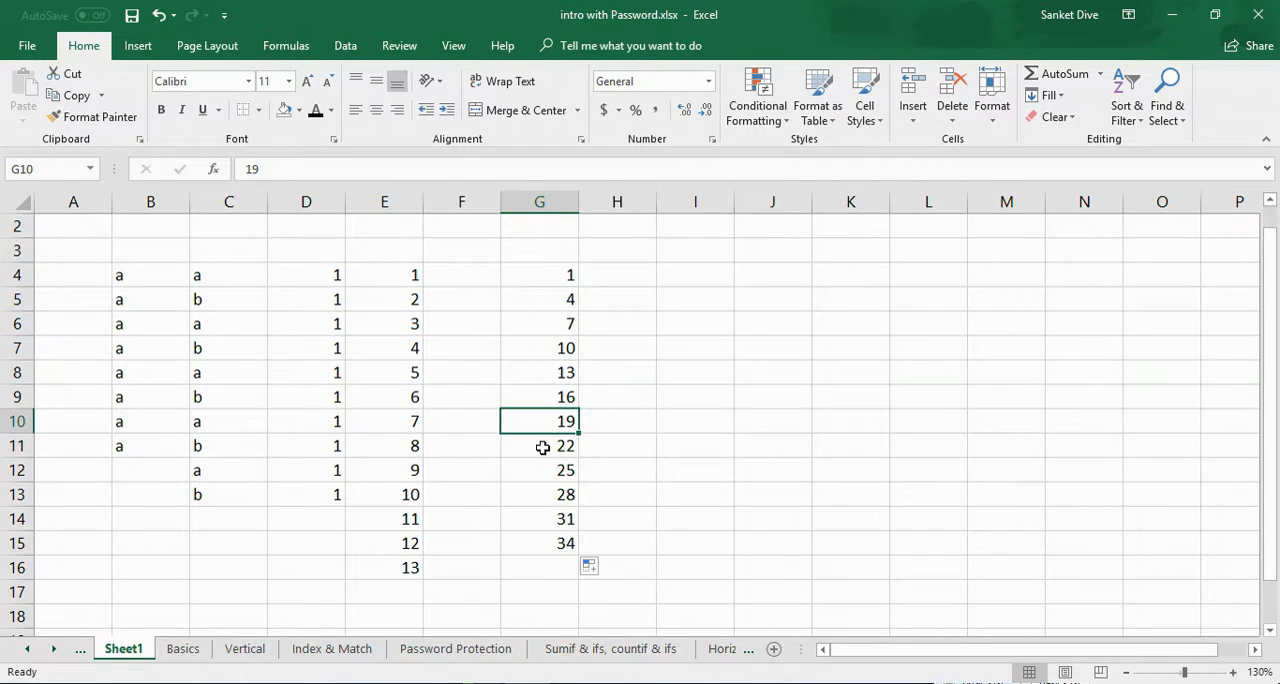
pyautogui.click(184, 648)
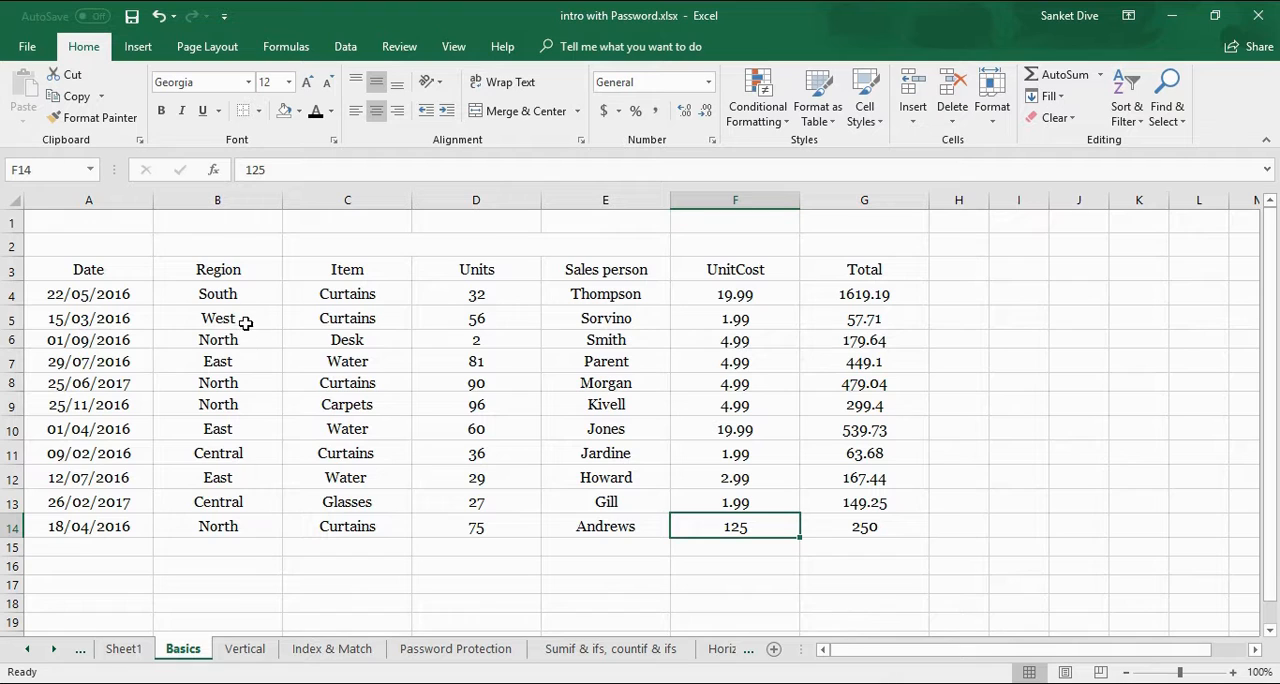
pyautogui.moveTo(252, 332)
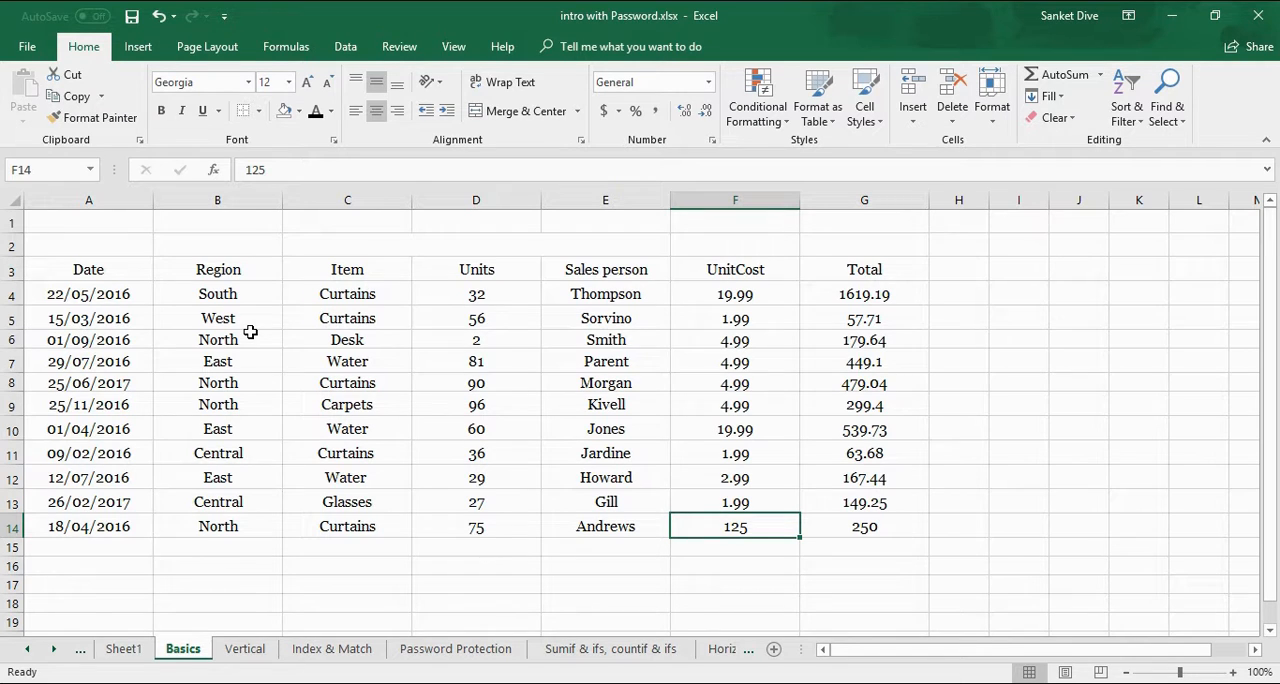
pyautogui.moveTo(370, 372)
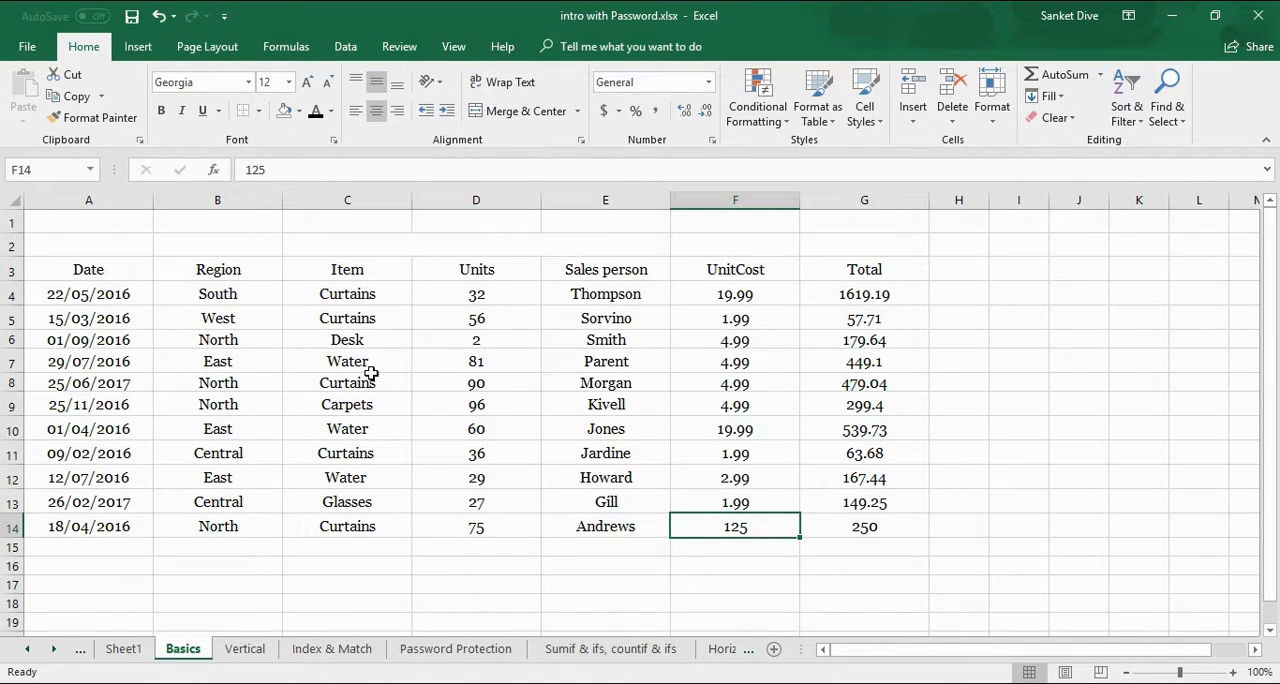
pyautogui.moveTo(380, 340)
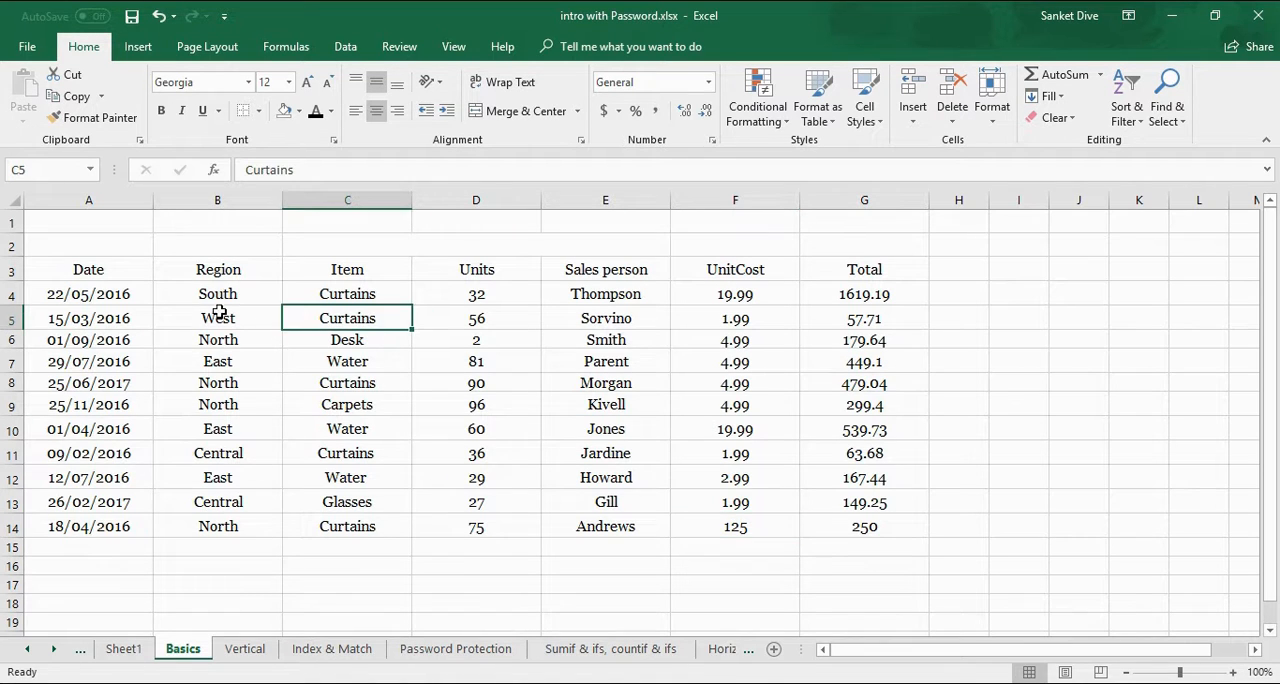
pyautogui.click(476, 428)
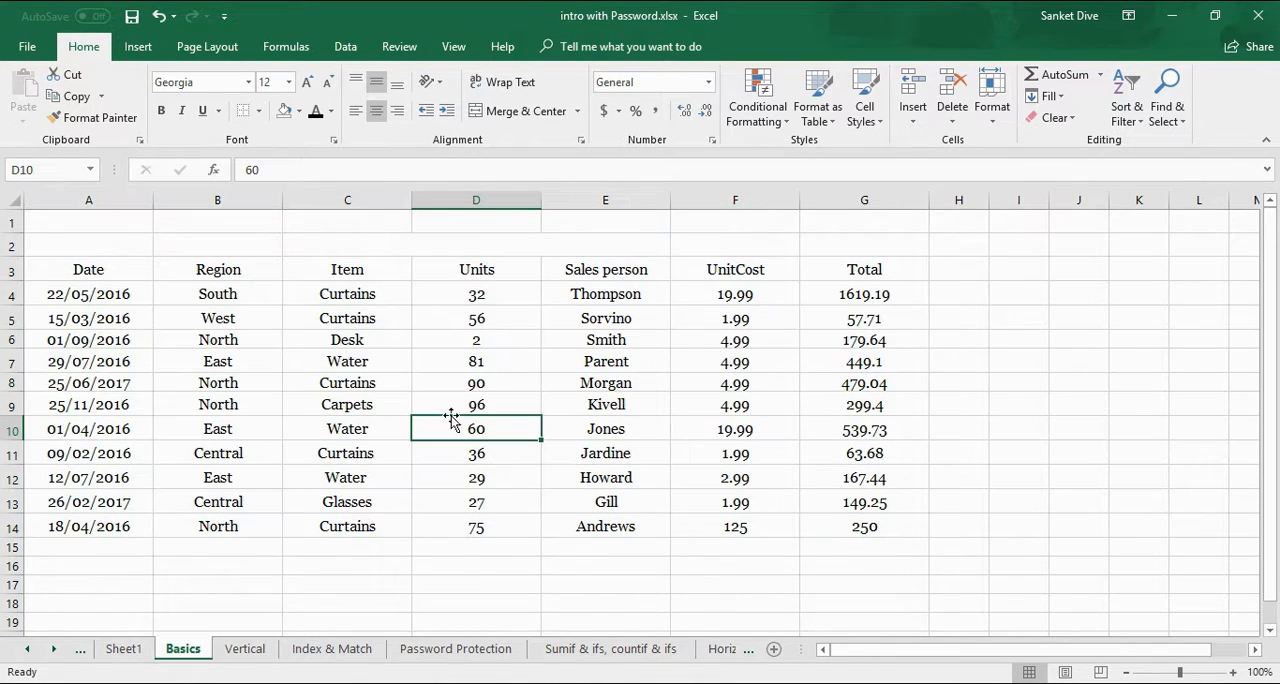
pyautogui.moveTo(112, 274)
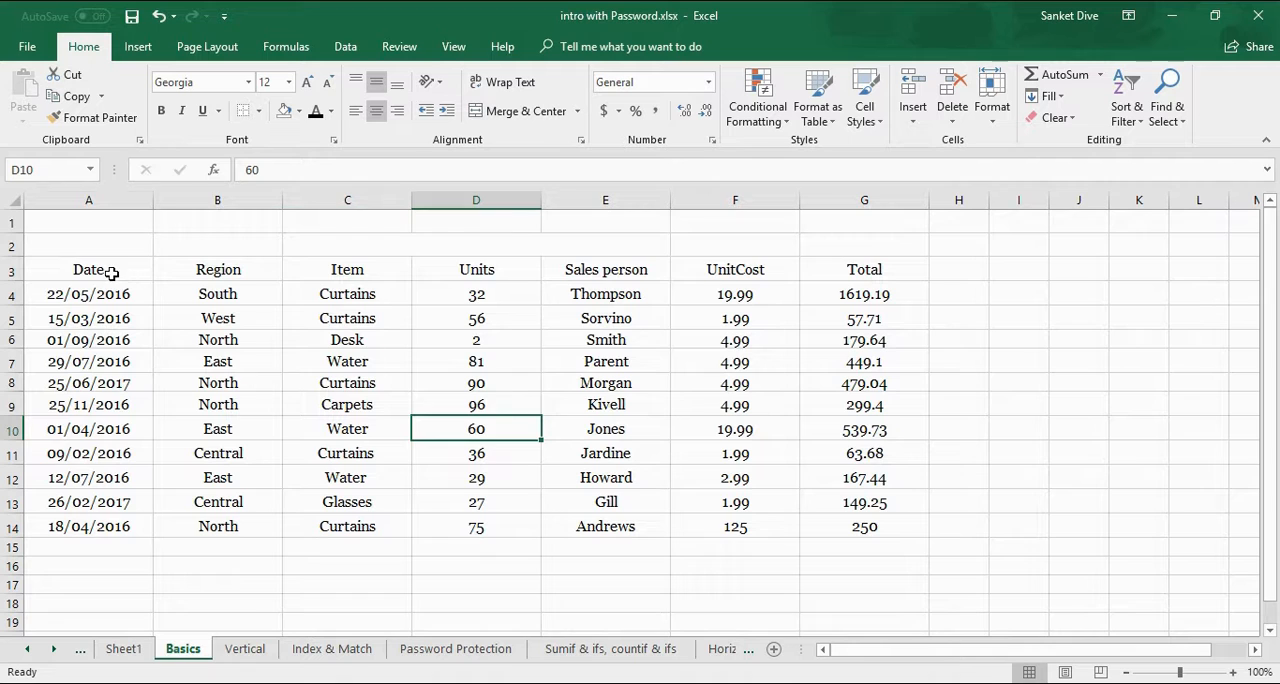
pyautogui.click(88, 268)
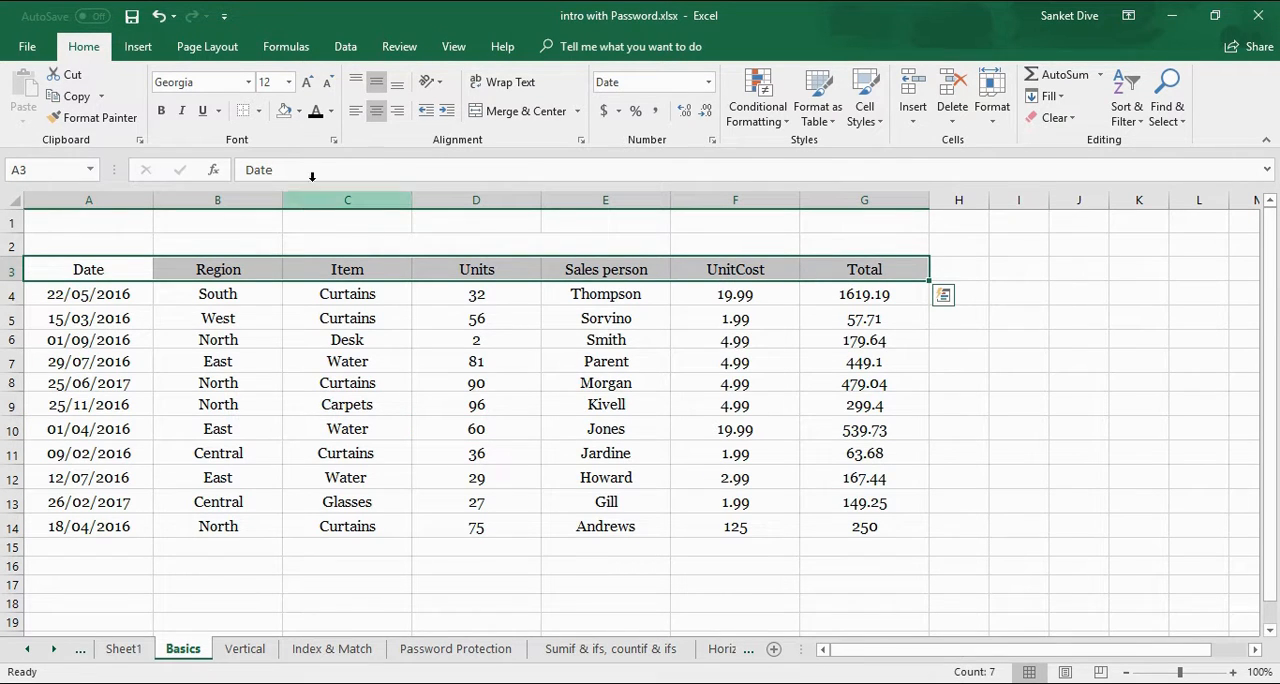
pyautogui.click(288, 82)
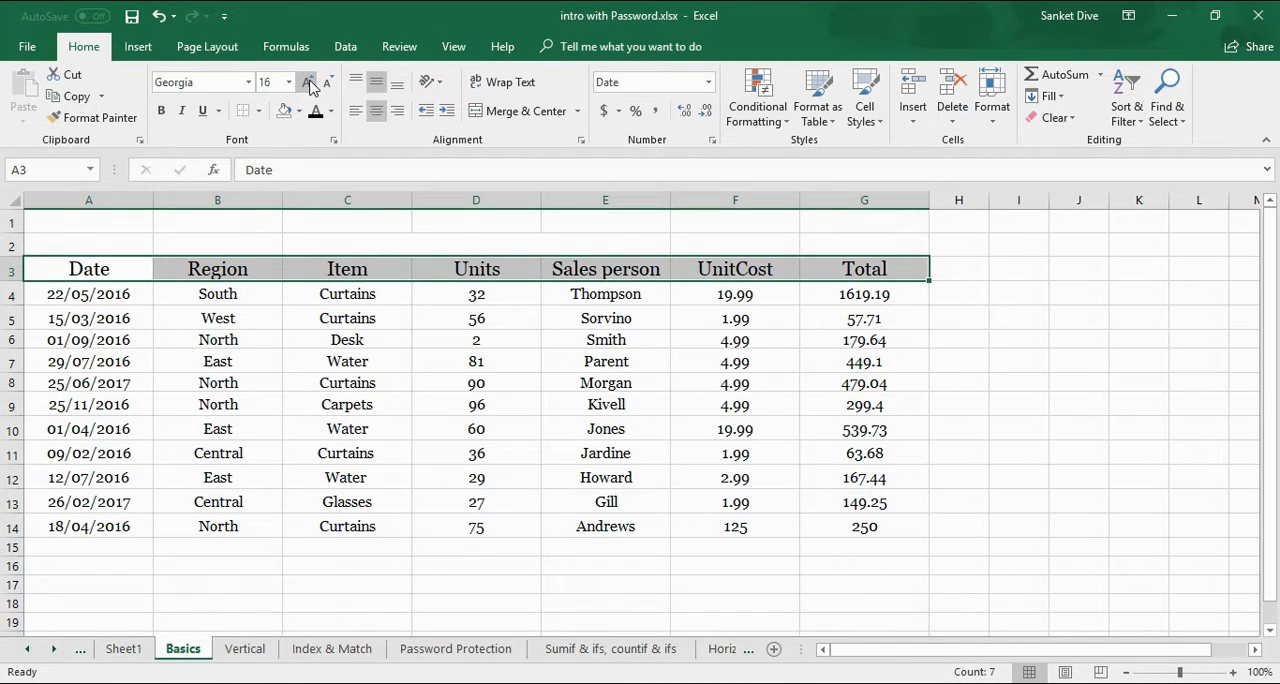
pyautogui.click(308, 82)
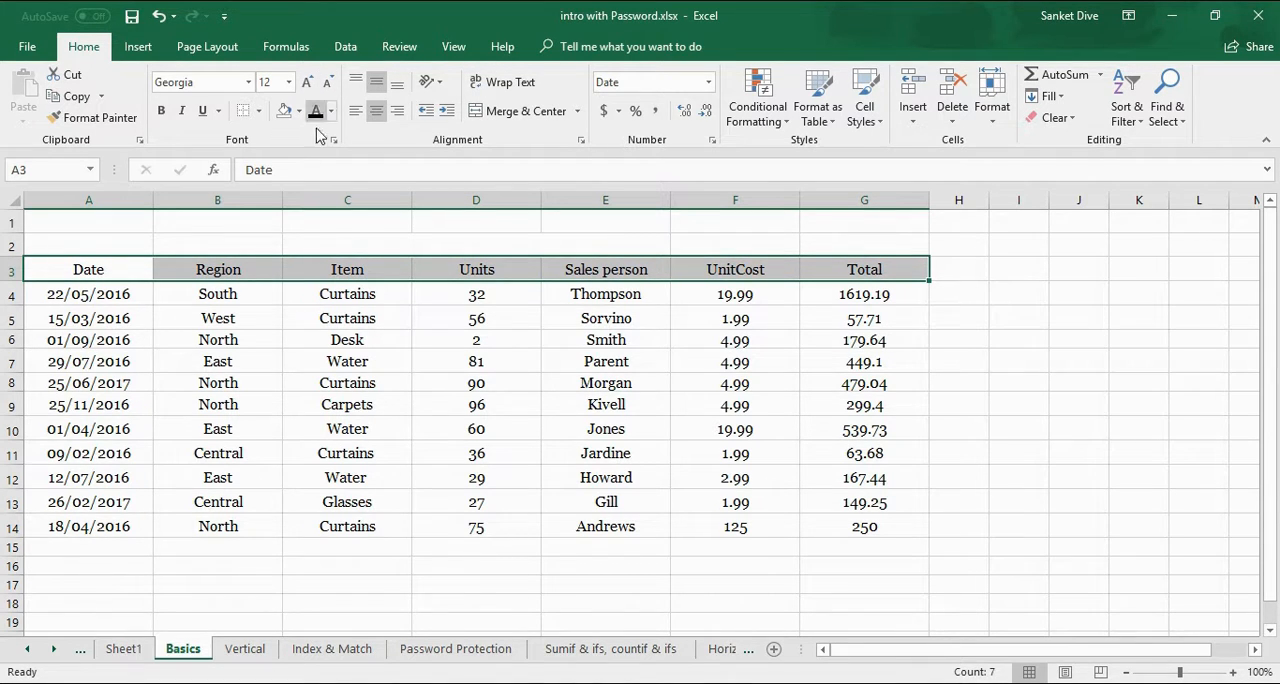
pyautogui.click(246, 82)
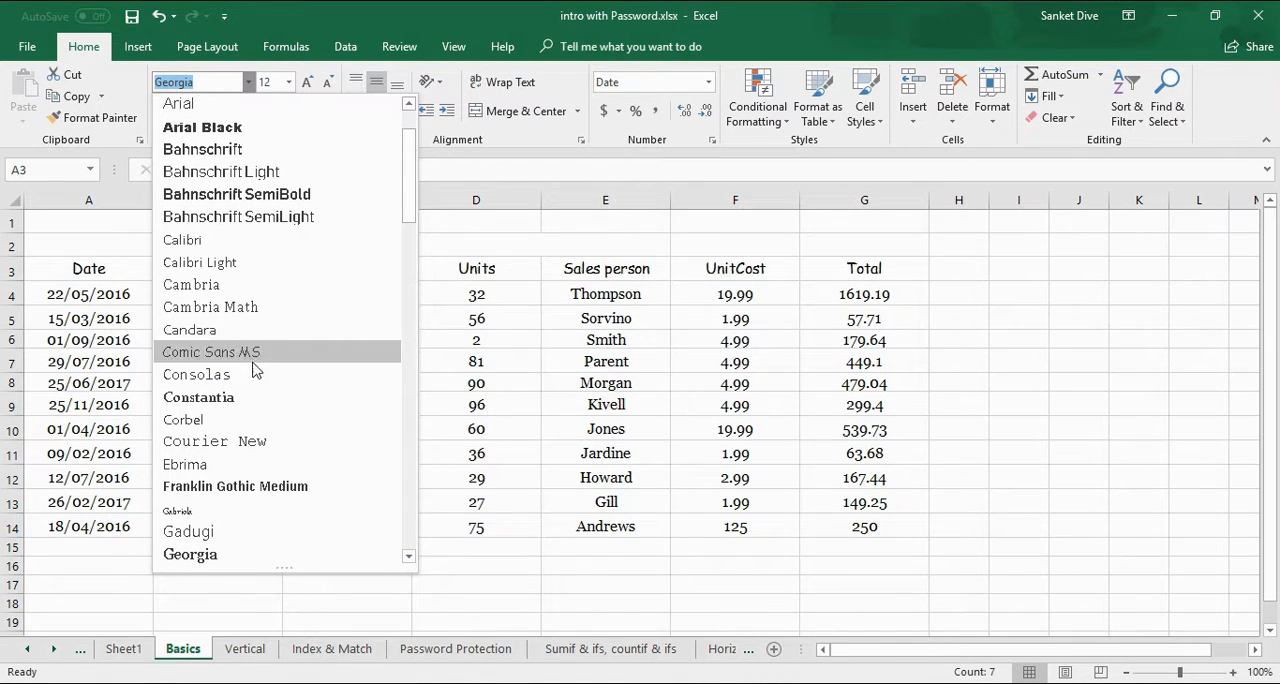
pyautogui.moveTo(190, 554)
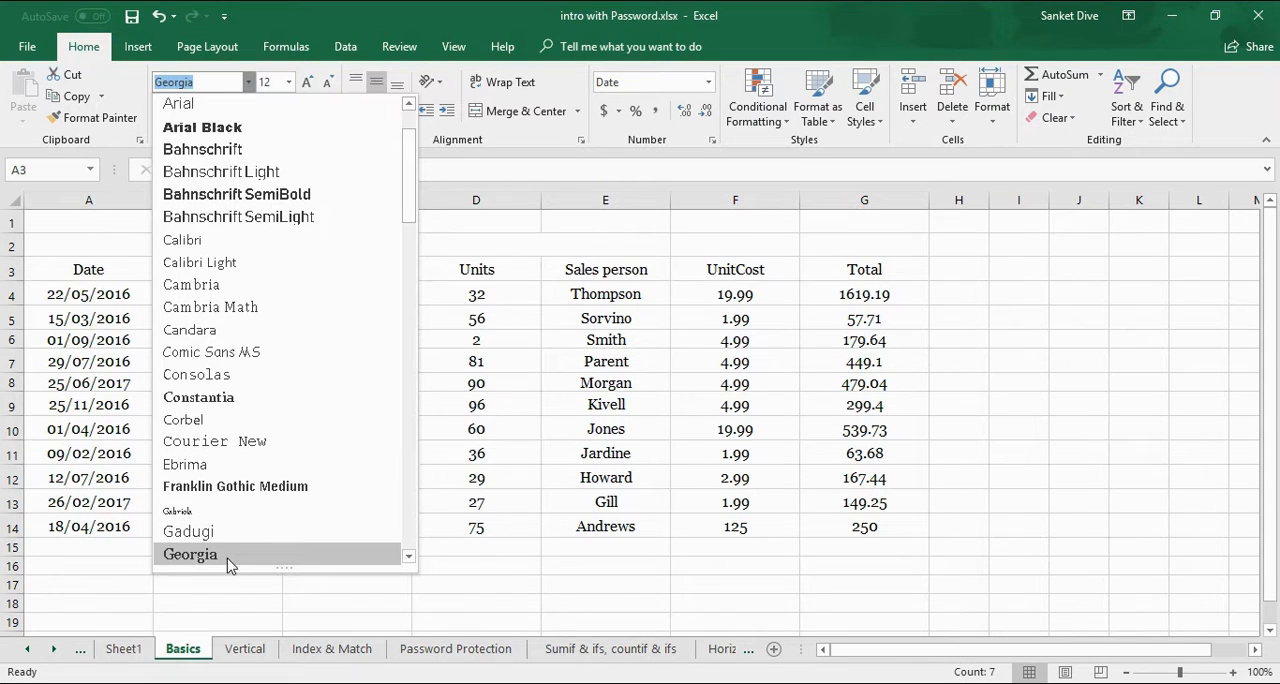
pyautogui.click(190, 554)
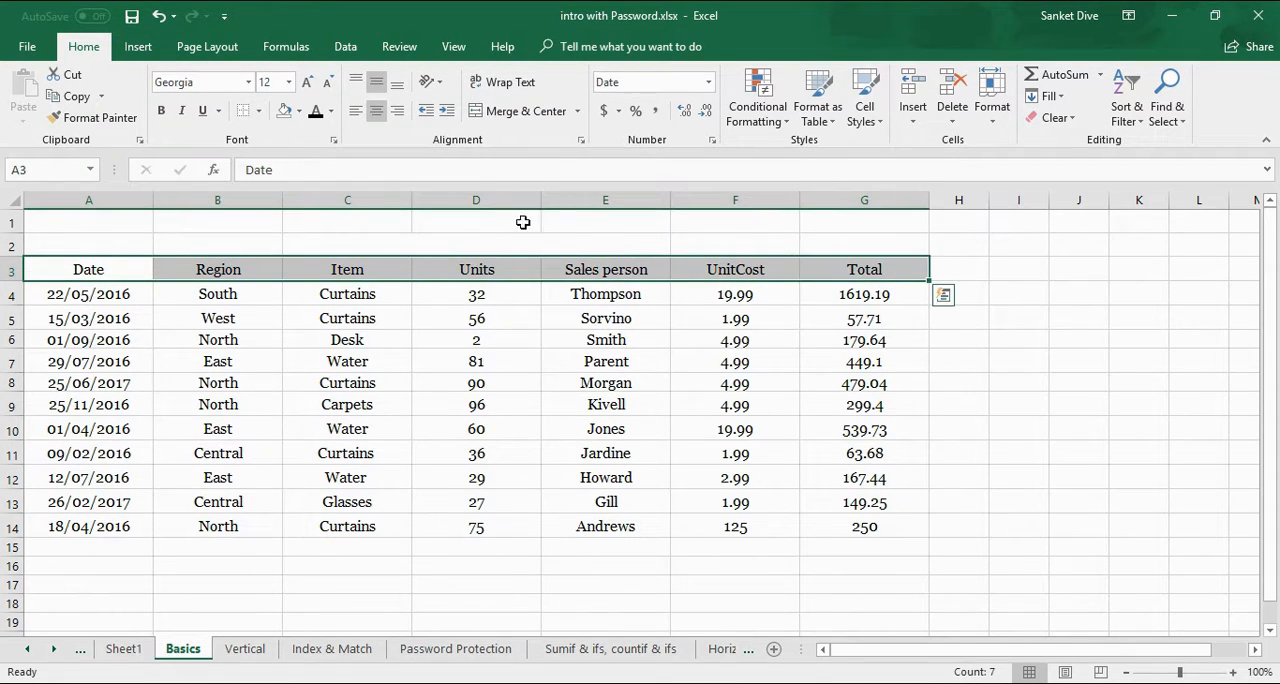
# Make the A3:G3 headings Date through Total italic and underlined.
pyautogui.click(180, 110)
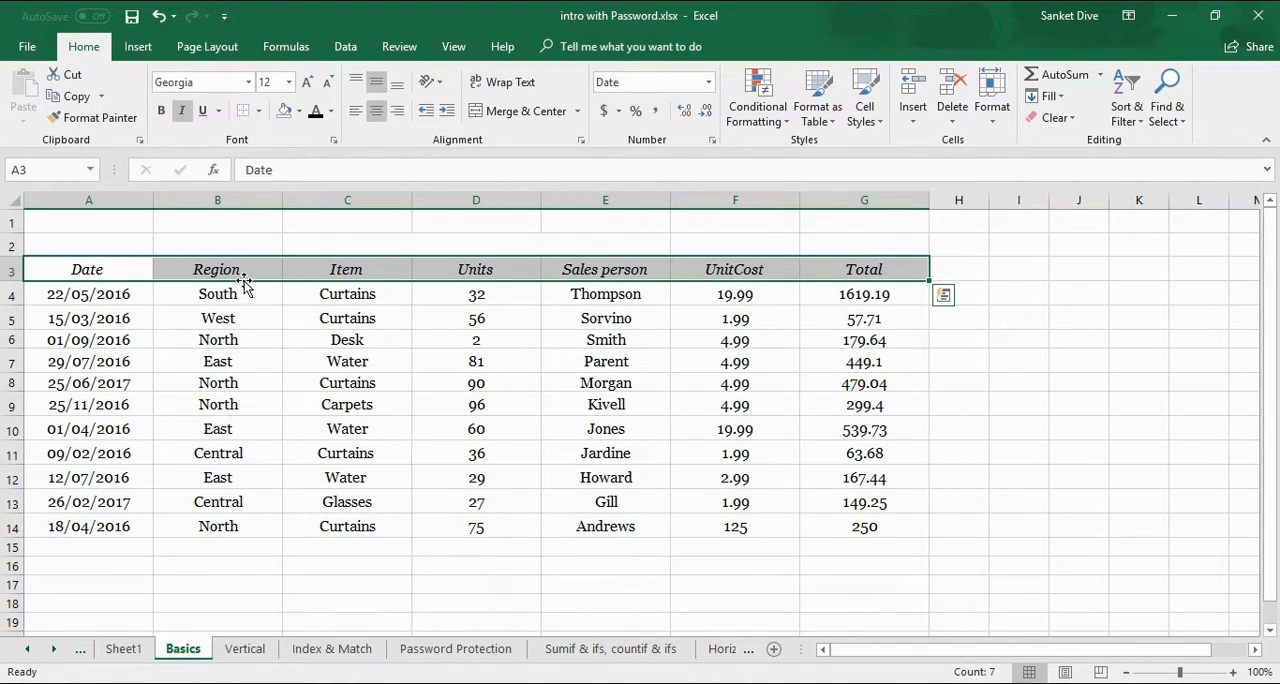
pyautogui.moveTo(204, 112)
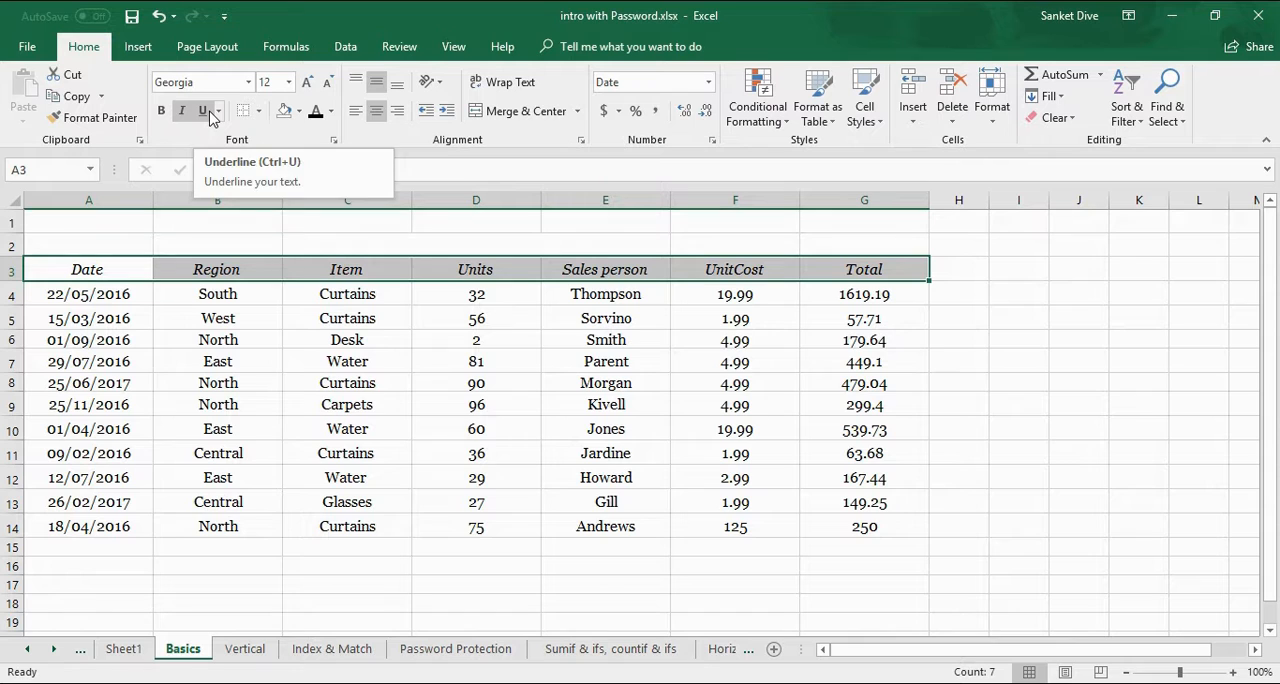
pyautogui.click(200, 110)
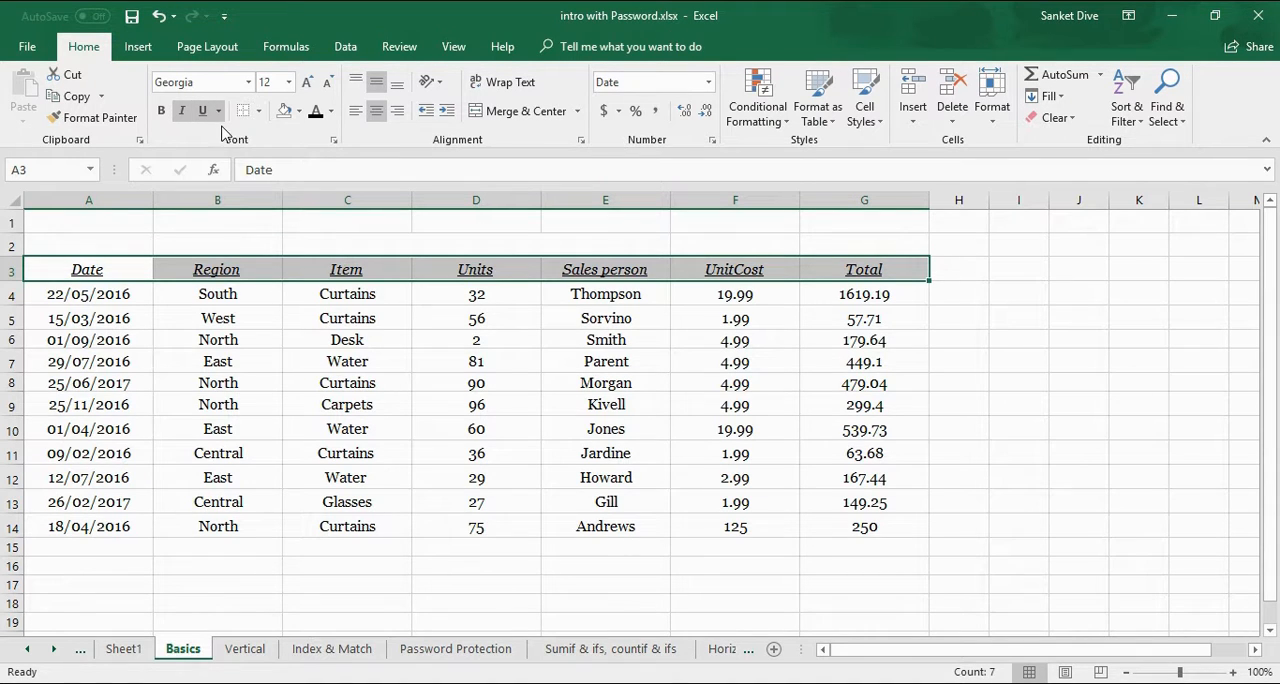
pyautogui.click(214, 110)
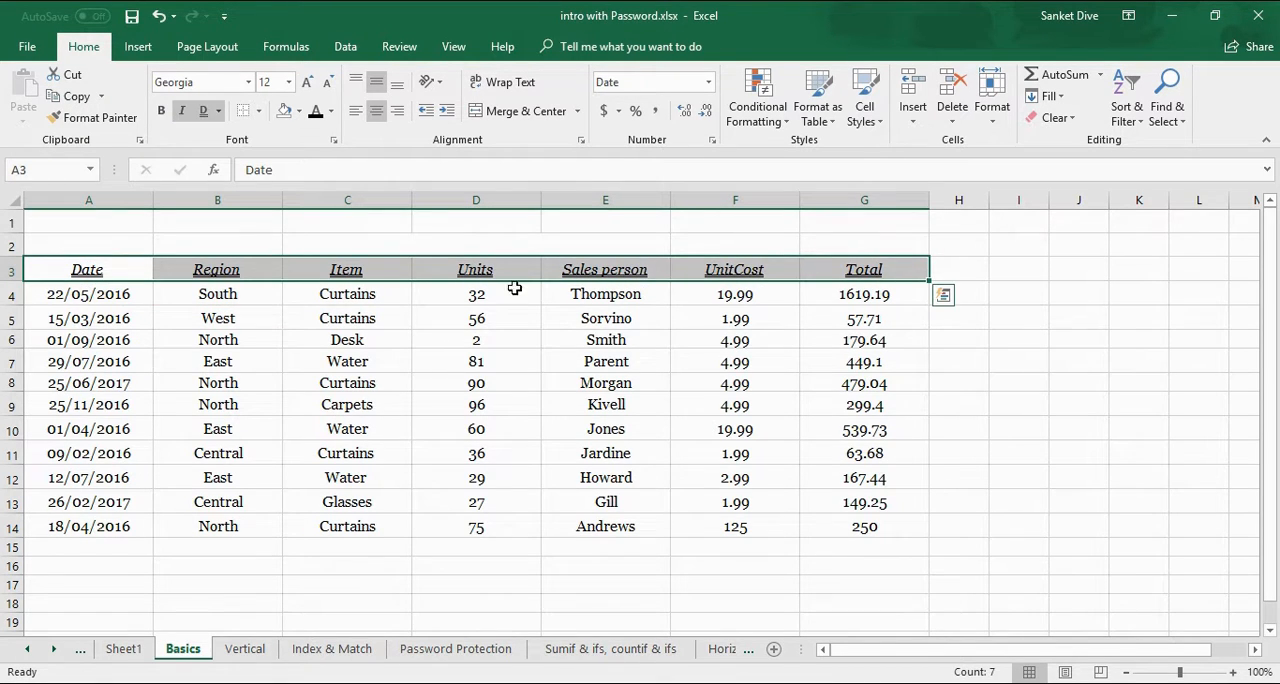
# Add a Left Border to the Region and Item cells B4:C8.
pyautogui.moveTo(216, 292); pyautogui.dragTo(348, 384)
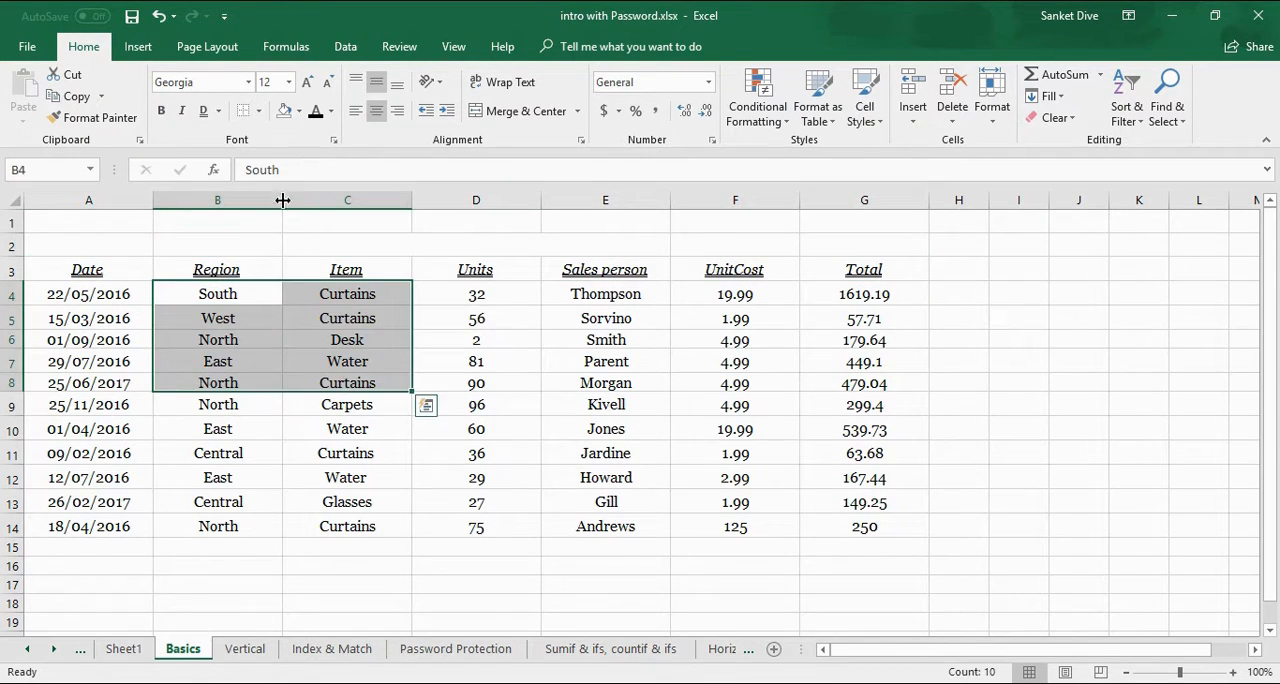
pyautogui.click(240, 110)
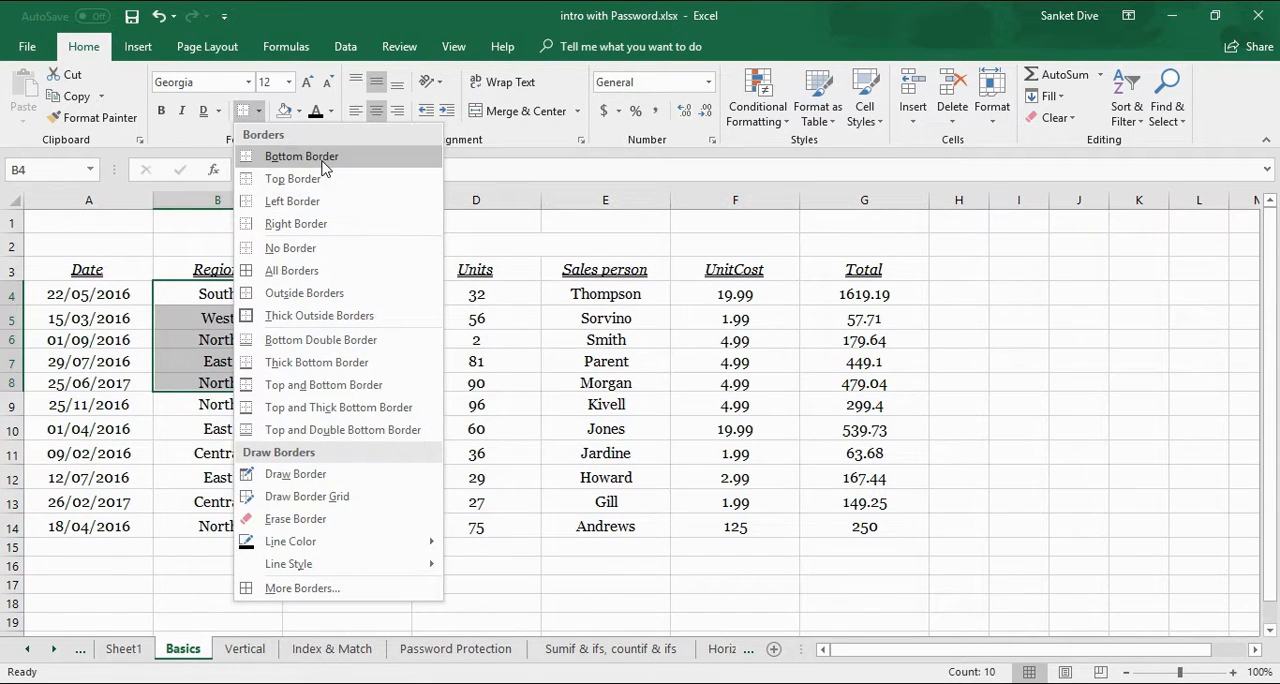
pyautogui.moveTo(322, 206)
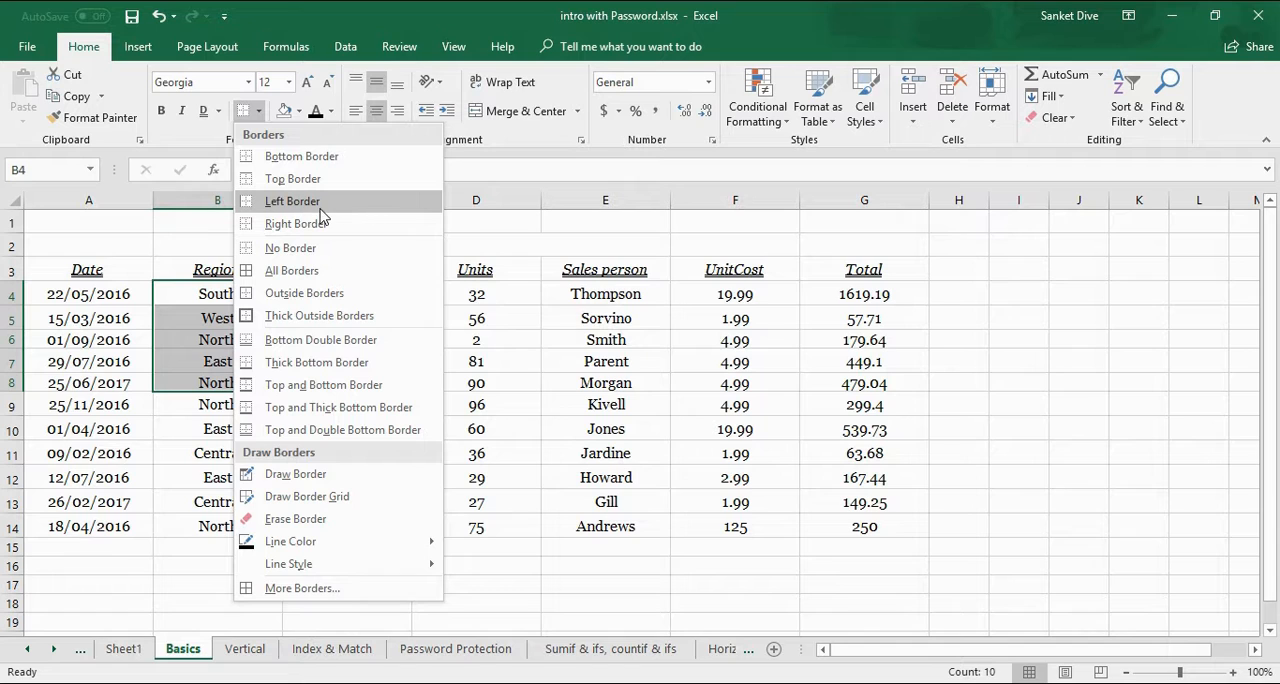
pyautogui.click(348, 318)
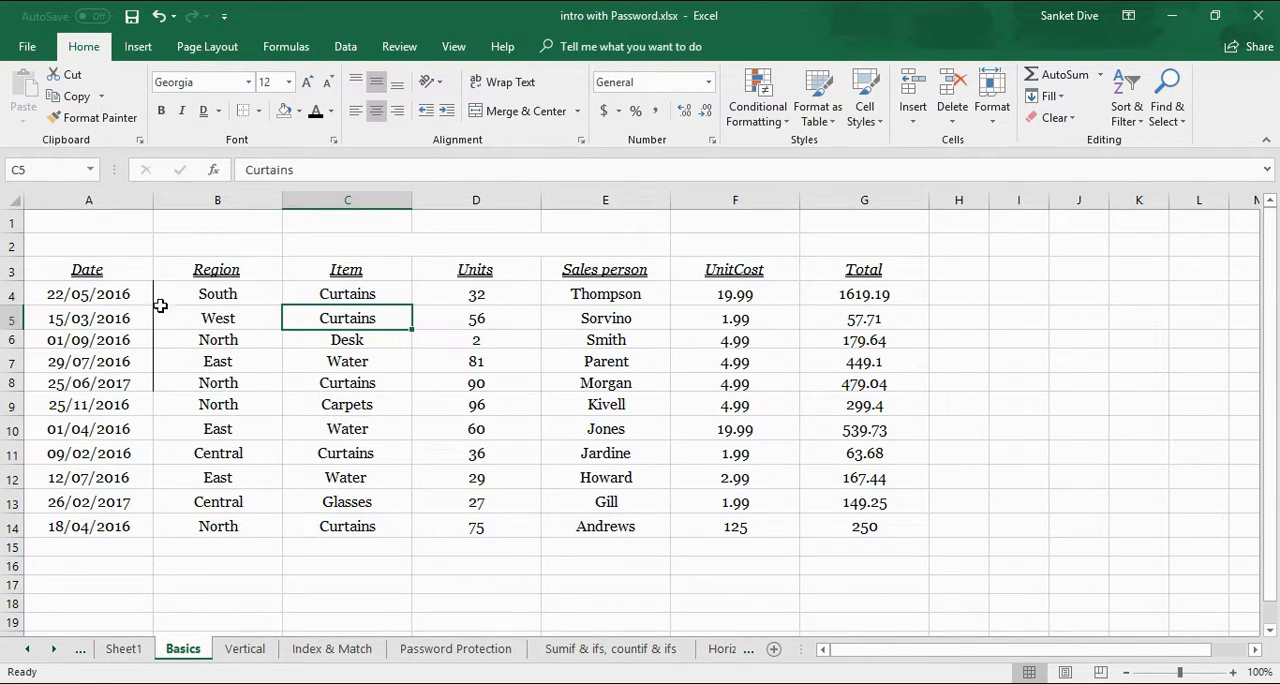
pyautogui.moveTo(704, 404)
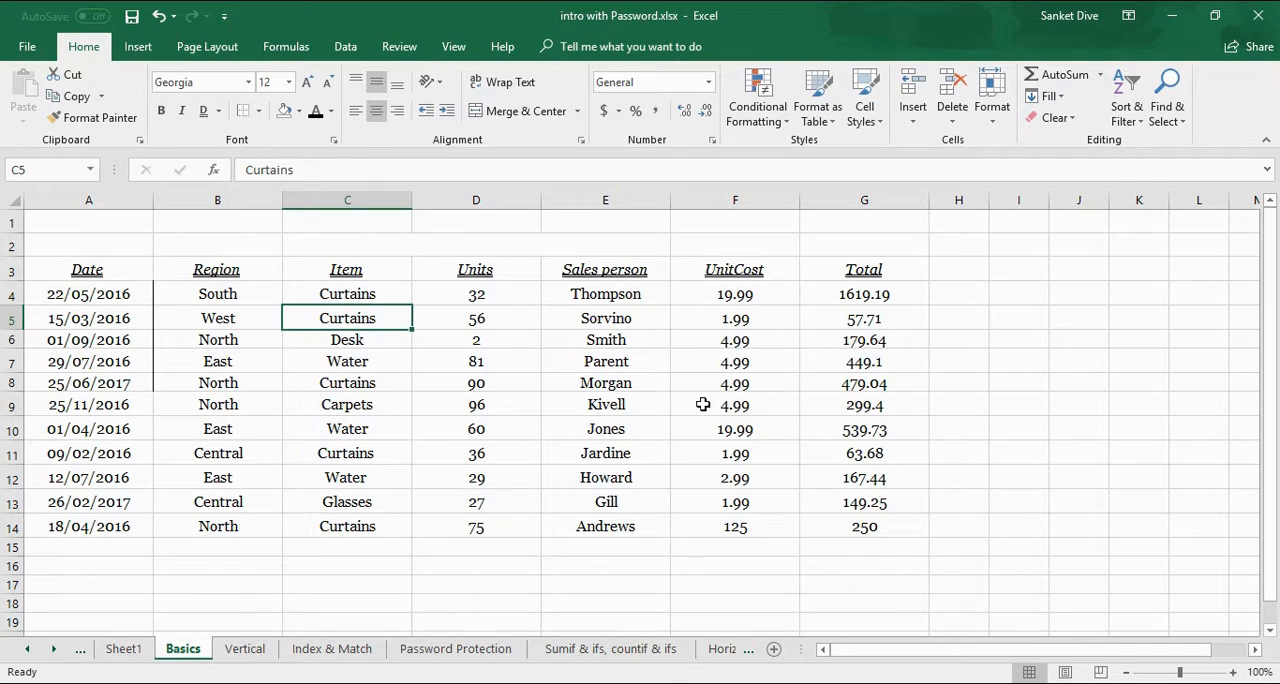
# Apply All Borders to the whole sales table A3:G14.
pyautogui.moveTo(88, 268); pyautogui.dragTo(864, 526)
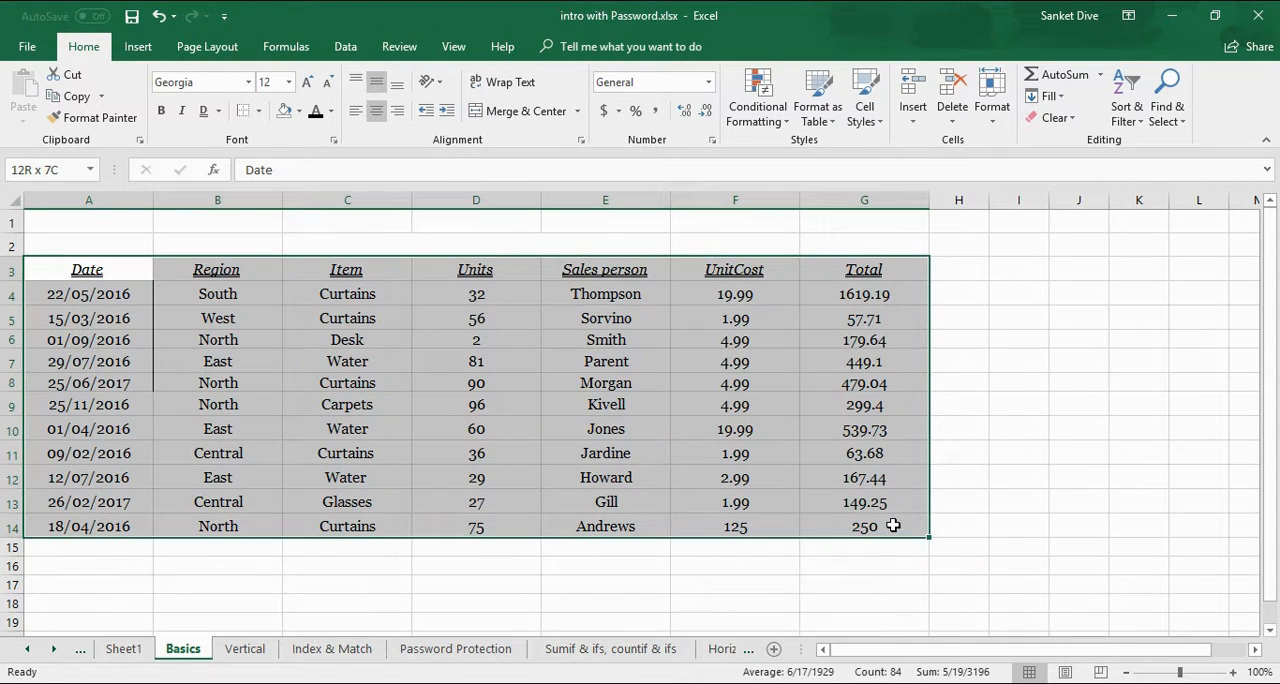
pyautogui.click(258, 112)
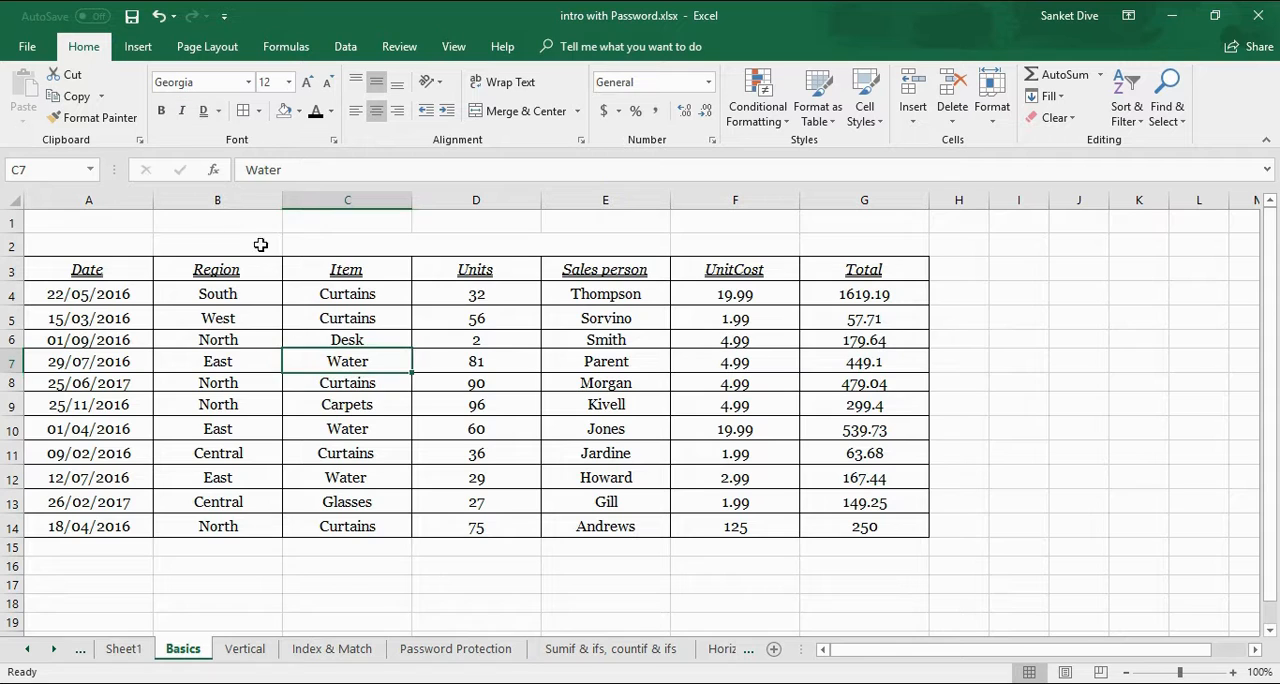
pyautogui.click(216, 318)
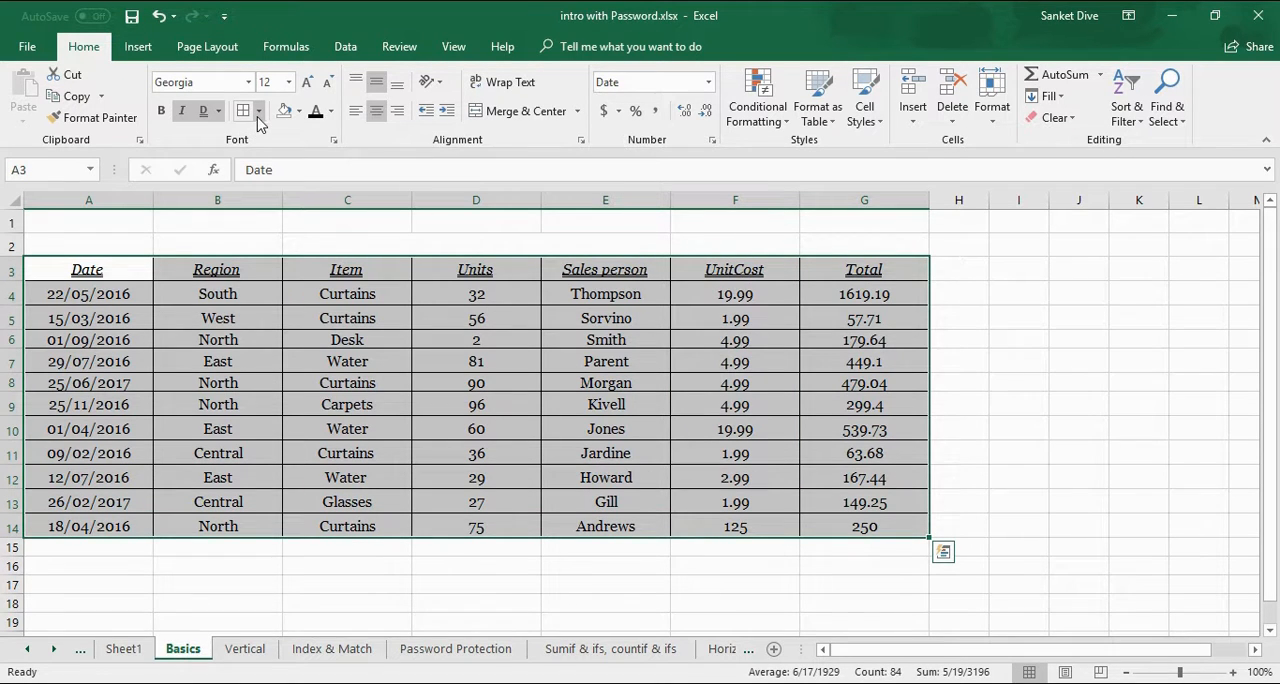
pyautogui.click(250, 112)
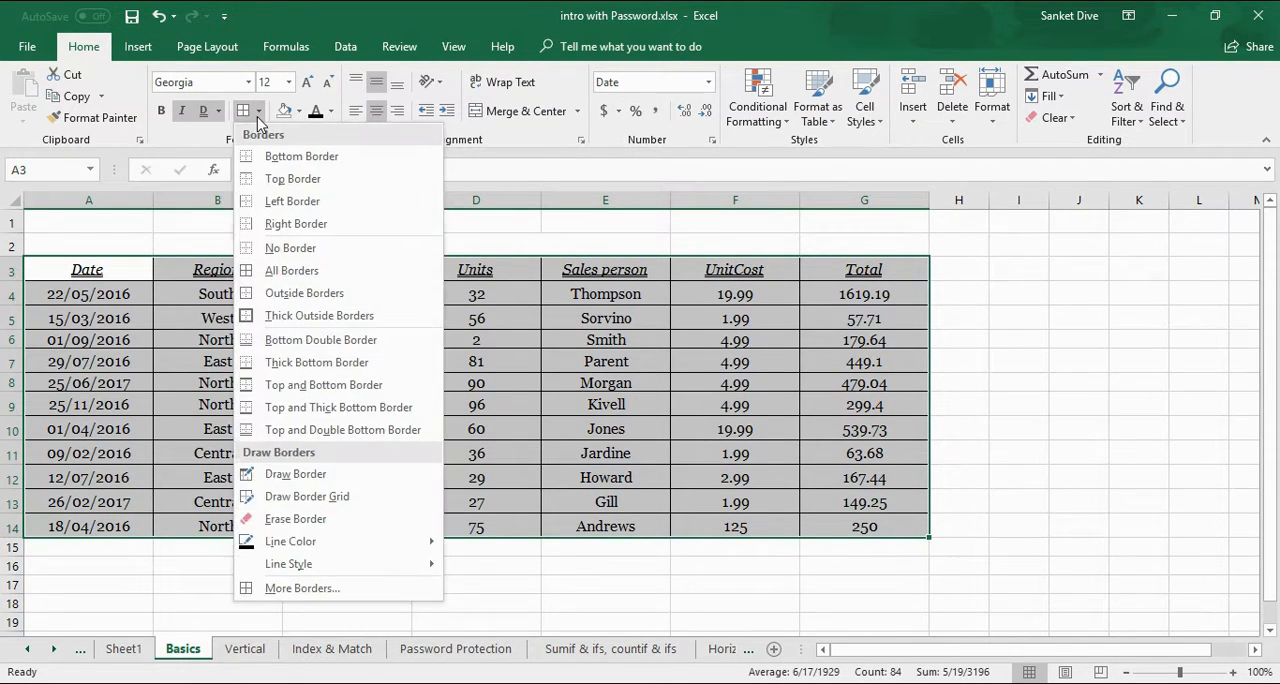
pyautogui.moveTo(262, 130)
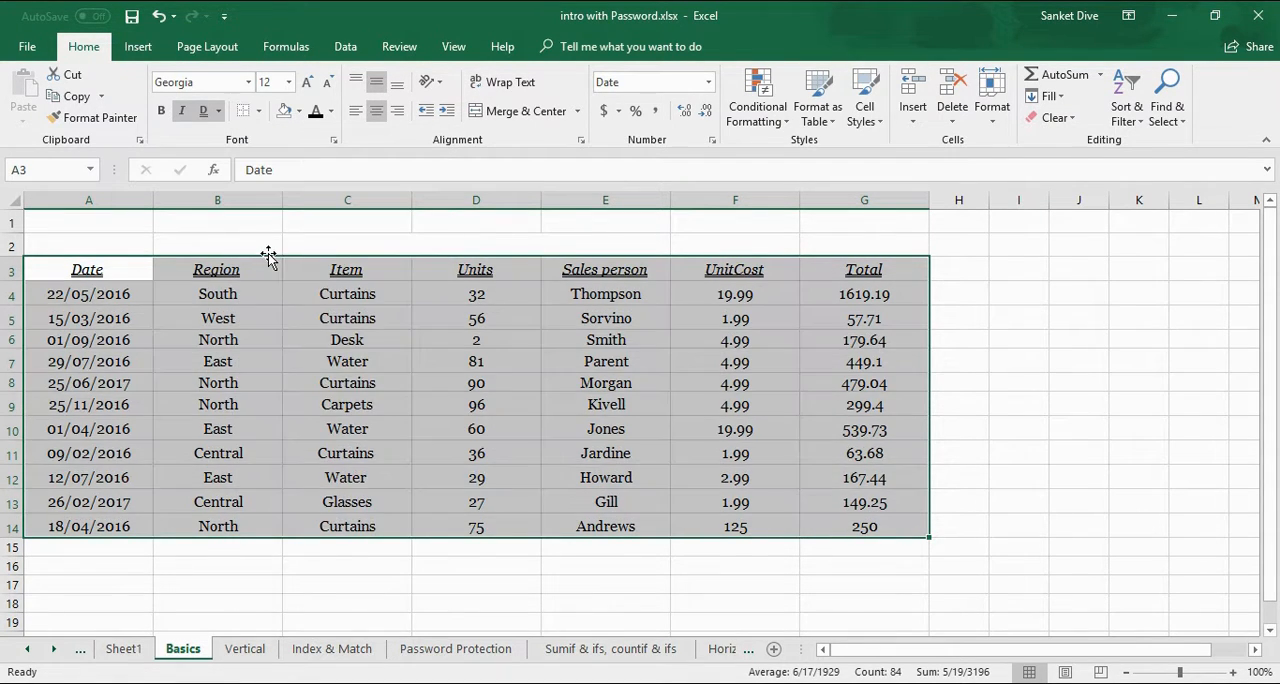
pyautogui.click(216, 340)
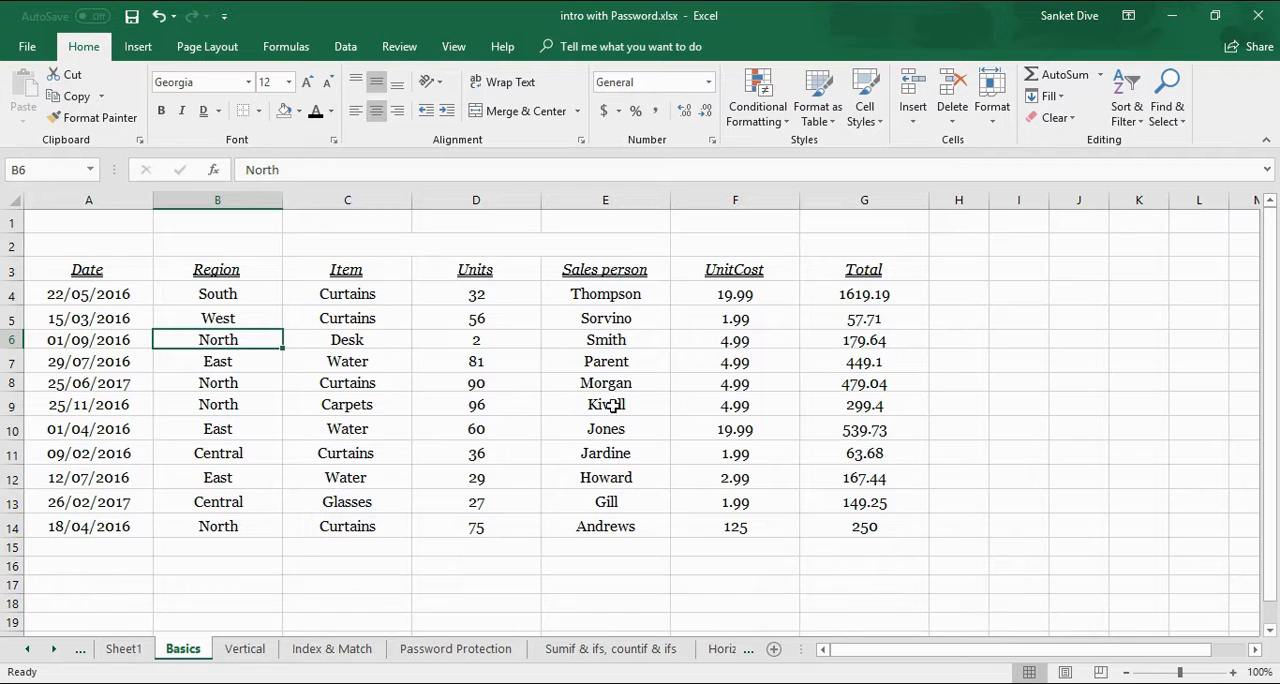
pyautogui.click(348, 360)
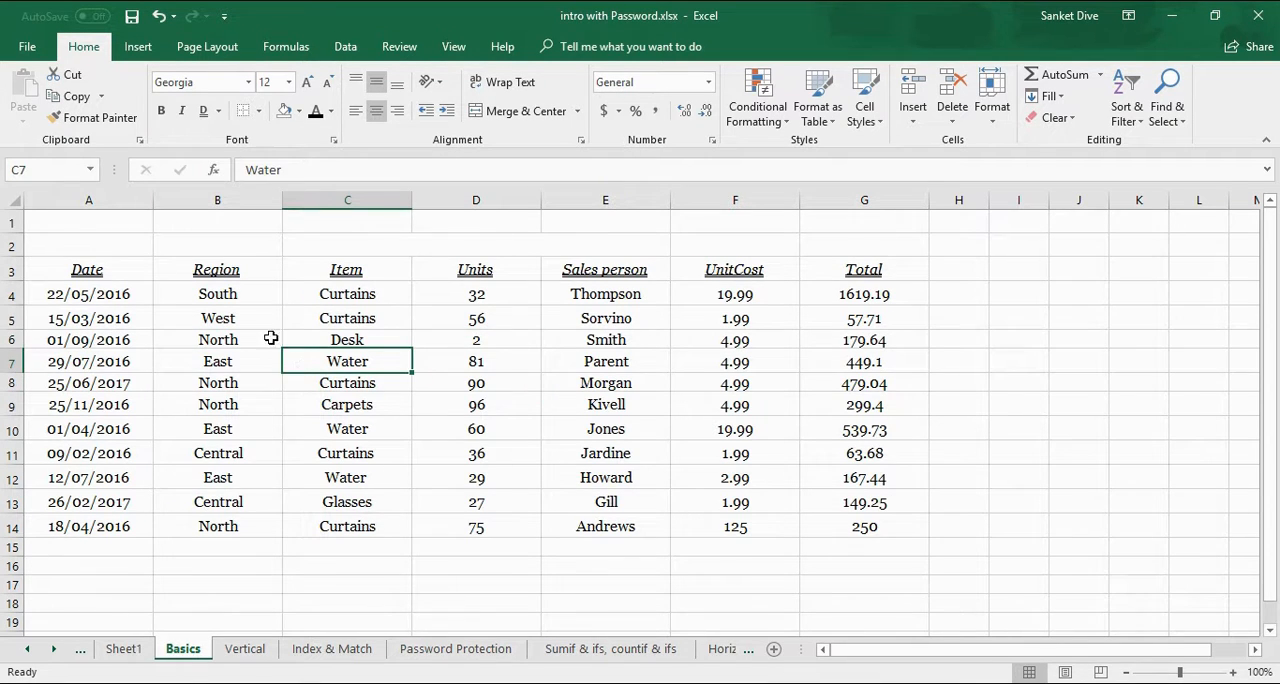
pyautogui.click(216, 340)
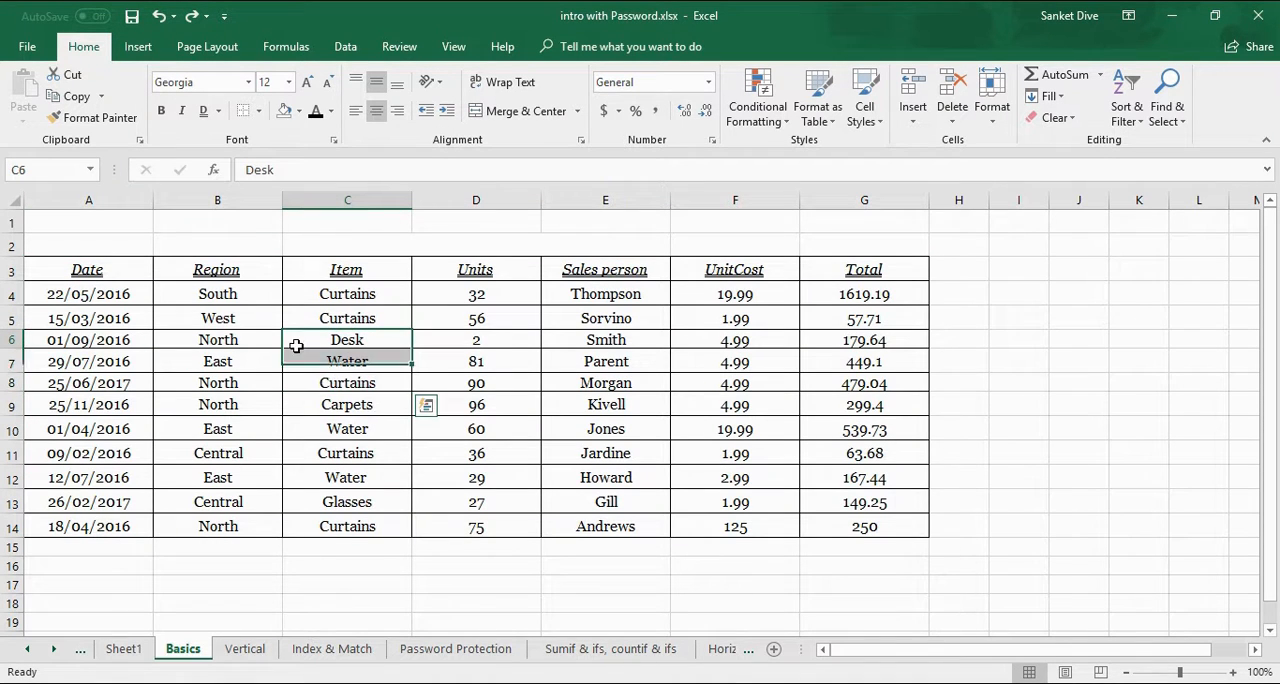
# Give the South cell B4 yellow fill and green font colour.
pyautogui.click(216, 268)
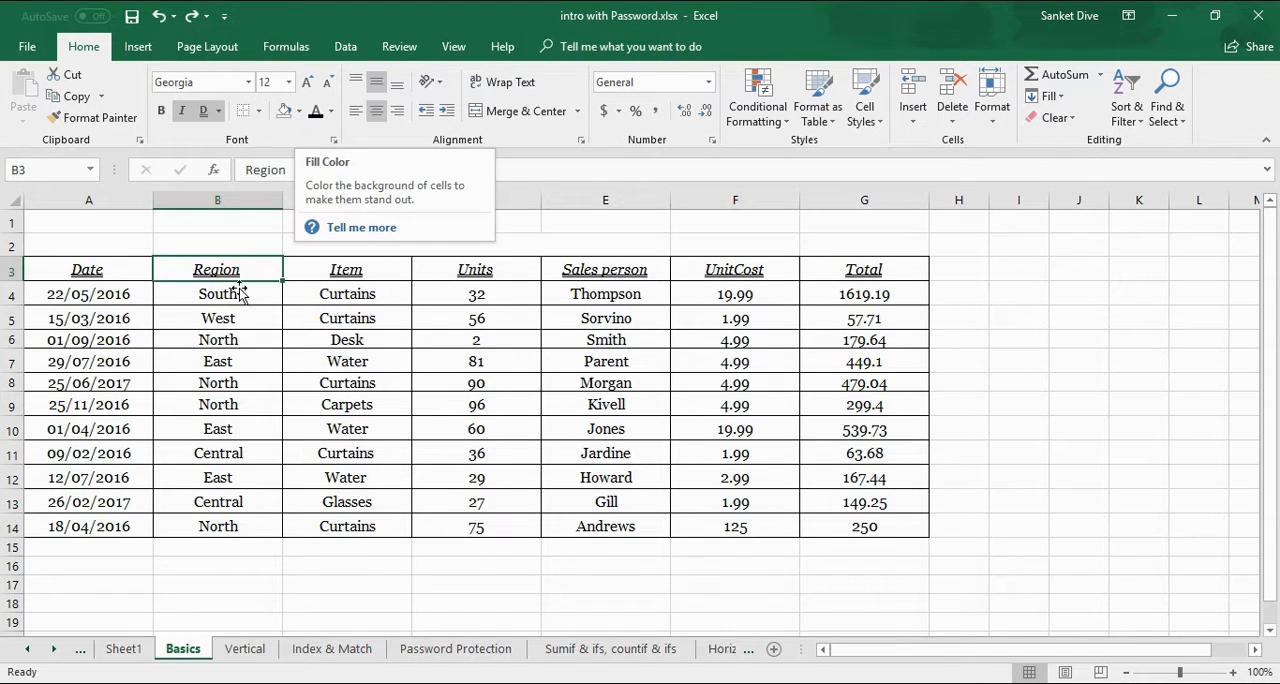
pyautogui.click(216, 292)
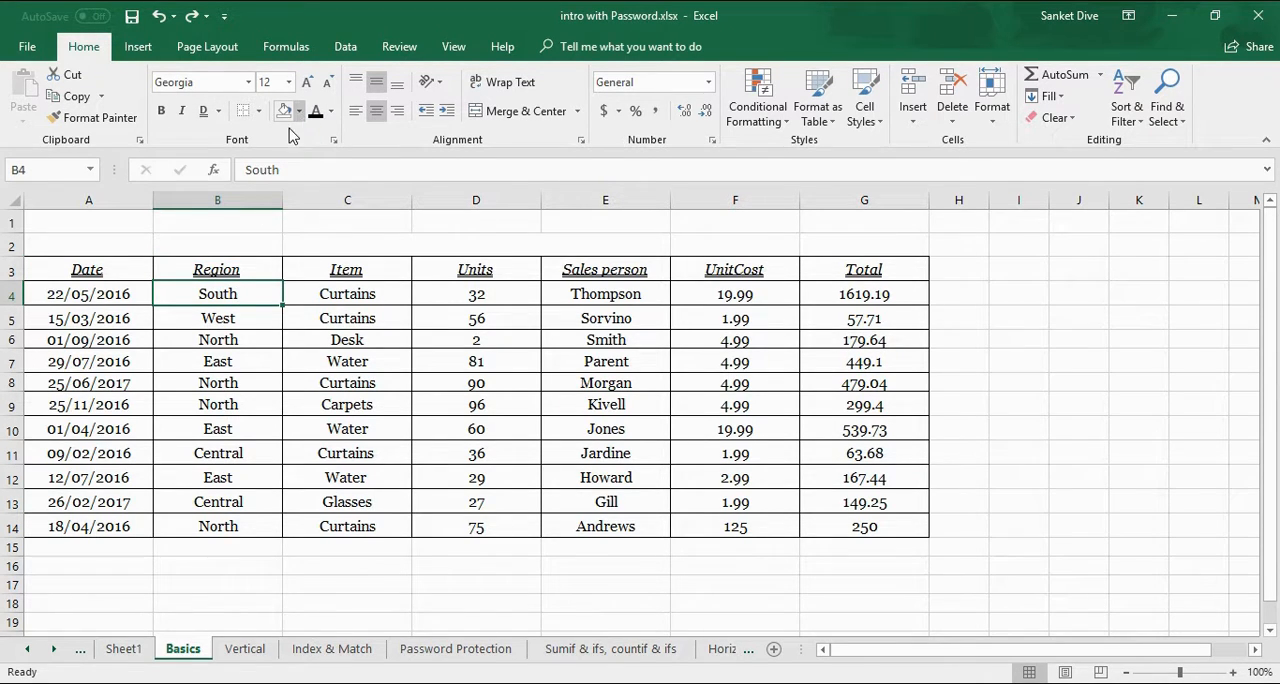
pyautogui.click(296, 112)
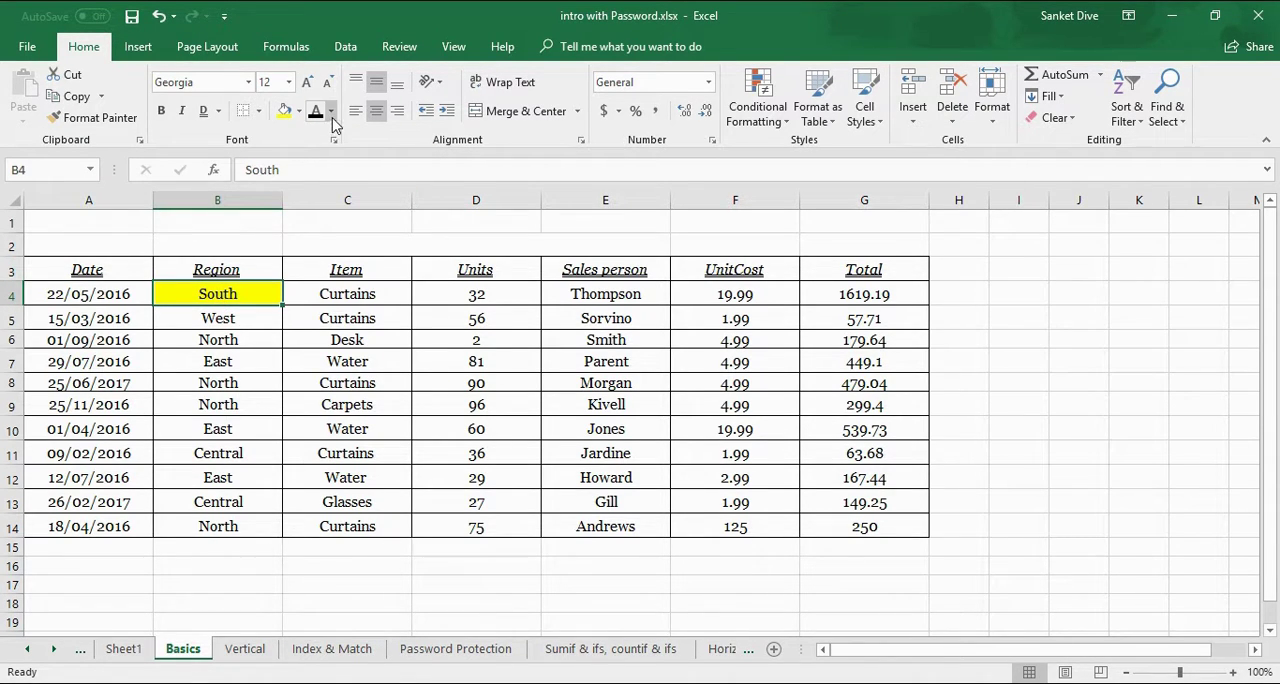
pyautogui.click(332, 110)
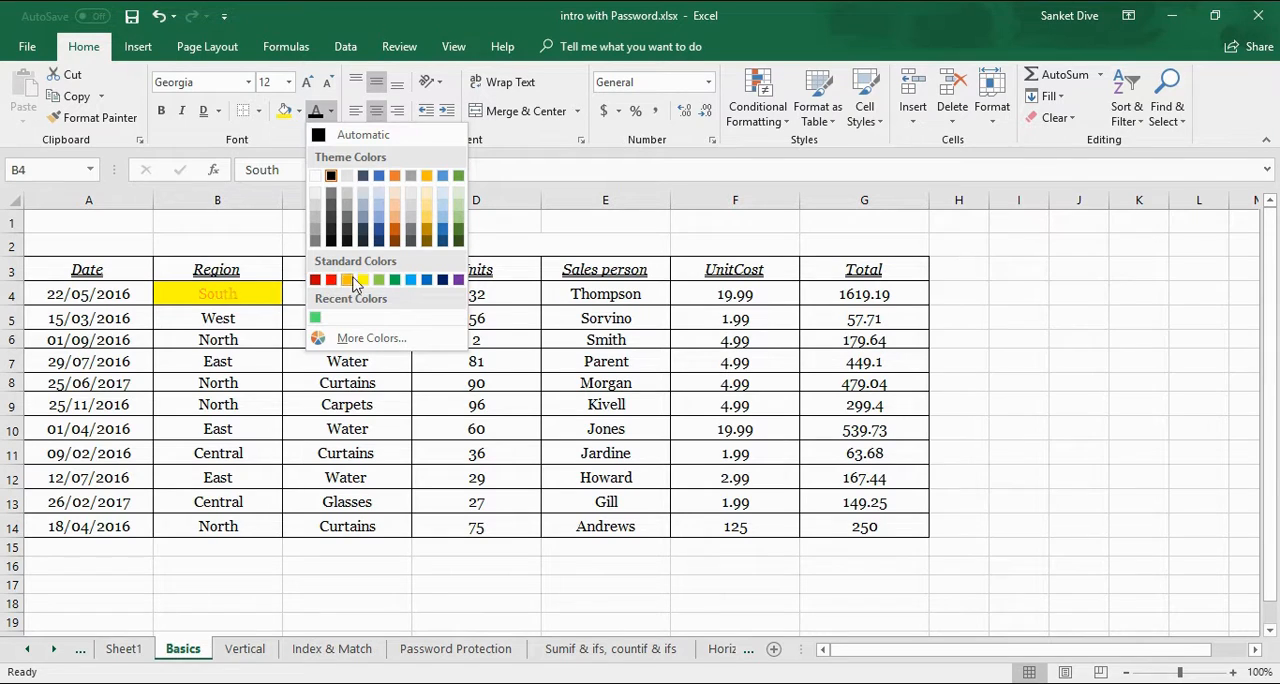
pyautogui.click(348, 280)
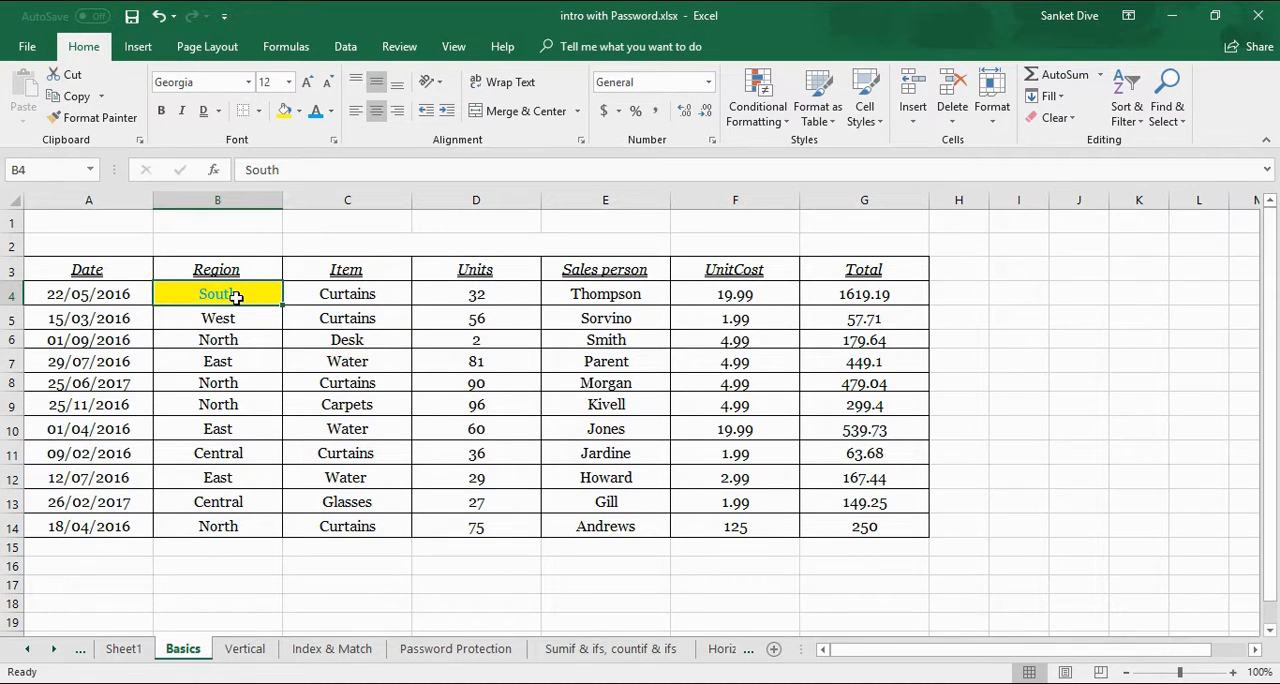
# Look at the More Colors picker and cancel it without changes.
pyautogui.click(348, 292)
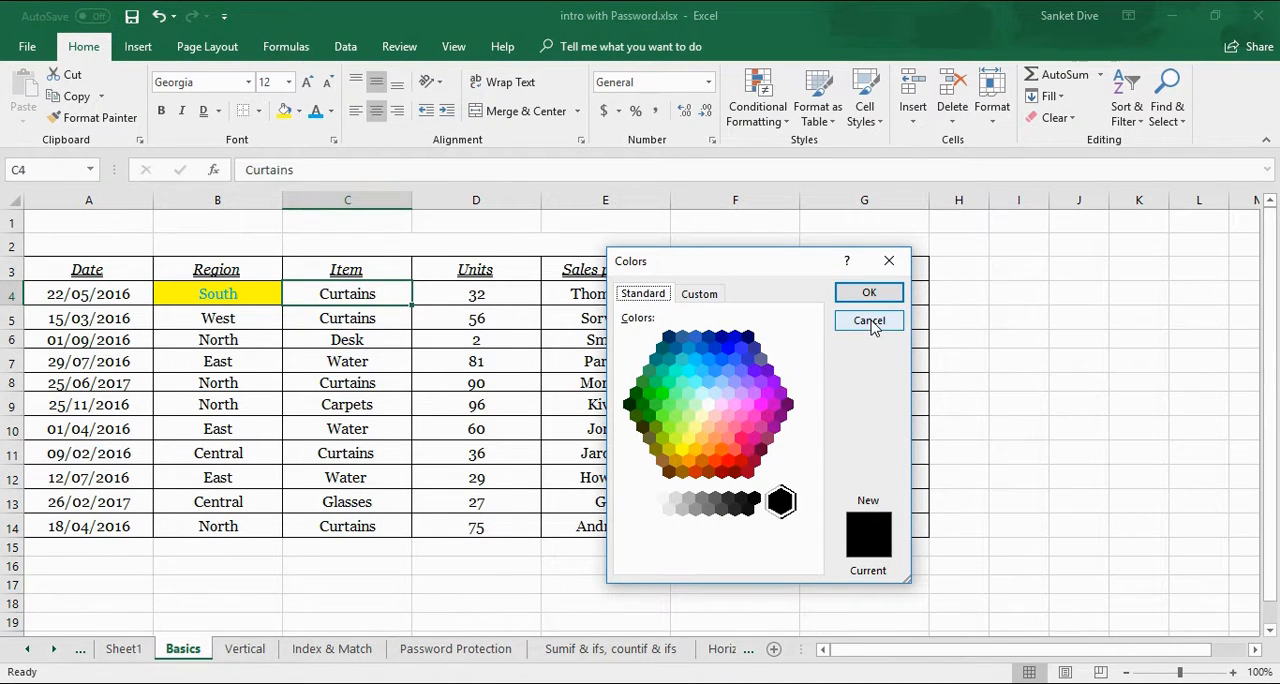
pyautogui.click(868, 320)
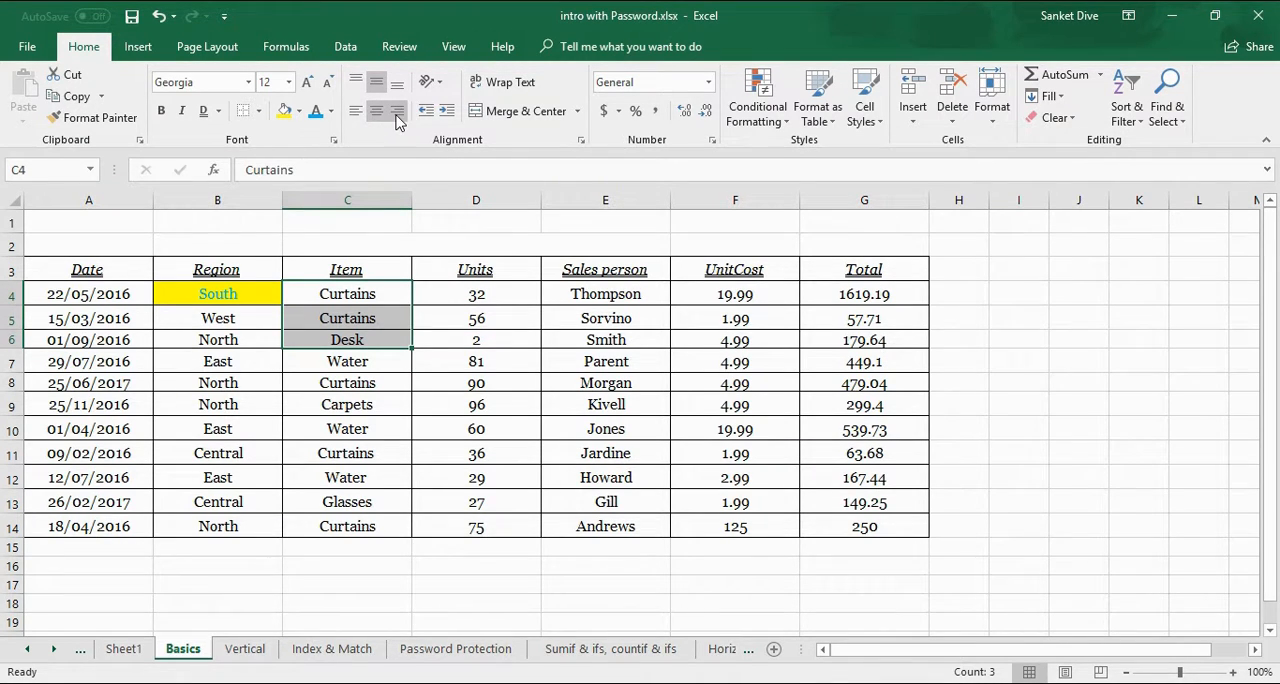
pyautogui.moveTo(394, 112)
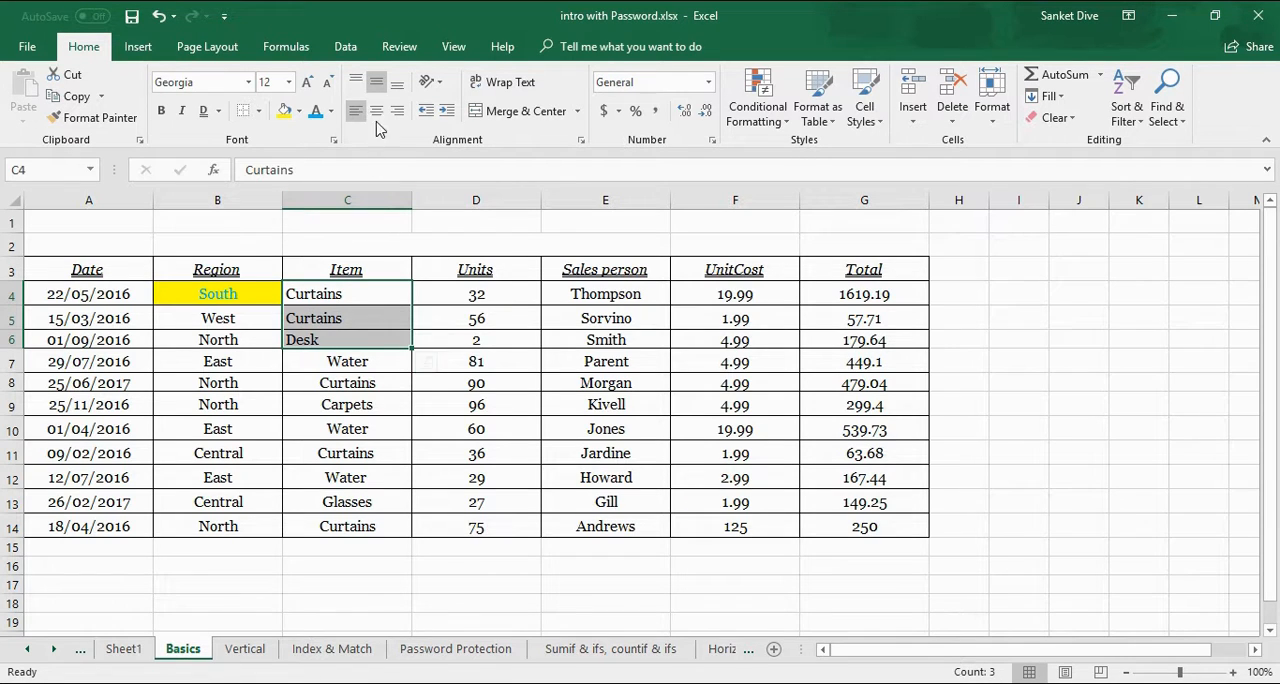
pyautogui.click(376, 110)
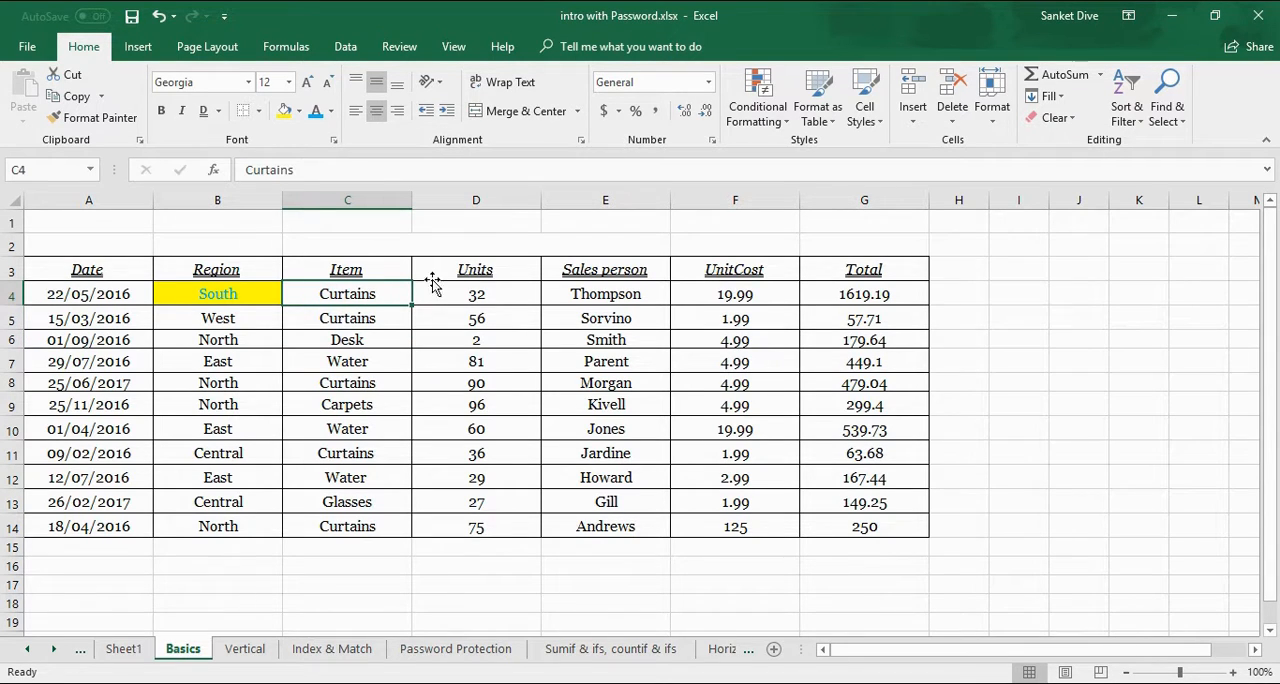
pyautogui.moveTo(380, 168)
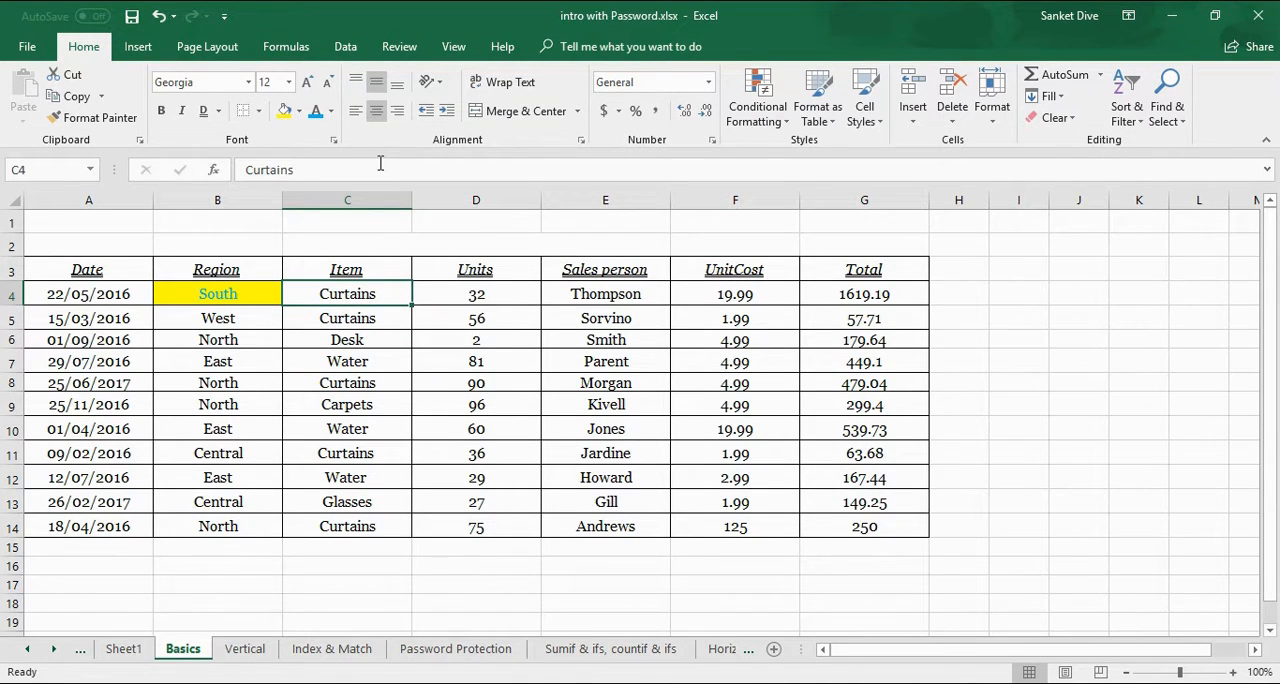
# Append test text to Desk in C6 and wrap the long entry onto several lines.
pyautogui.click(348, 340)
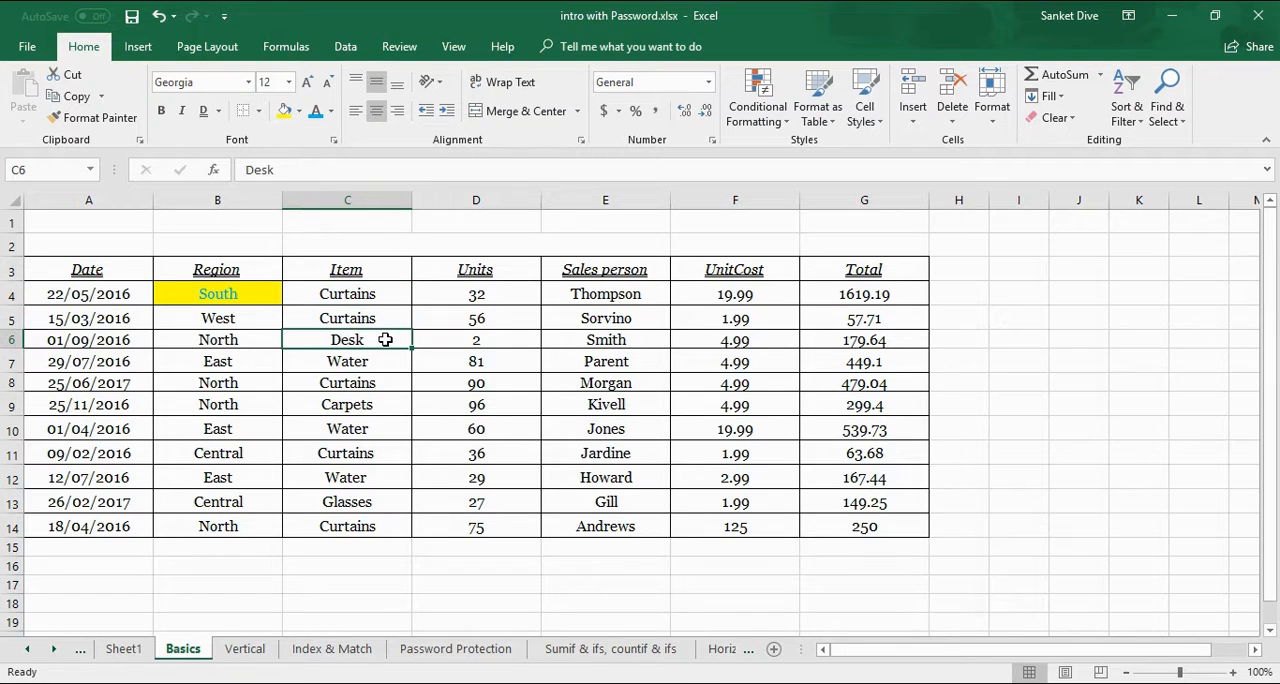
pyautogui.moveTo(404, 356)
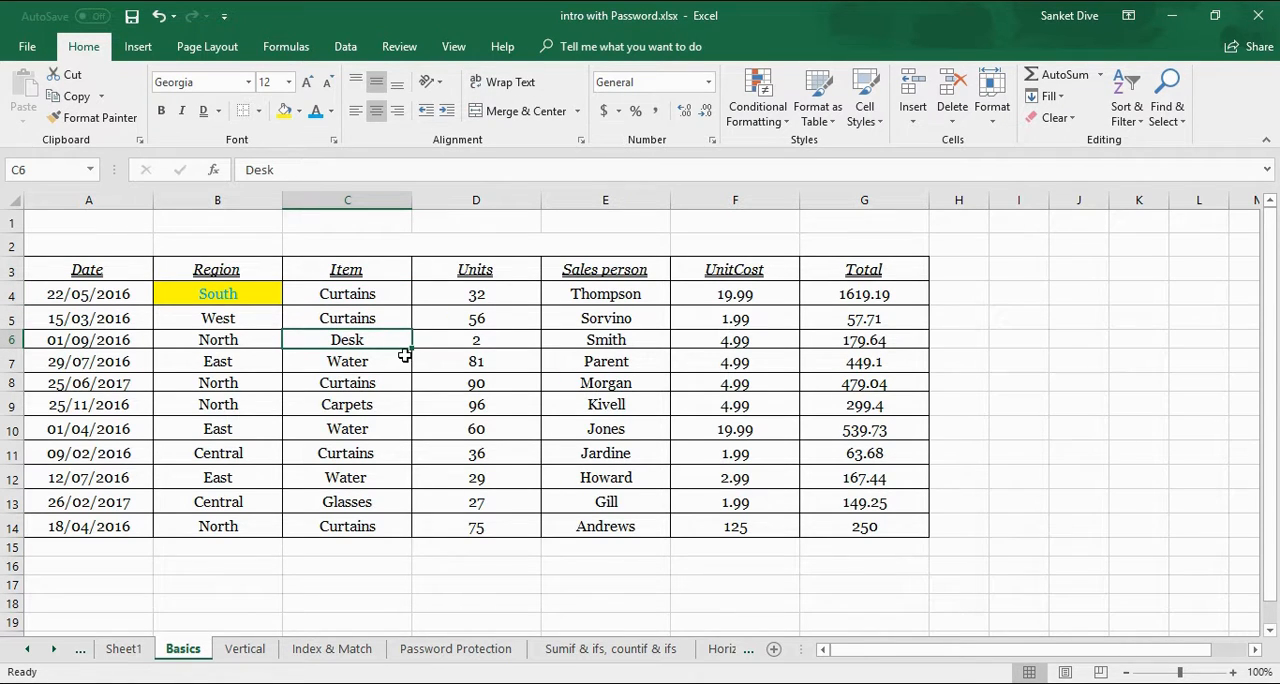
pyautogui.write('sacc')
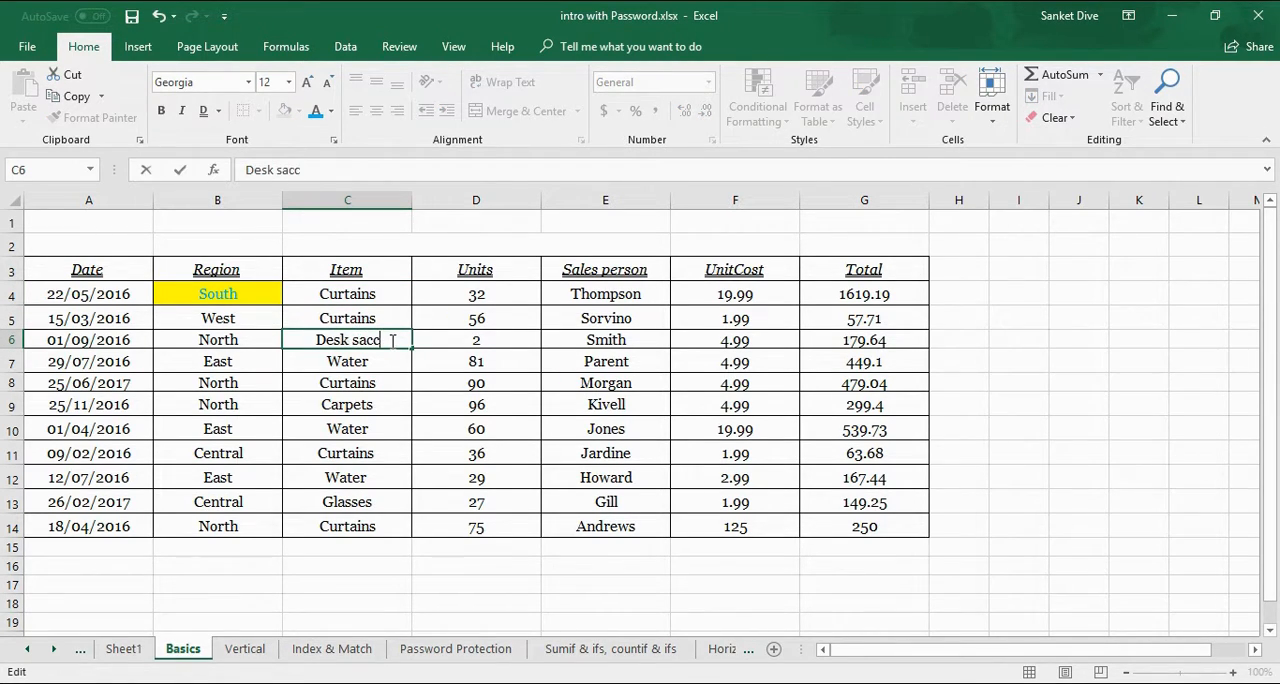
pyautogui.write('cascacsdcsddcasdcsdavsdvv')
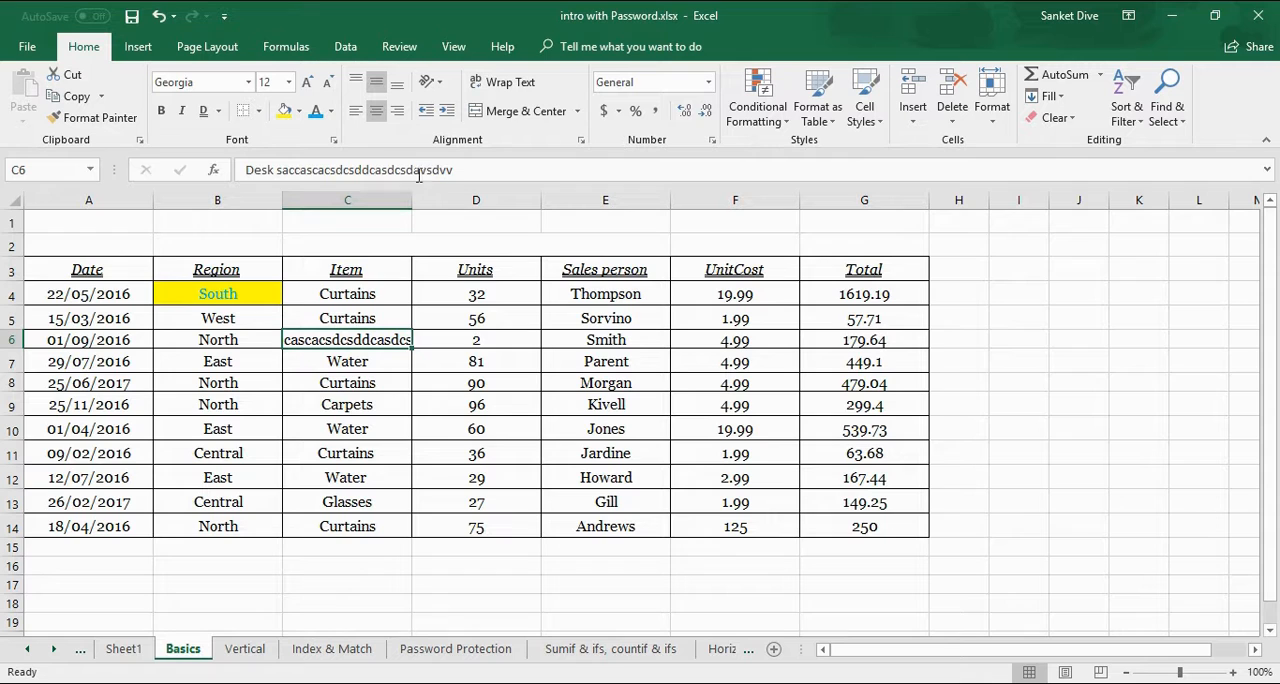
pyautogui.moveTo(506, 82)
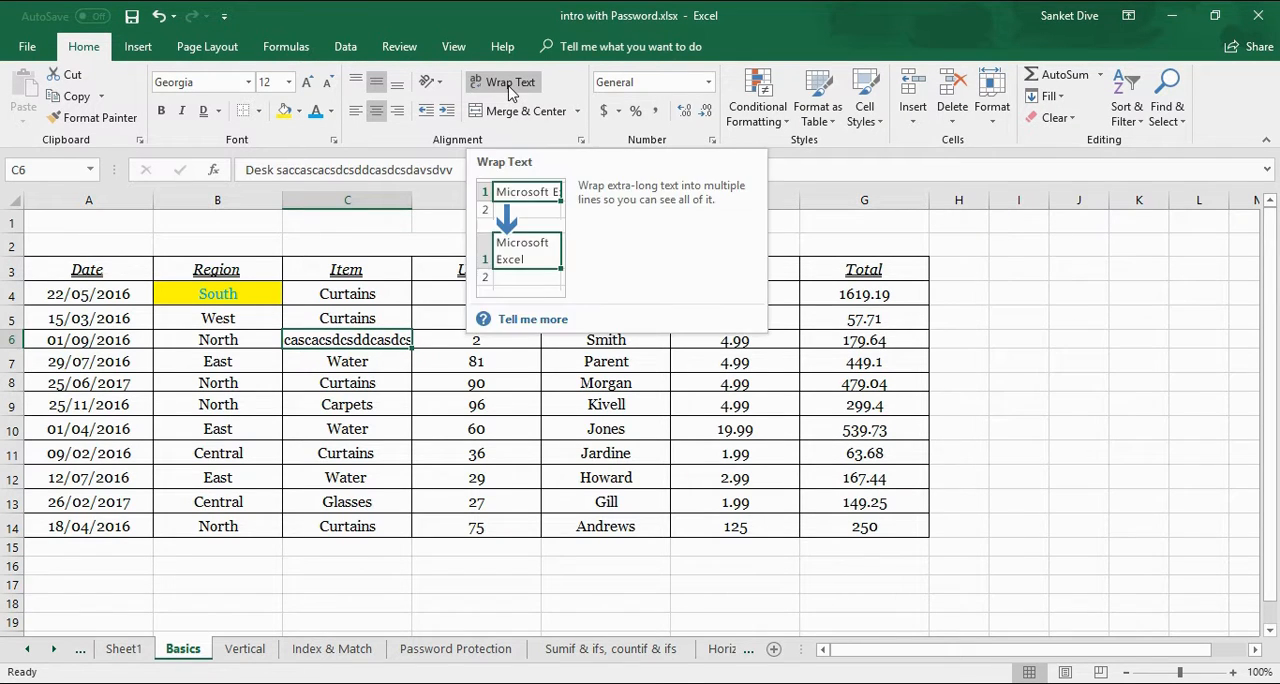
pyautogui.click(510, 82)
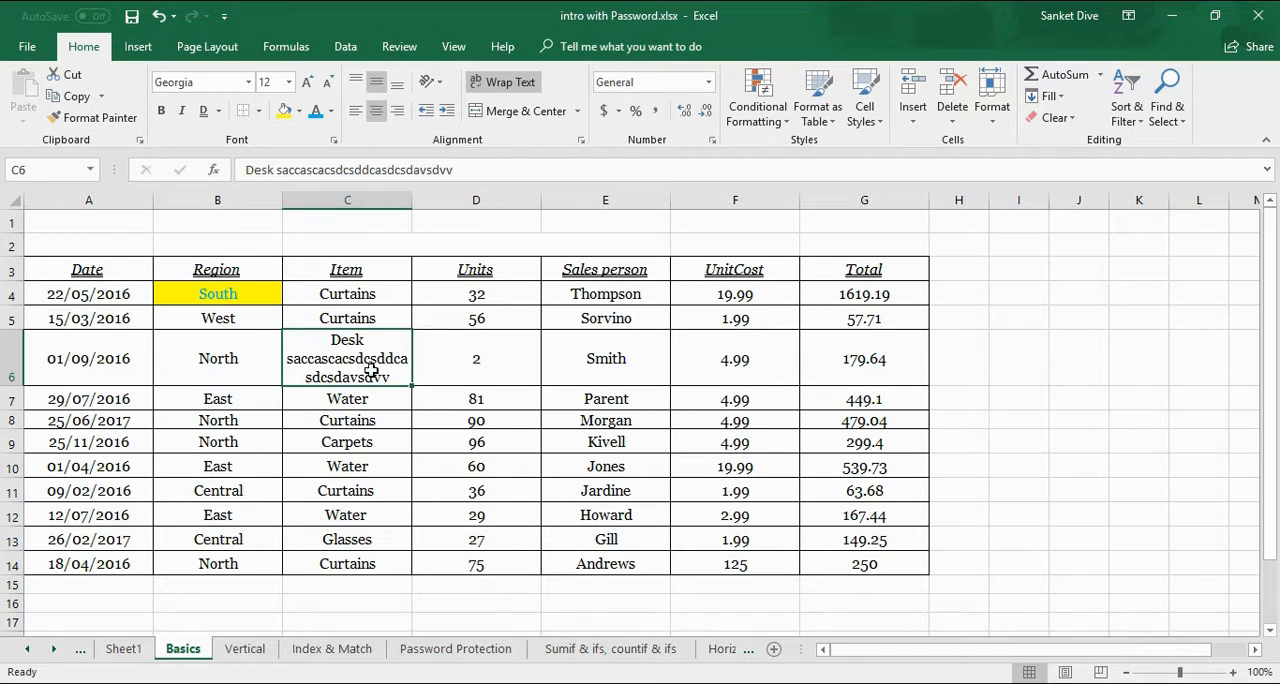
pyautogui.doubleClick(348, 358)
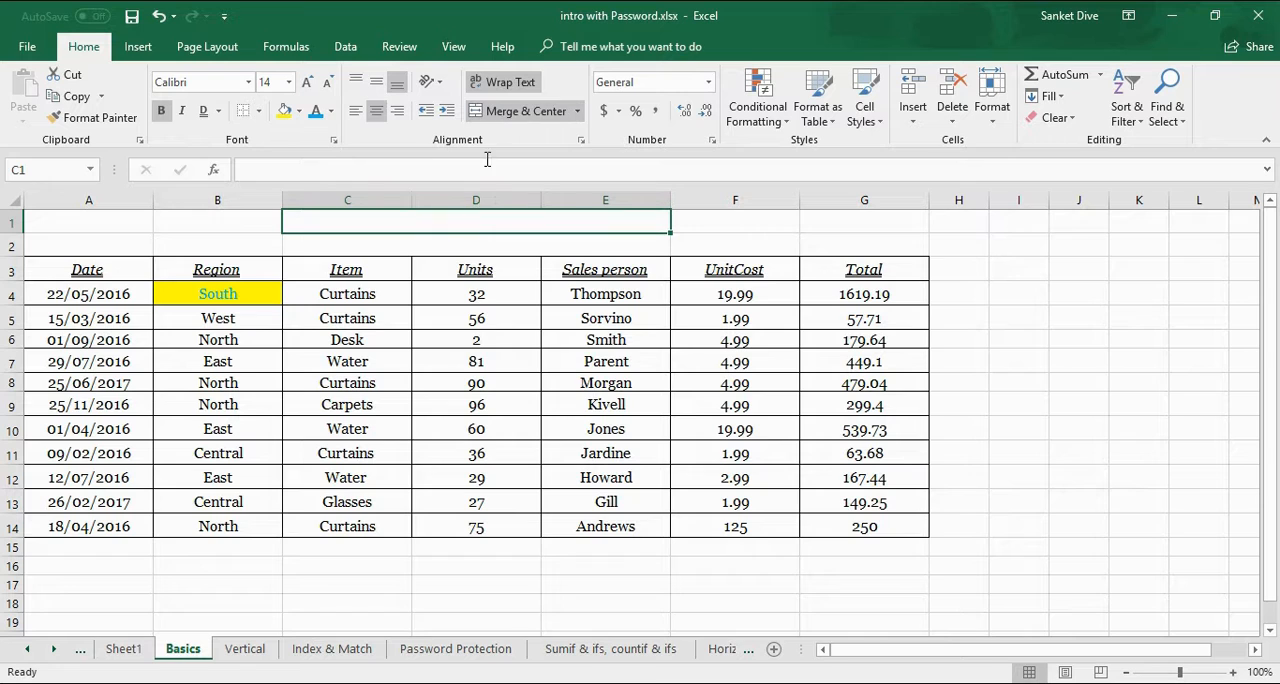
# Enter the title 'Type your heading' in the merged cells C1:E1.
pyautogui.write('T')
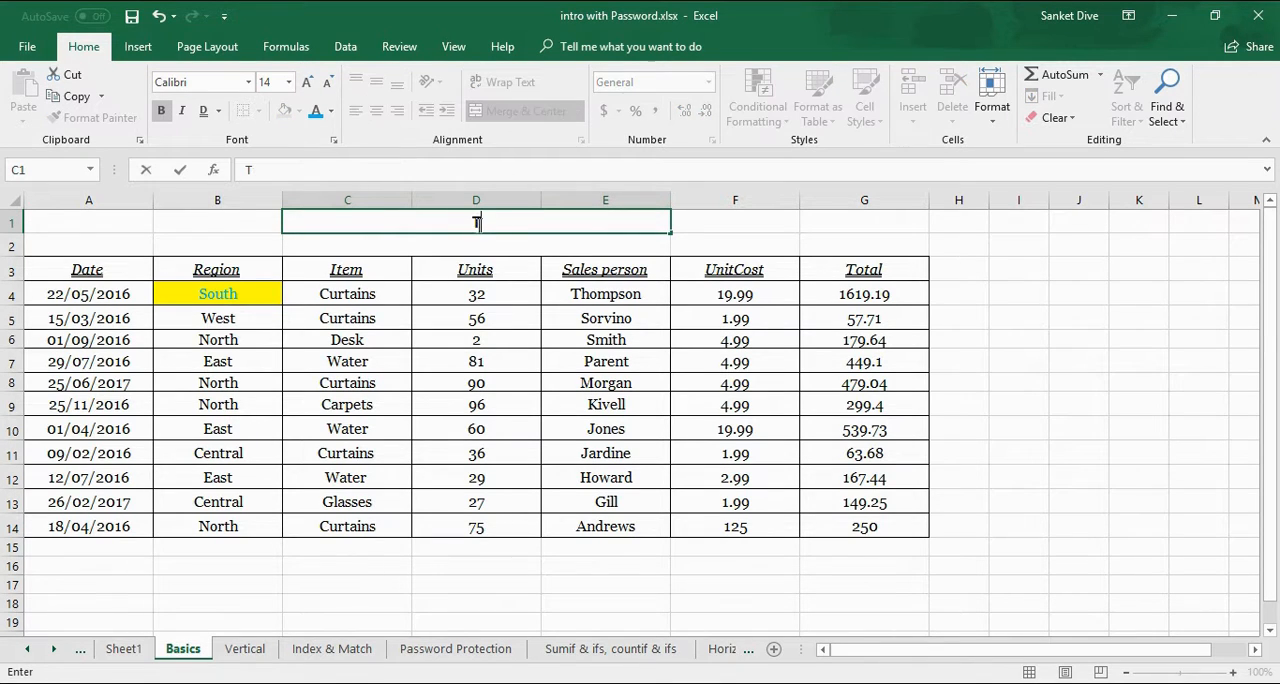
pyautogui.write('ype your')
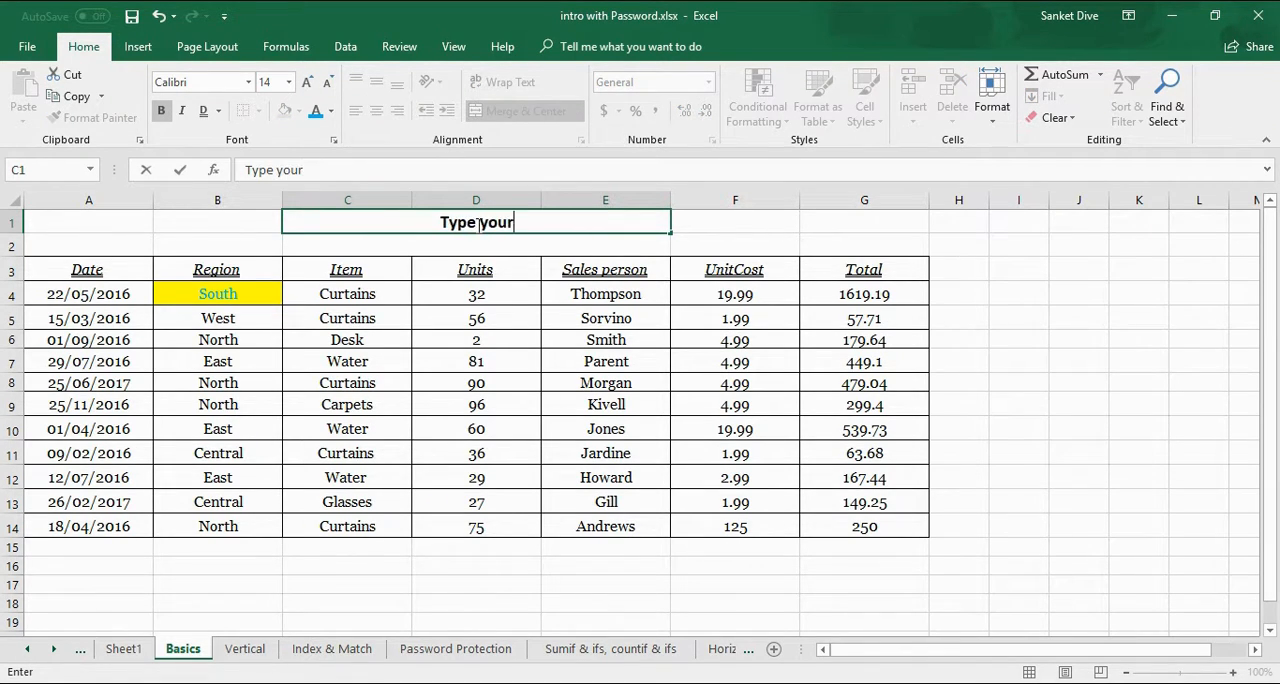
pyautogui.write('heading')
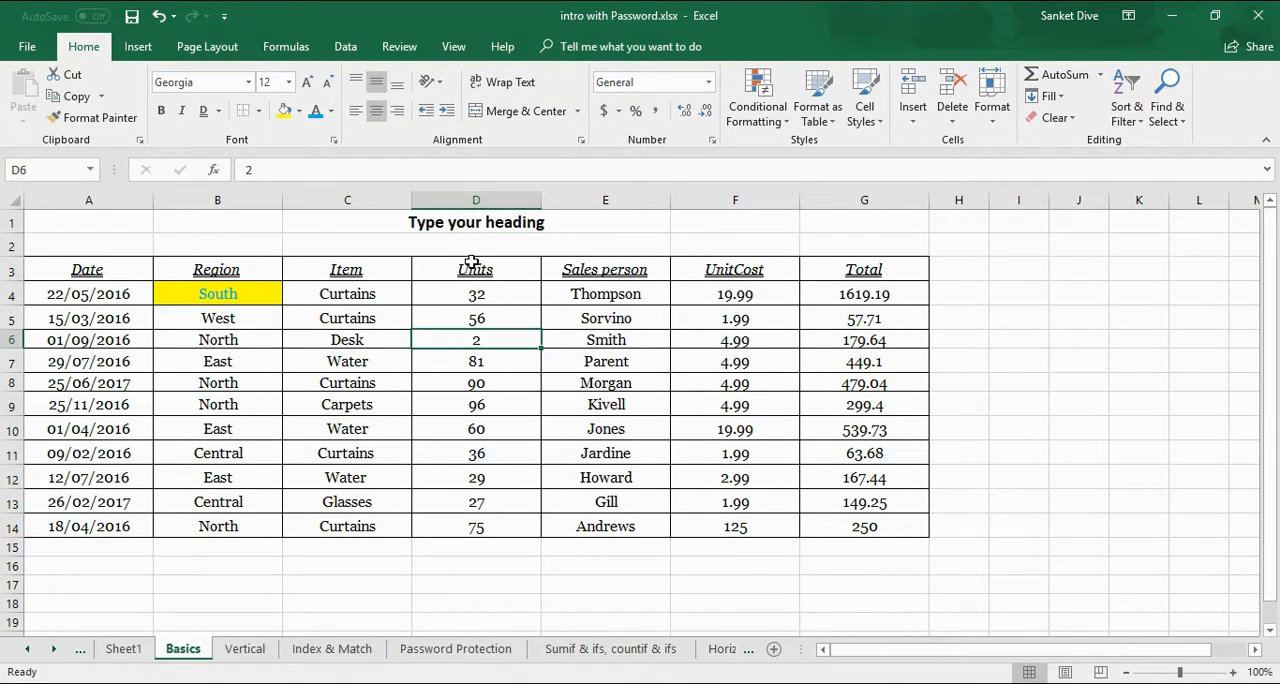
# Apply Accounting format to Units D8:D9, switching the symbol to Euro then Chinese yuan.
pyautogui.click(476, 360)
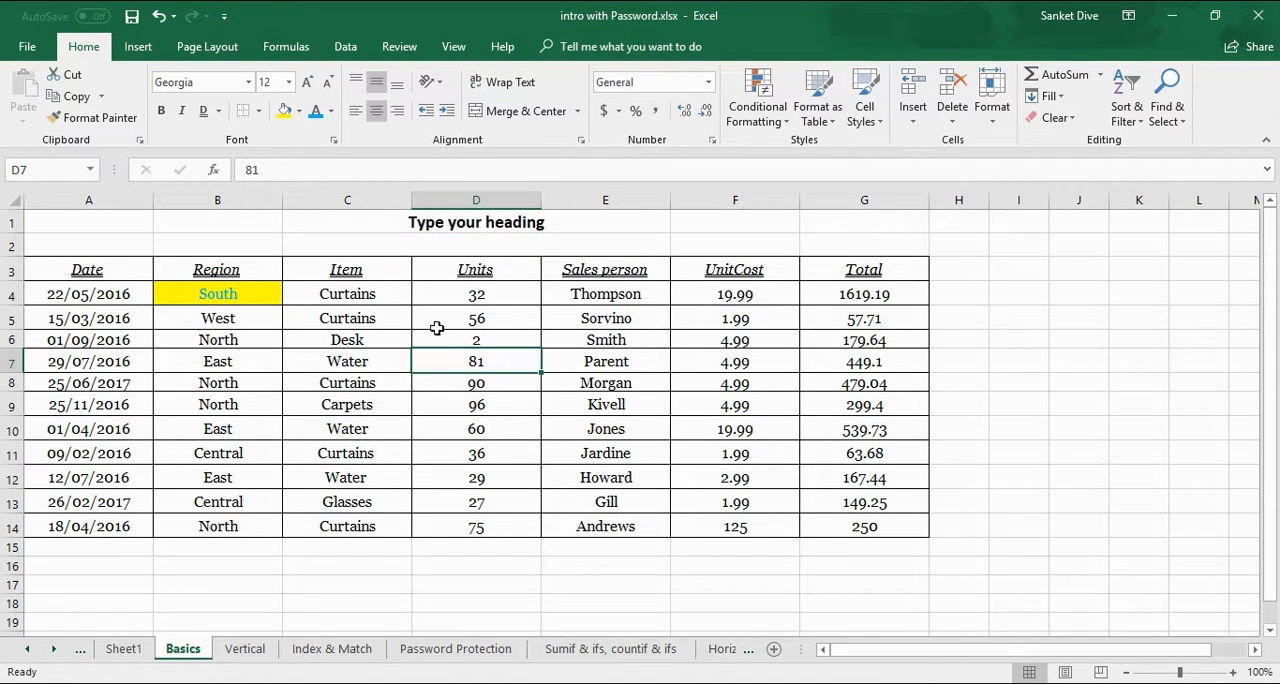
pyautogui.moveTo(528, 318)
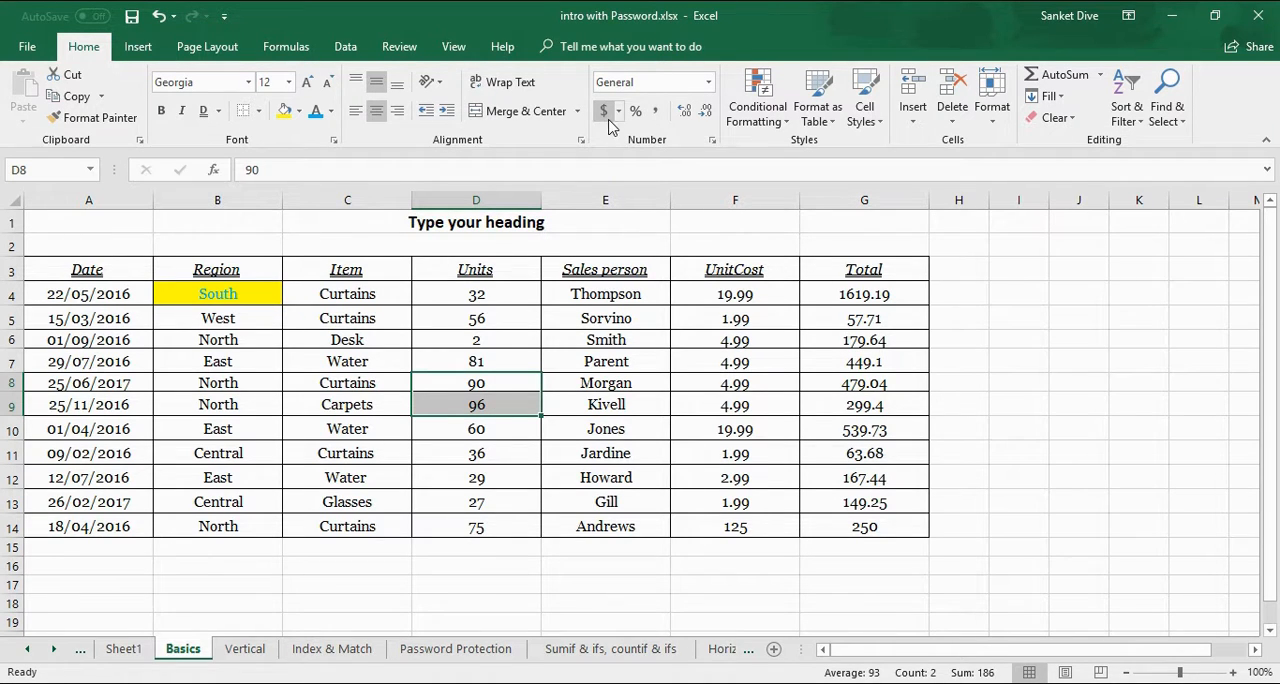
pyautogui.moveTo(600, 110)
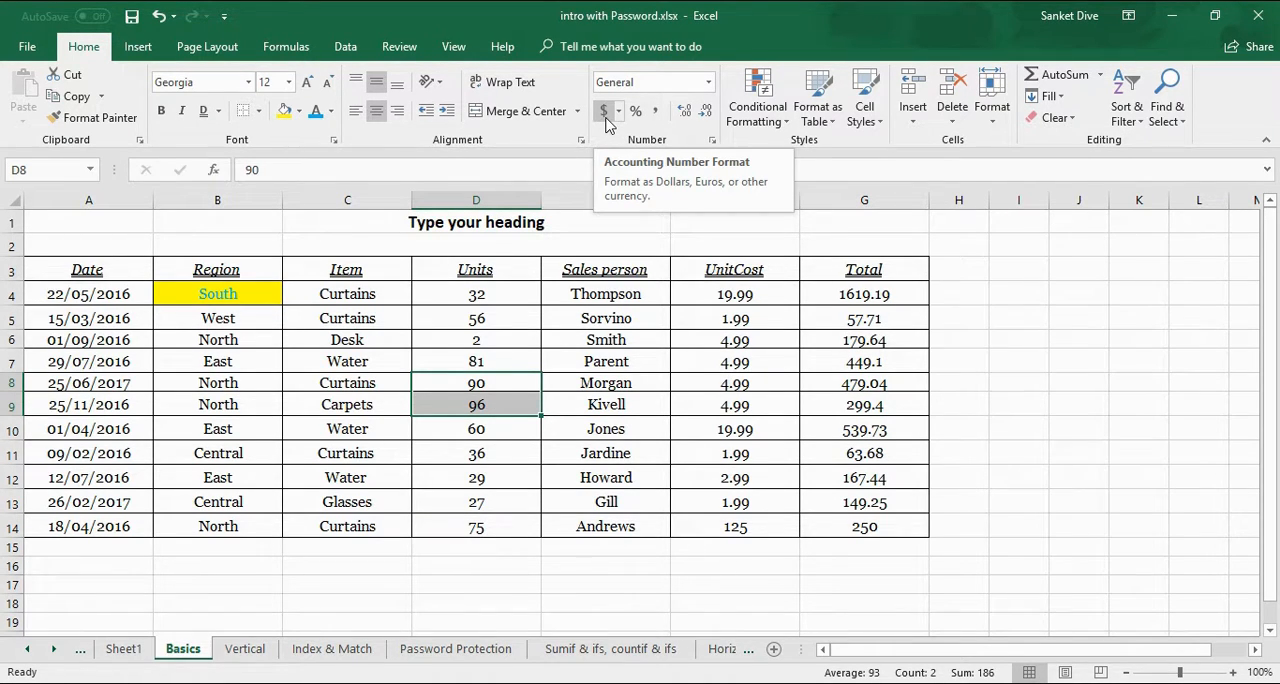
pyautogui.click(604, 110)
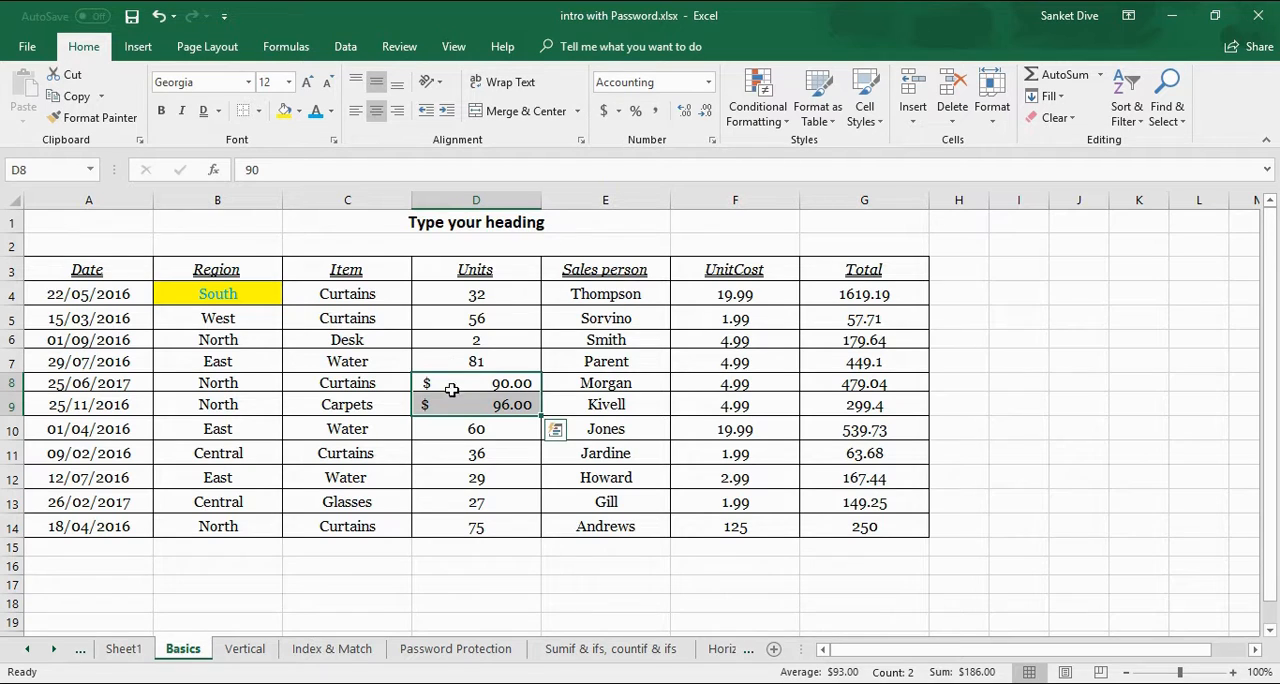
pyautogui.click(612, 110)
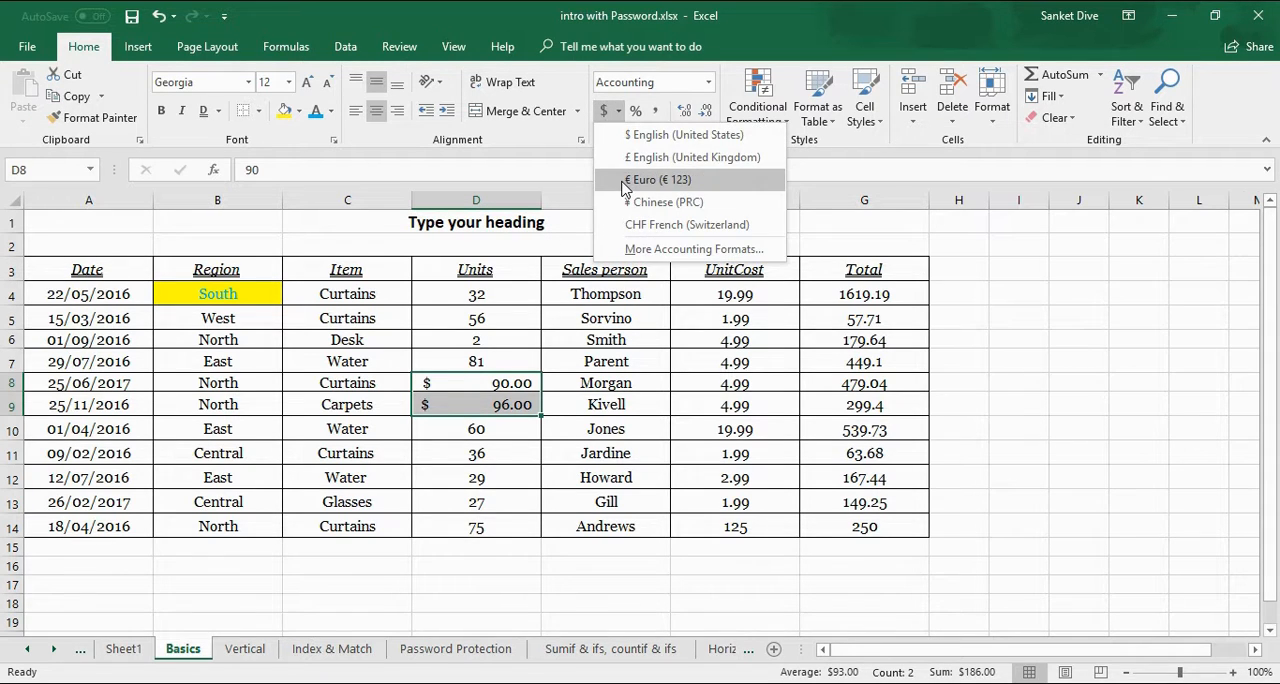
pyautogui.click(656, 180)
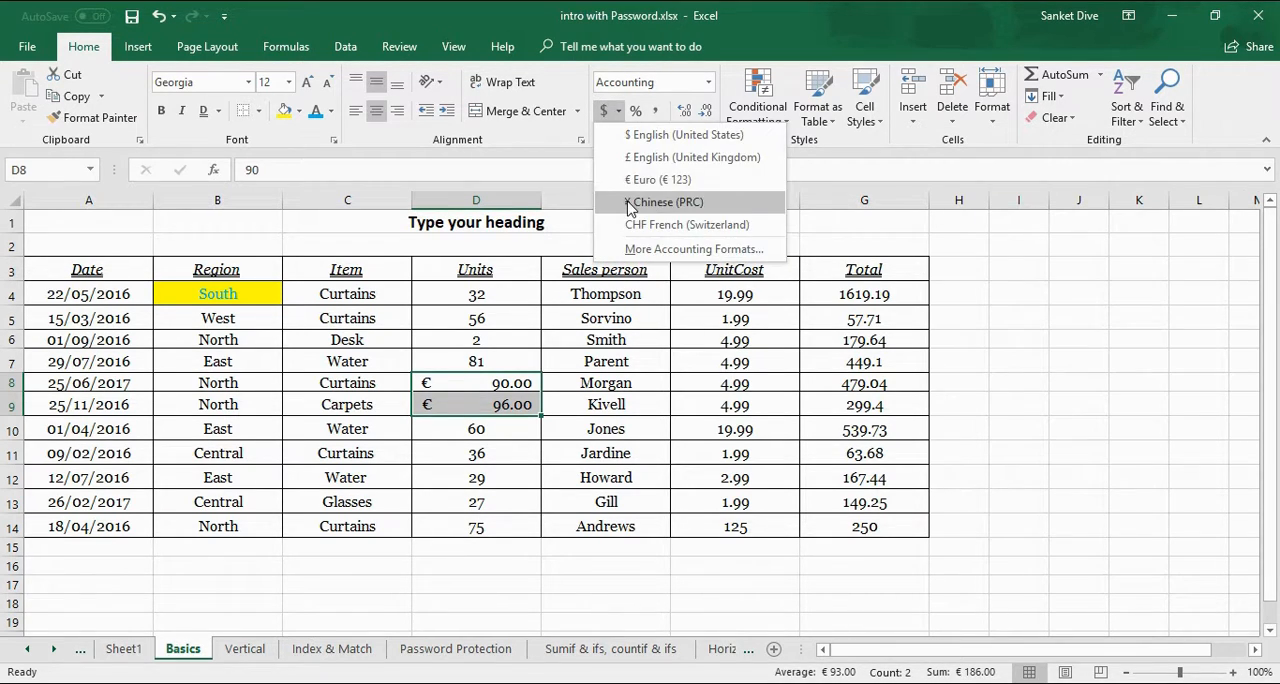
pyautogui.click(666, 202)
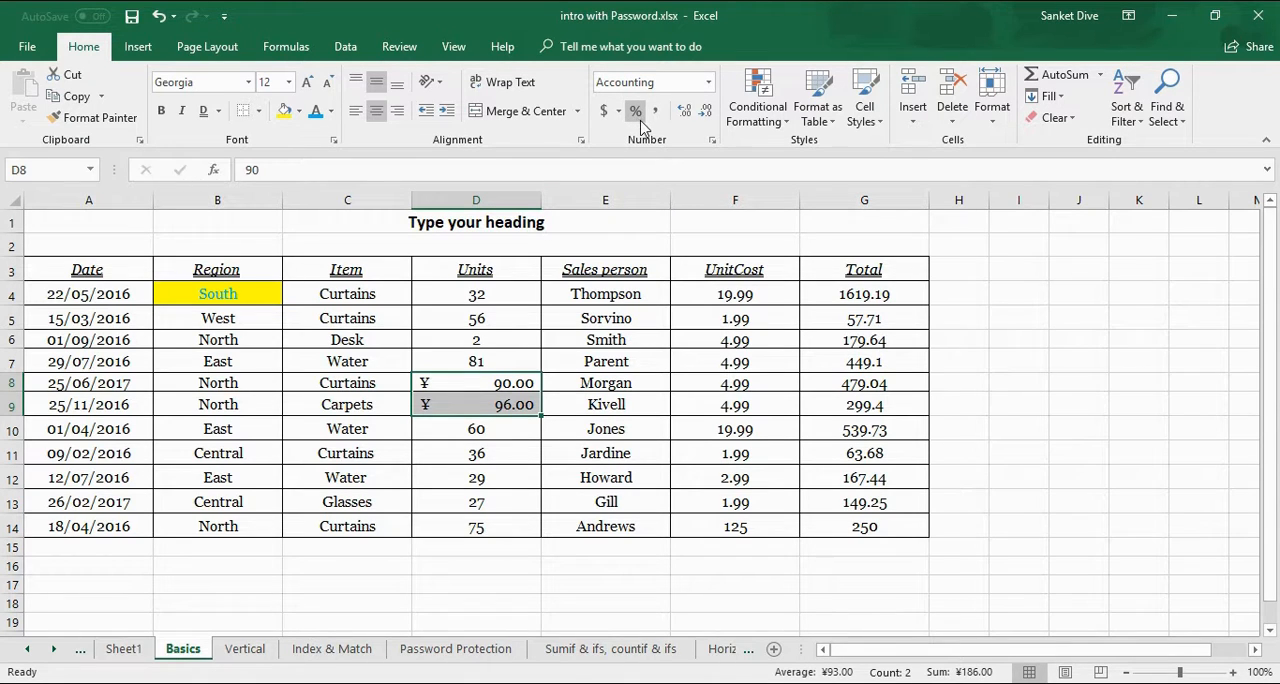
pyautogui.moveTo(638, 110)
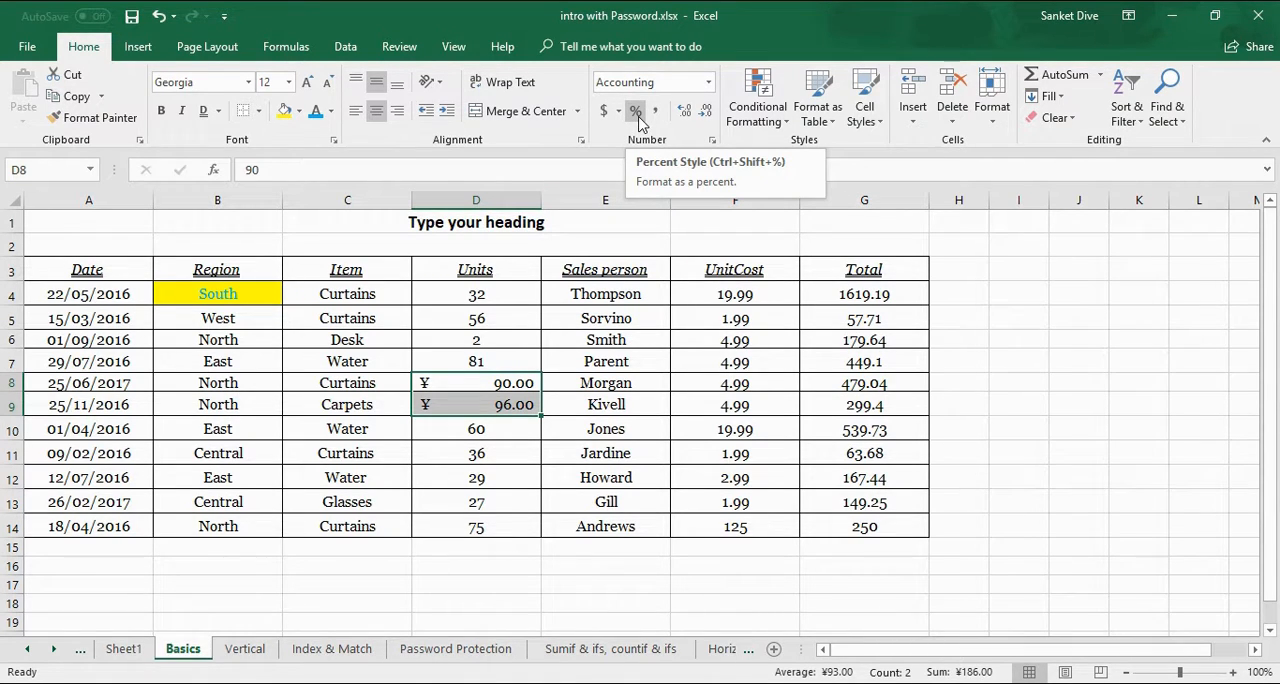
# Show D8:D9 as percentages with added decimals, giving 9000.0000% and 9600.0000%.
pyautogui.click(640, 110)
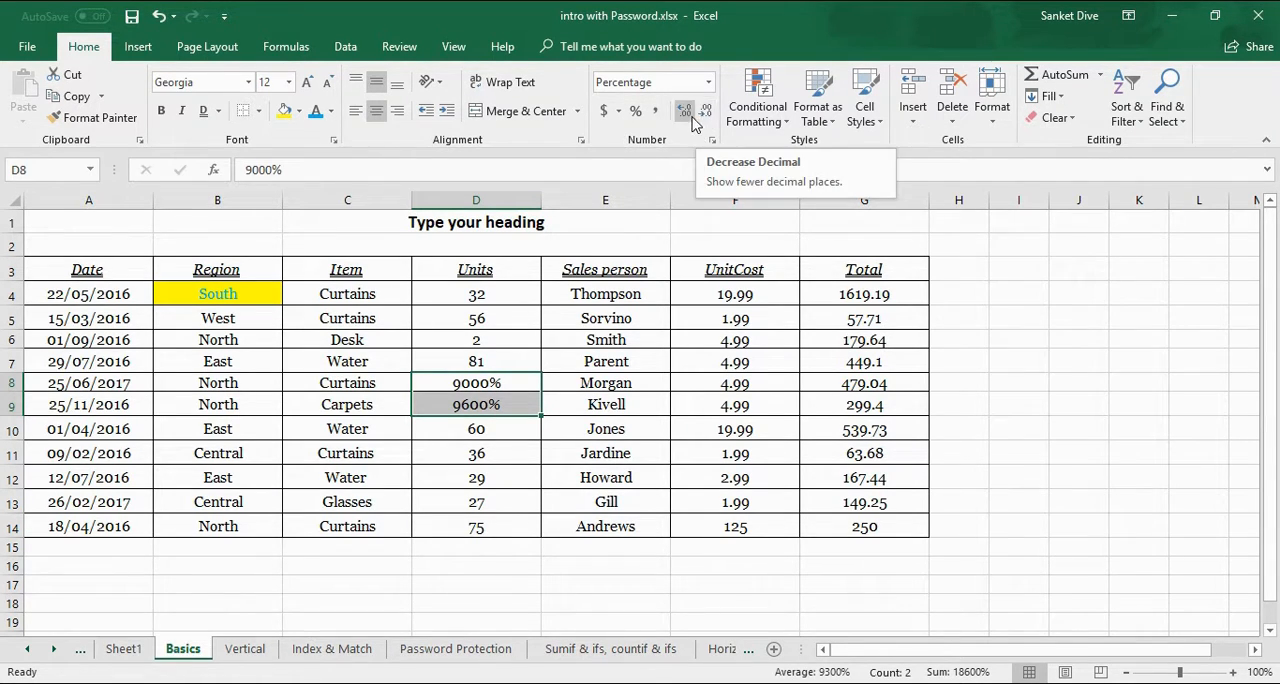
pyautogui.moveTo(684, 110)
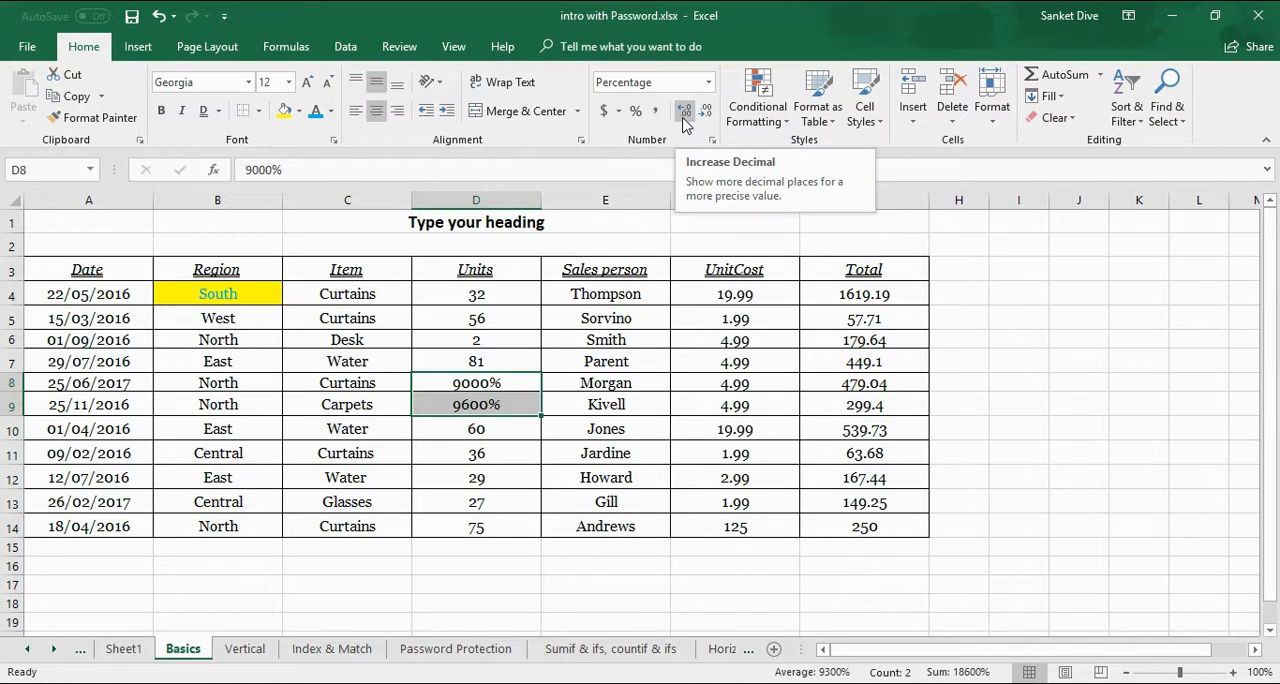
pyautogui.click(684, 110)
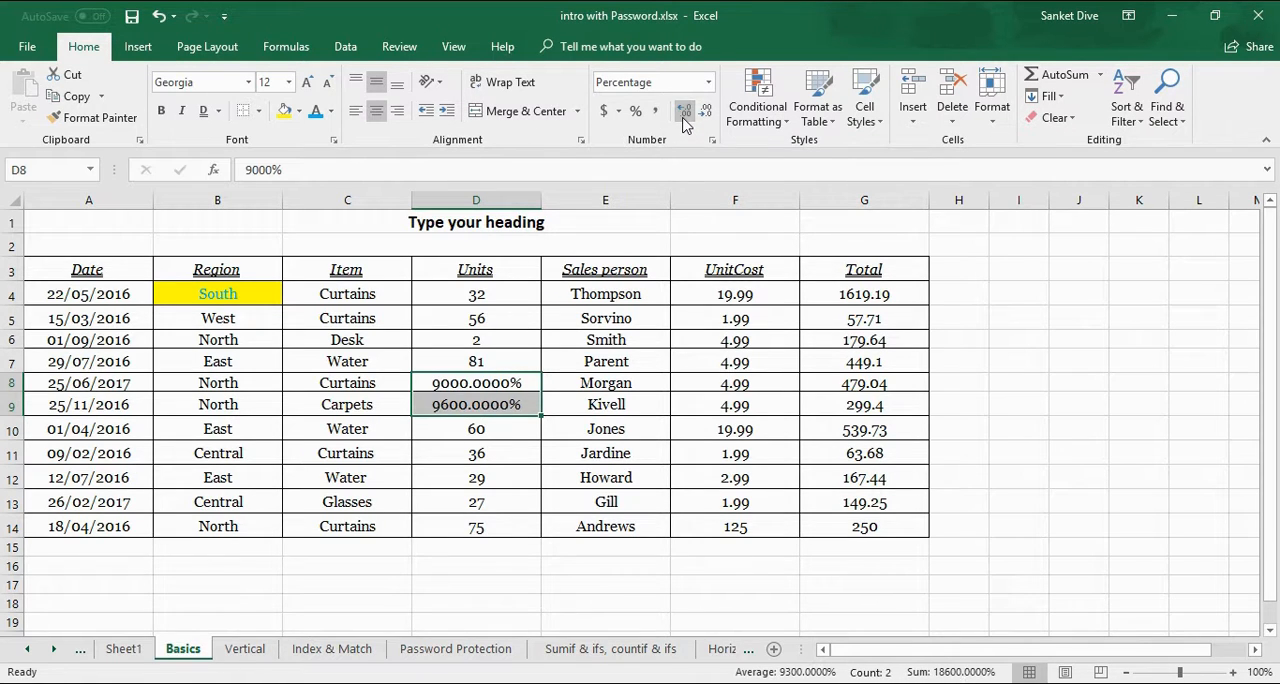
# Undo the formatting so D8:D9 read 90 and 96, then select a Sales person cell.
pyautogui.click(684, 110)
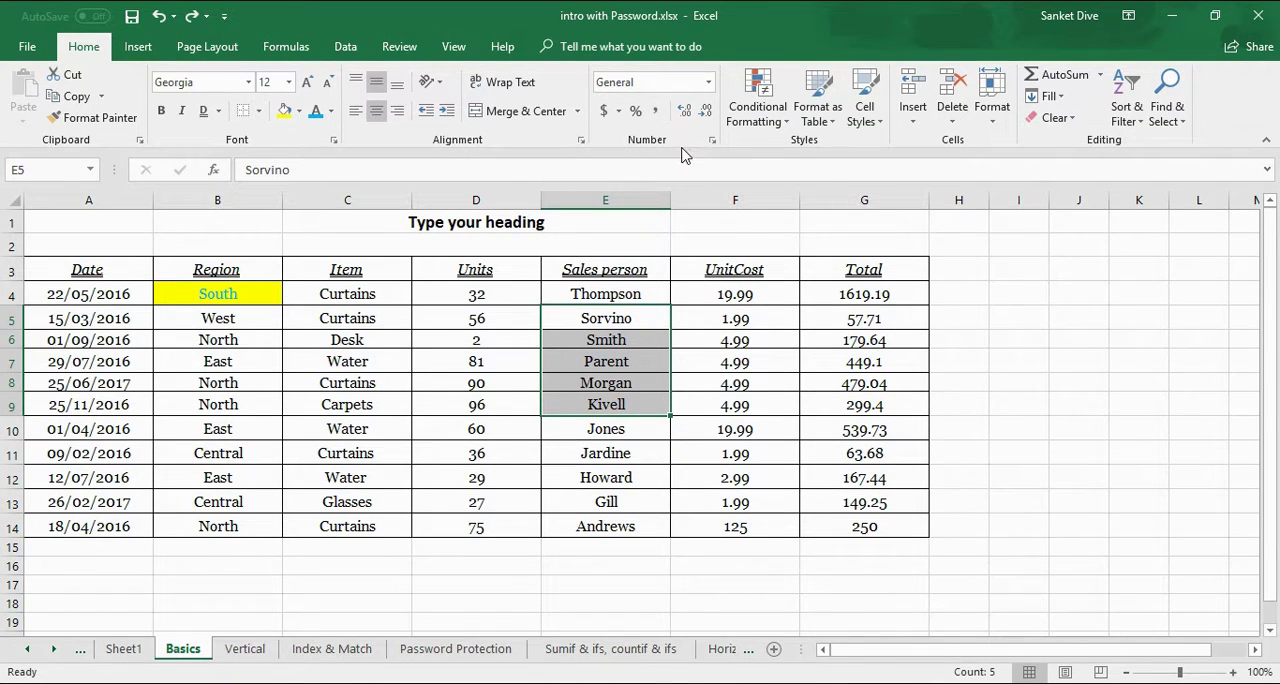
pyautogui.click(604, 318)
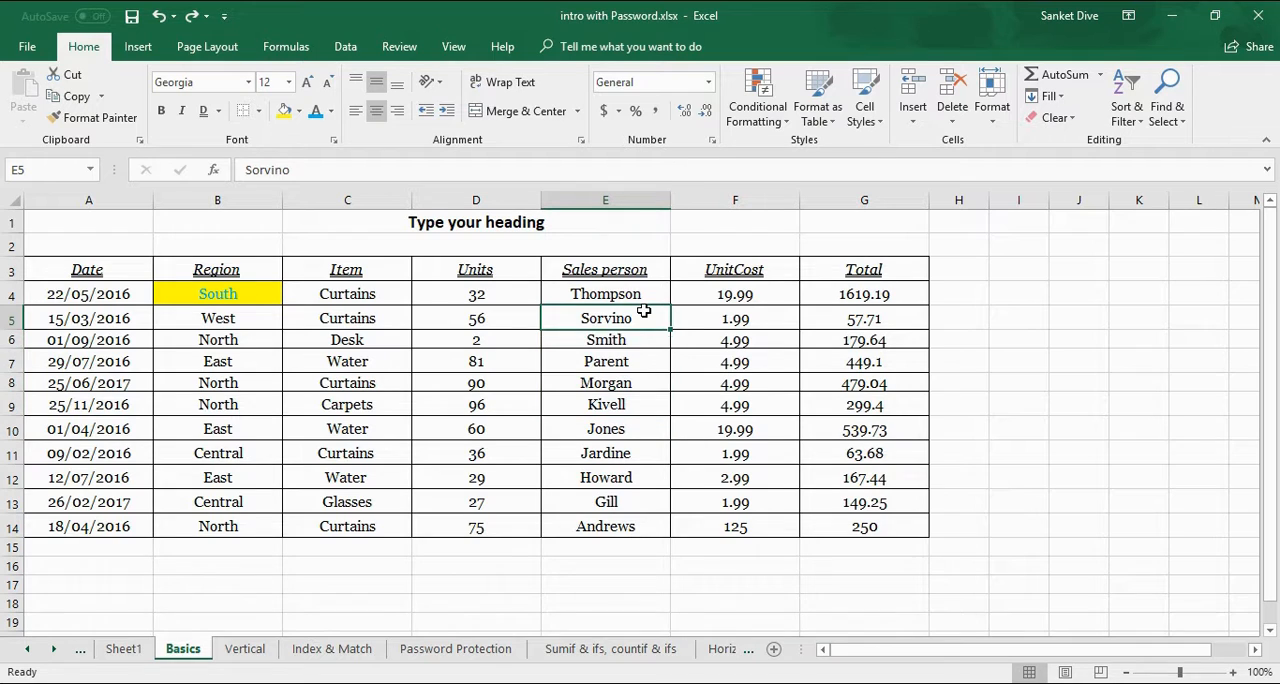
pyautogui.click(604, 340)
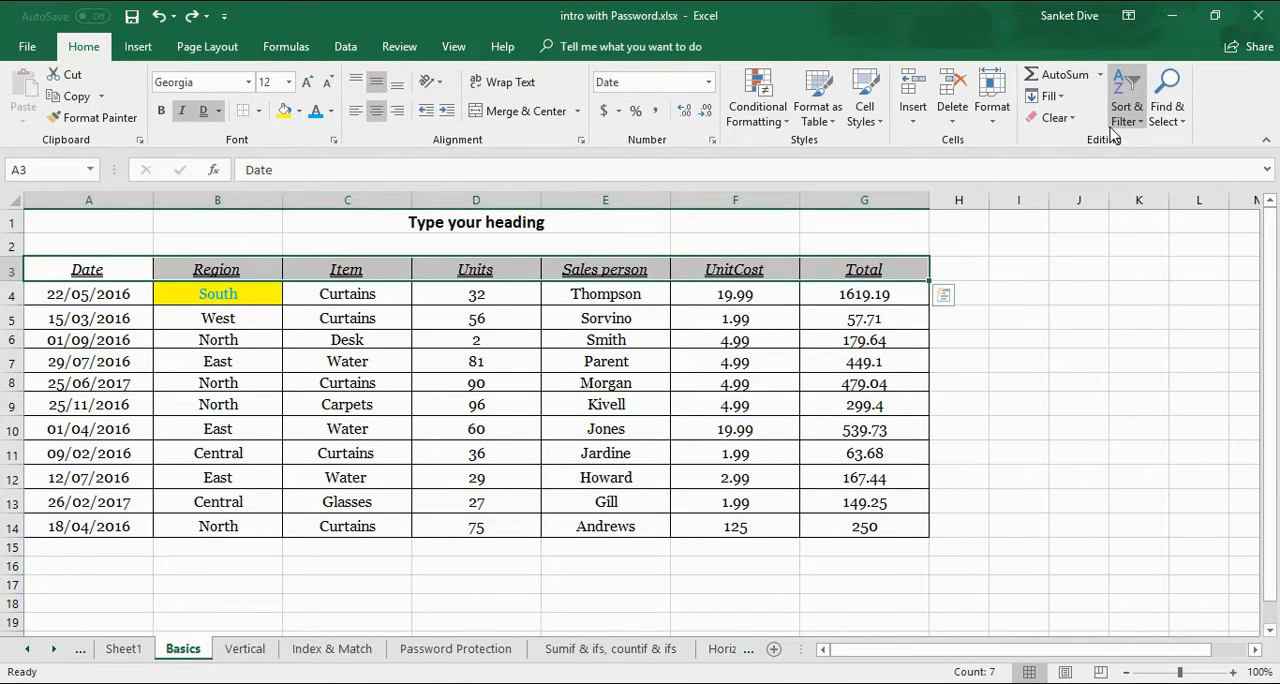
# Add filter dropdown arrows to the sales table headings via Sort & Filter.
pyautogui.click(1128, 96)
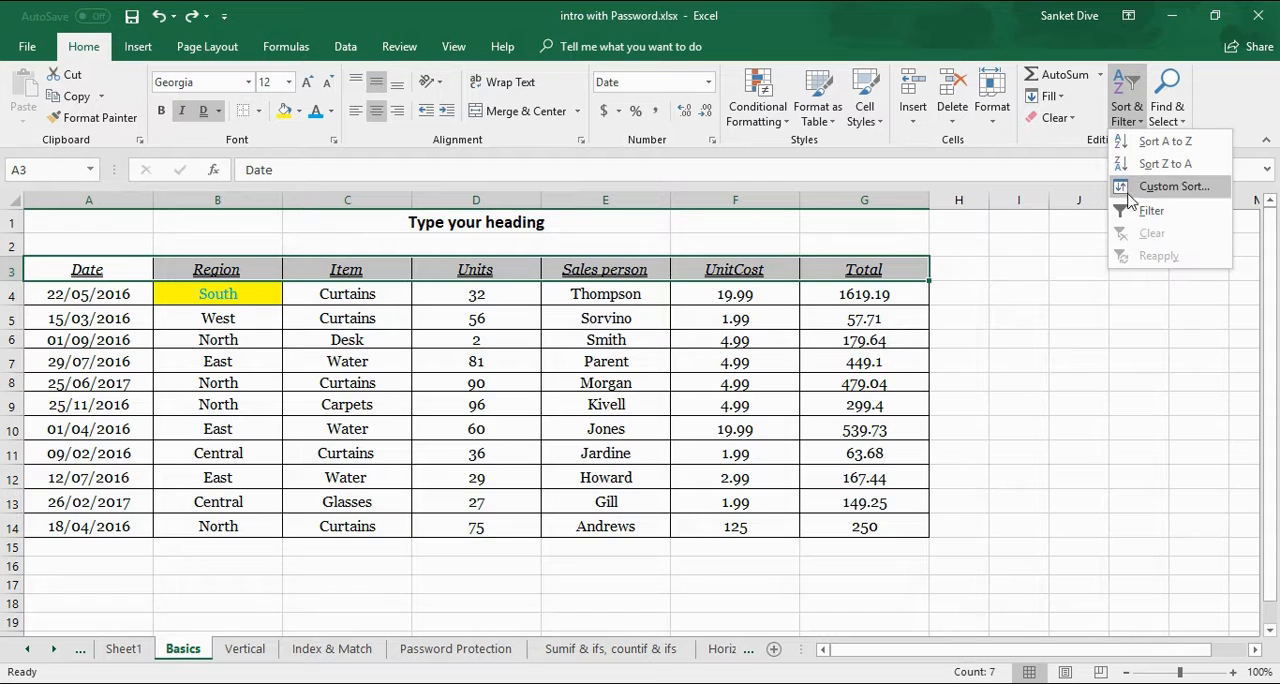
pyautogui.click(1152, 210)
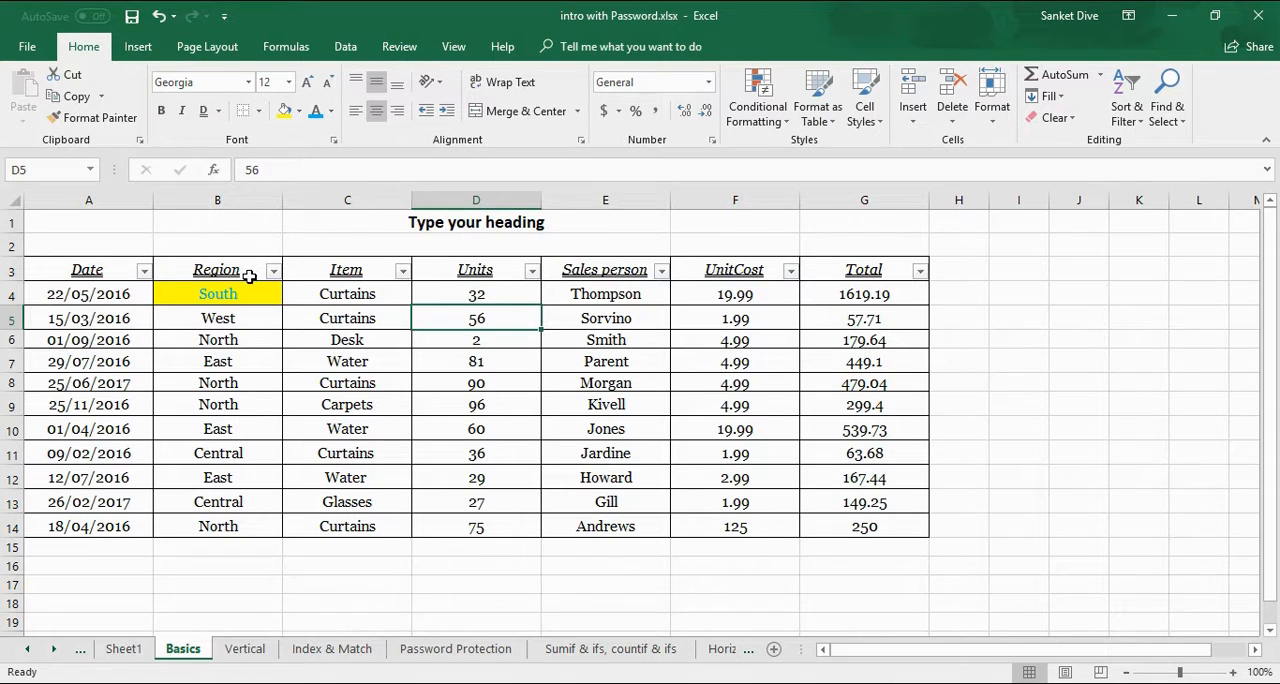
pyautogui.moveTo(294, 272)
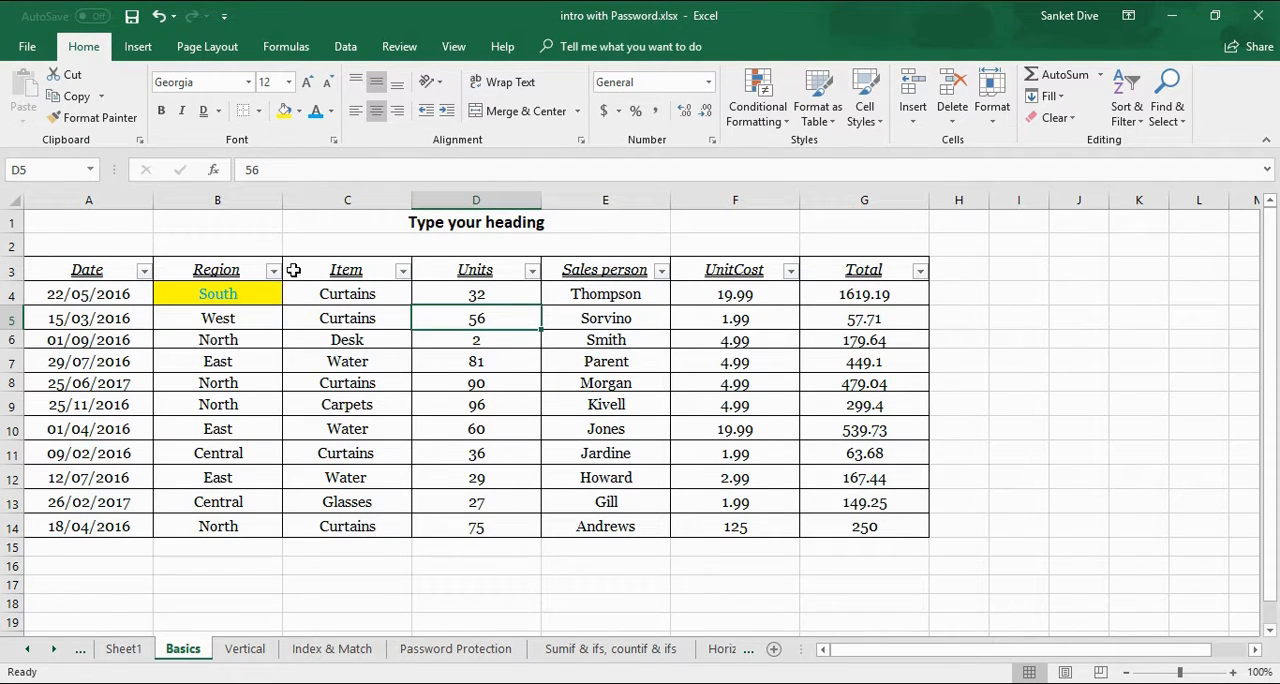
pyautogui.click(272, 268)
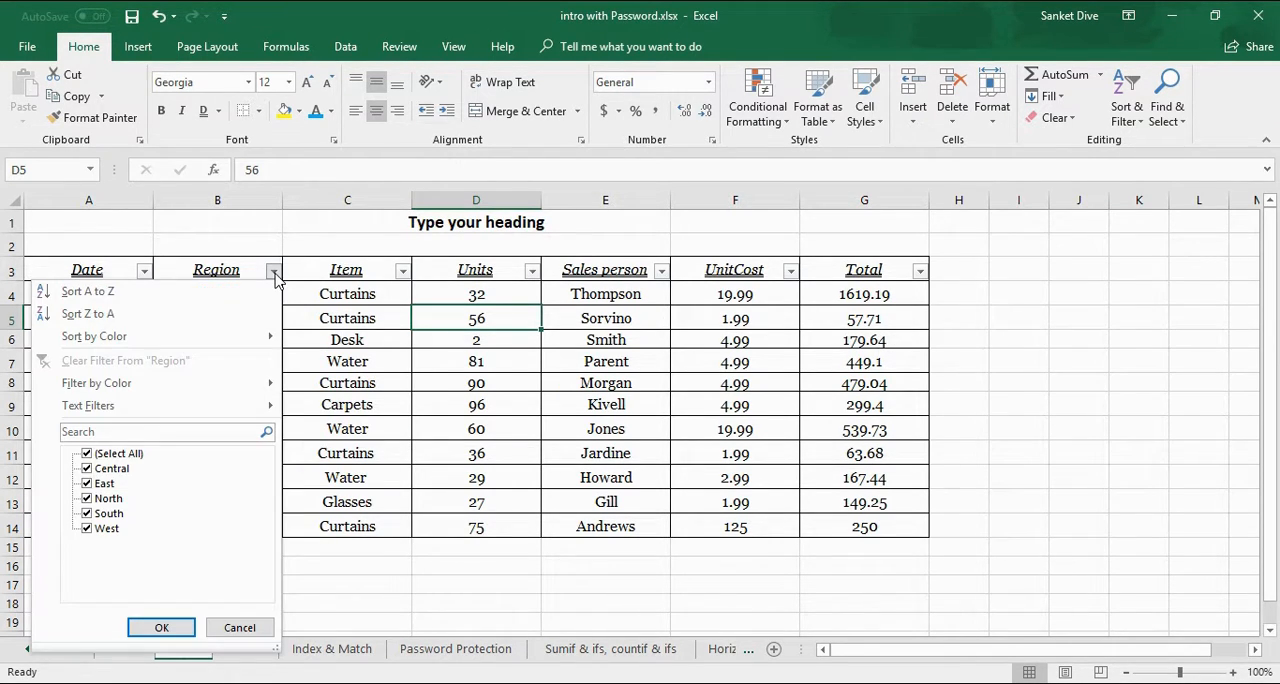
pyautogui.click(84, 452)
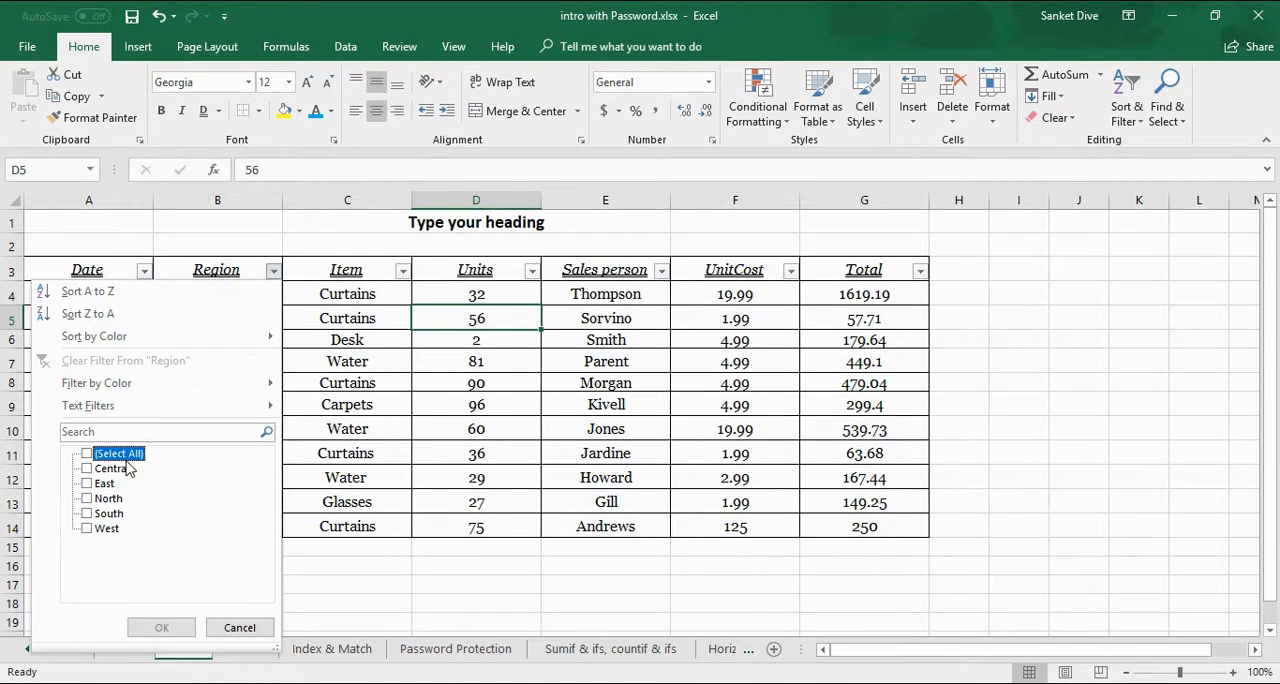
pyautogui.moveTo(118, 496)
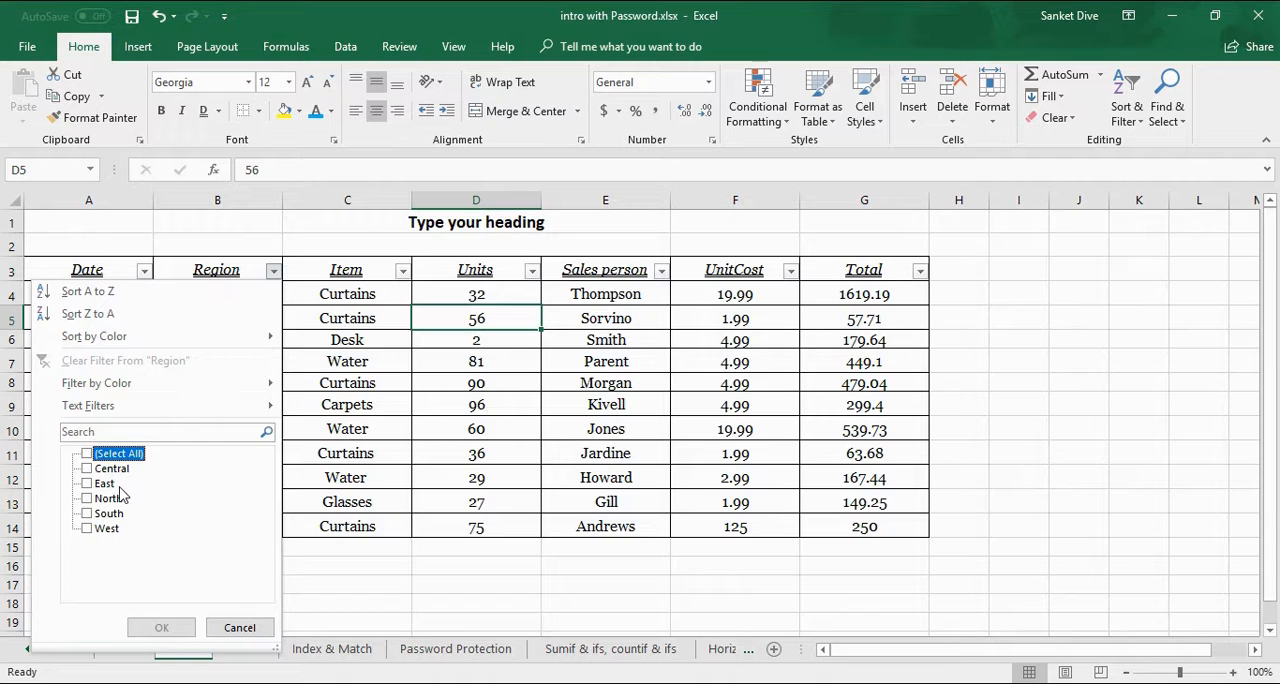
pyautogui.click(82, 482)
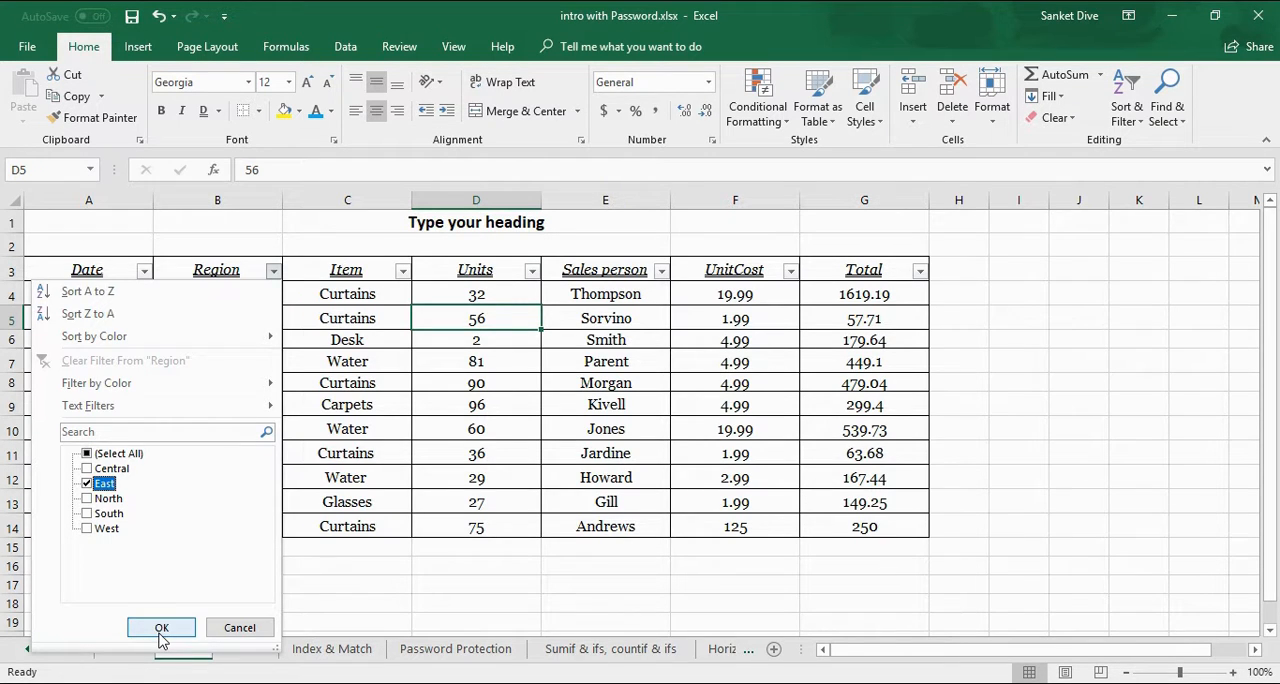
pyautogui.click(160, 628)
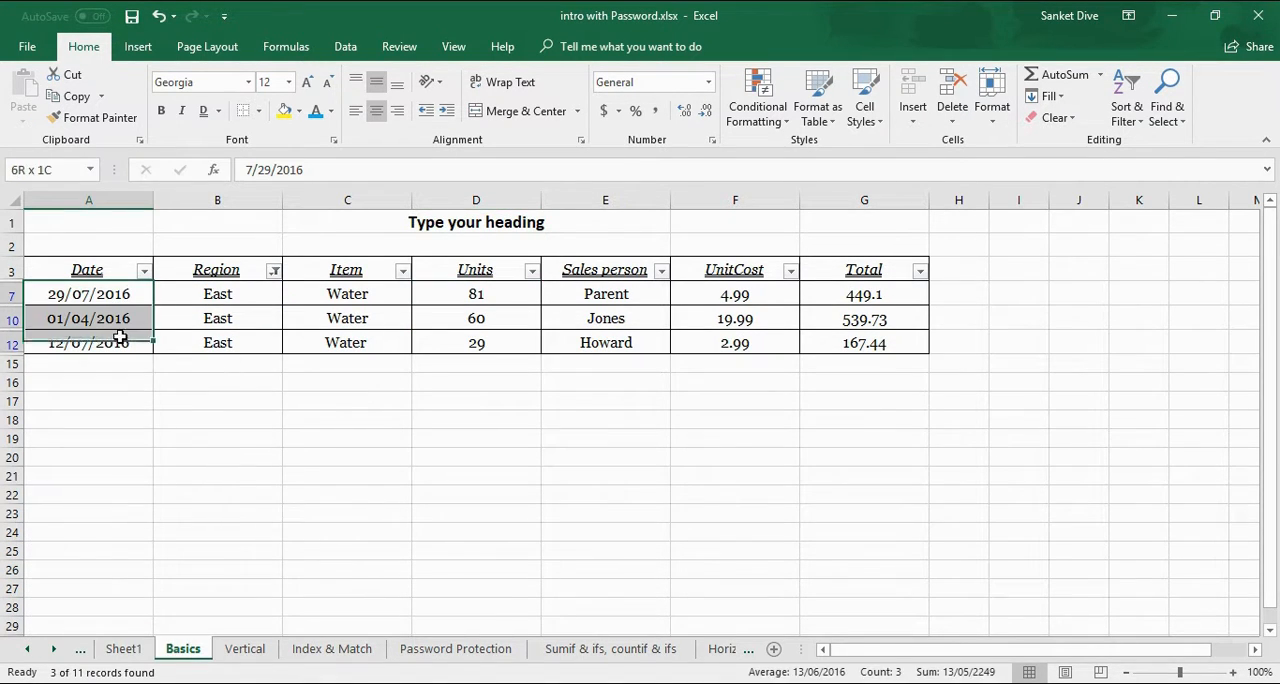
pyautogui.click(272, 270)
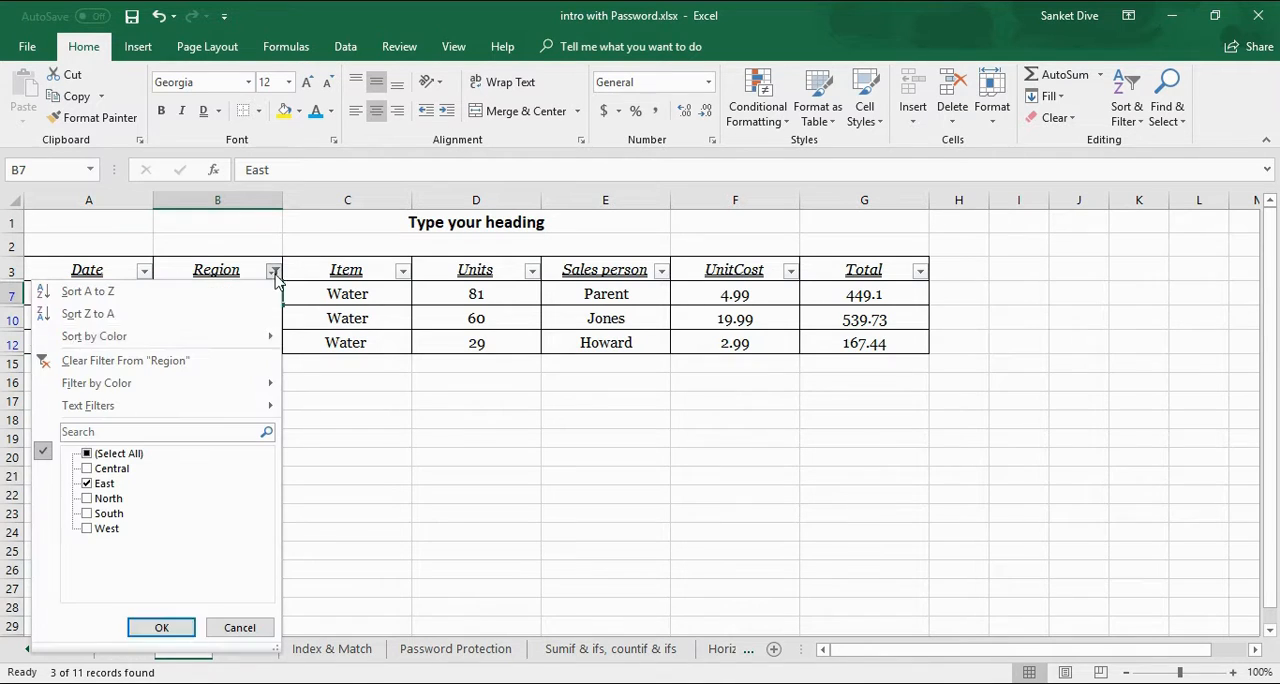
pyautogui.click(86, 500)
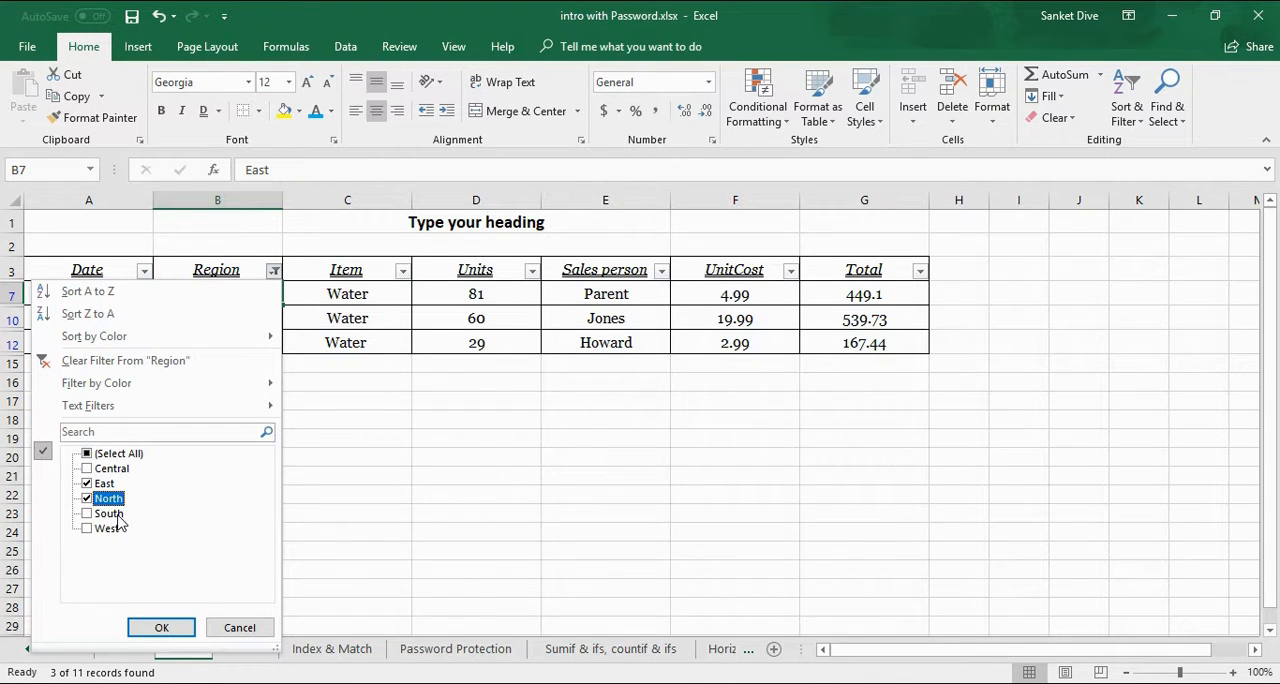
pyautogui.click(160, 628)
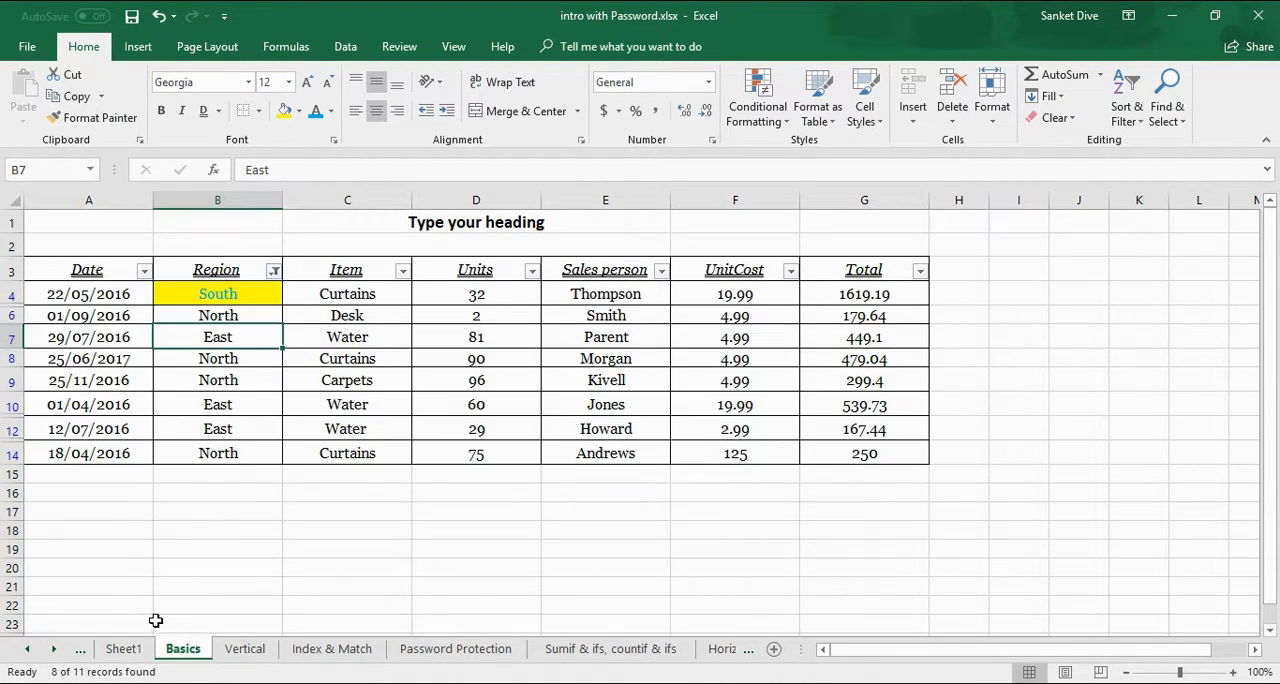
pyautogui.click(88, 292)
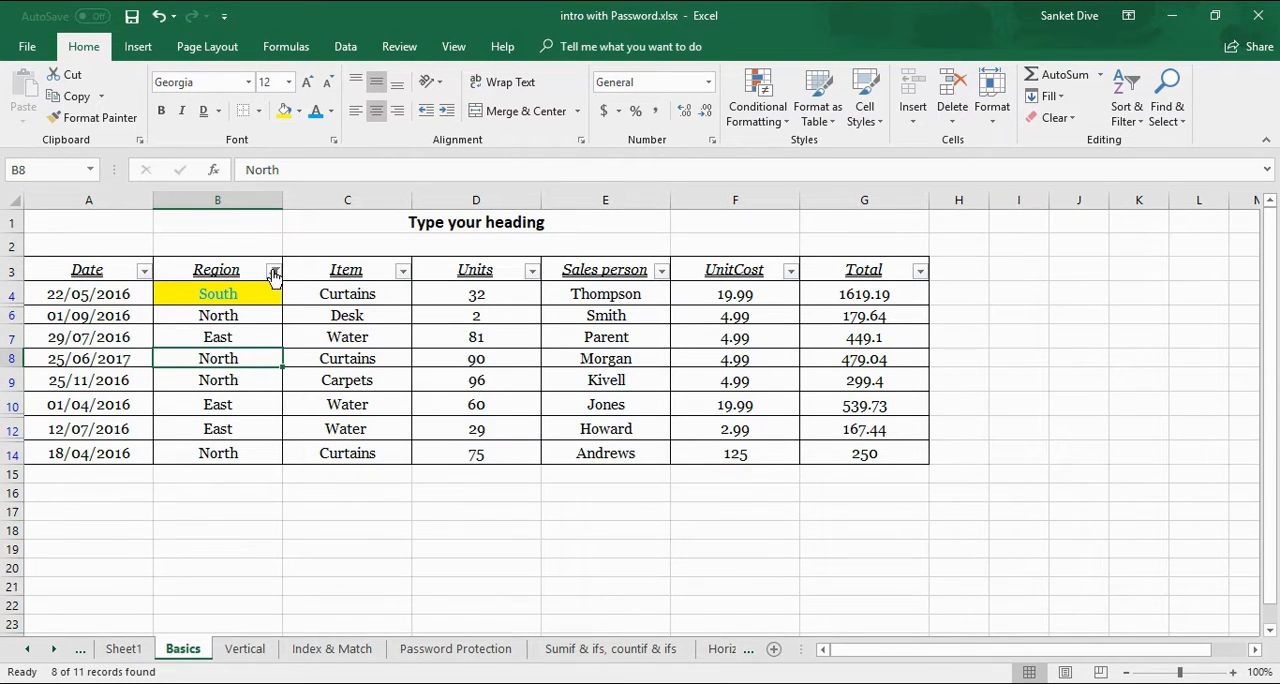
pyautogui.click(272, 270)
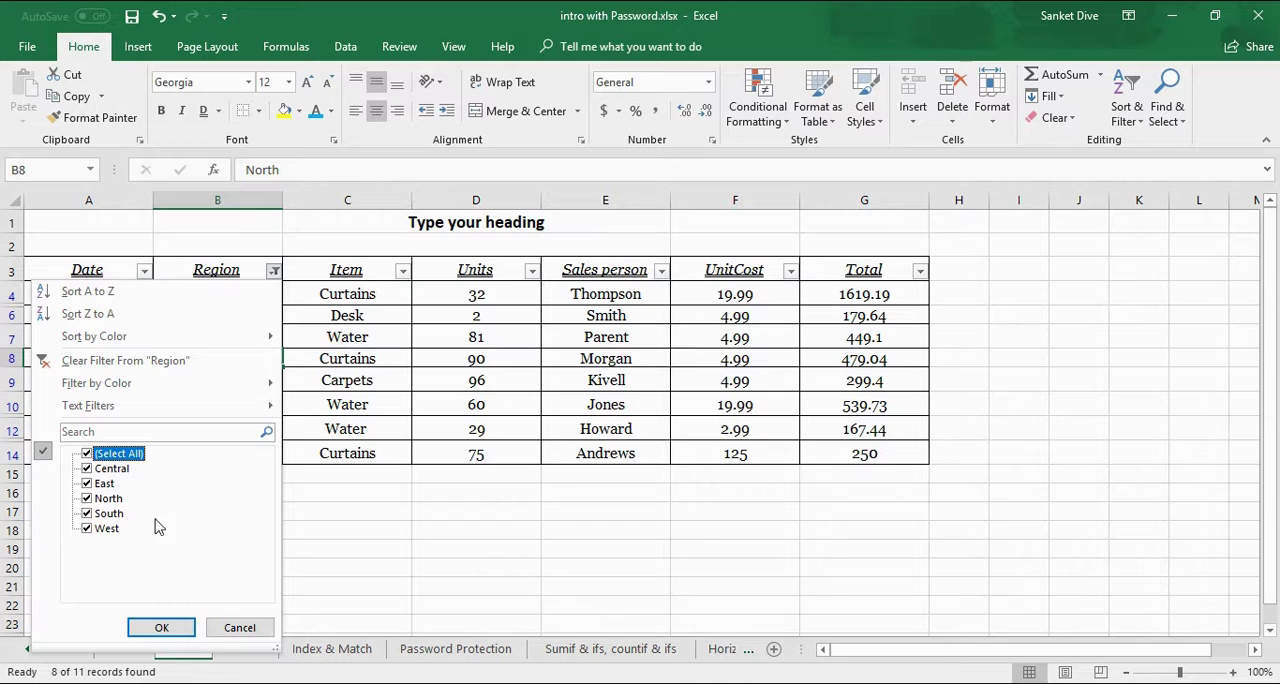
pyautogui.click(160, 628)
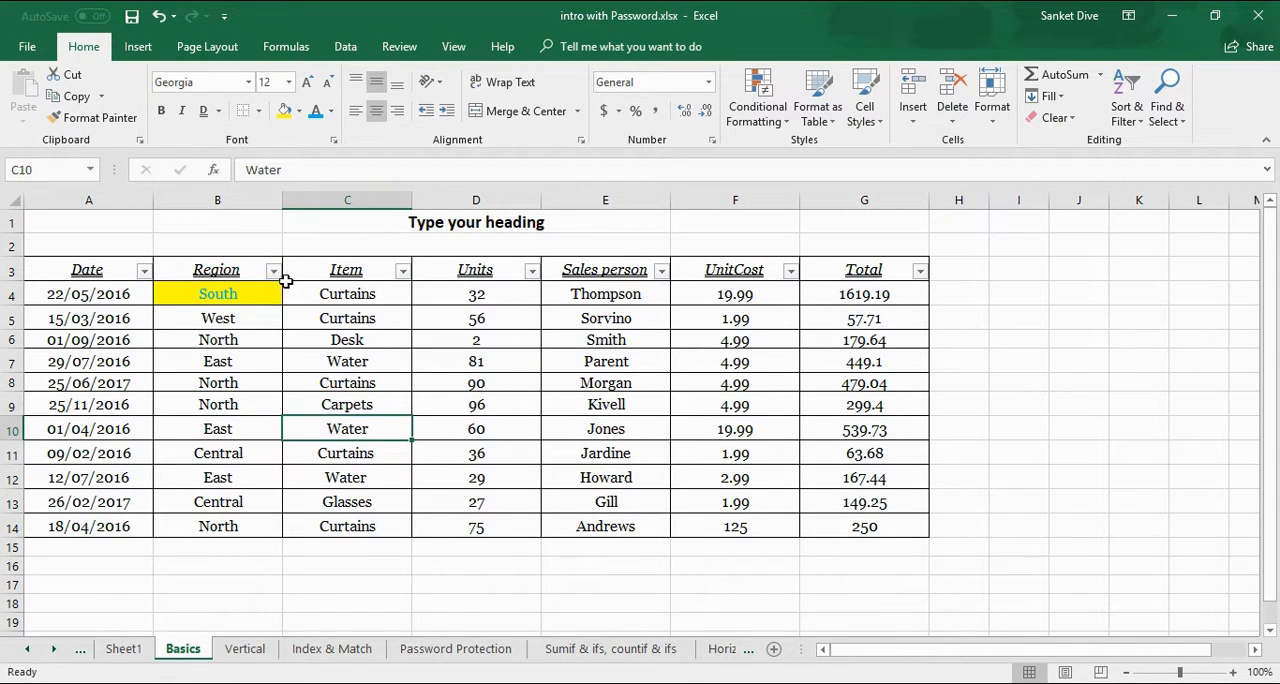
# Sort Units smallest to largest, try largest to smallest, then return to ascending 2–96.
pyautogui.click(528, 270)
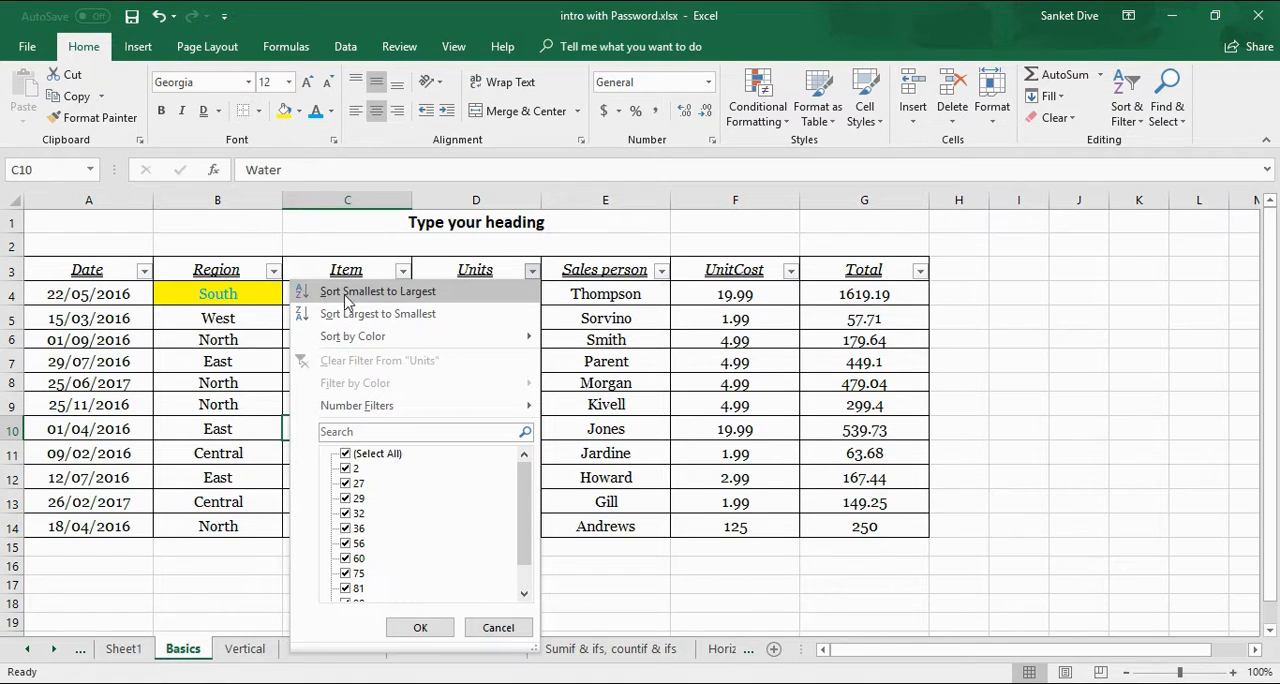
pyautogui.moveTo(312, 318)
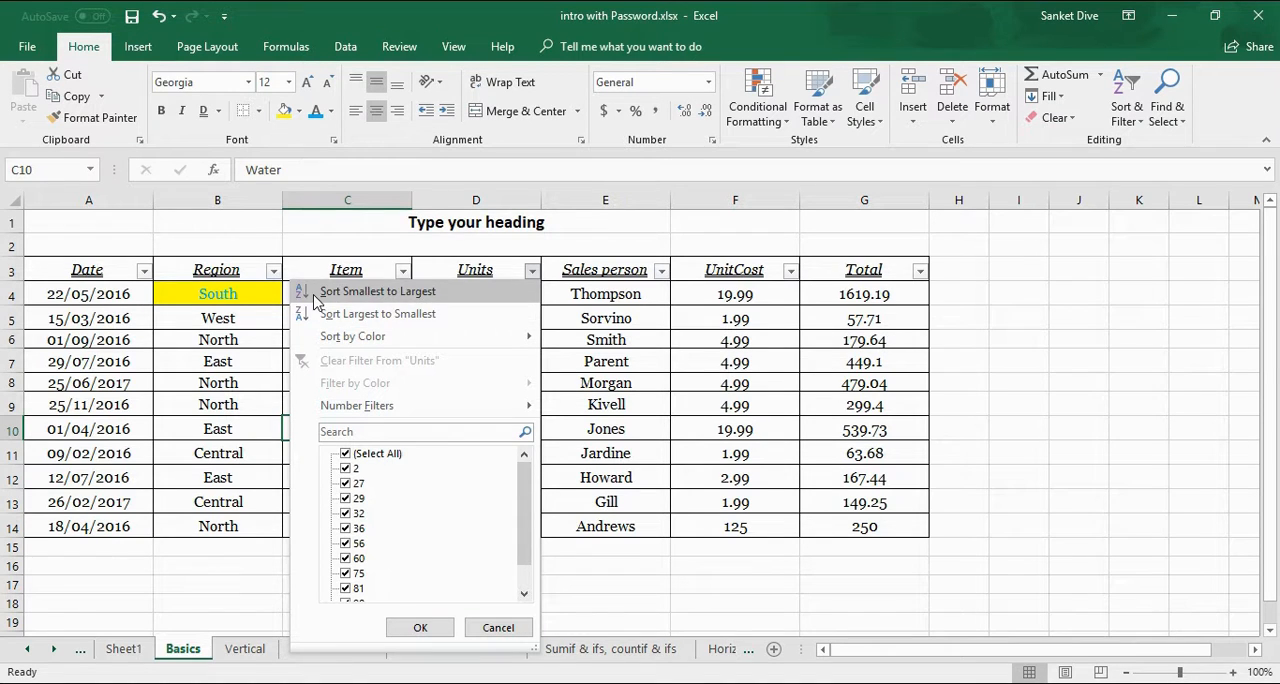
pyautogui.moveTo(372, 490)
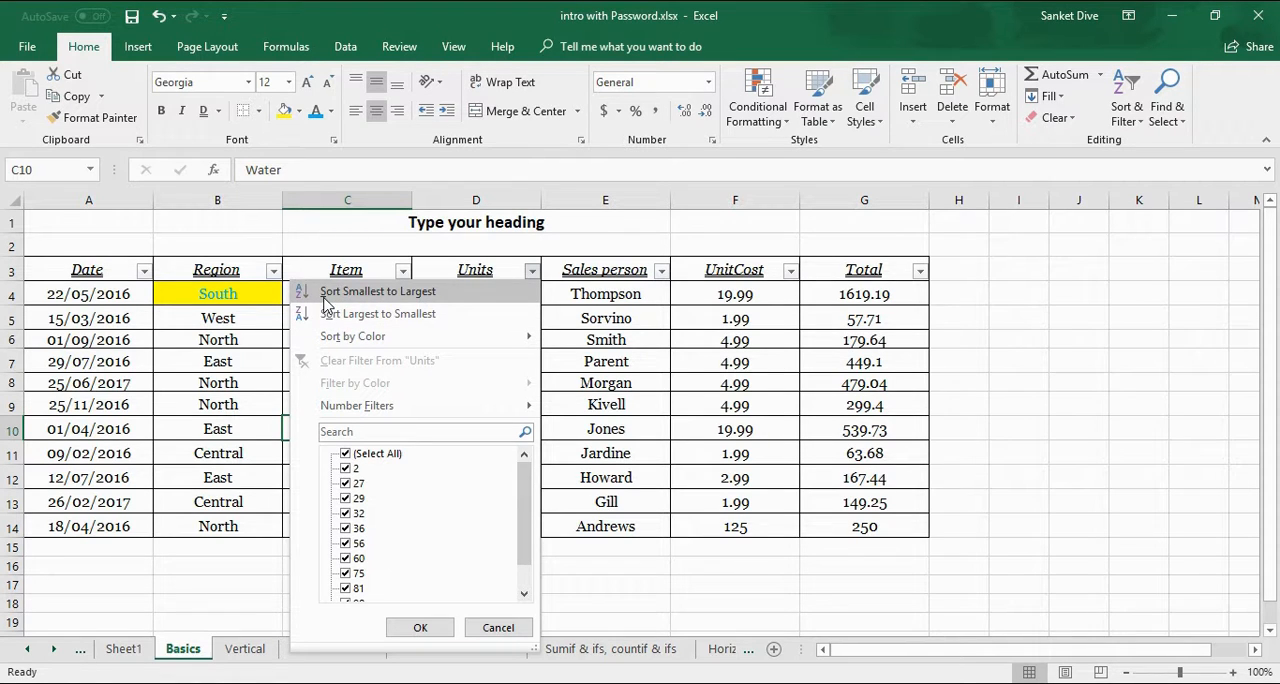
pyautogui.moveTo(424, 308)
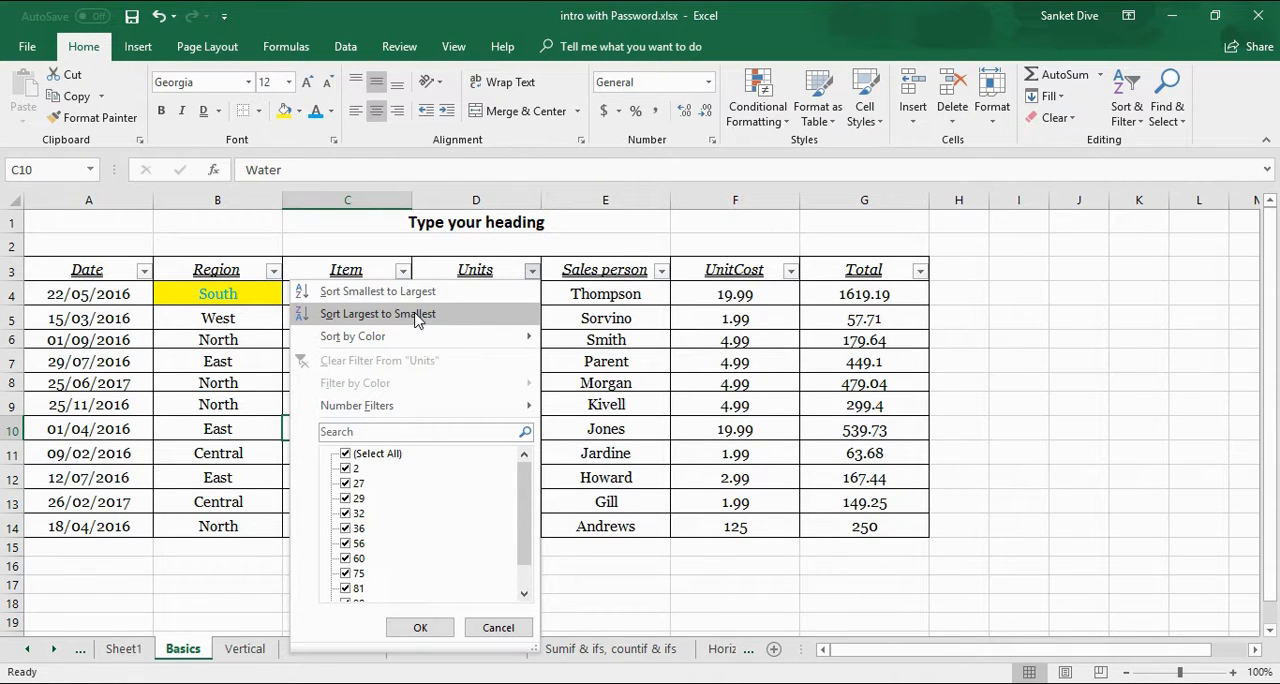
pyautogui.moveTo(462, 292)
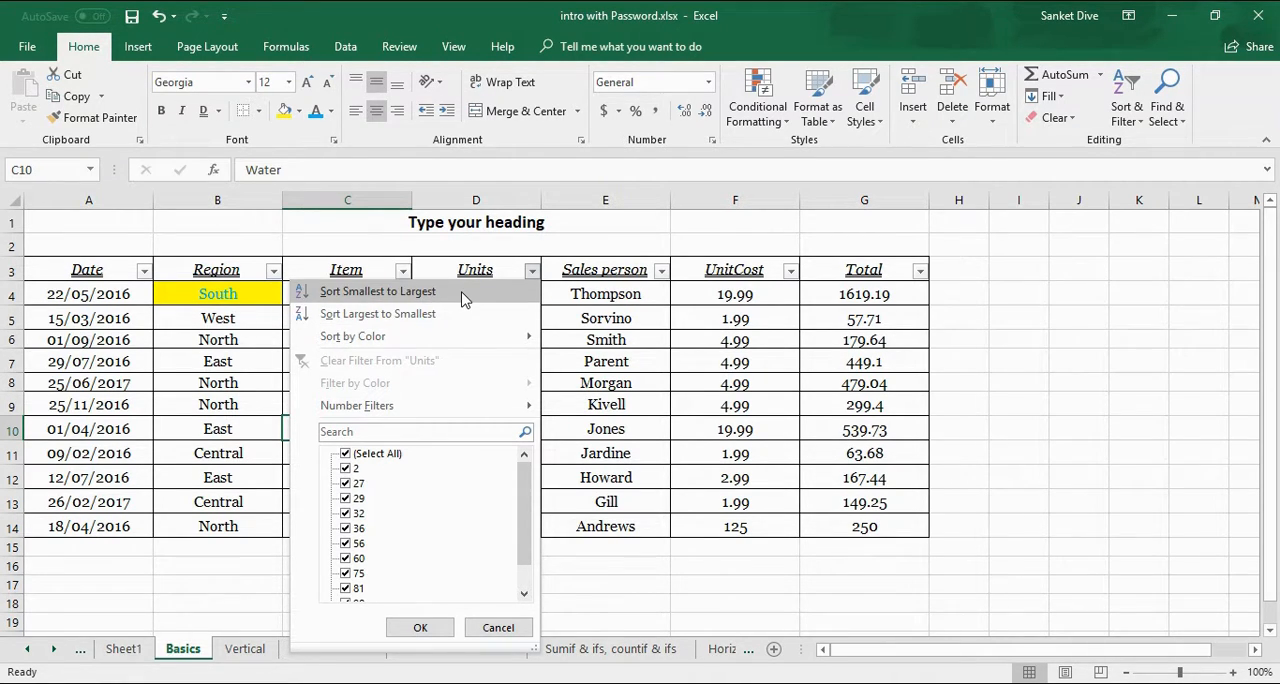
pyautogui.click(376, 292)
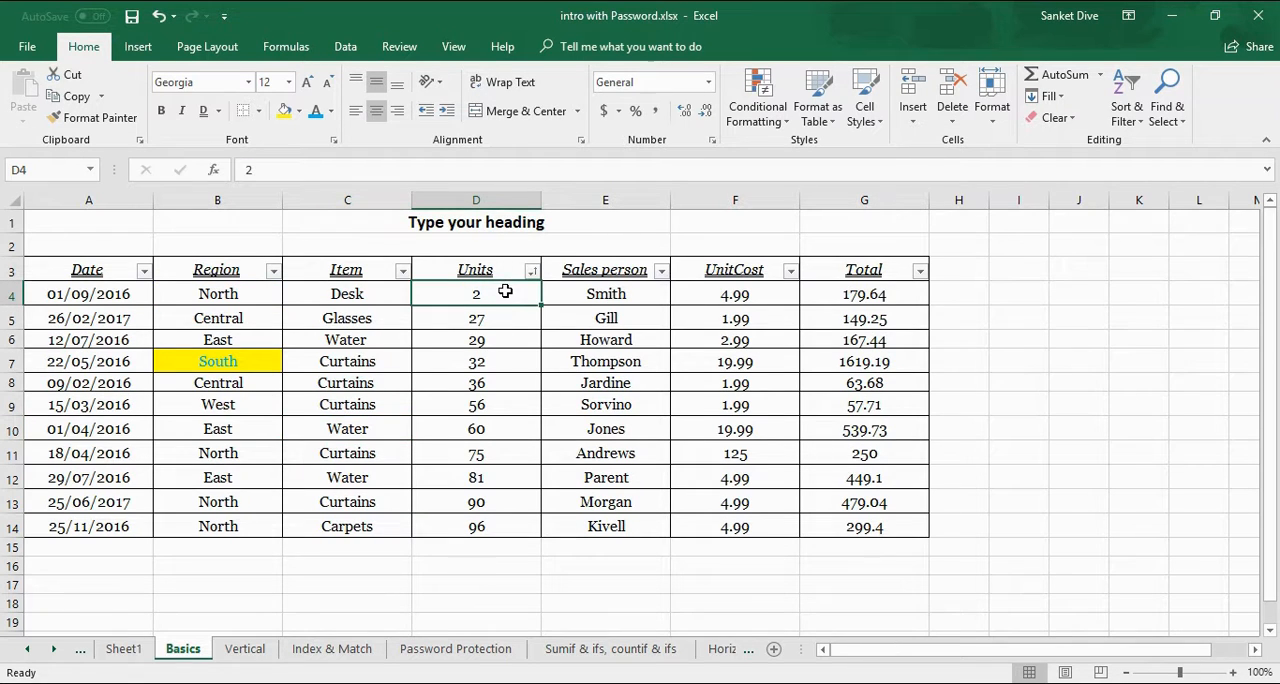
pyautogui.moveTo(508, 324)
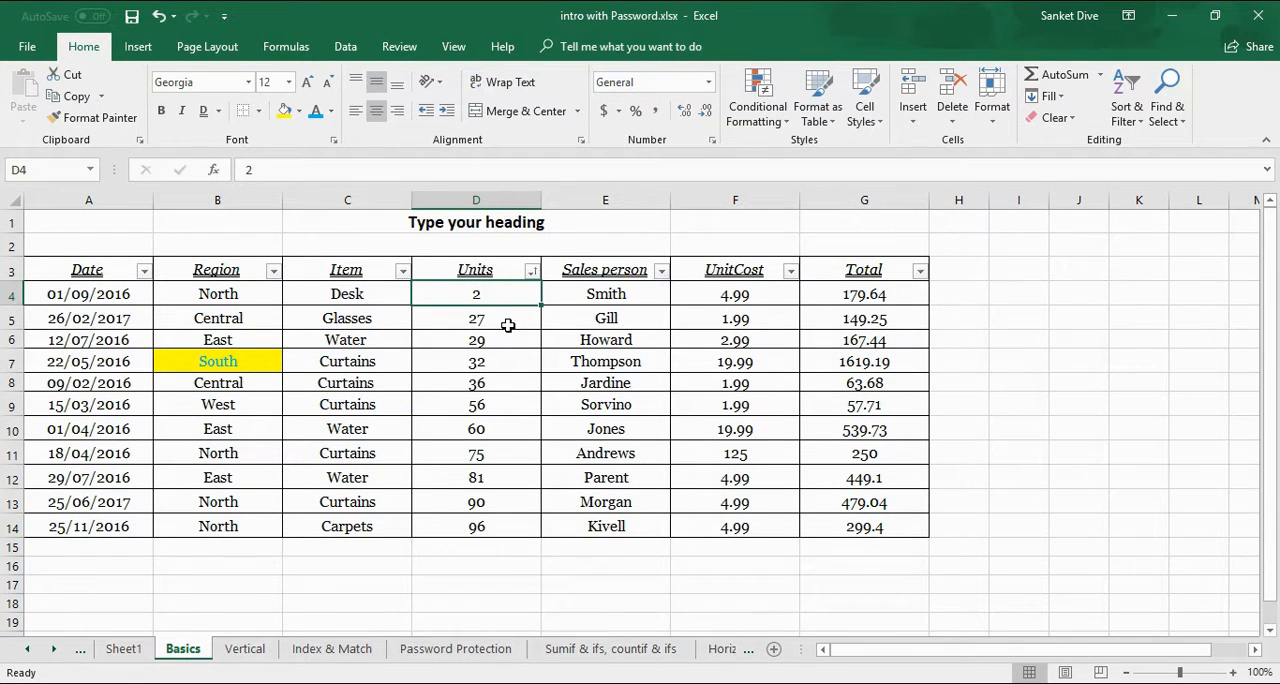
pyautogui.click(476, 318)
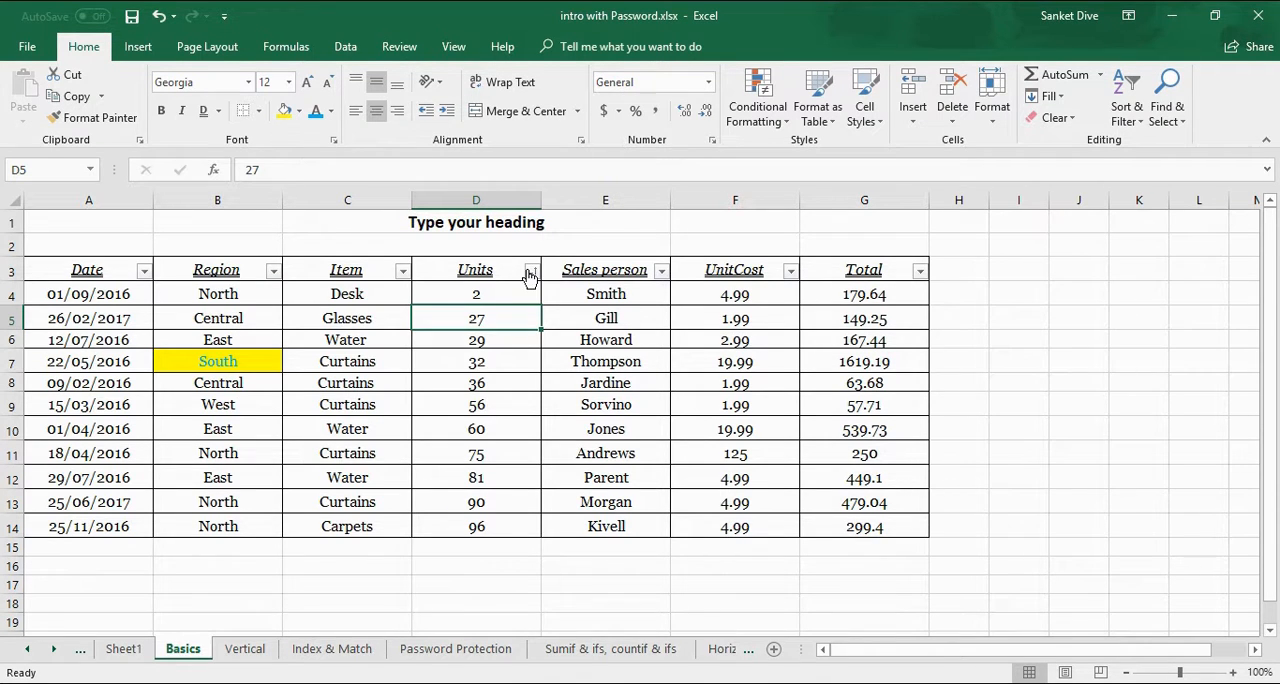
pyautogui.click(528, 270)
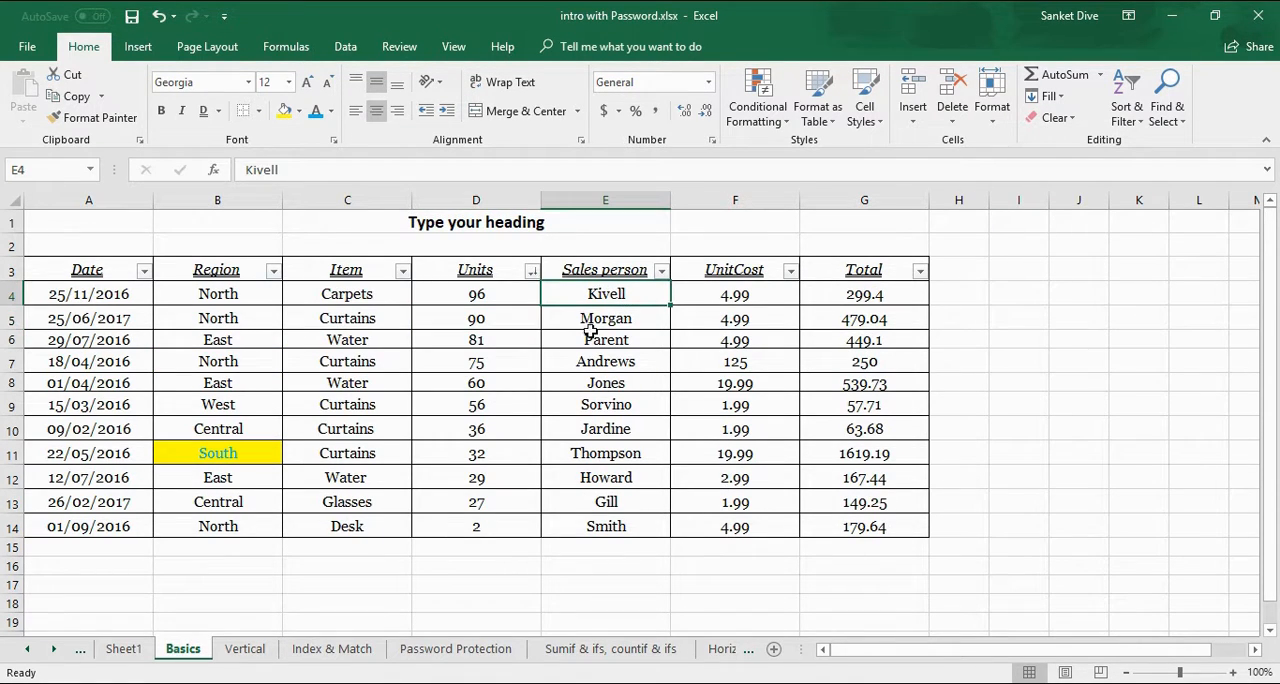
pyautogui.click(530, 268)
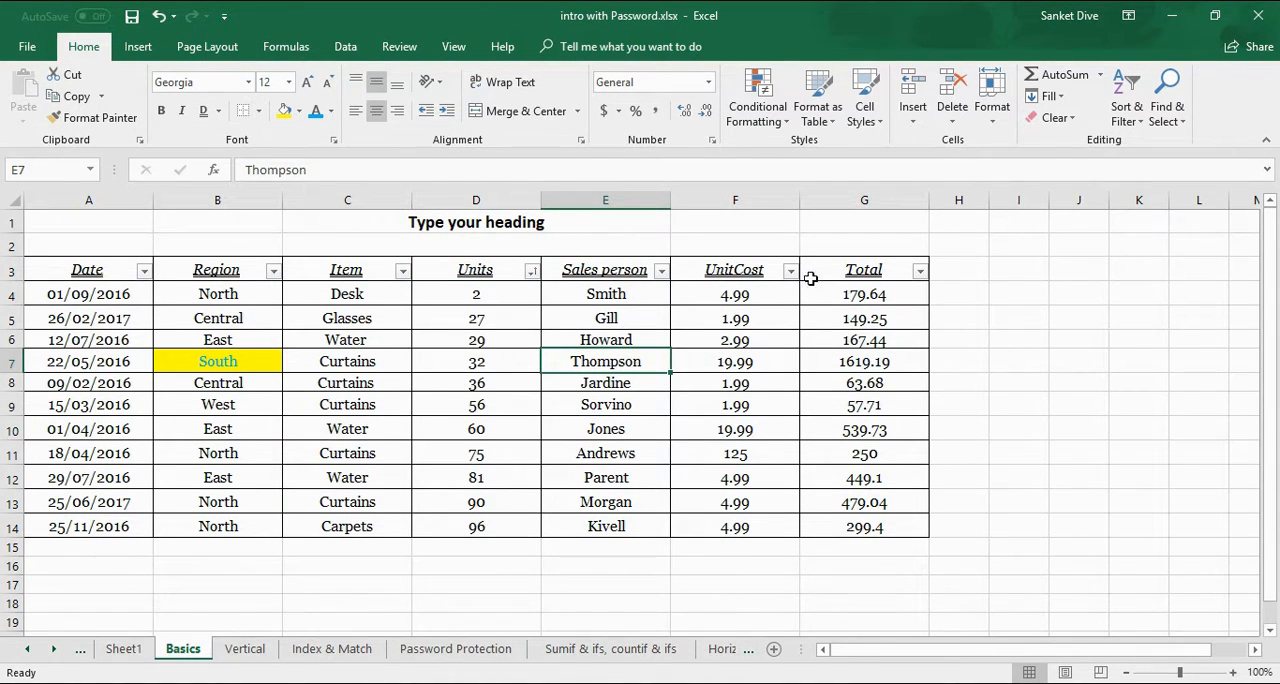
pyautogui.click(88, 268)
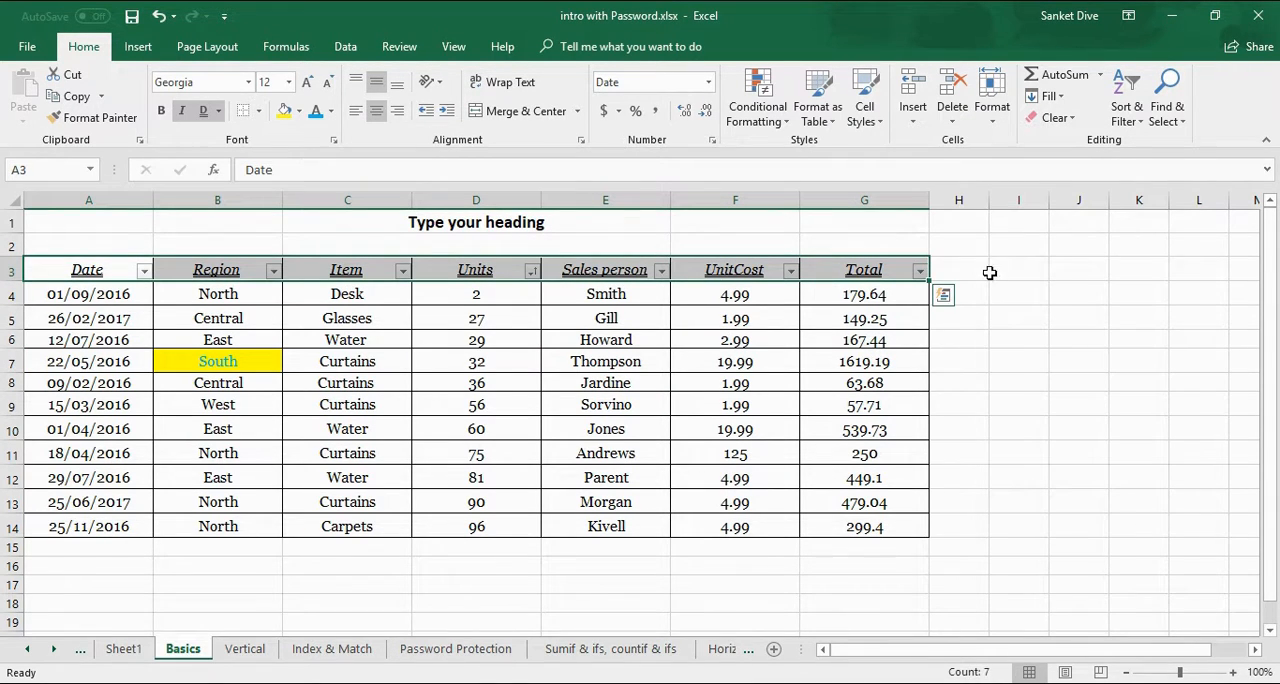
# Reapply the filter to headings Date through Sales person and sort Sales person A to Z.
pyautogui.click(1122, 96)
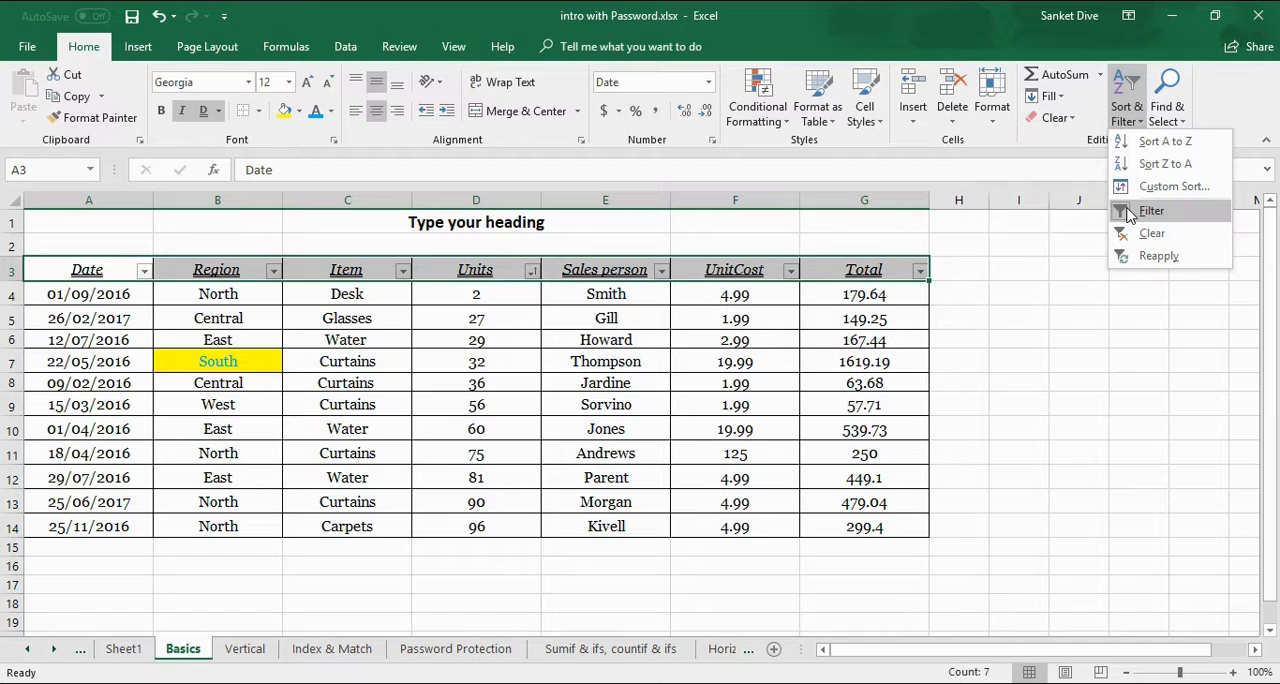
pyautogui.moveTo(1152, 210)
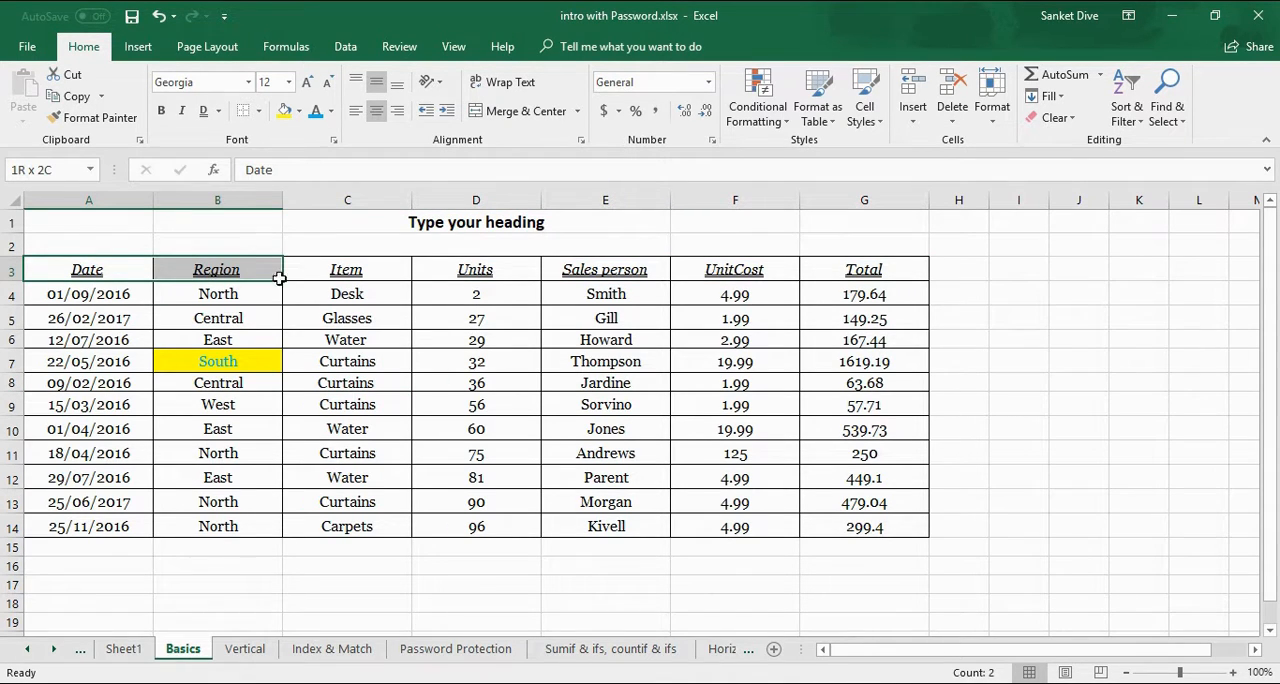
pyautogui.moveTo(216, 268); pyautogui.dragTo(604, 268)
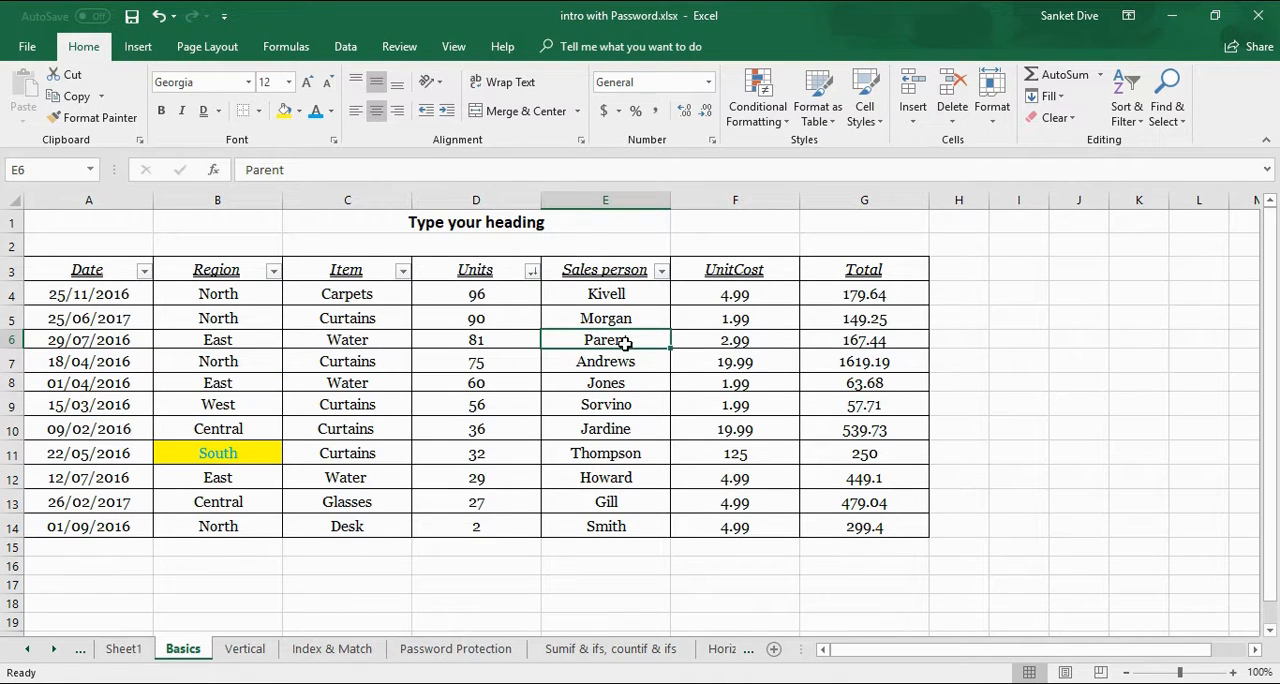
pyautogui.click(604, 292)
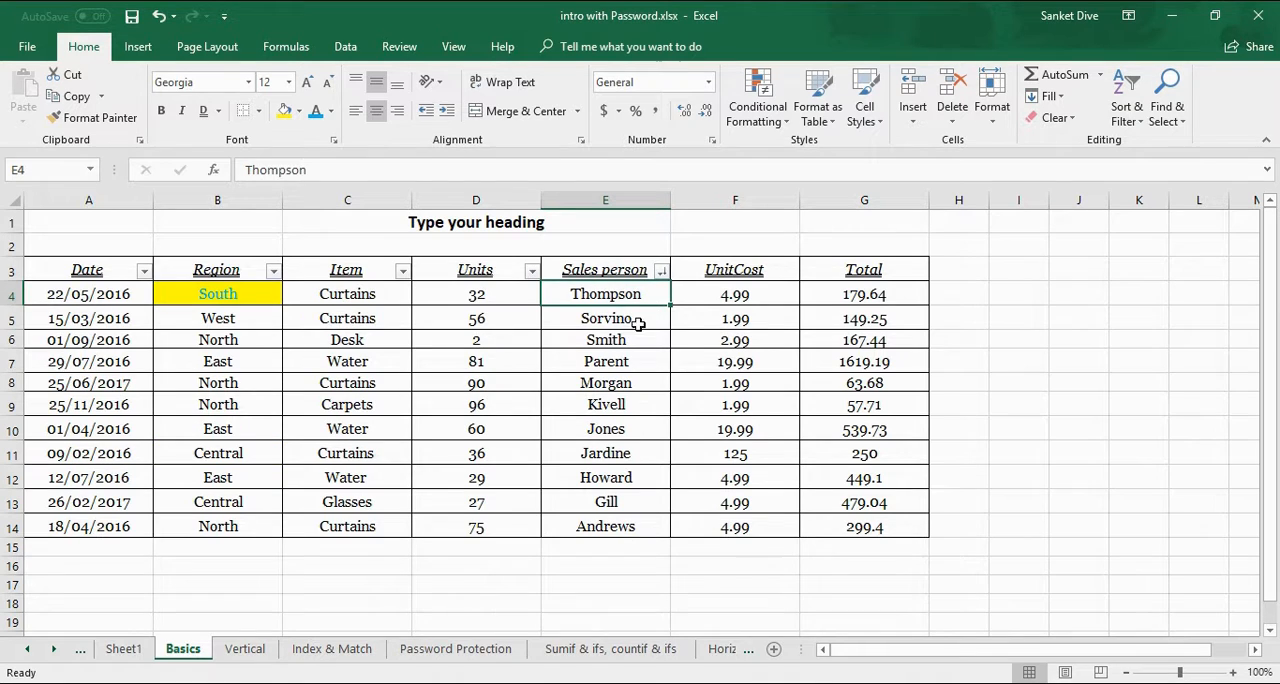
pyautogui.click(604, 318)
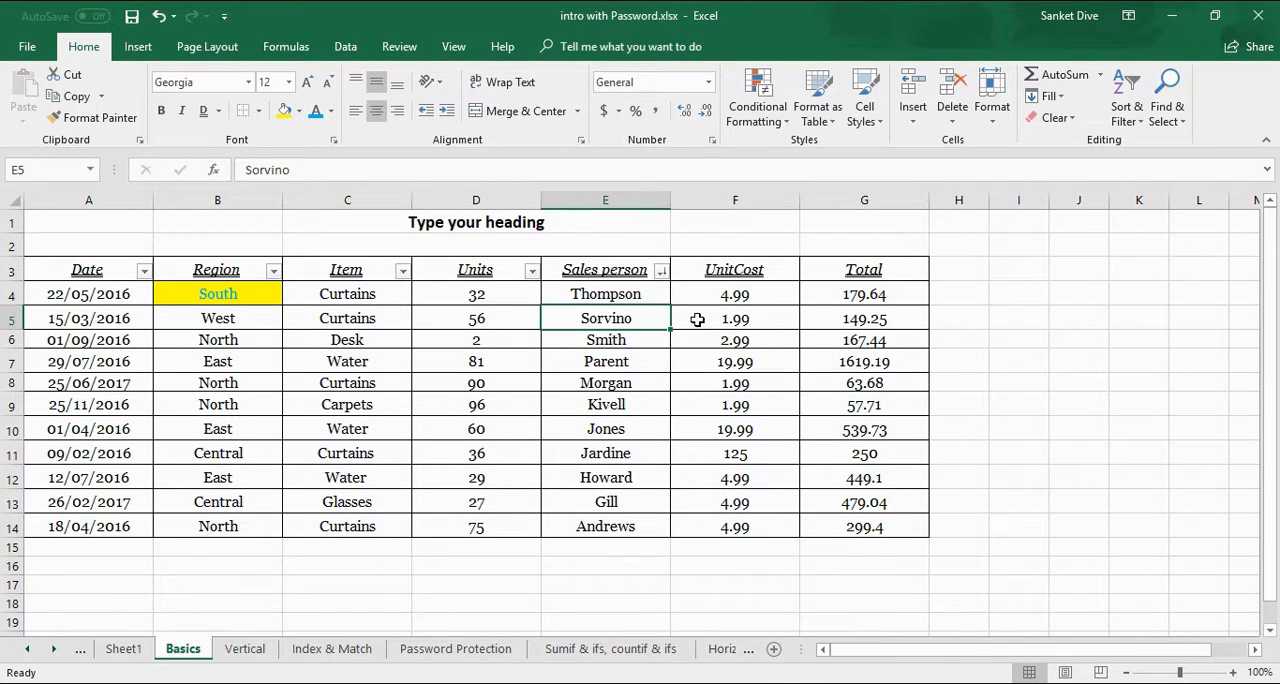
pyautogui.click(660, 268)
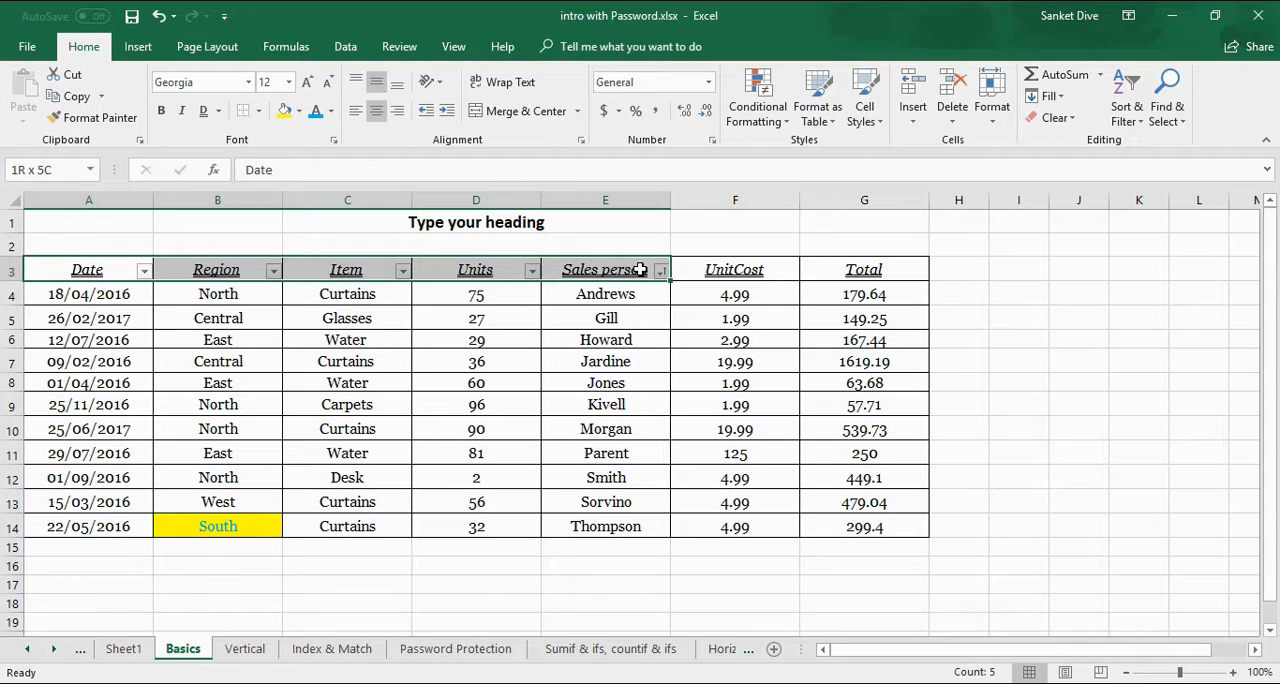
pyautogui.click(1124, 96)
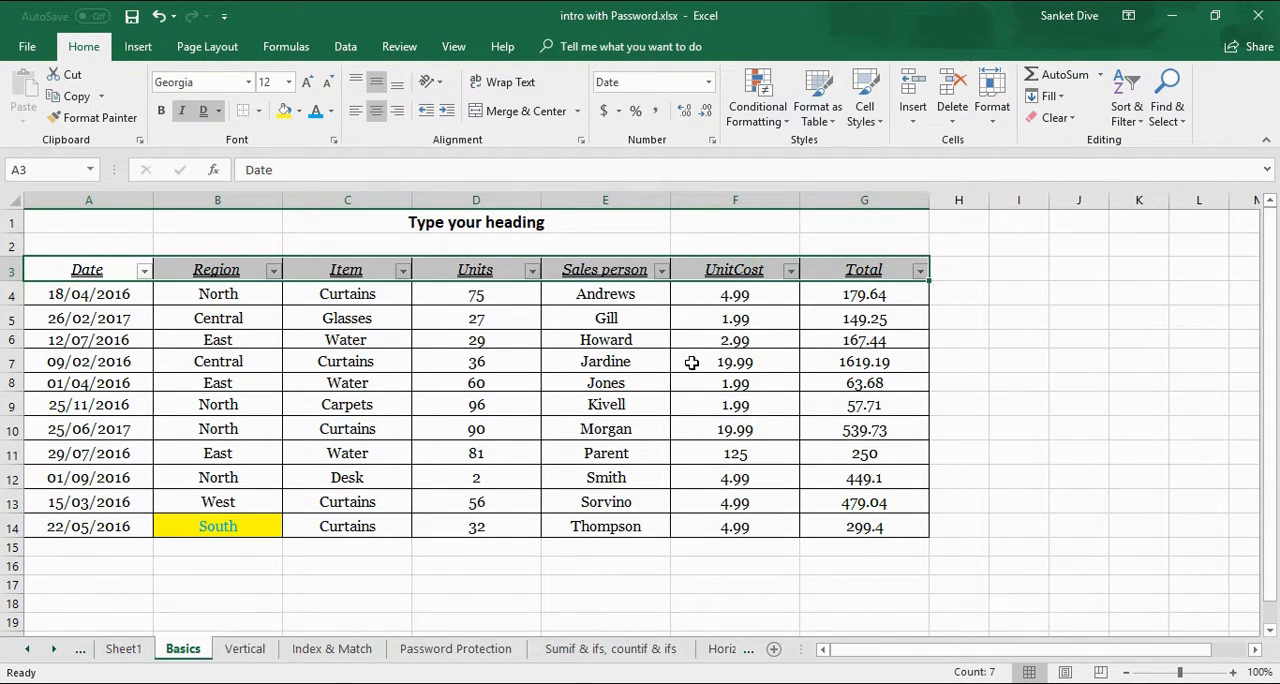
# Select Central in B5 and increase its font size twice.
pyautogui.click(348, 318)
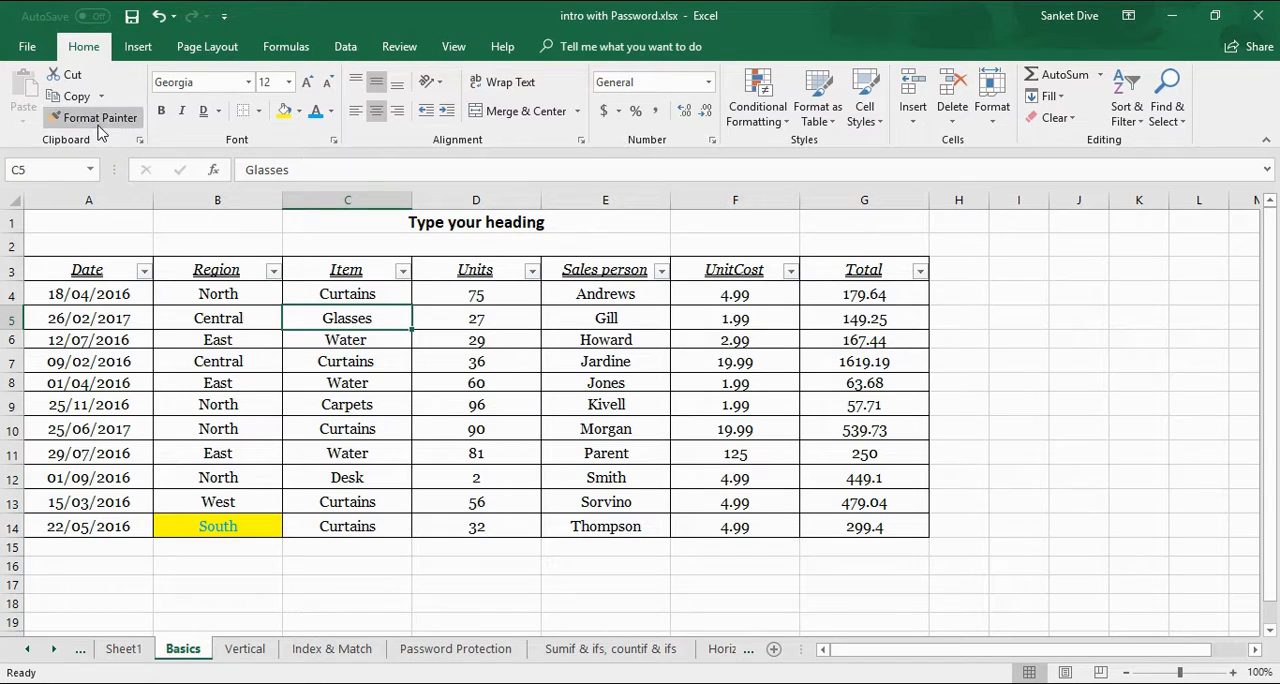
pyautogui.click(216, 340)
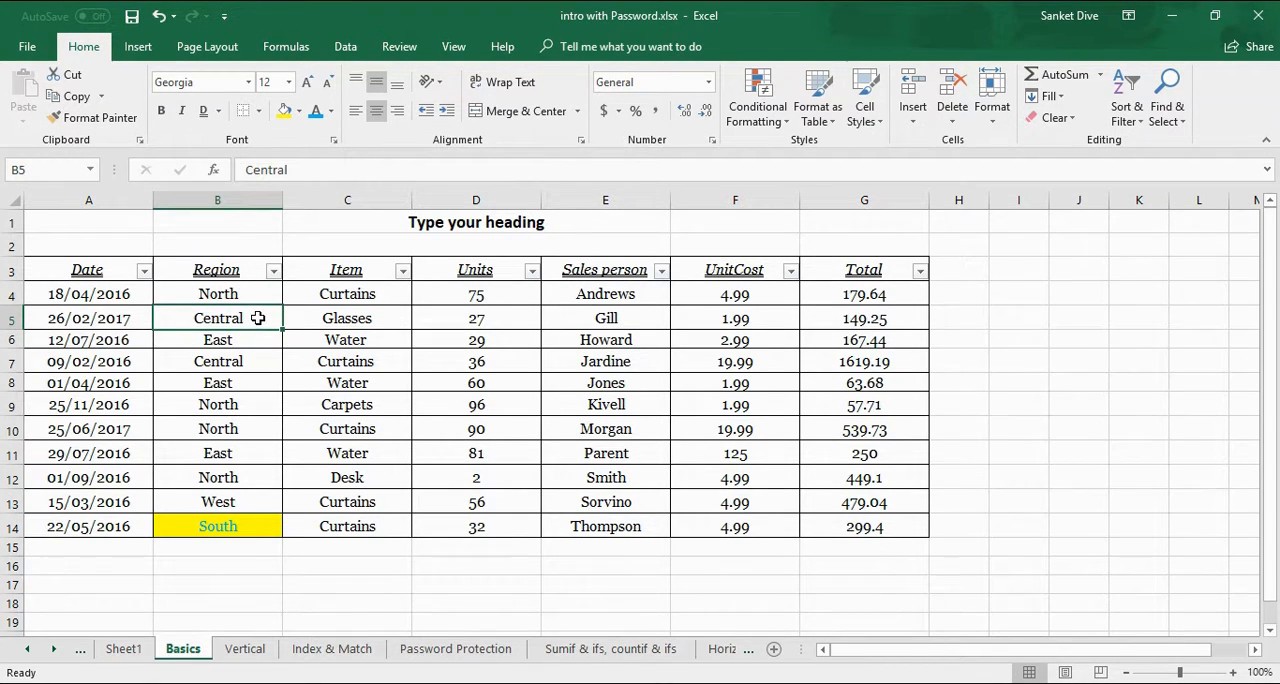
pyautogui.moveTo(190, 318)
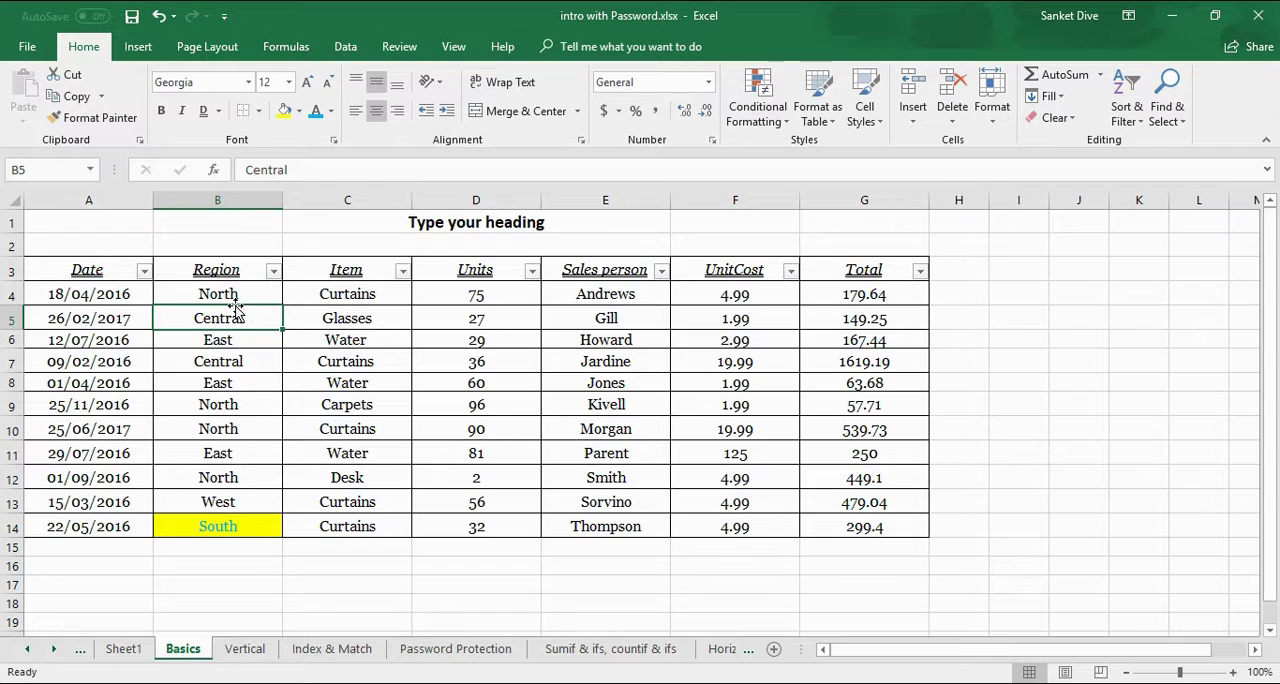
pyautogui.moveTo(260, 332)
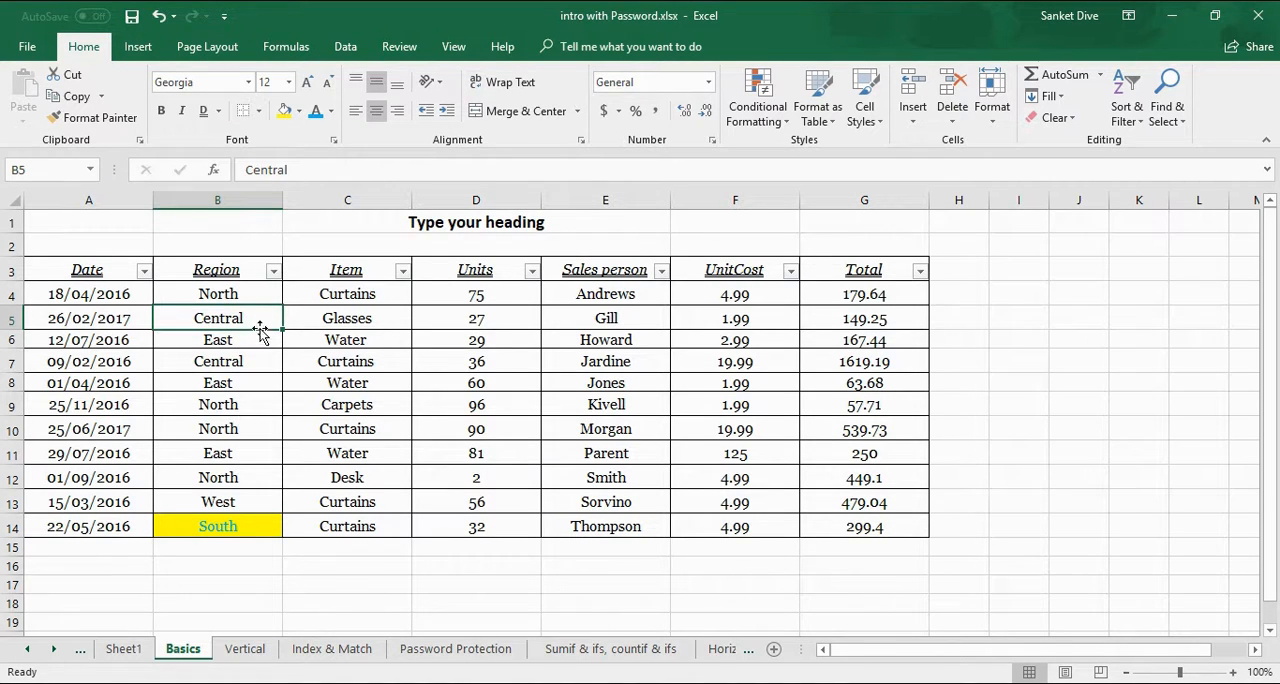
pyautogui.moveTo(252, 322)
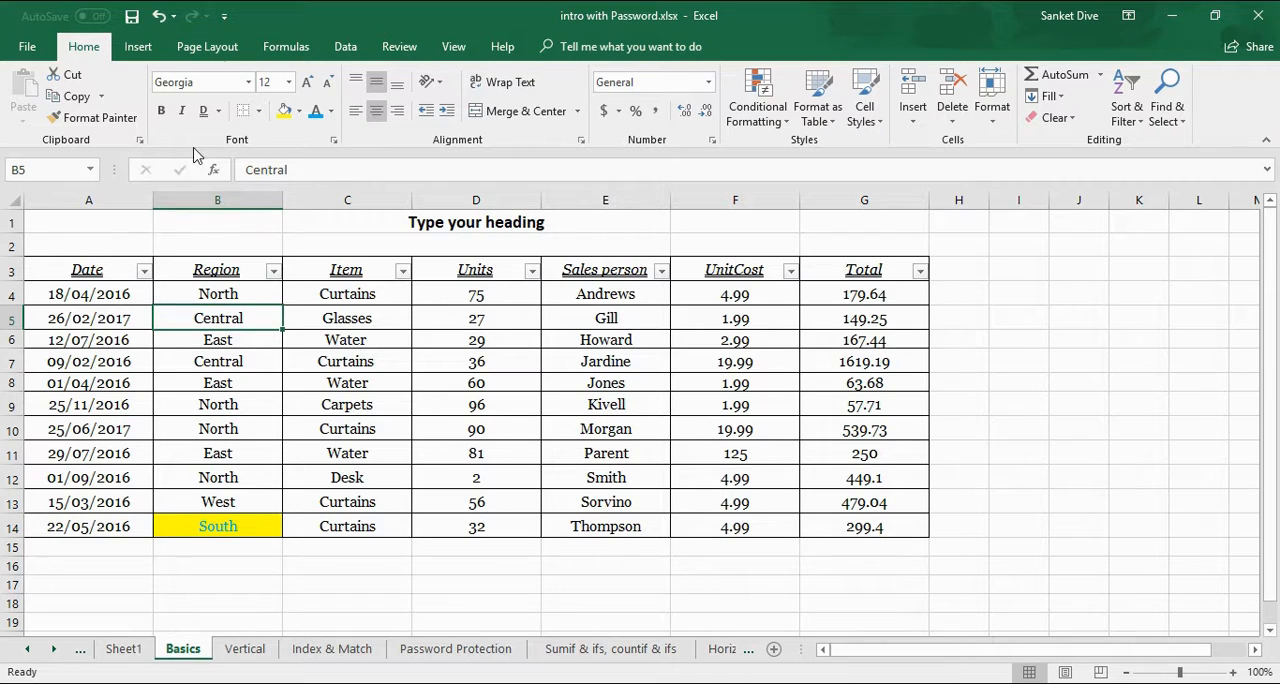
pyautogui.click(310, 82)
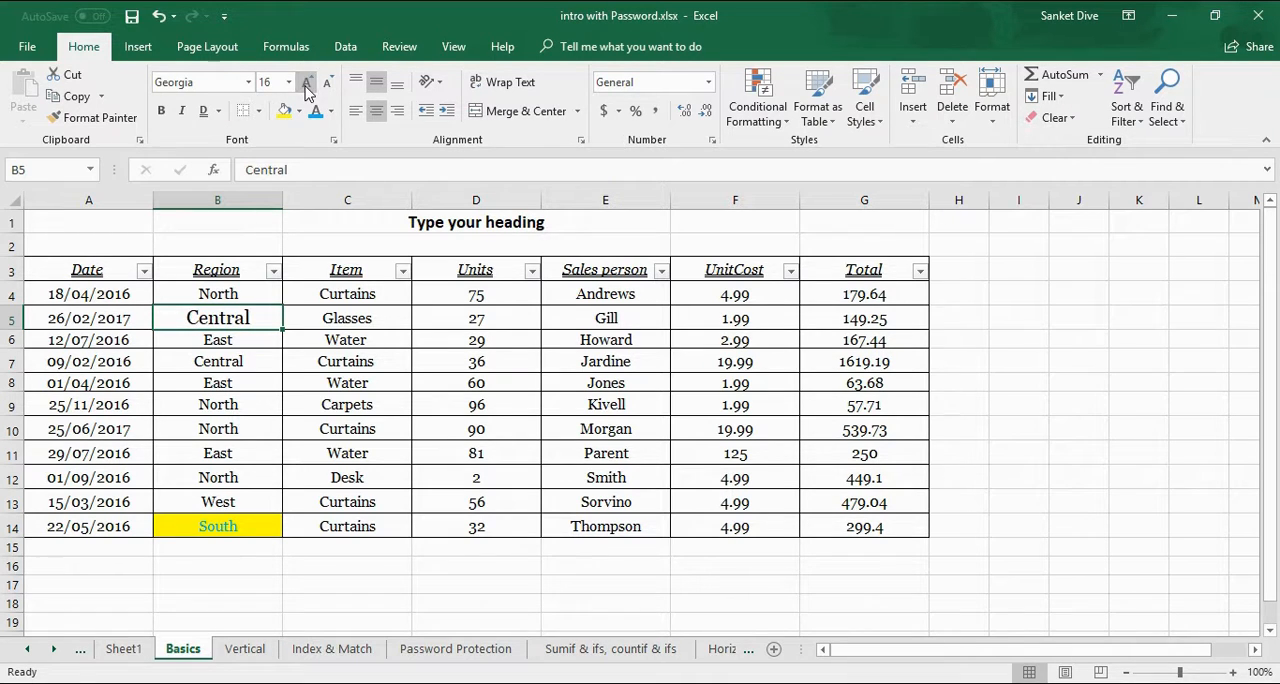
pyautogui.click(308, 82)
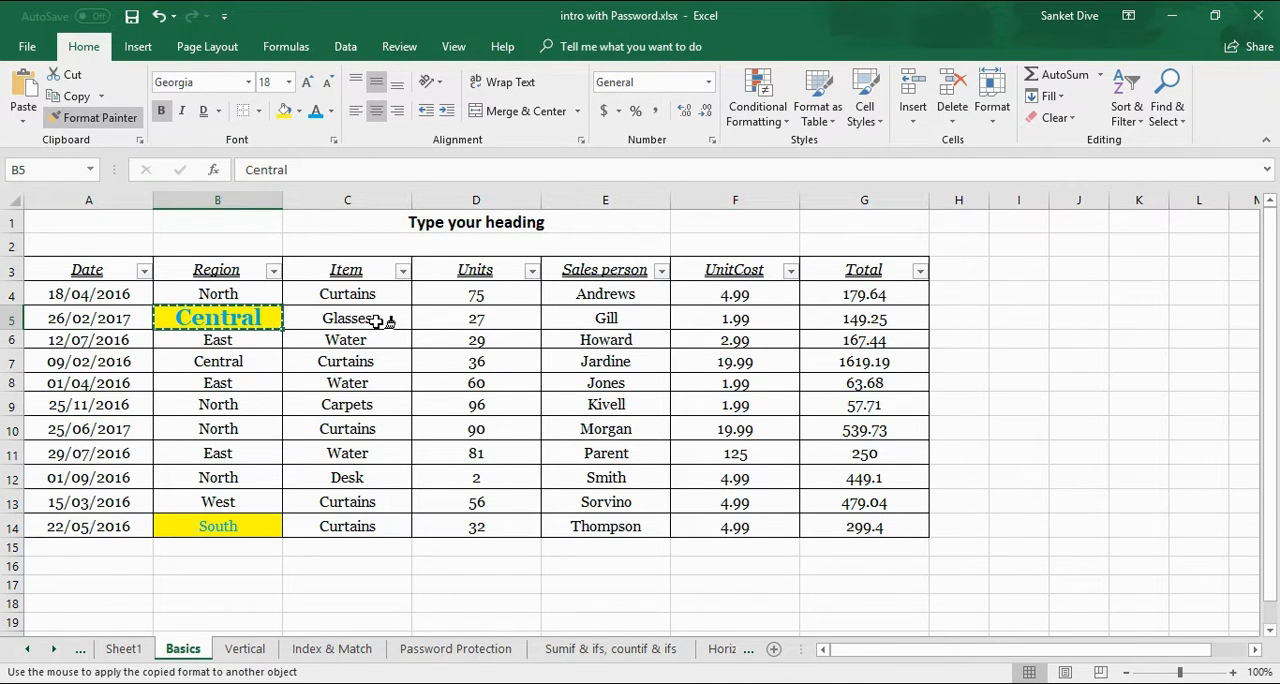
# Paint Central's highlight formatting onto Glasses in C5 and 27 in D5.
pyautogui.click(348, 318)
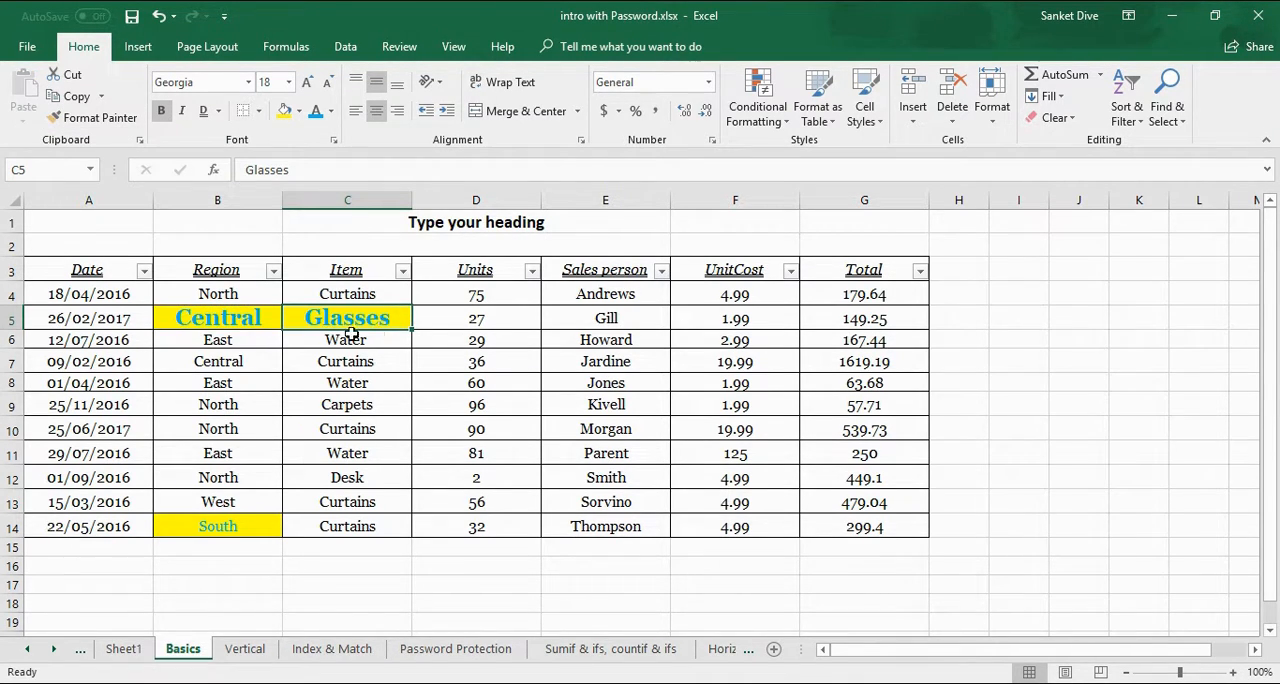
pyautogui.moveTo(364, 316)
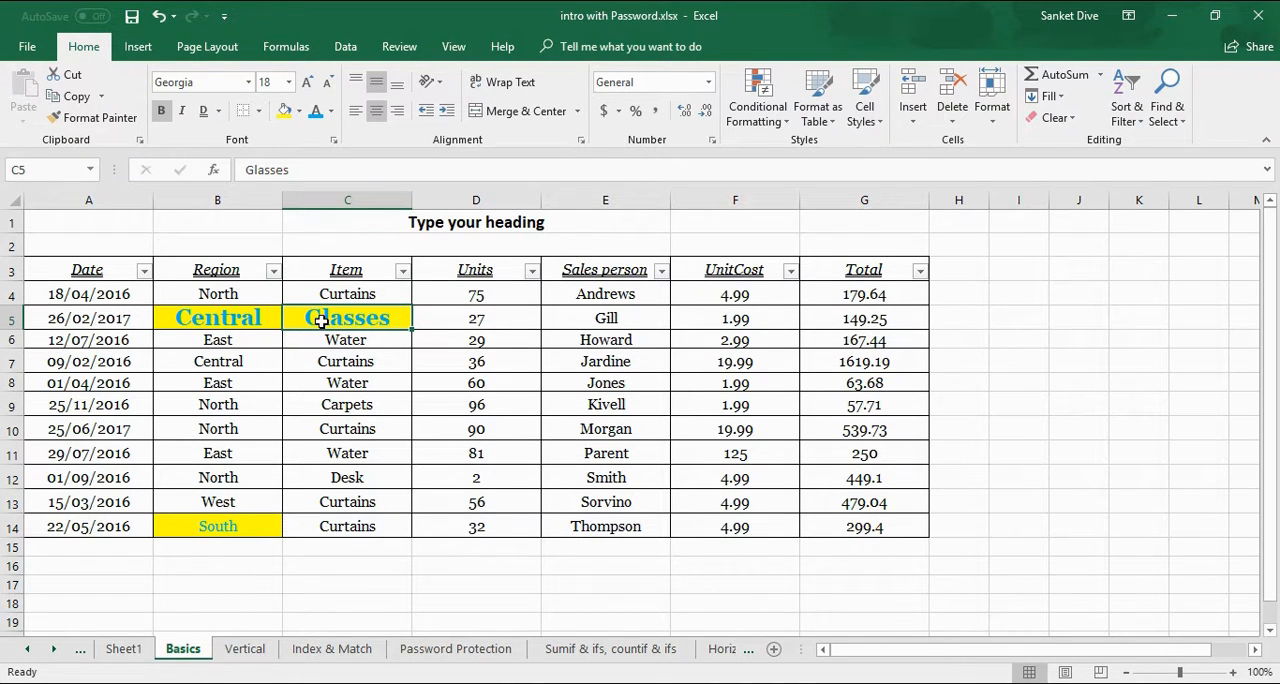
pyautogui.doubleClick(216, 318)
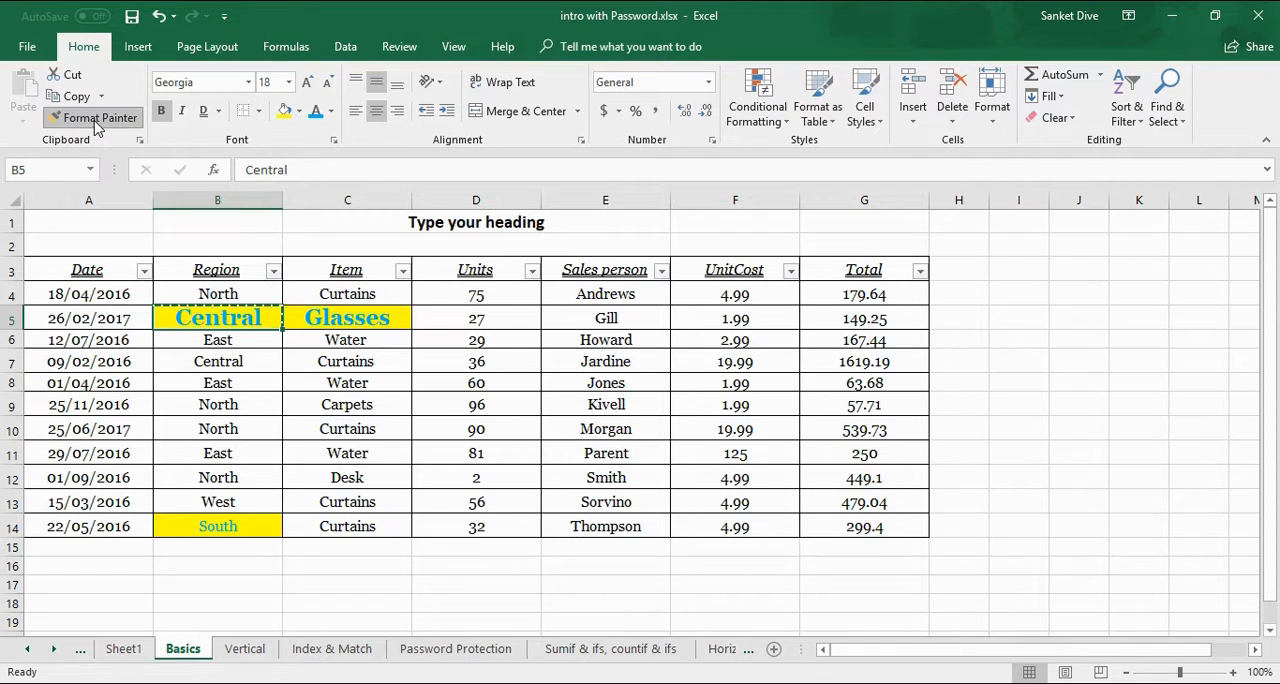
pyautogui.click(476, 318)
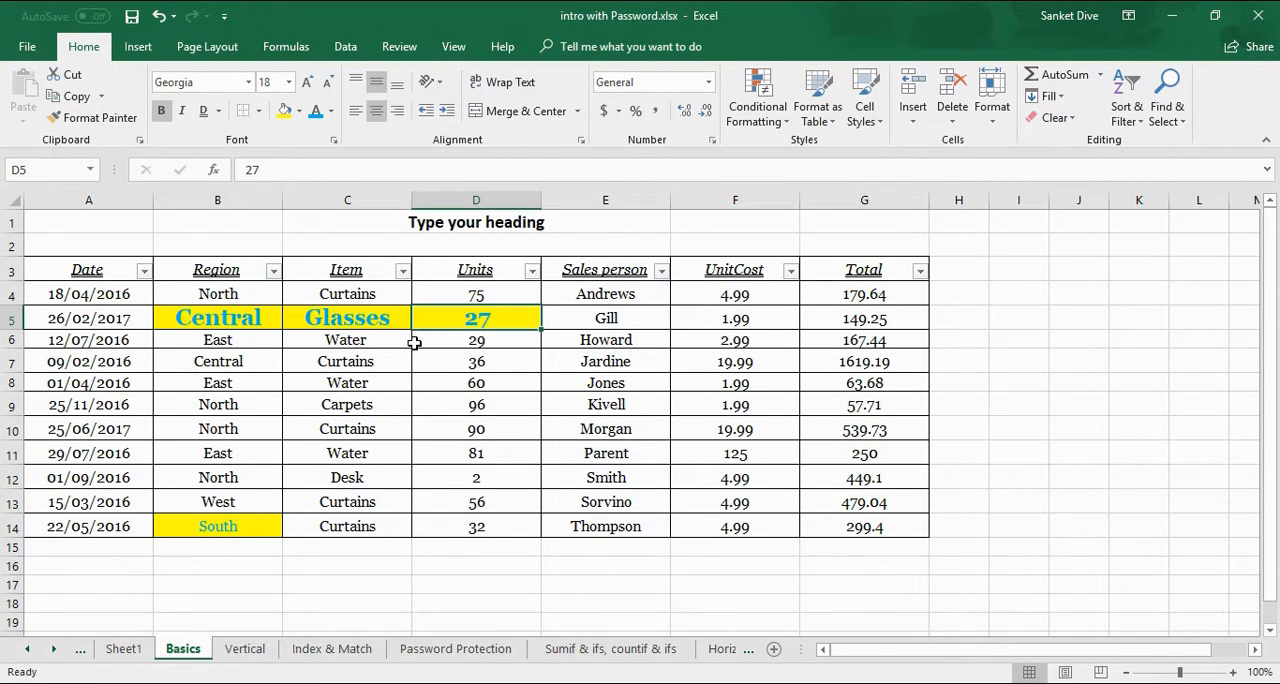
pyautogui.click(216, 316)
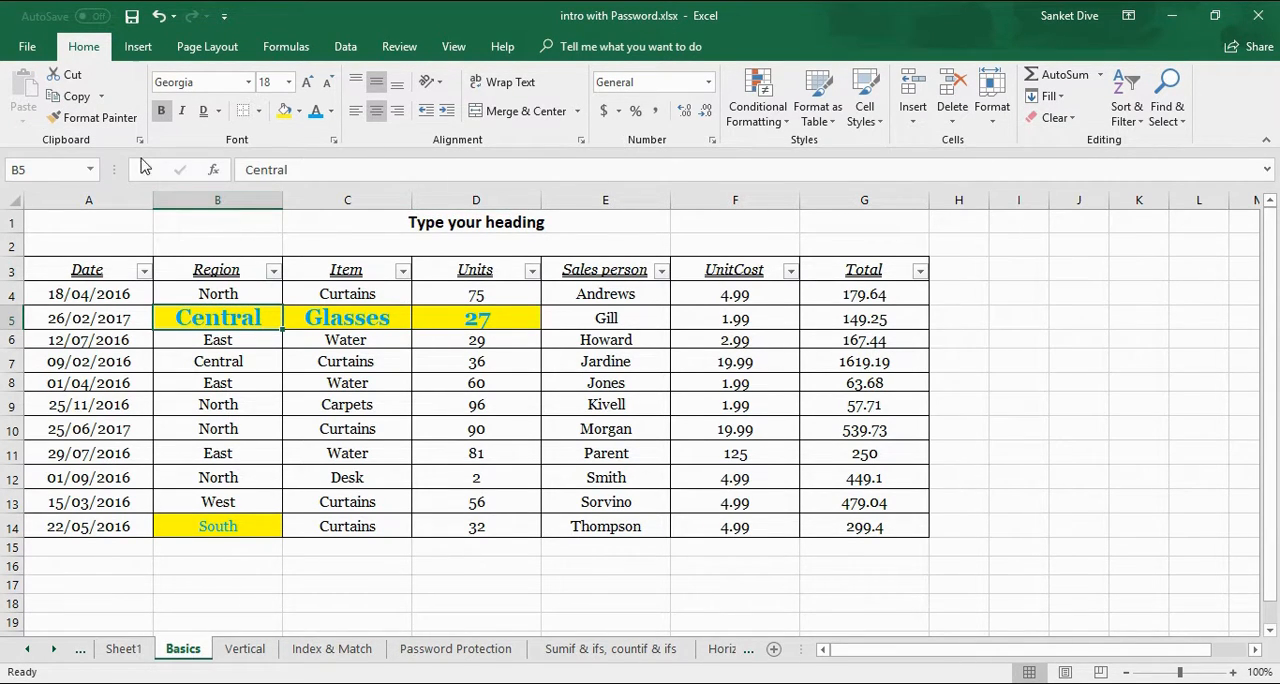
# Copy the highlight onto B6:C7, then clear the colour and fill from the cells.
pyautogui.click(100, 118)
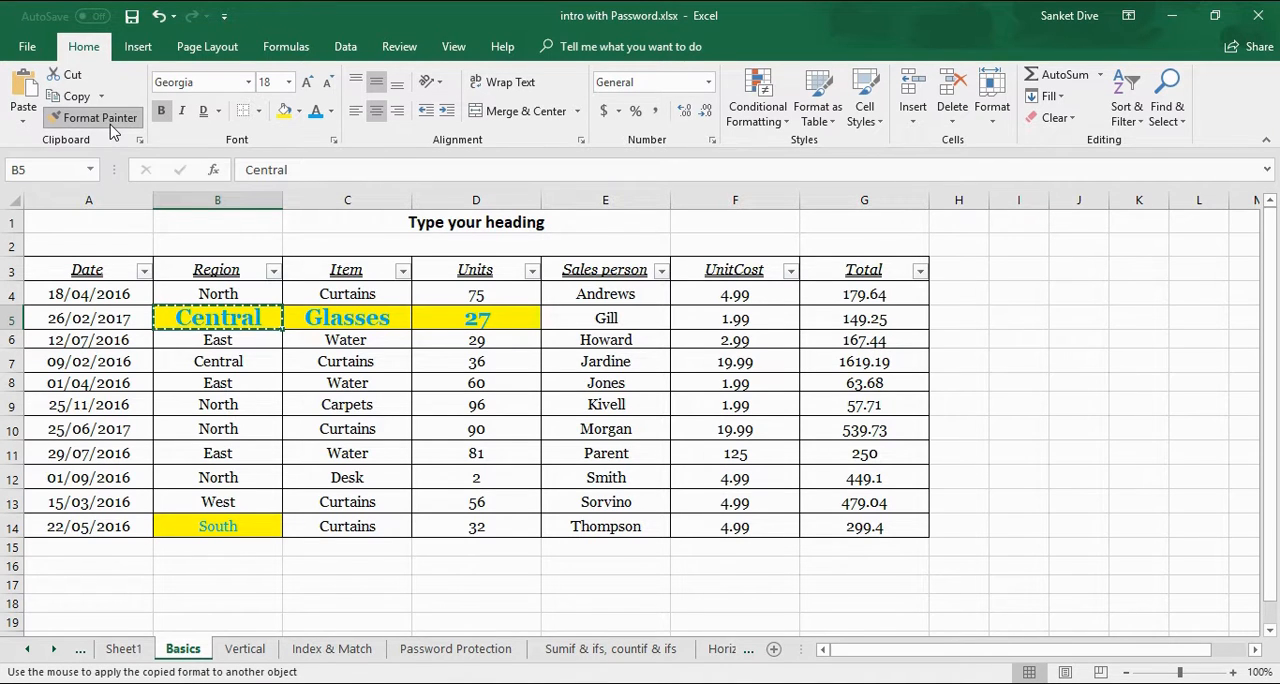
pyautogui.click(348, 344)
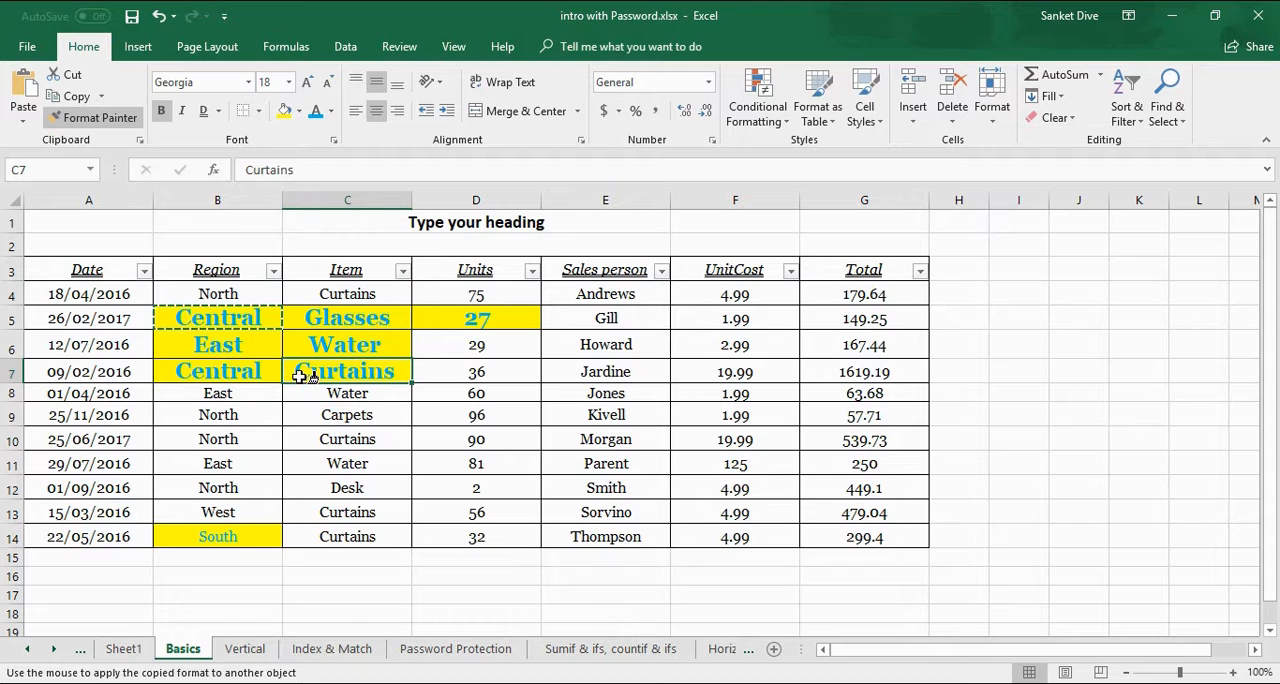
pyautogui.click(476, 344)
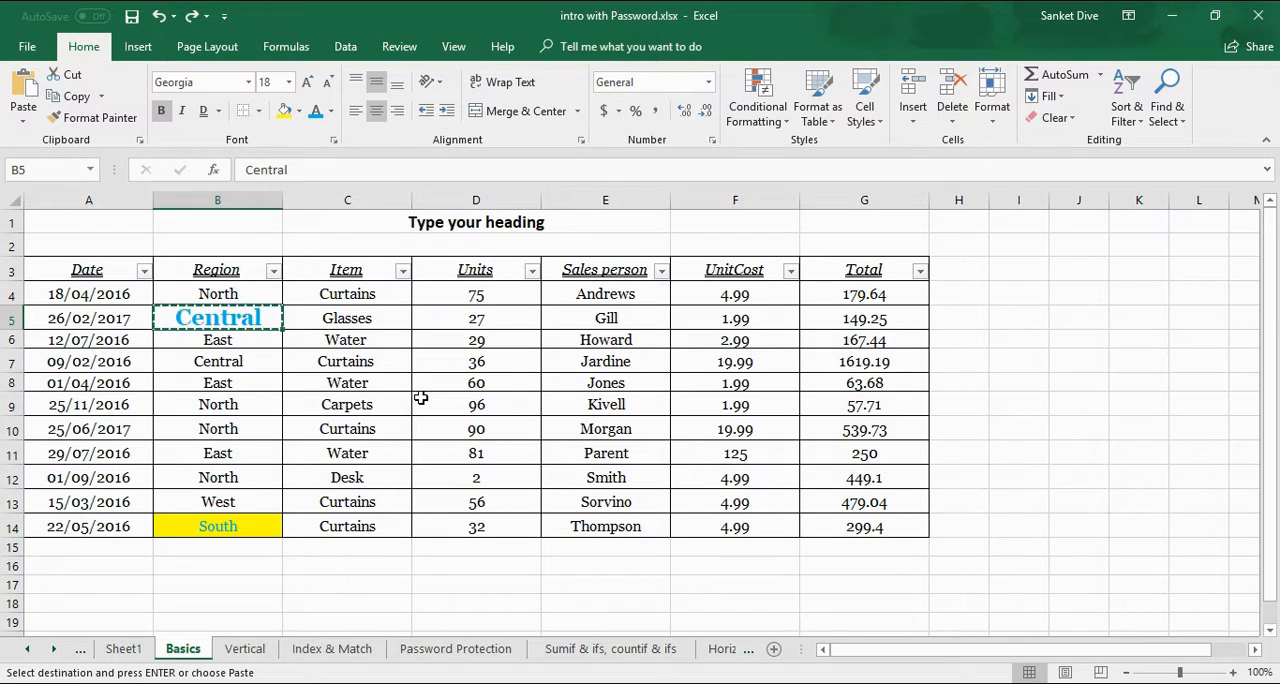
pyautogui.click(216, 360)
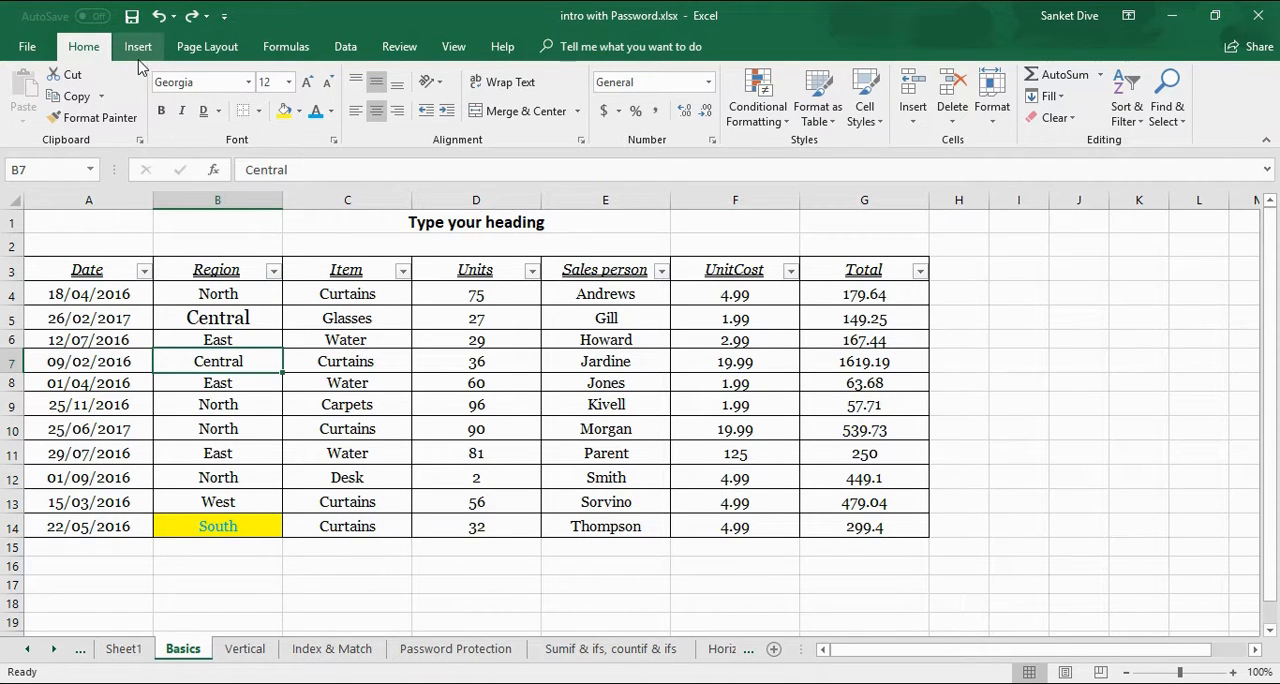
# Convert the sales data to an Excel table without headers, adding Column1–Column7 labels.
pyautogui.click(136, 46)
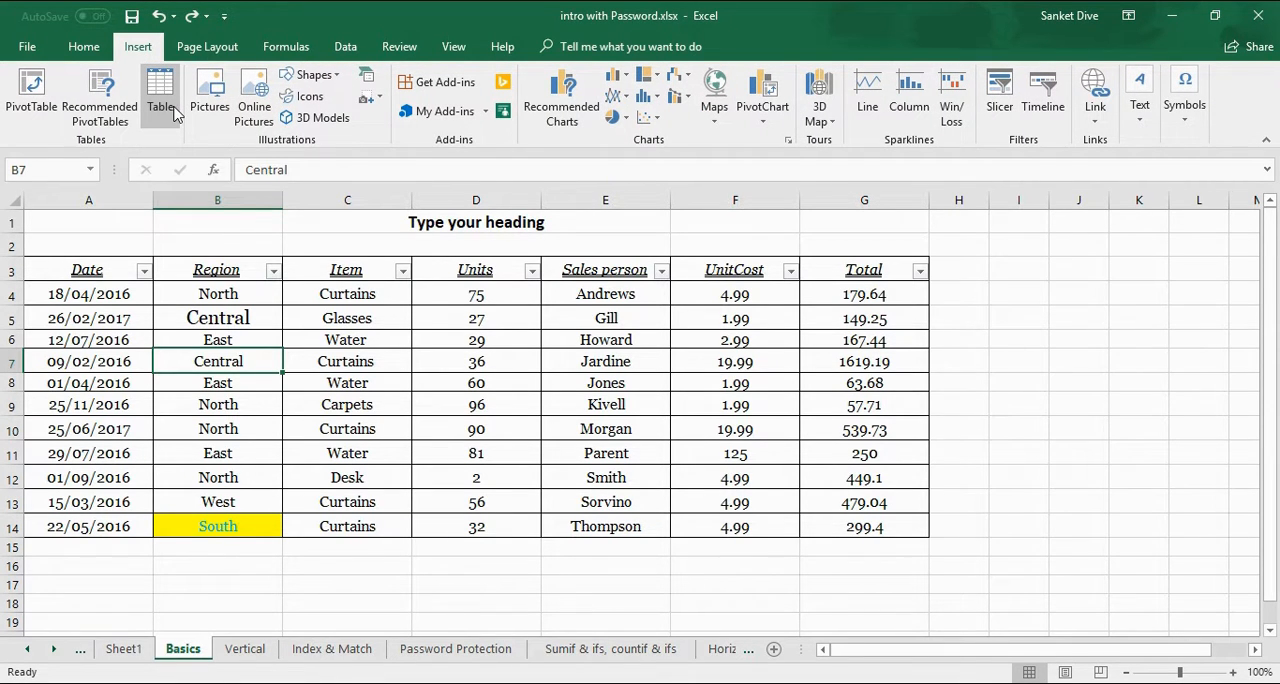
pyautogui.moveTo(172, 112)
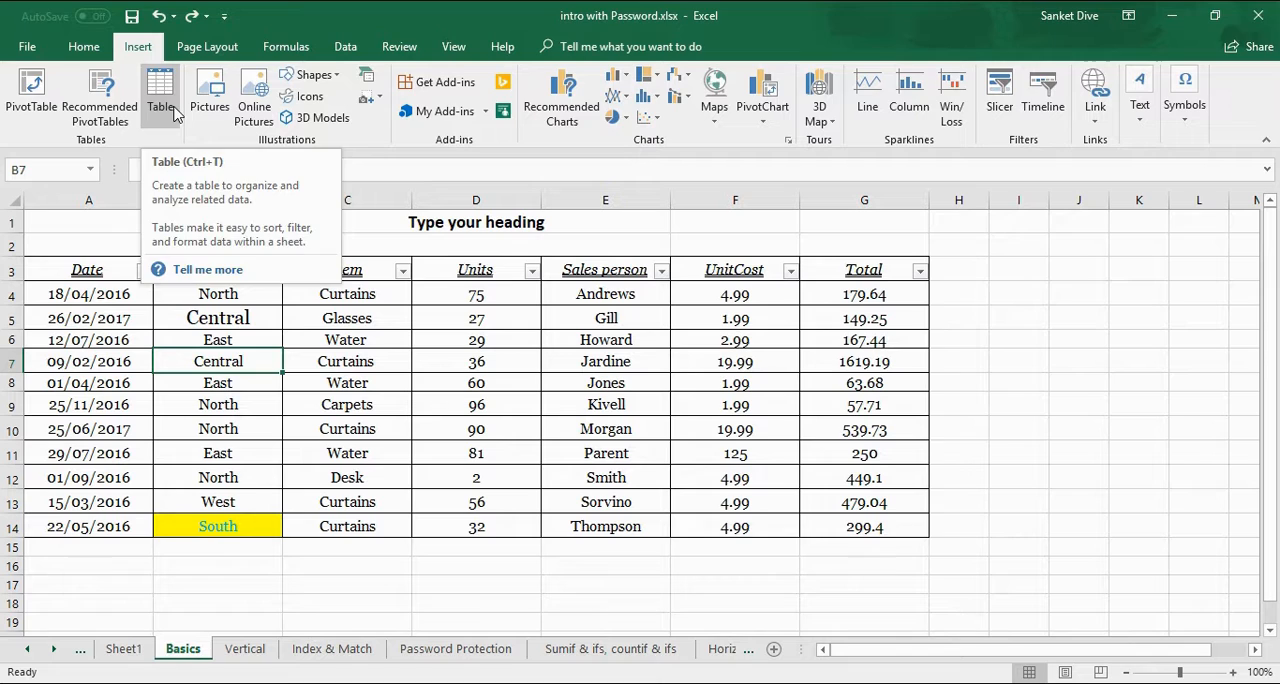
pyautogui.click(158, 90)
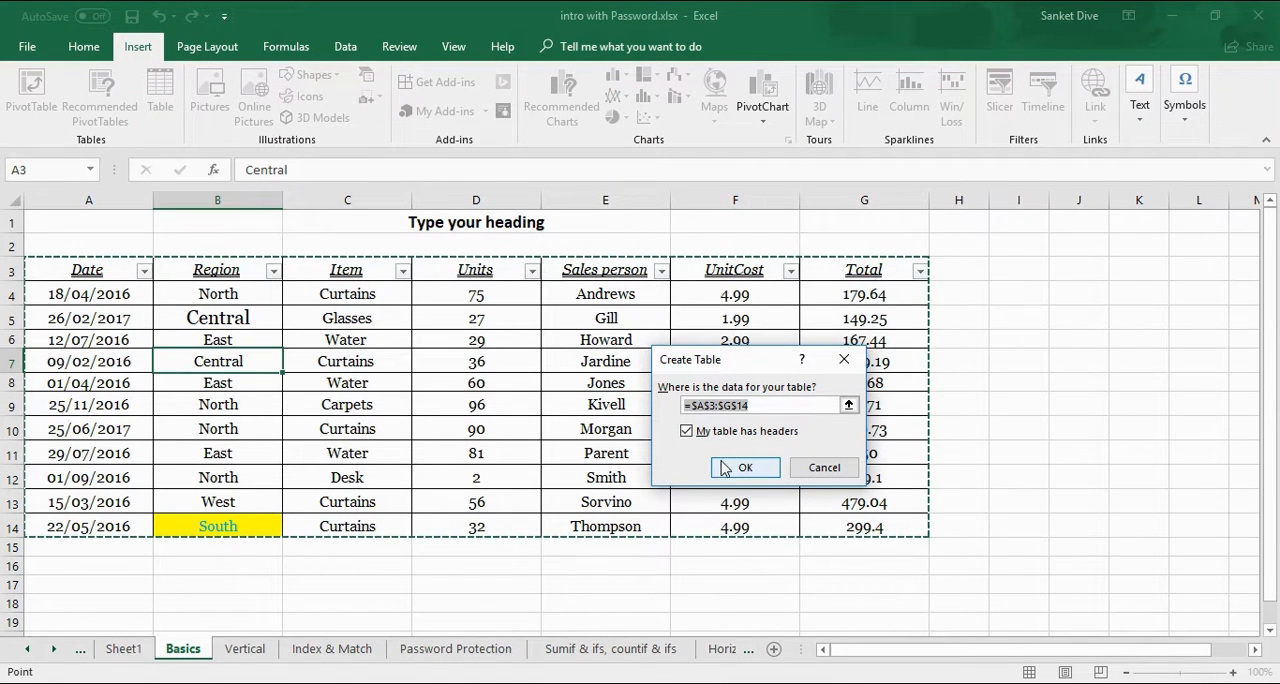
pyautogui.click(686, 432)
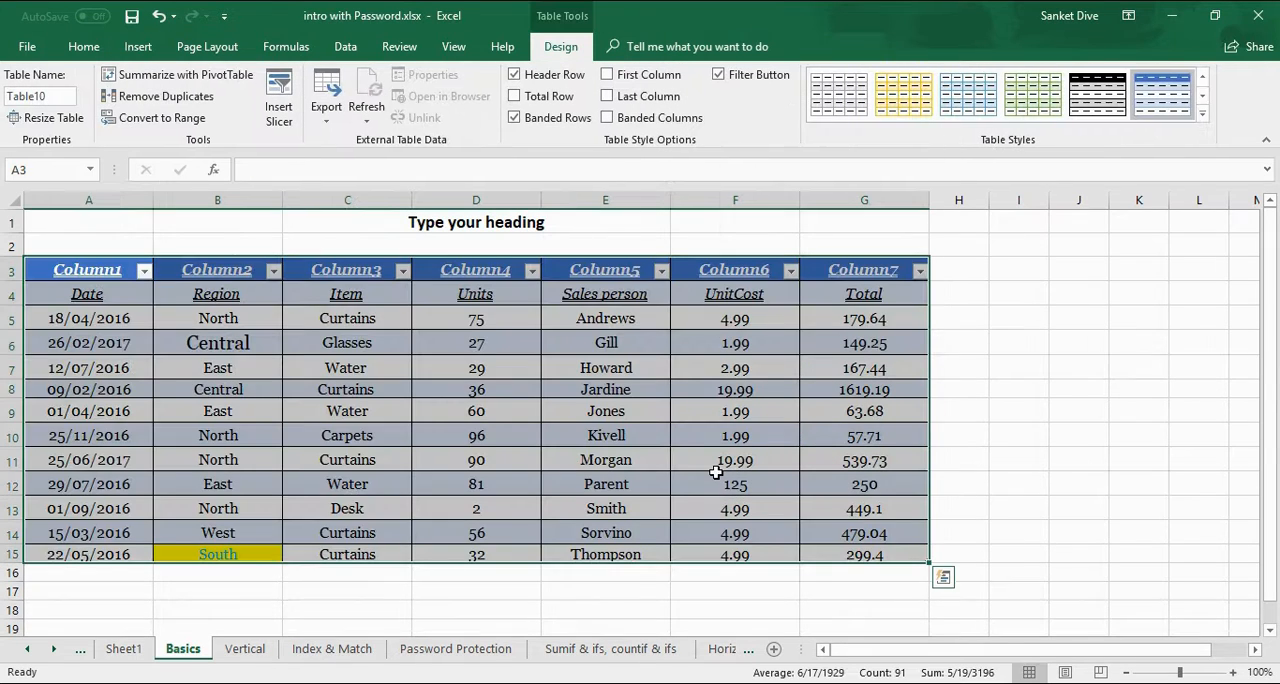
pyautogui.click(476, 460)
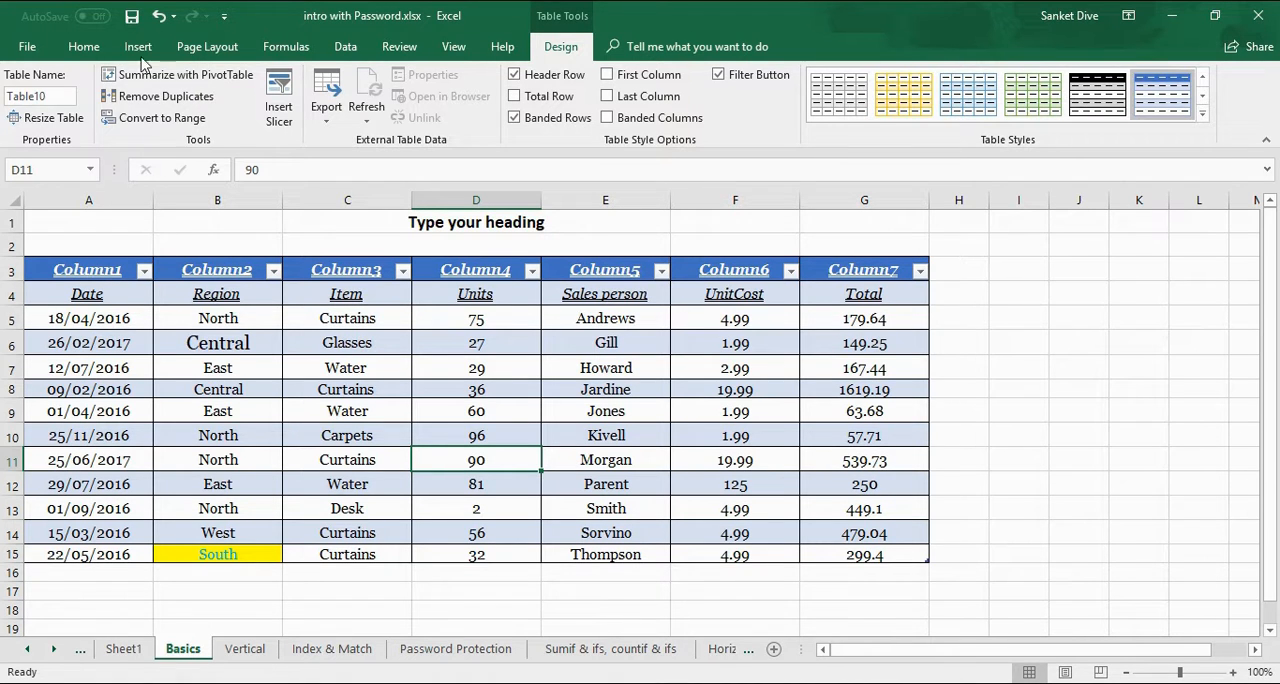
# Undo the generic-header table and re-insert it with 'My table has headers' ticked.
pyautogui.click(138, 46)
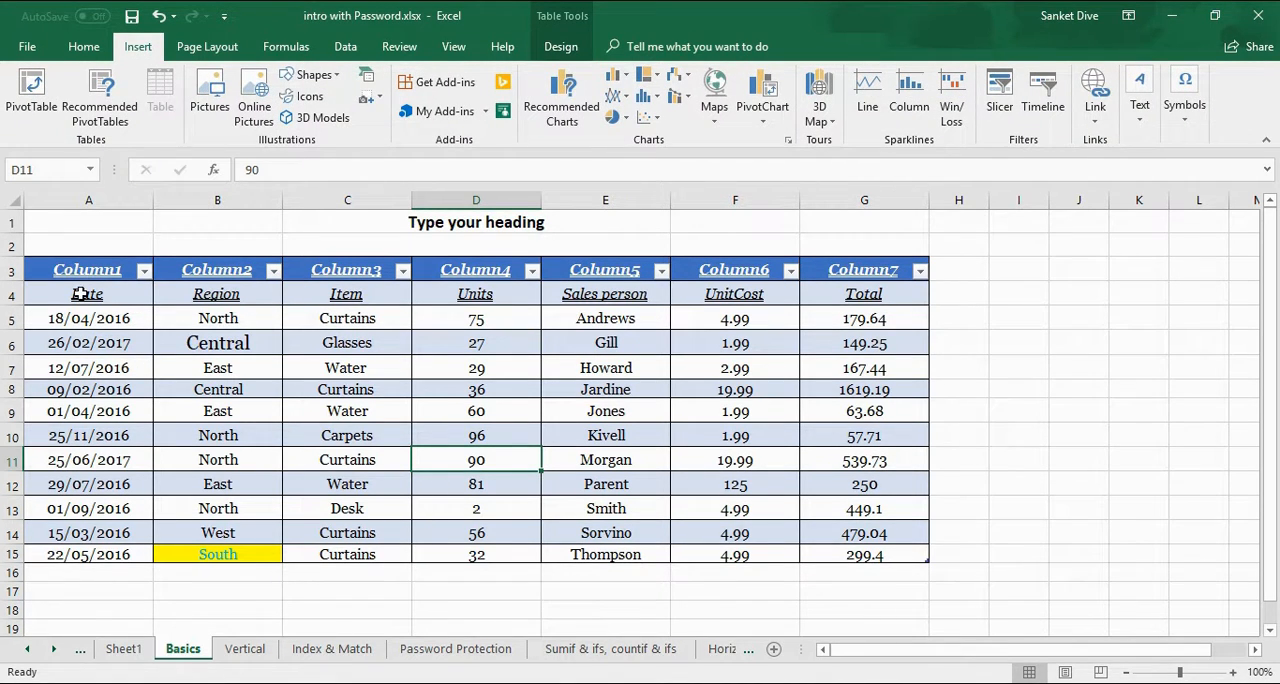
pyautogui.click(348, 342)
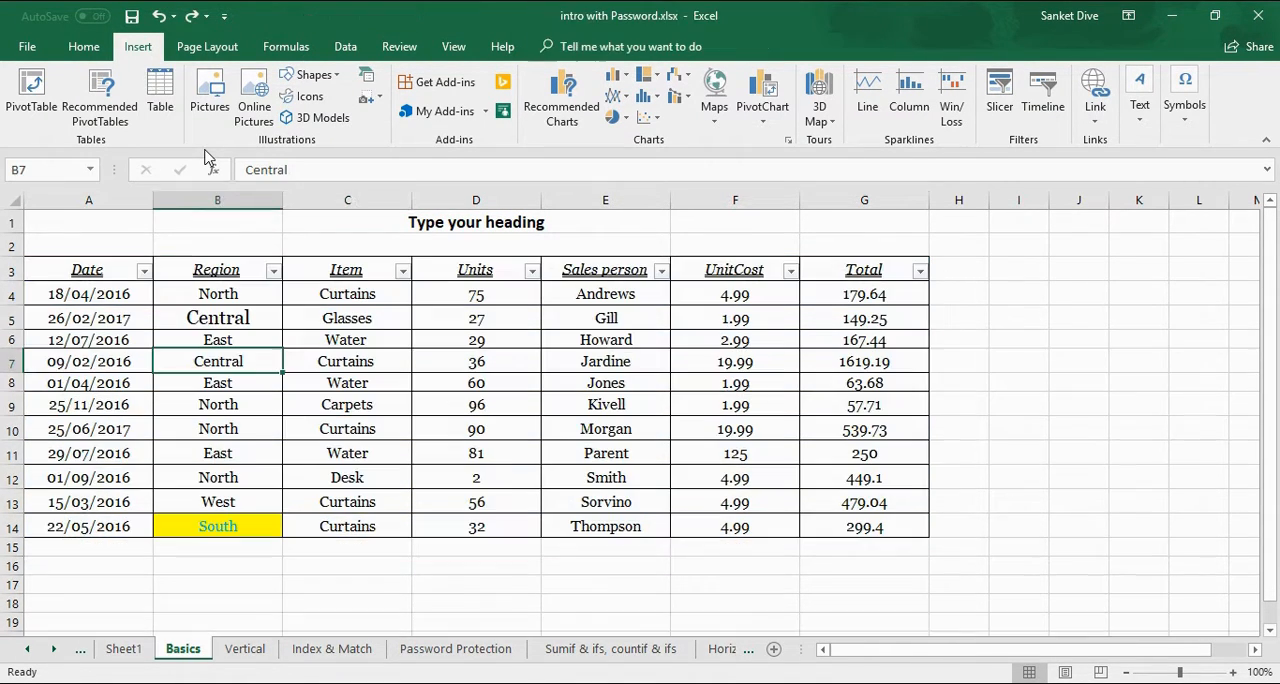
pyautogui.click(160, 96)
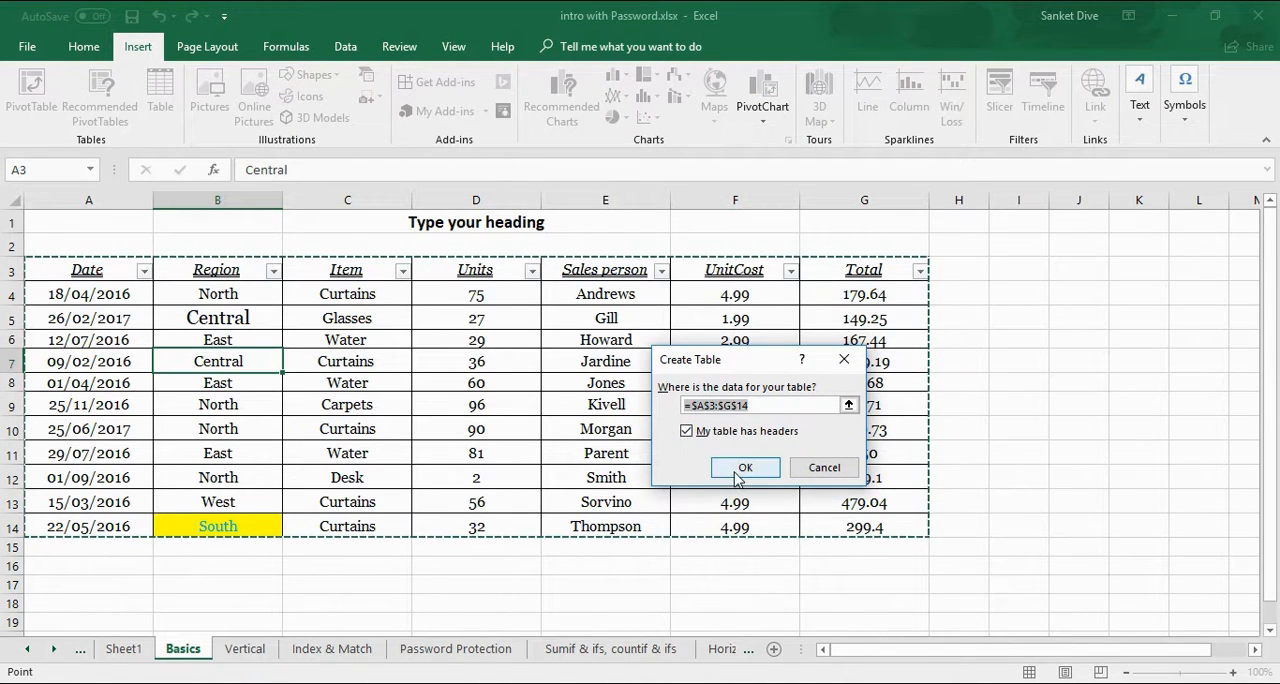
pyautogui.click(744, 468)
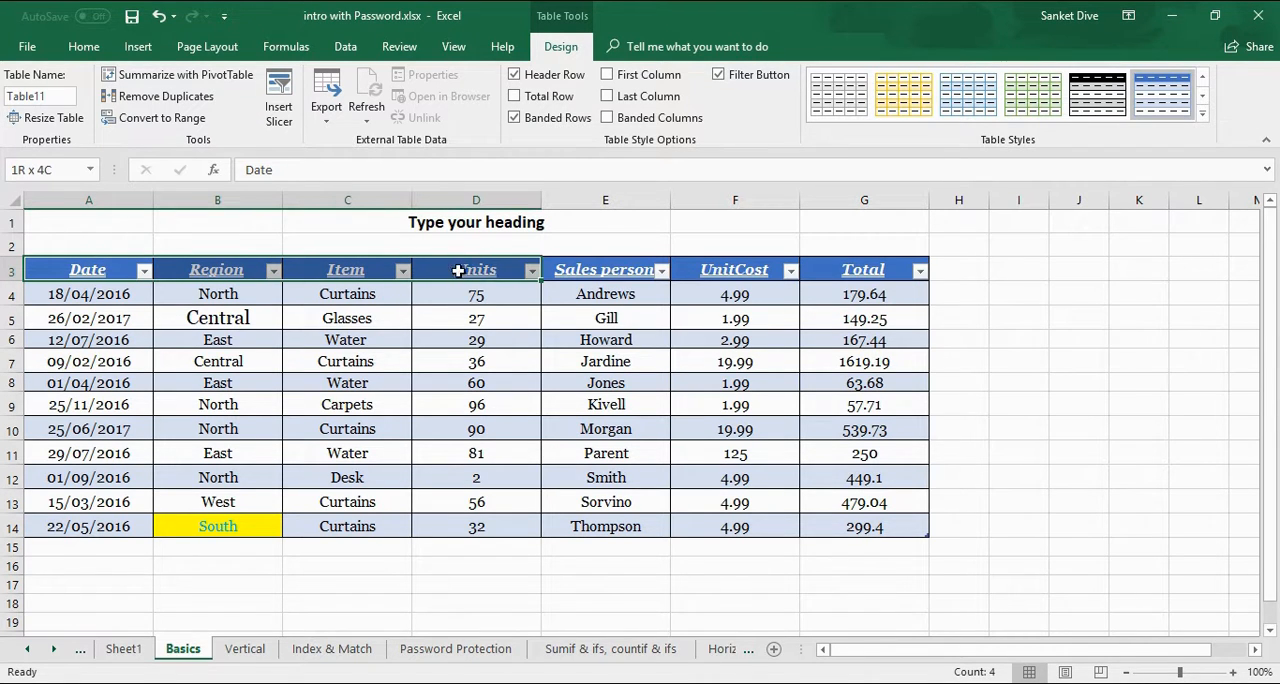
pyautogui.click(736, 318)
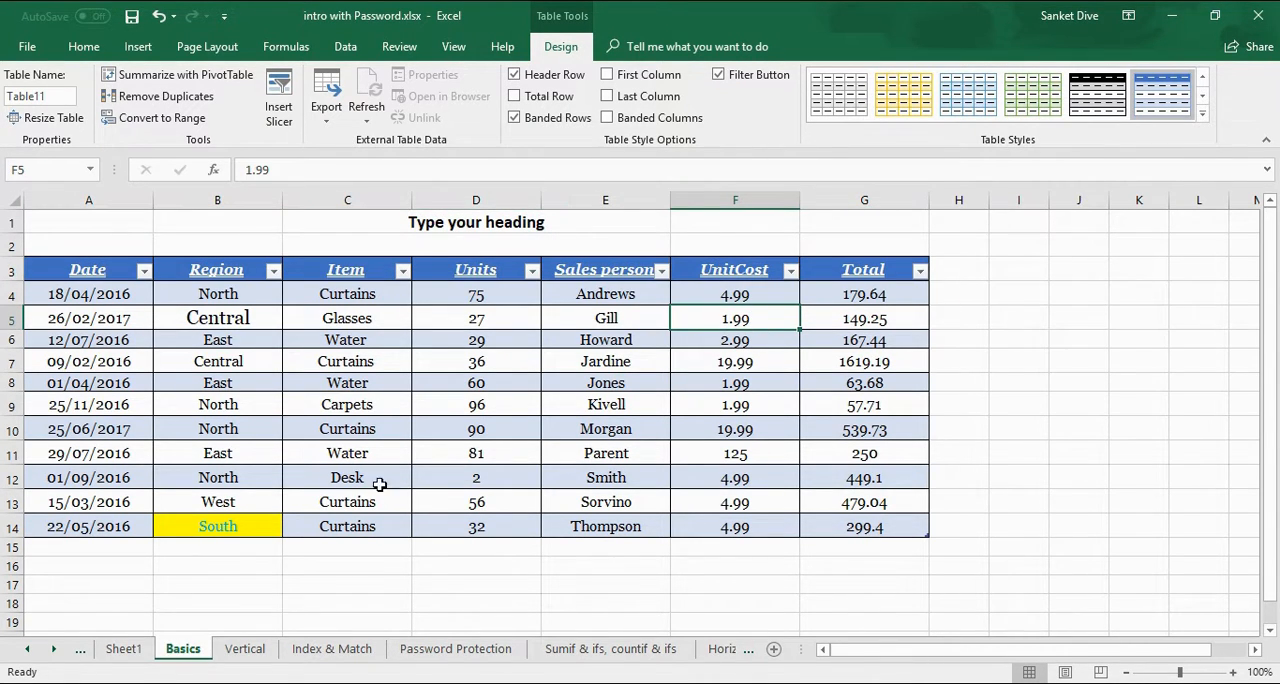
pyautogui.click(476, 382)
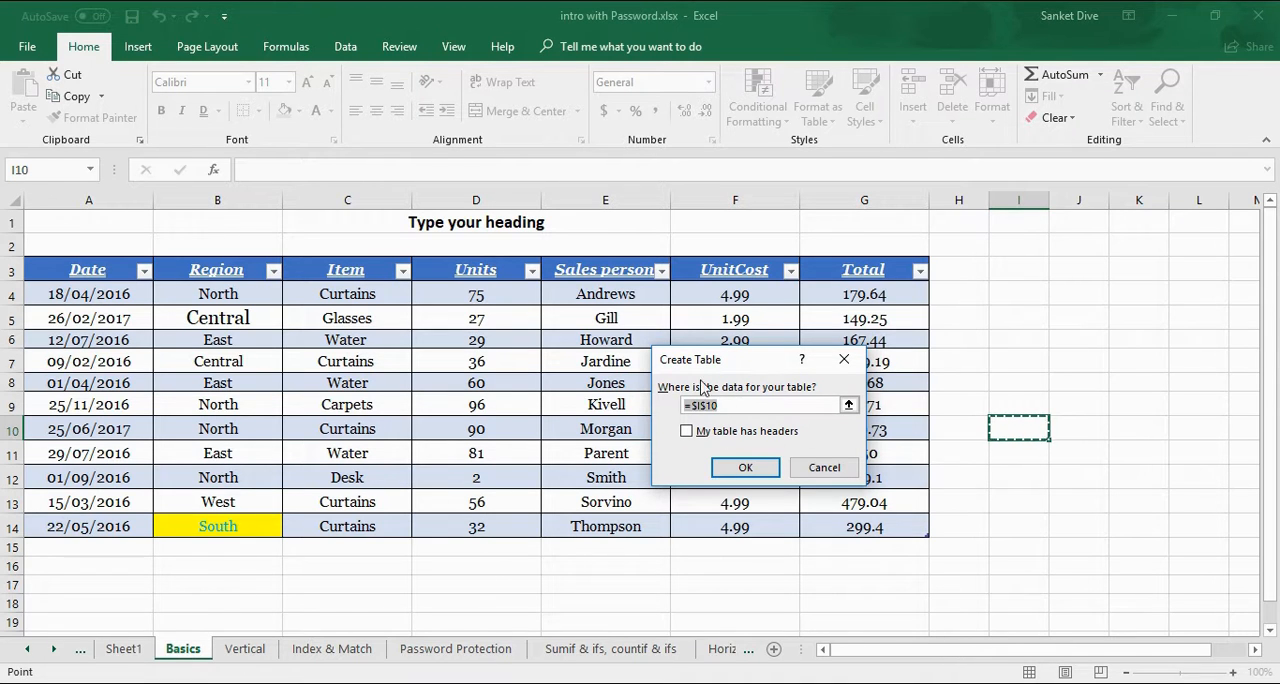
pyautogui.click(744, 468)
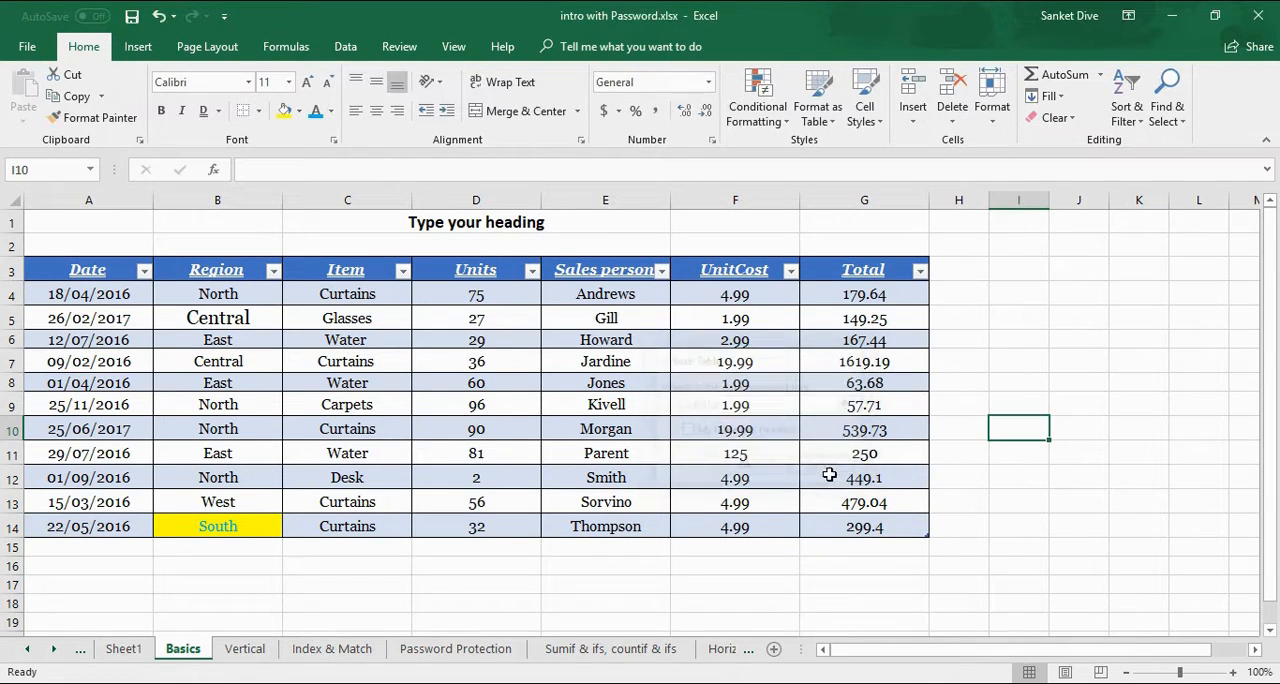
pyautogui.click(604, 404)
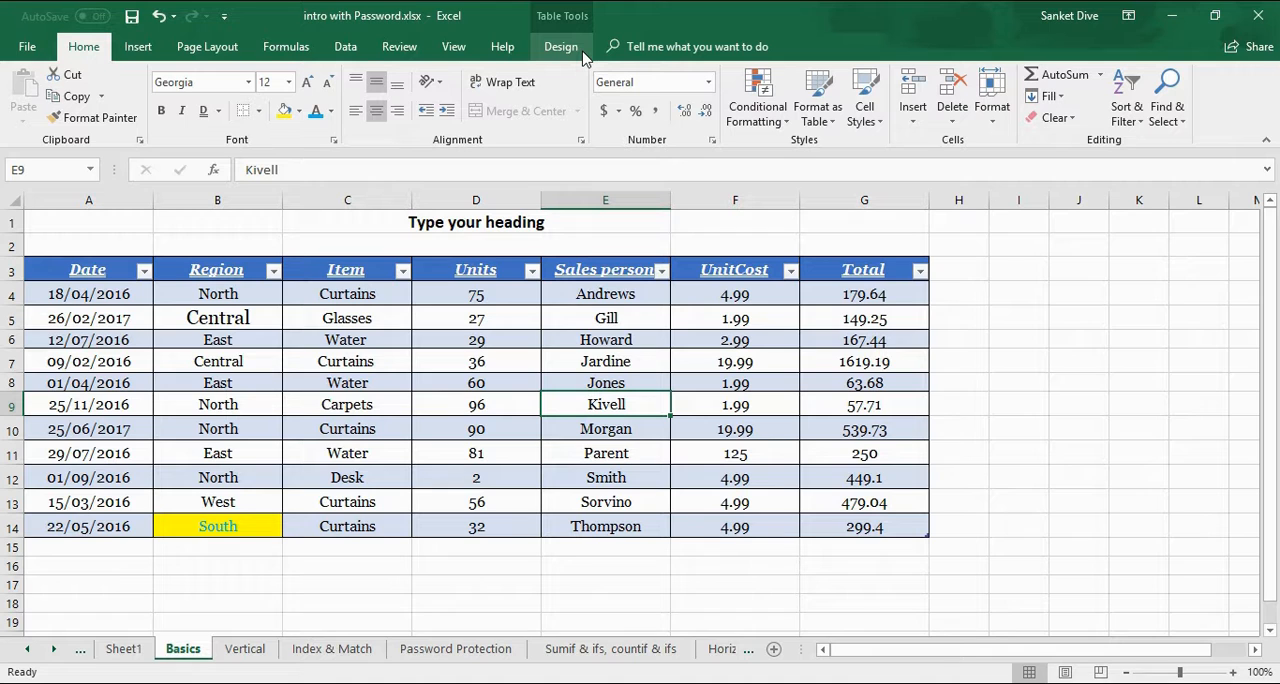
pyautogui.click(560, 46)
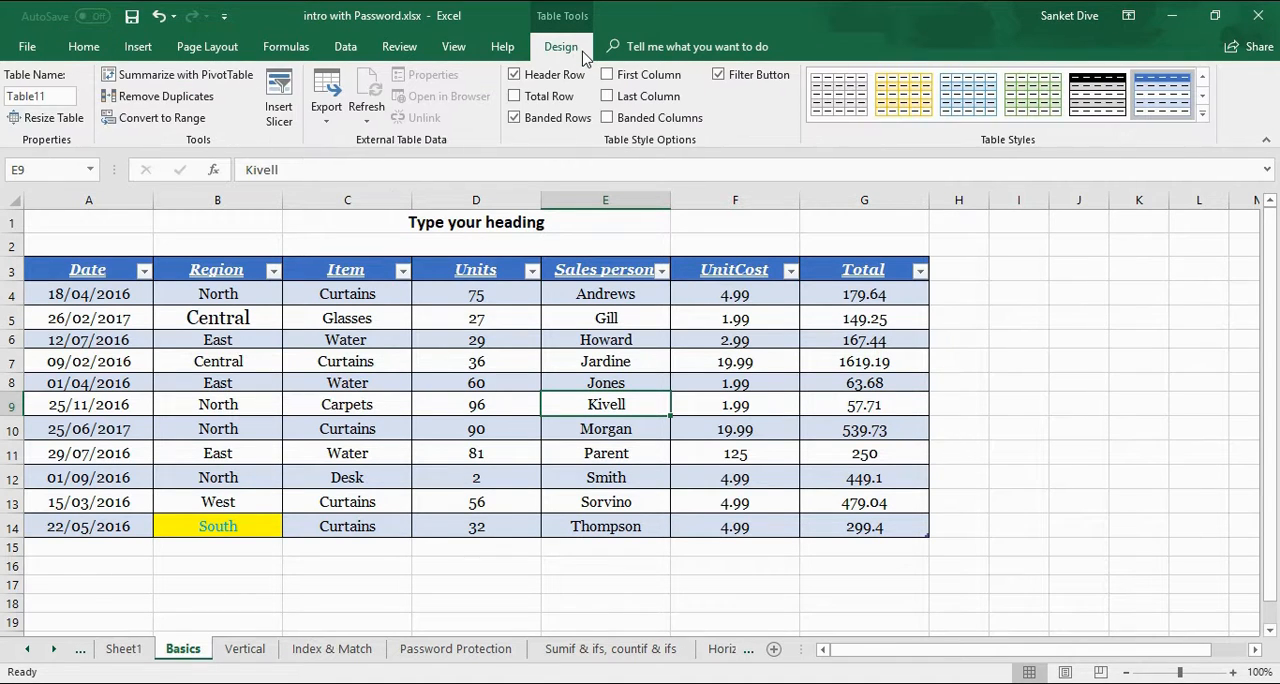
pyautogui.click(908, 92)
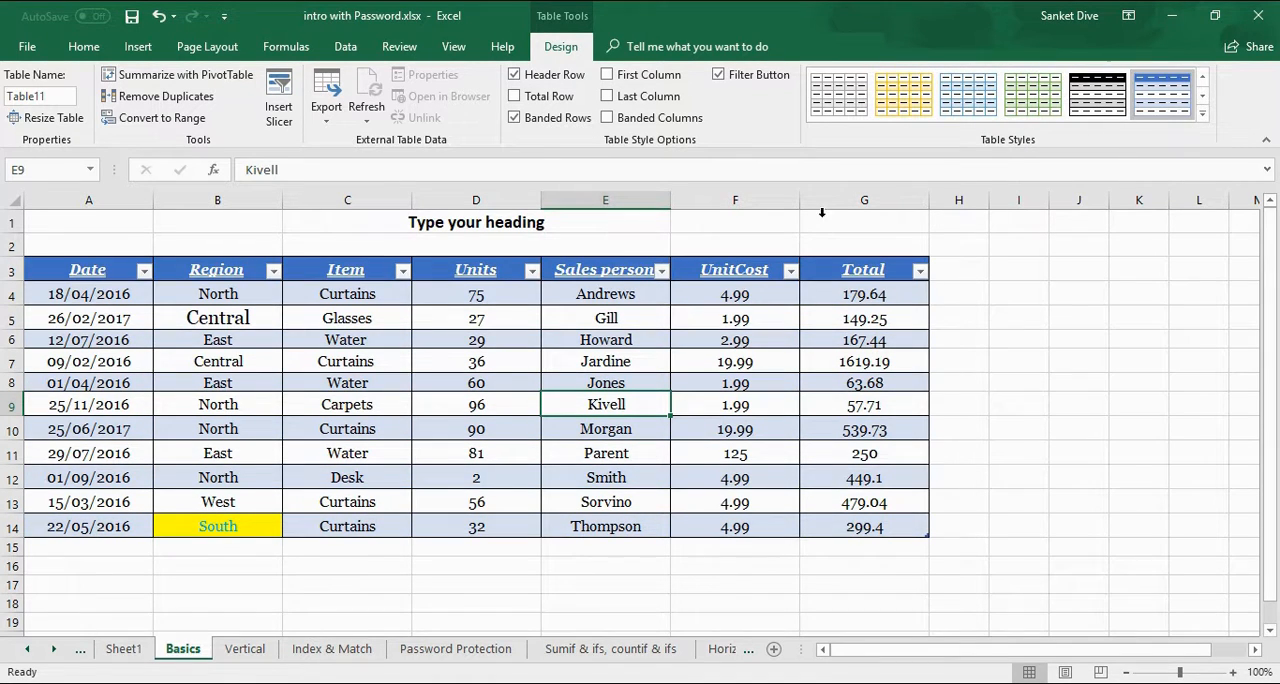
pyautogui.click(604, 340)
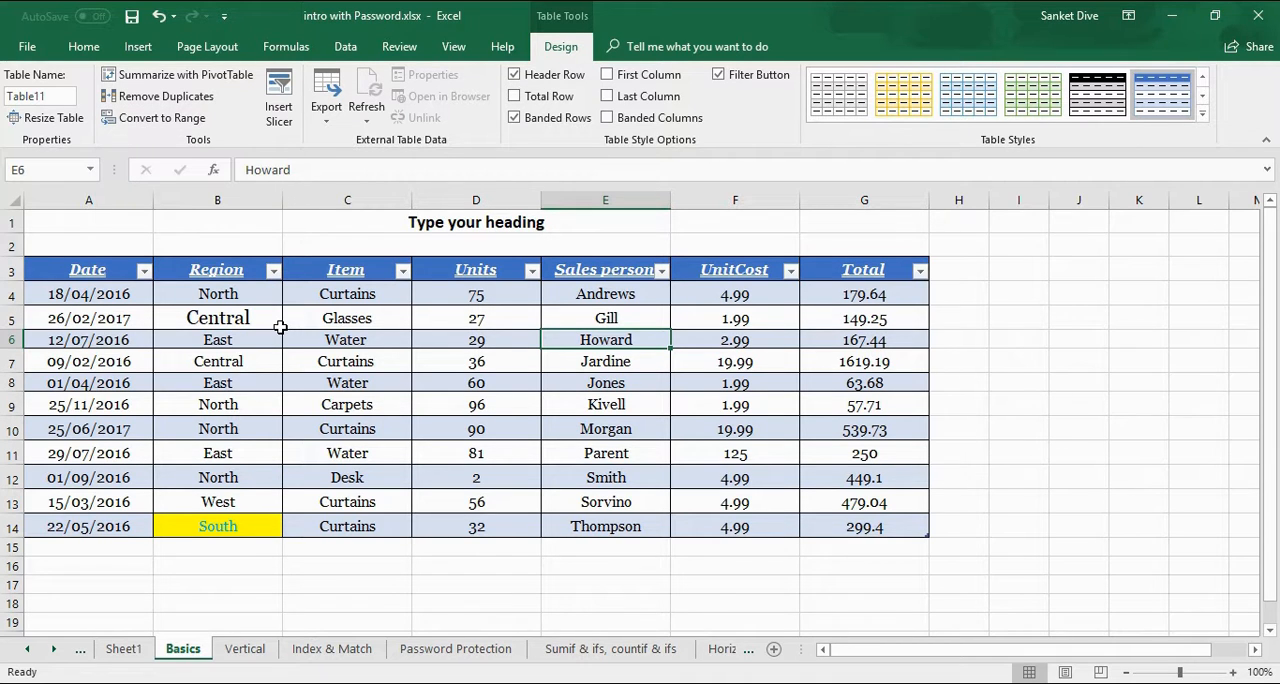
pyautogui.click(216, 340)
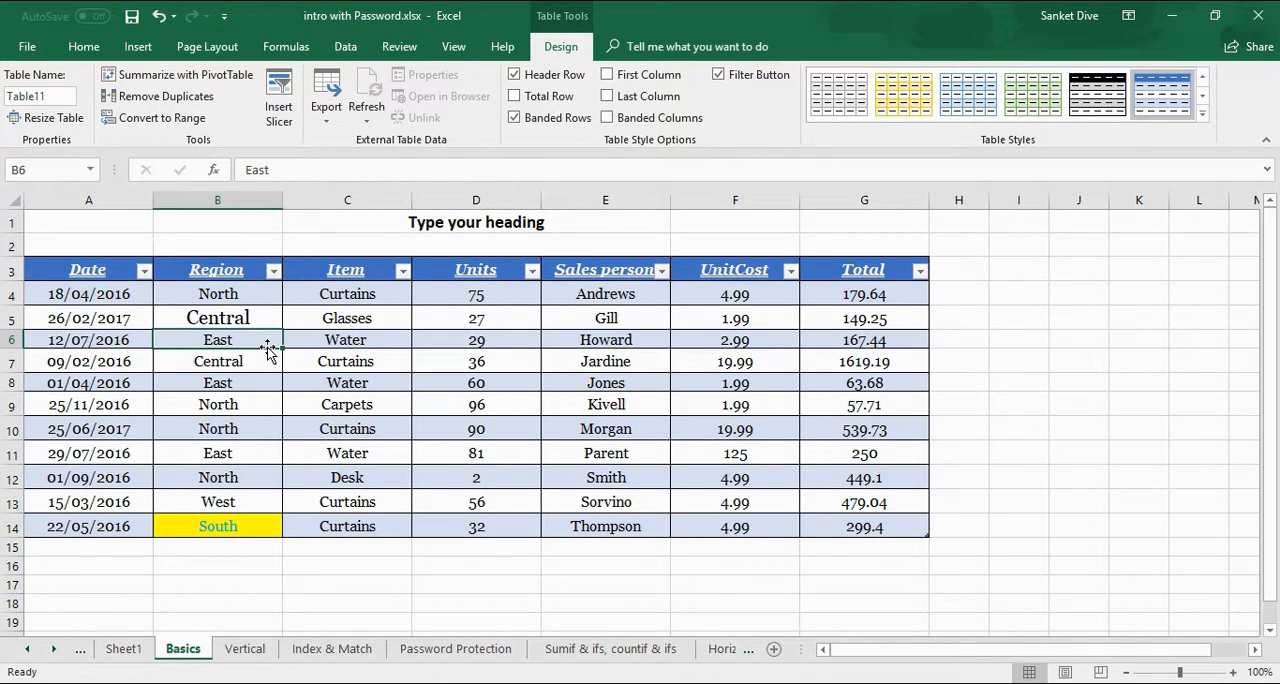
pyautogui.click(476, 318)
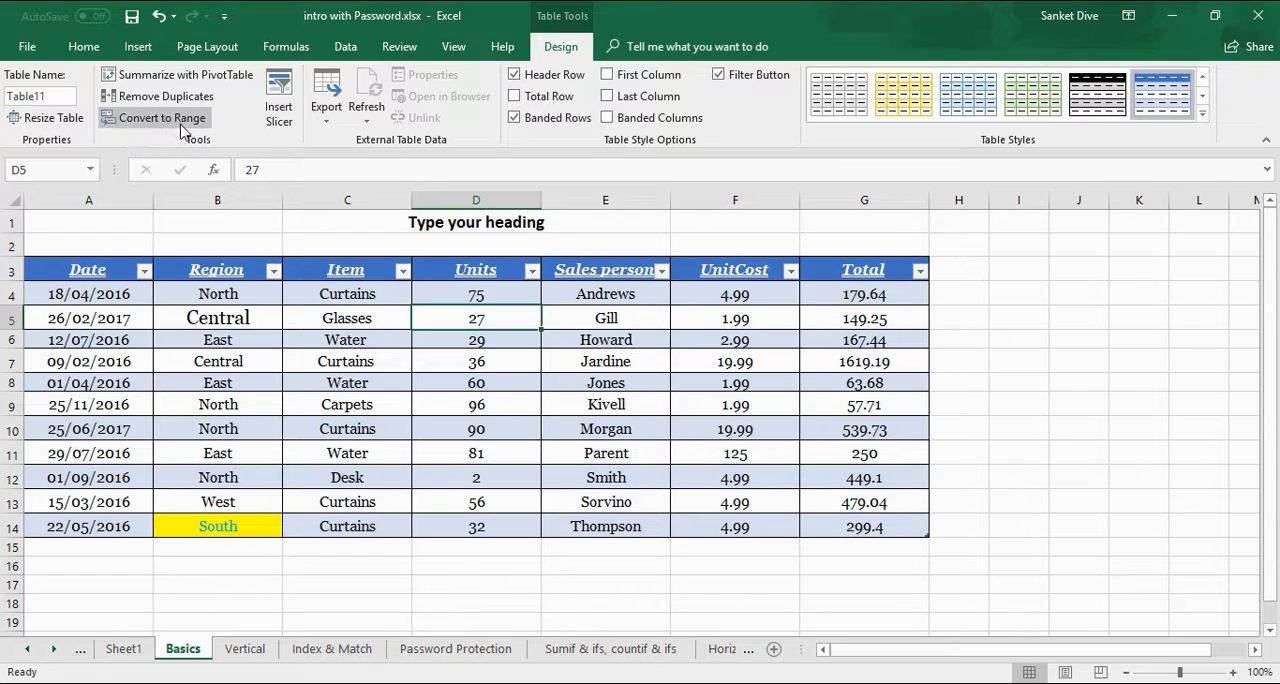
# Convert the Basics sales table to a normal range and confirm with Yes.
pyautogui.click(160, 116)
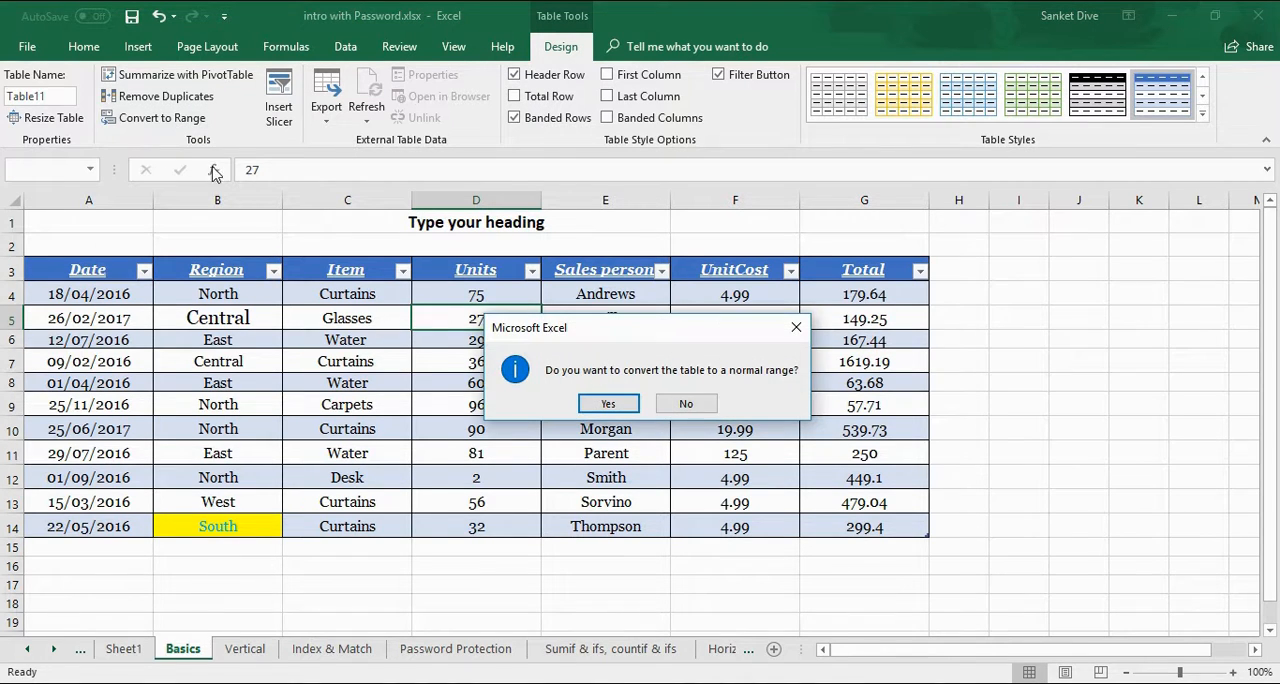
pyautogui.moveTo(754, 384)
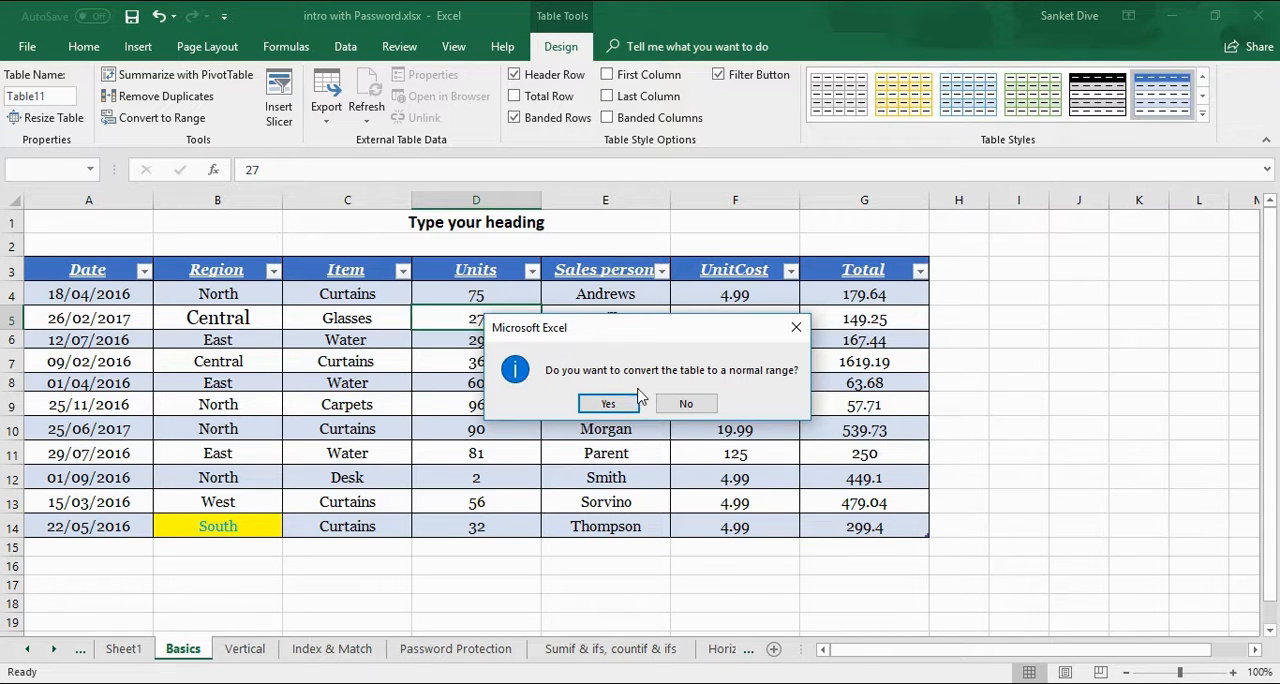
pyautogui.click(608, 404)
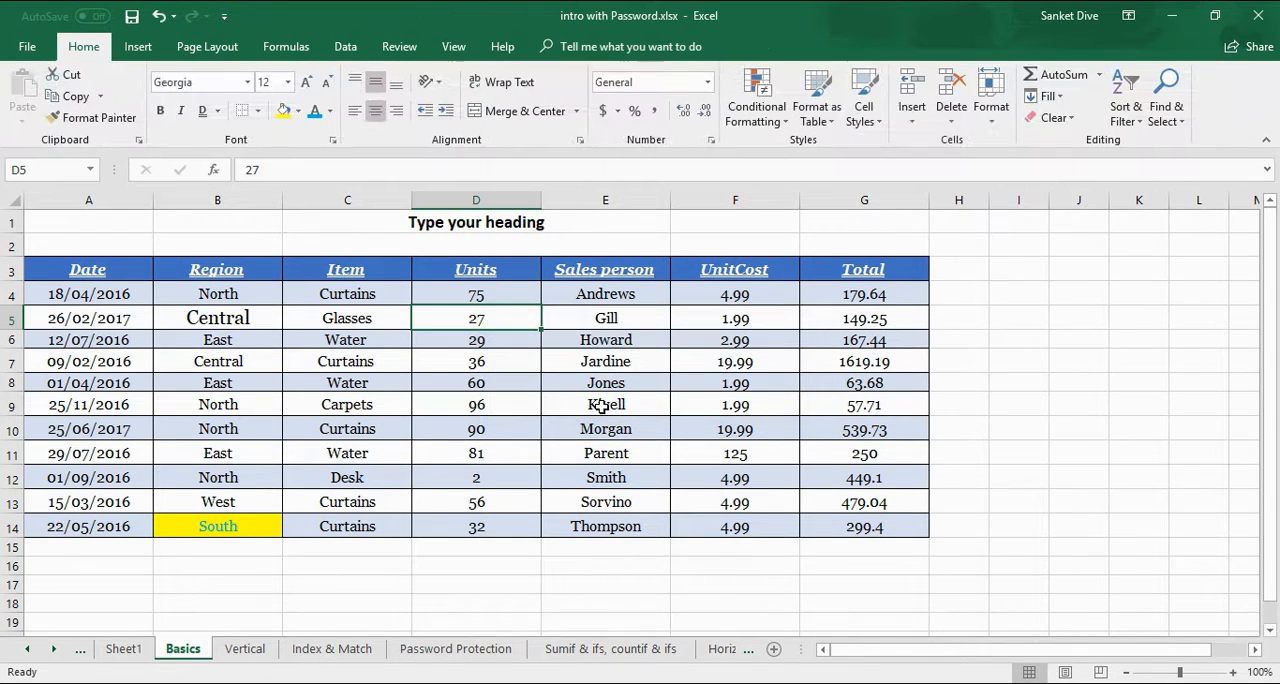
pyautogui.click(476, 382)
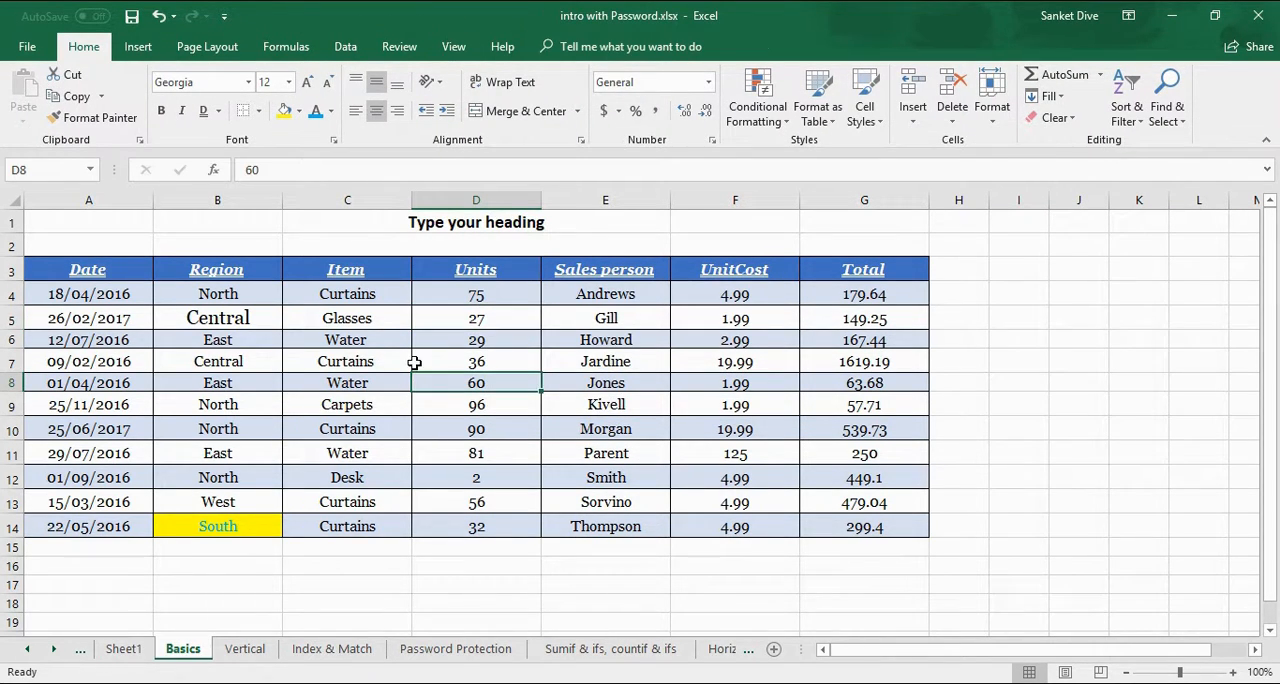
pyautogui.moveTo(532, 52)
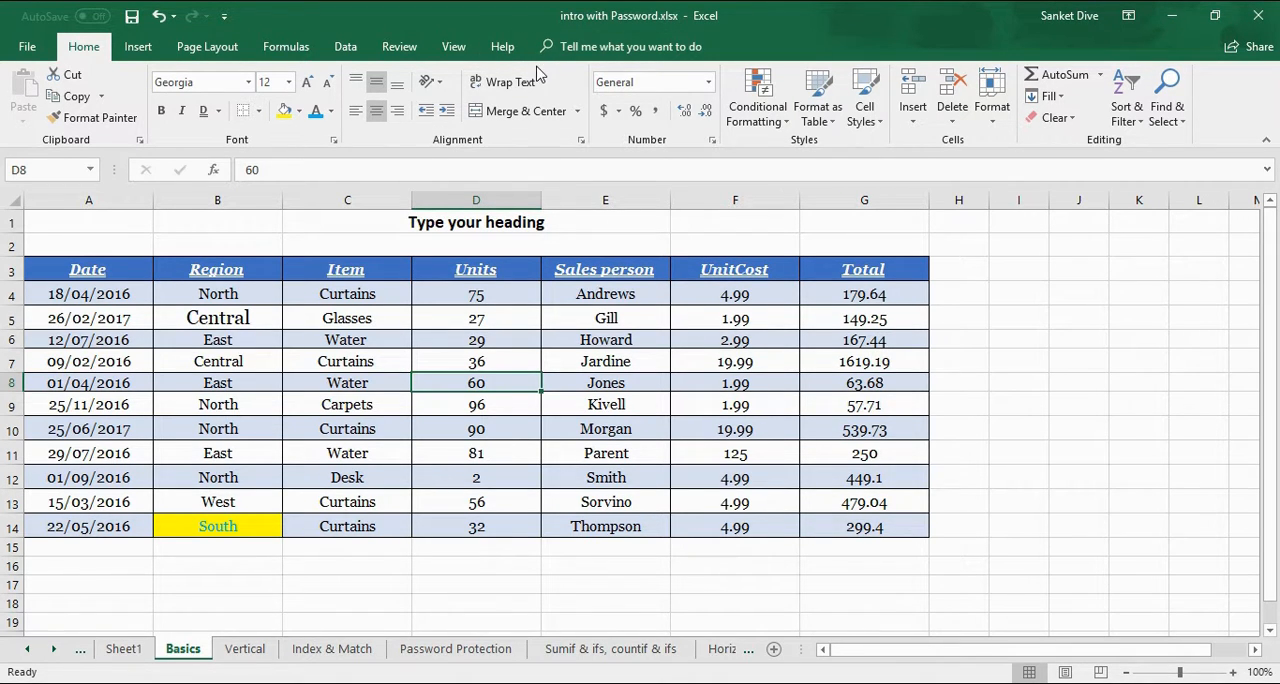
# Select a couple of cells in the range, then move to the Index & Match sheet.
pyautogui.click(476, 360)
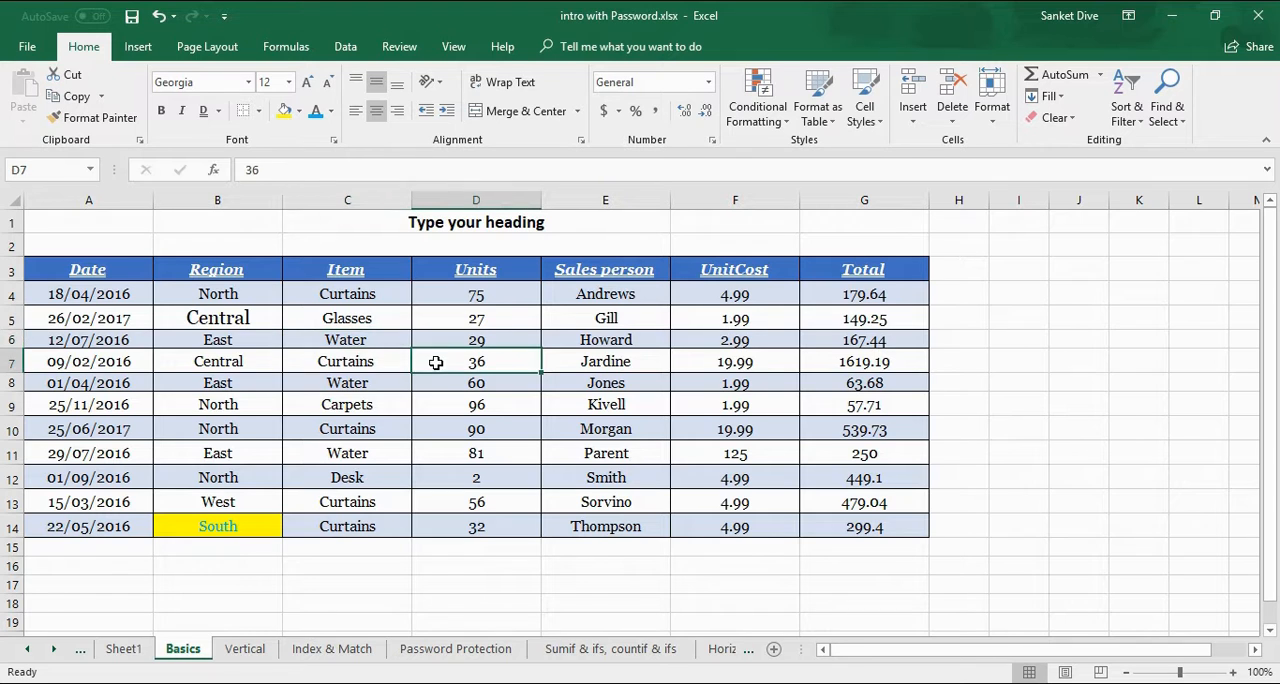
pyautogui.click(476, 382)
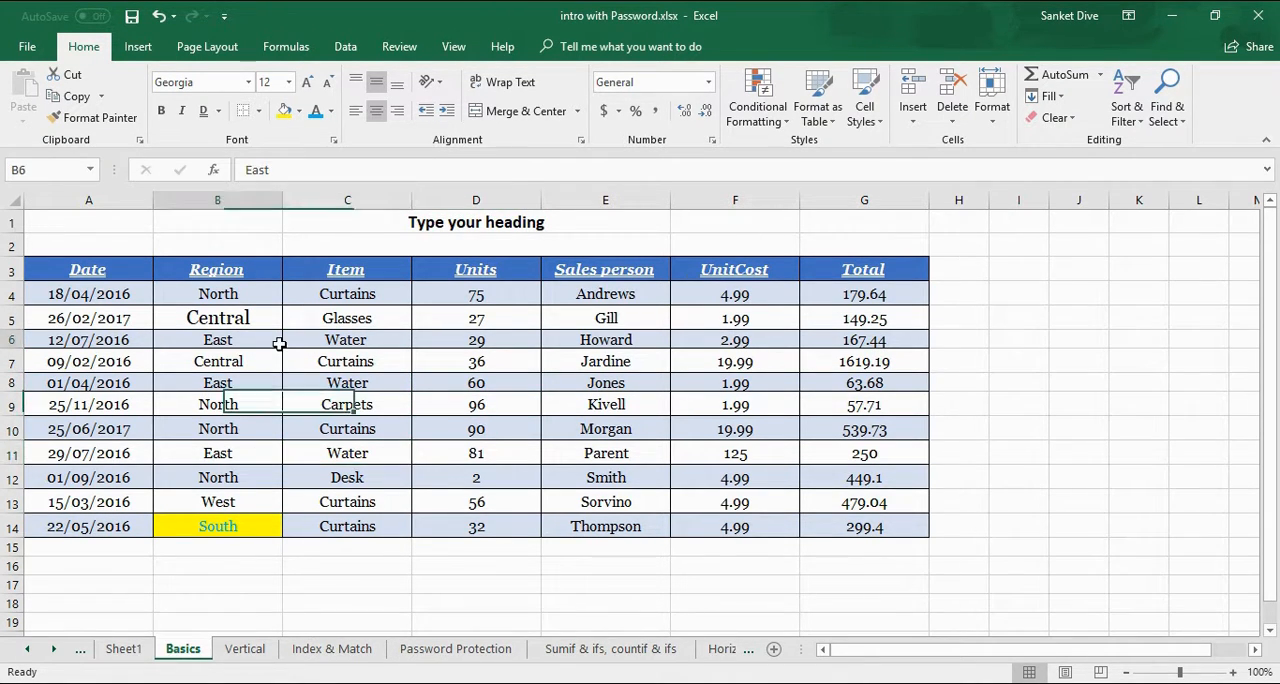
pyautogui.click(332, 648)
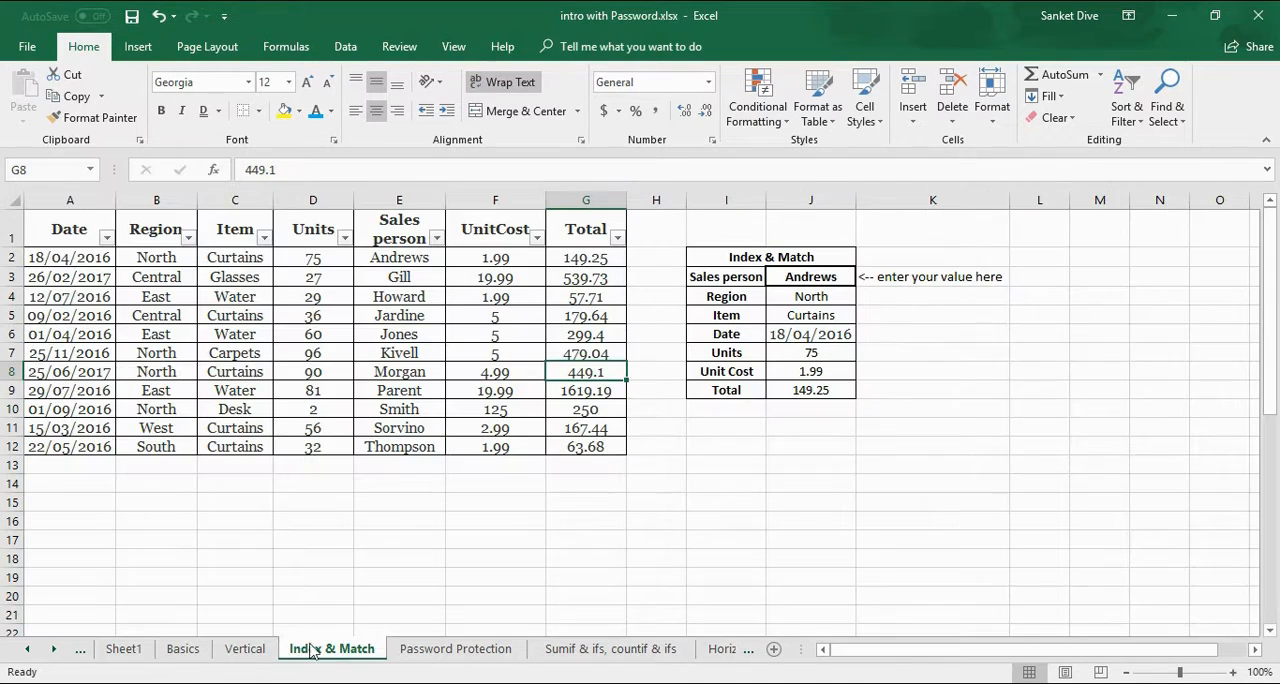
# Look over the Vertical and Horizontal sheets, then return to Basics at cell B4.
pyautogui.click(244, 648)
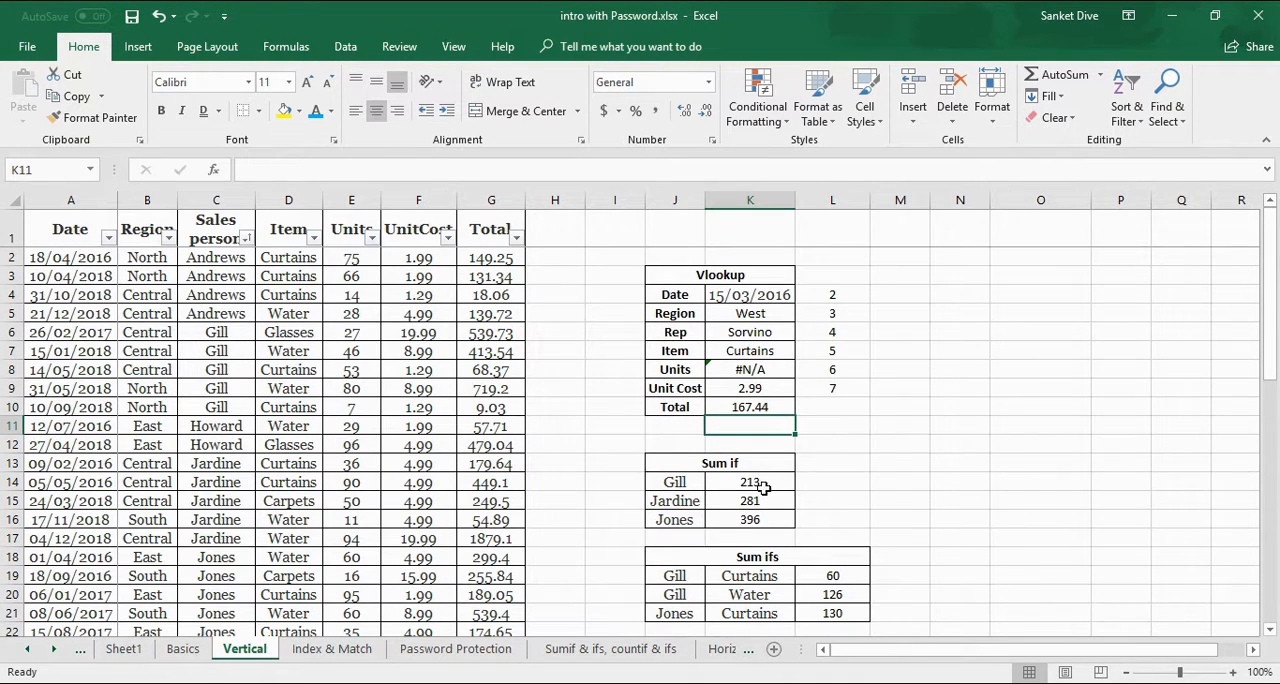
pyautogui.click(608, 648)
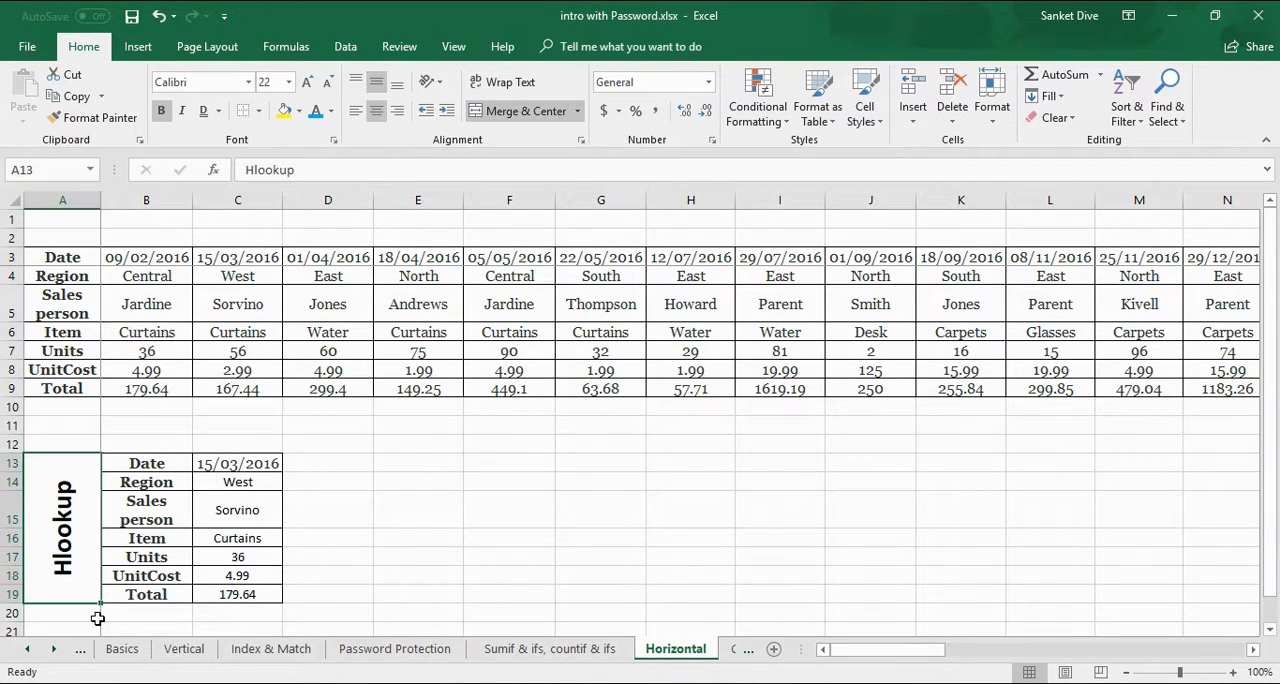
pyautogui.click(120, 648)
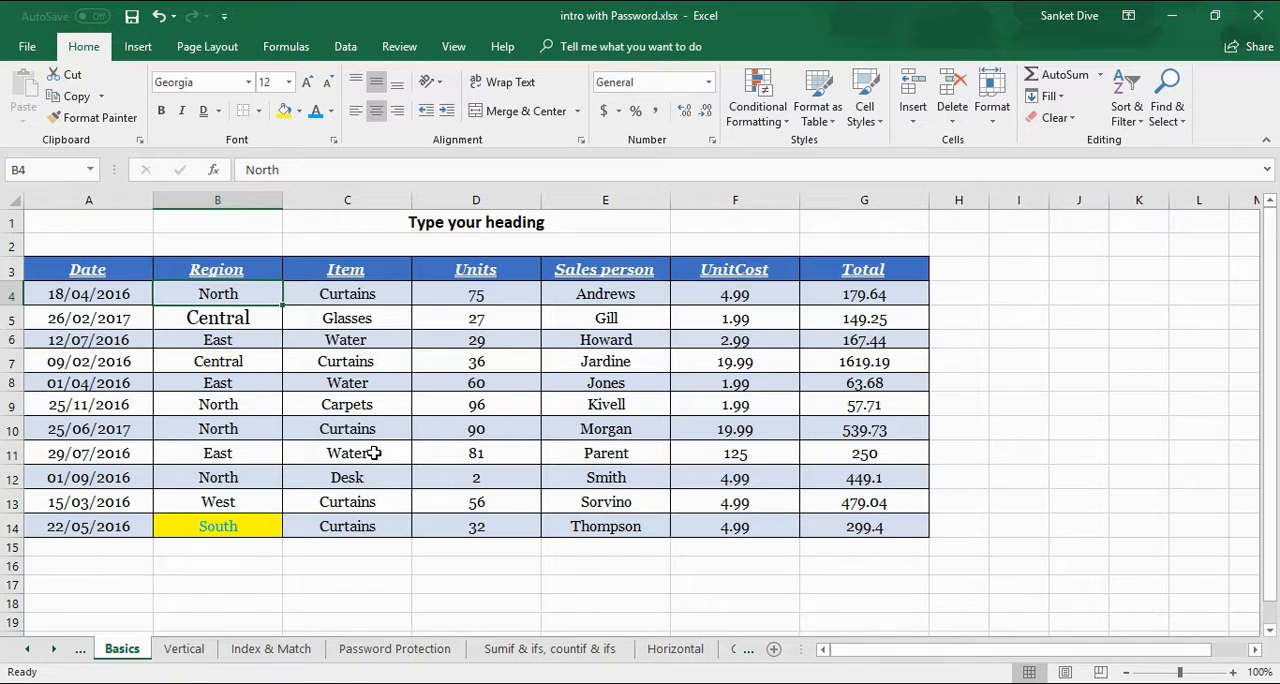
pyautogui.click(476, 404)
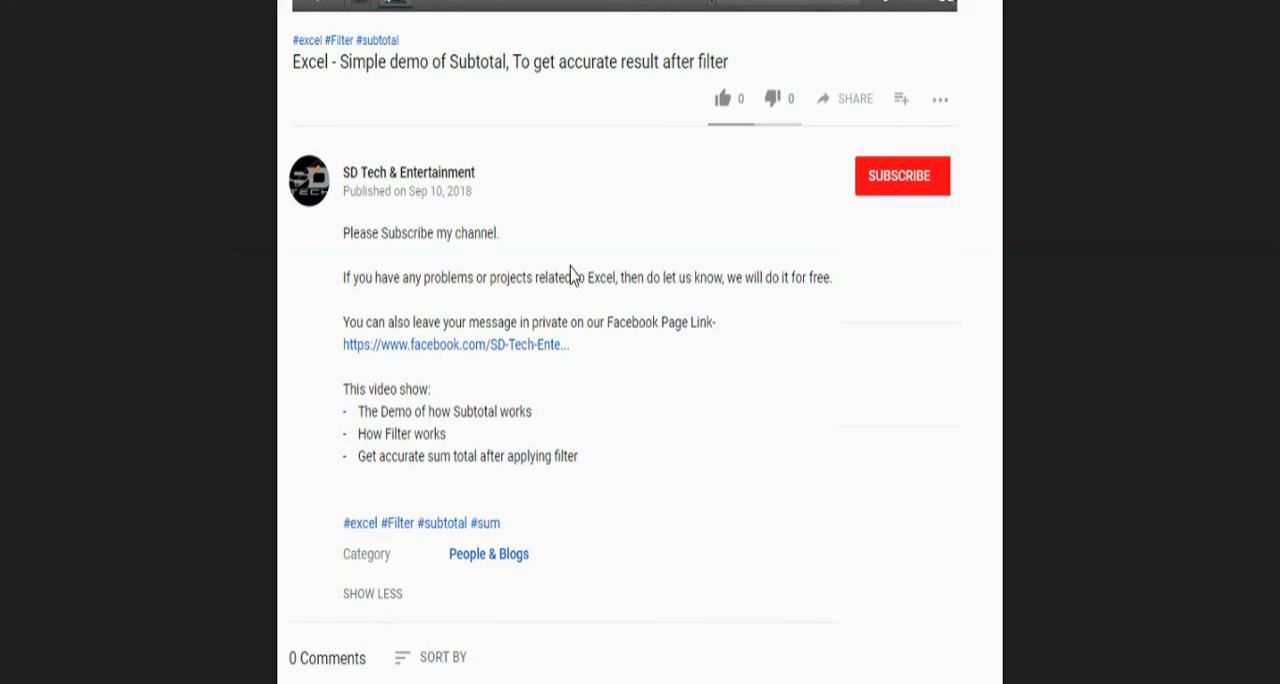
pyautogui.moveTo(796, 276)
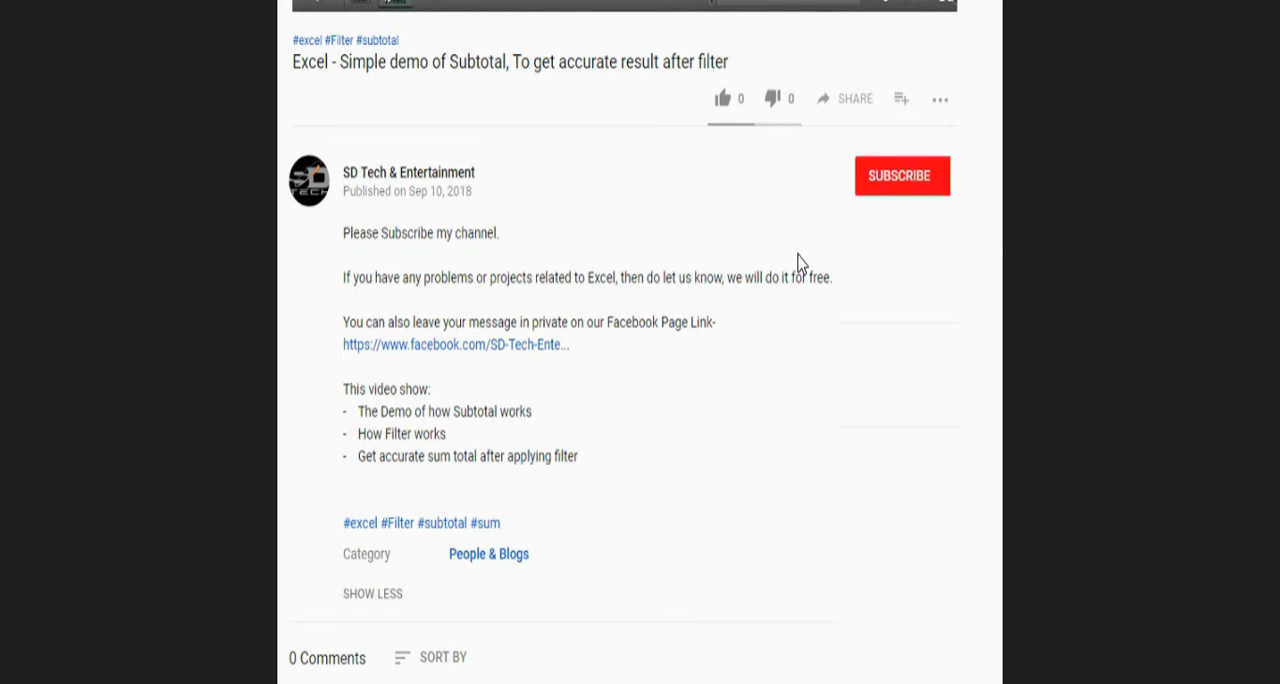
pyautogui.moveTo(884, 270)
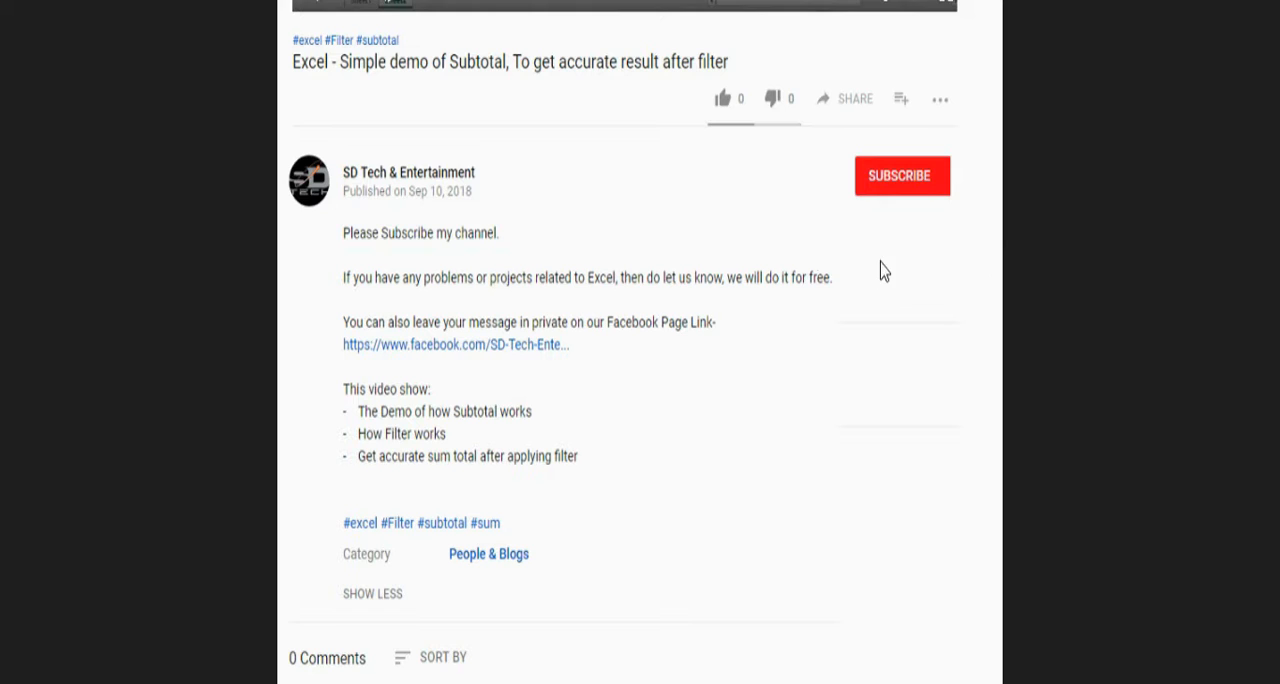
pyautogui.moveTo(884, 196)
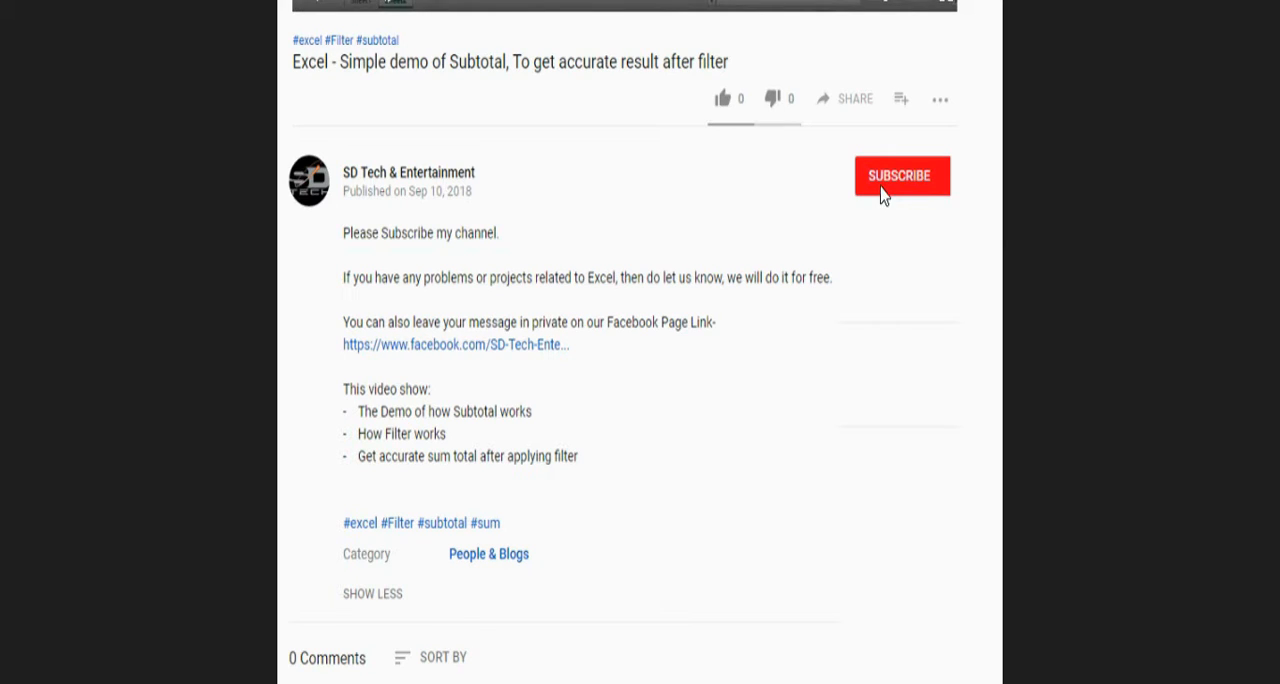
pyautogui.moveTo(910, 200)
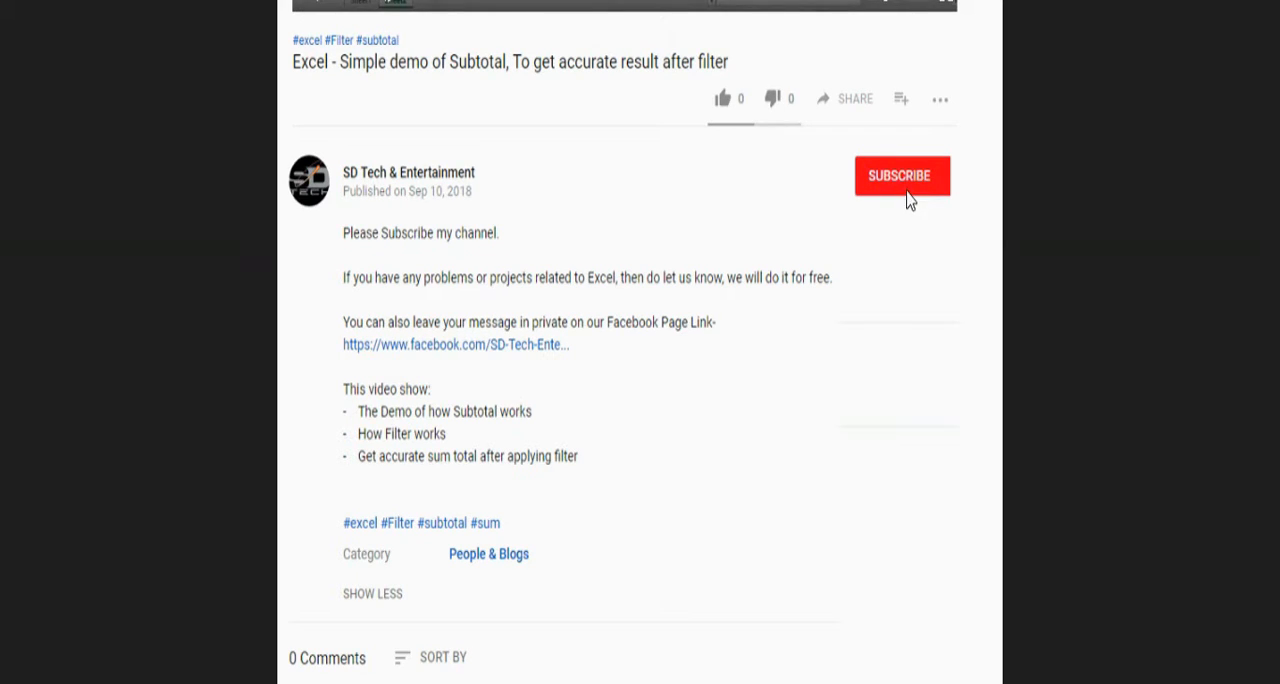
pyautogui.moveTo(528, 344)
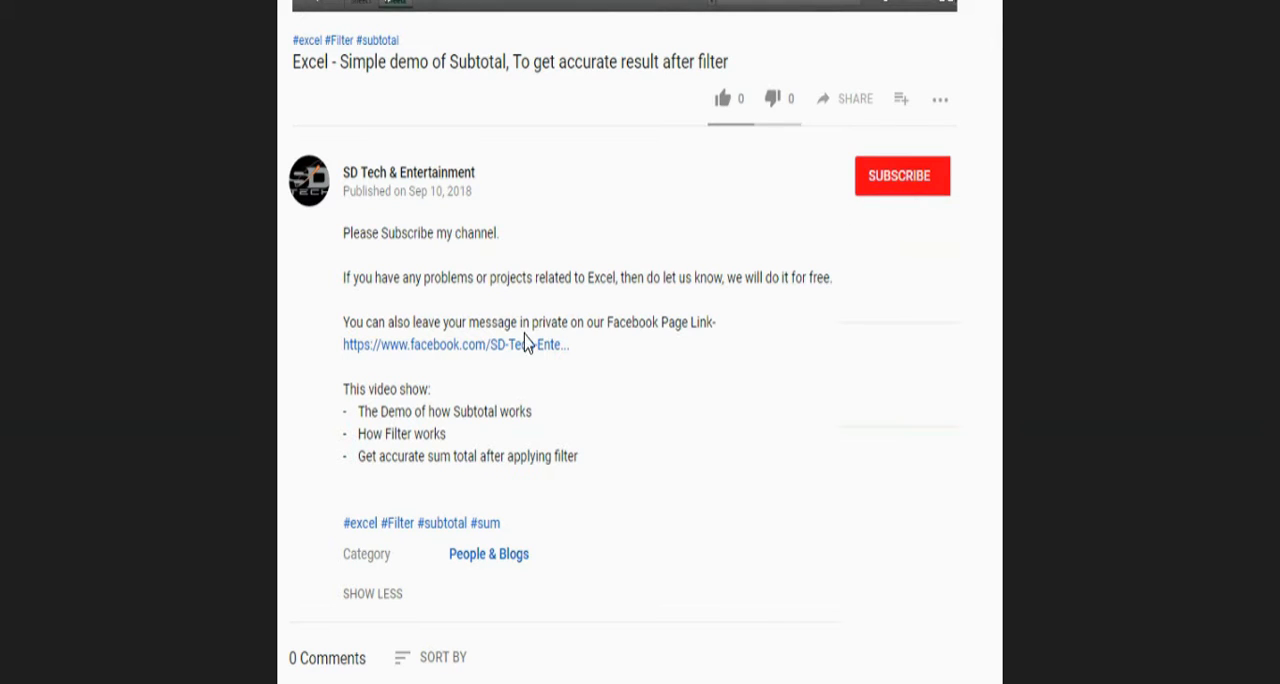
pyautogui.moveTo(540, 280)
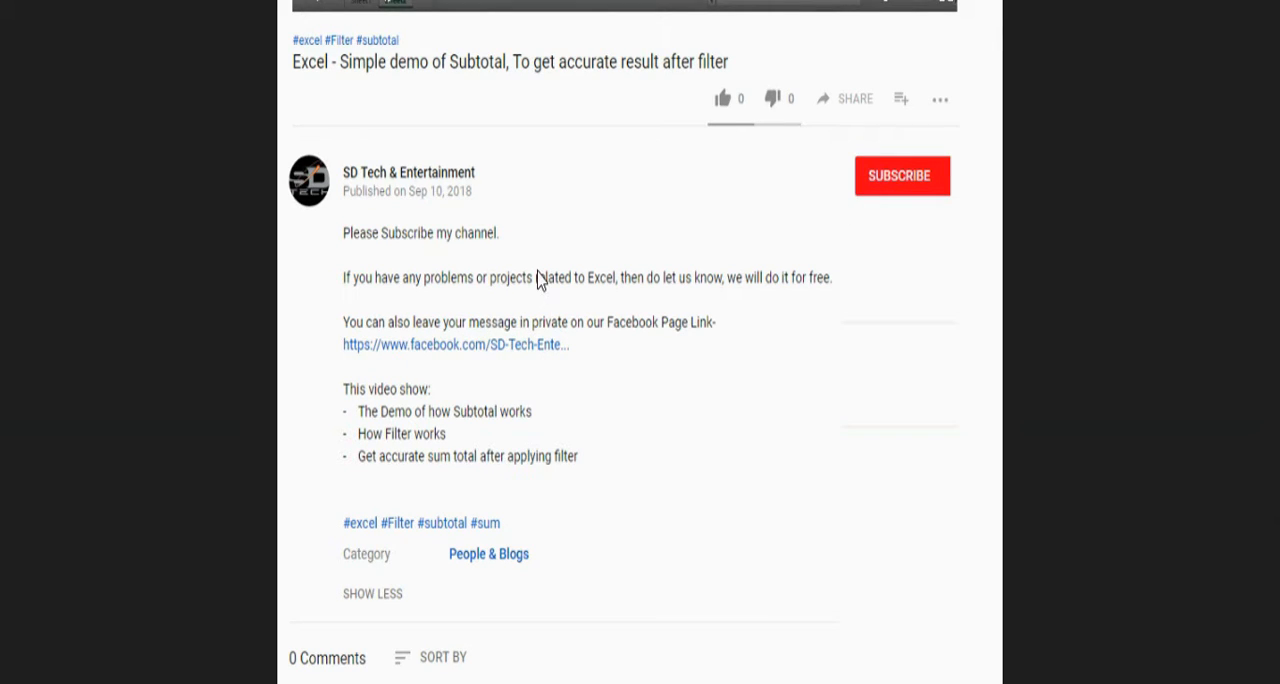
pyautogui.moveTo(632, 308)
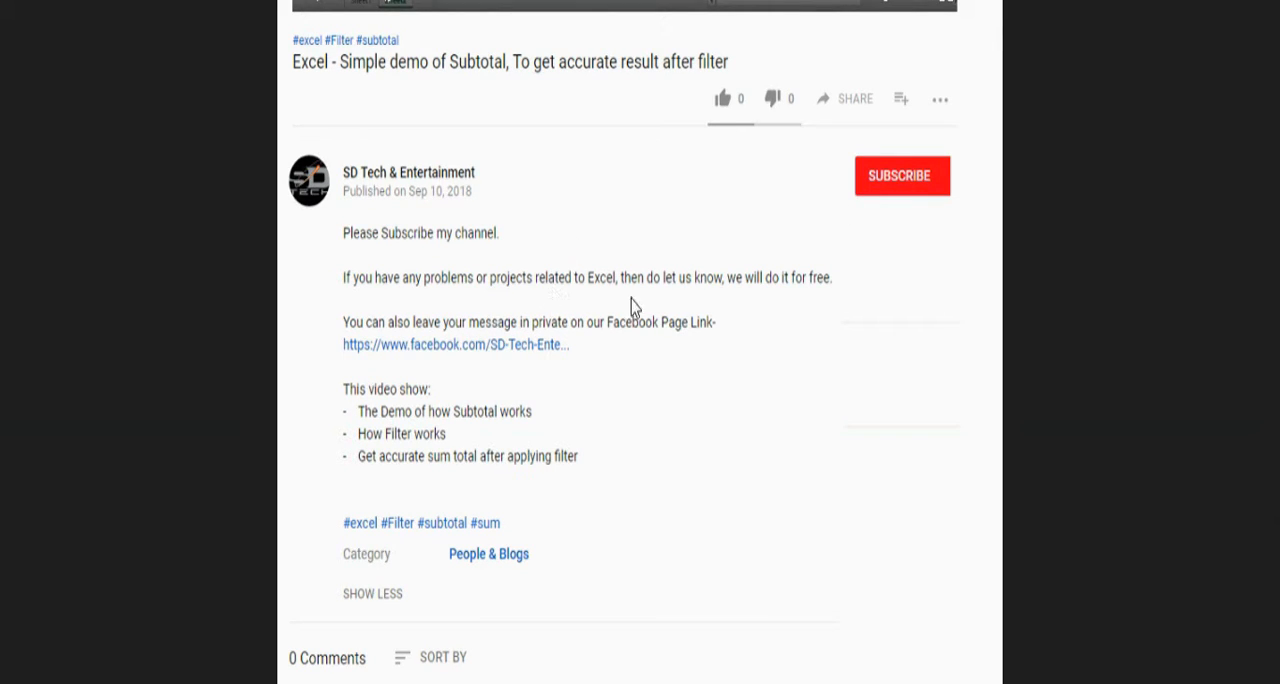
pyautogui.moveTo(376, 360)
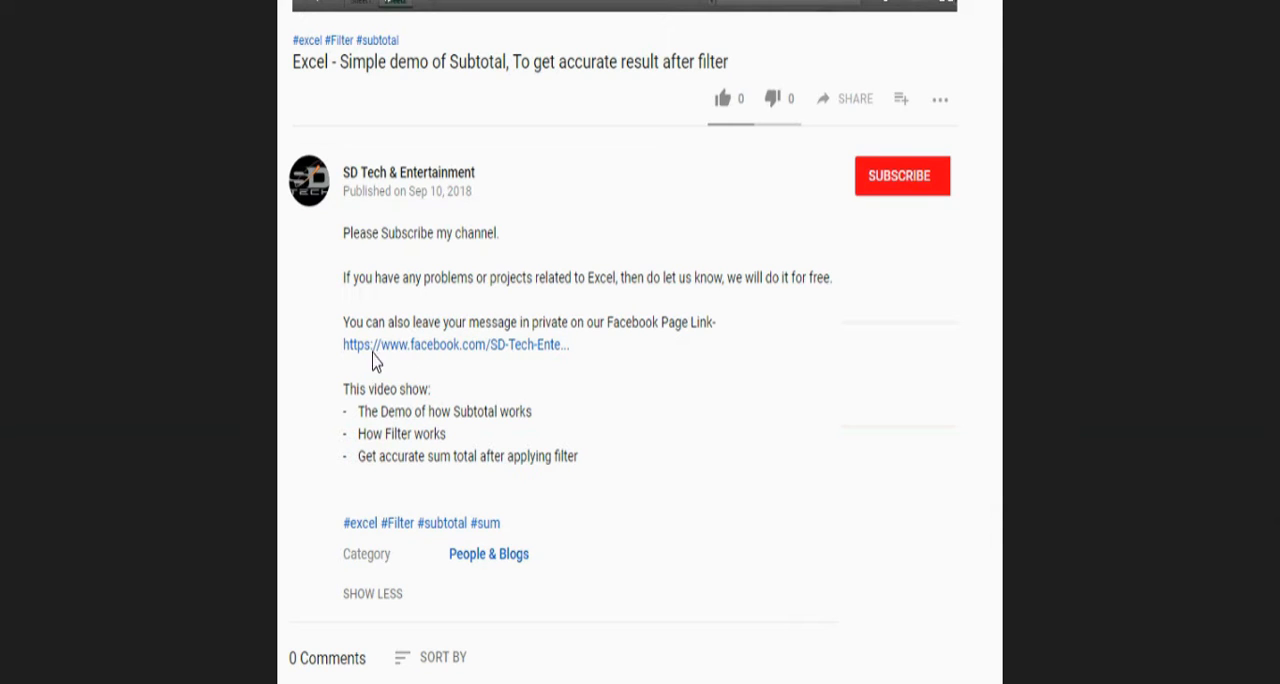
pyautogui.moveTo(508, 296)
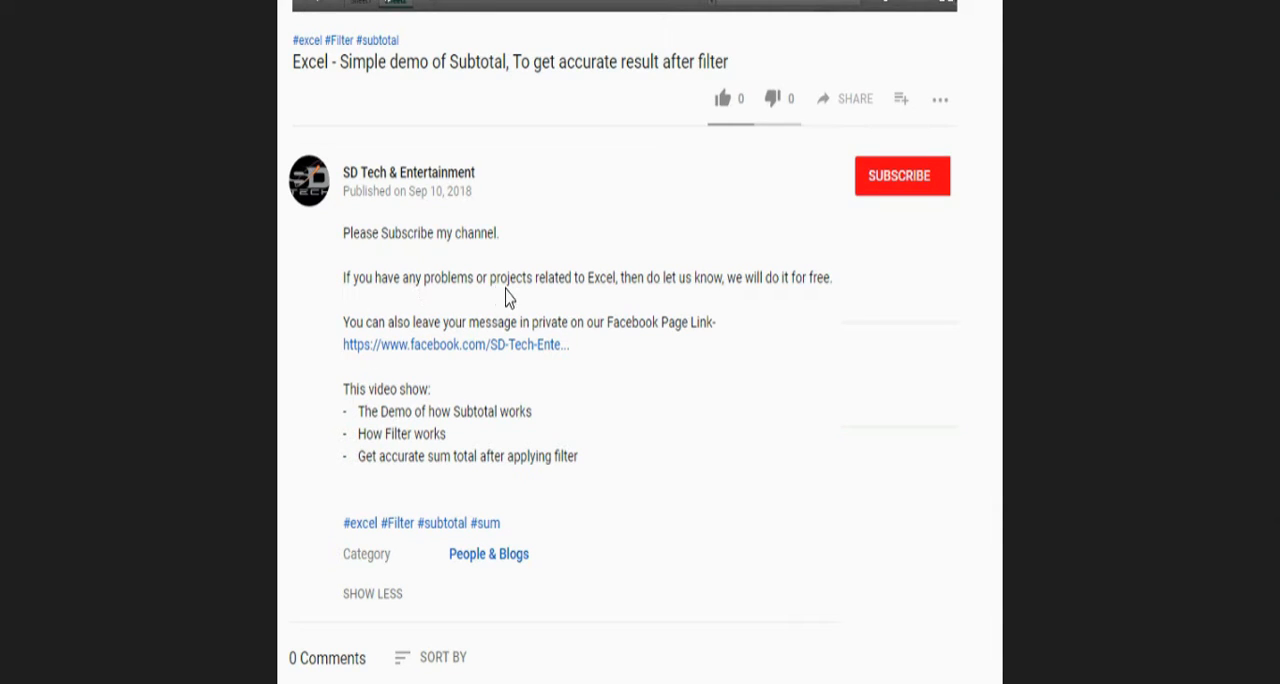
pyautogui.moveTo(818, 296)
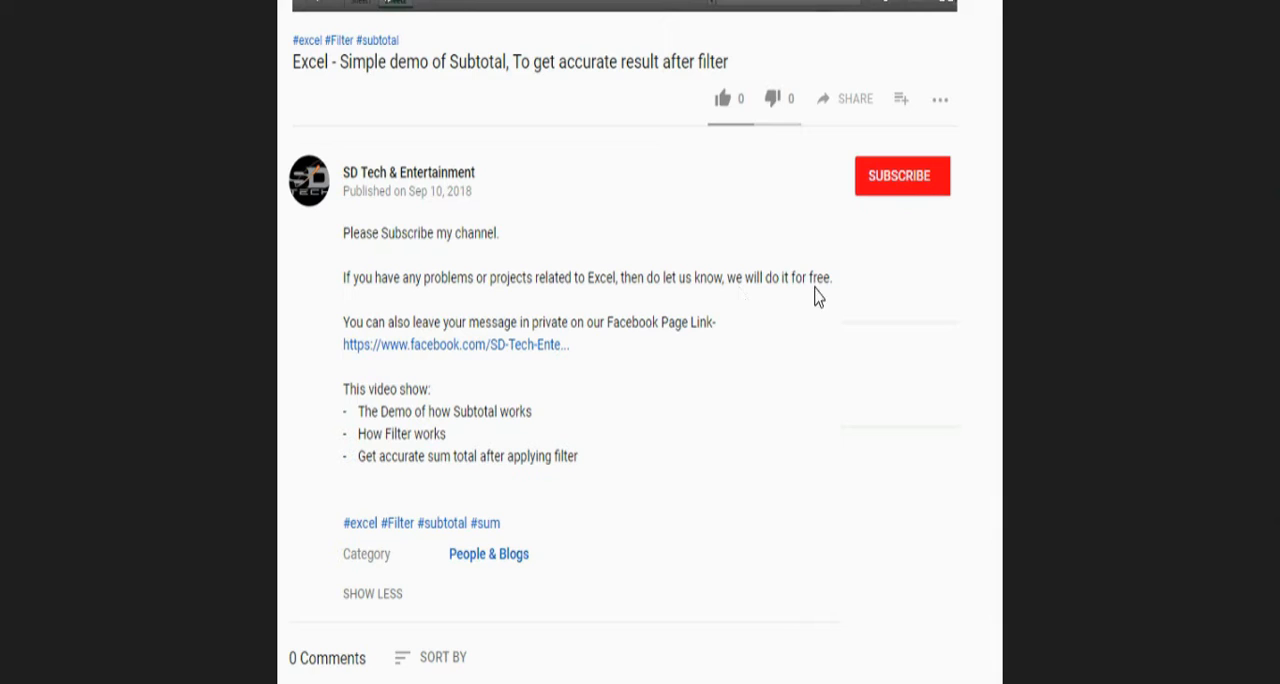
pyautogui.moveTo(686, 300)
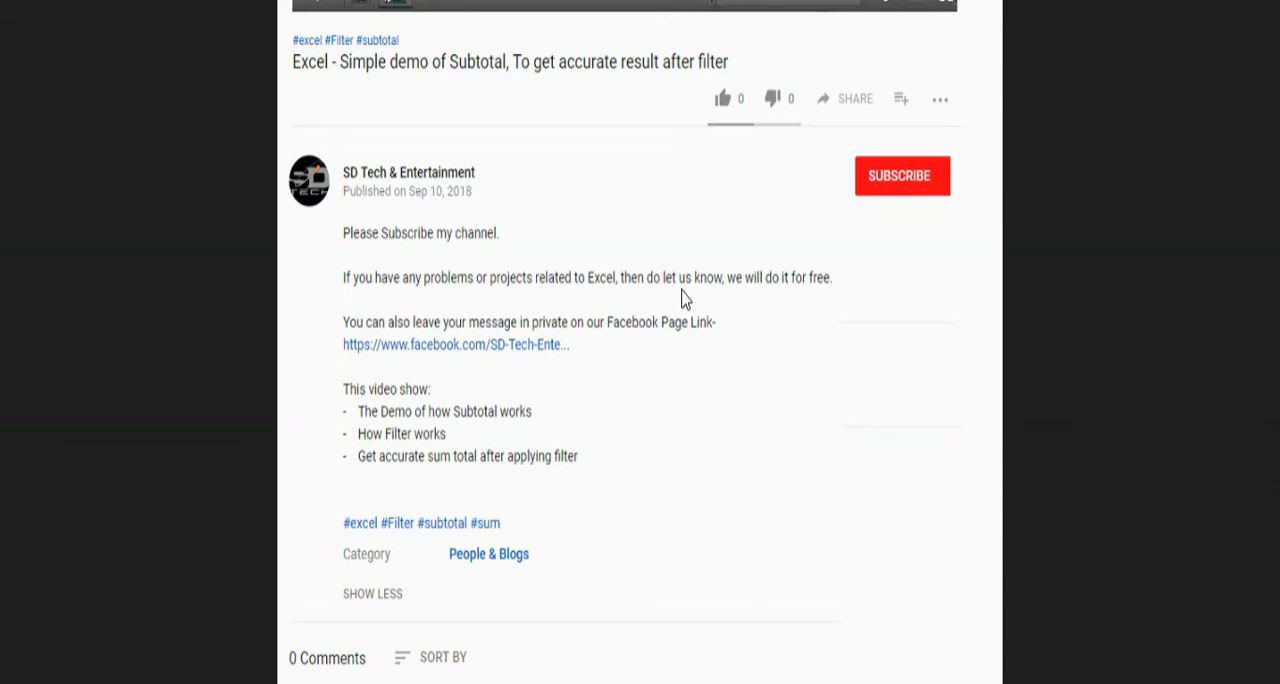
pyautogui.moveTo(822, 300)
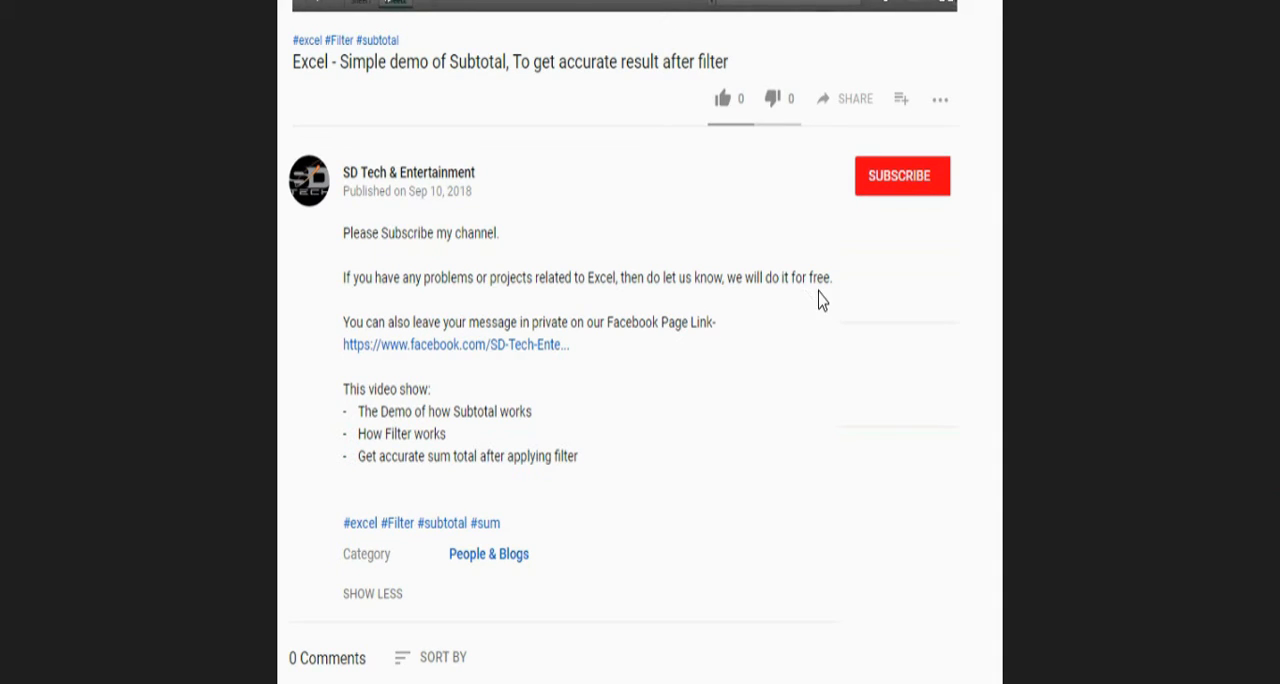
pyautogui.moveTo(776, 304)
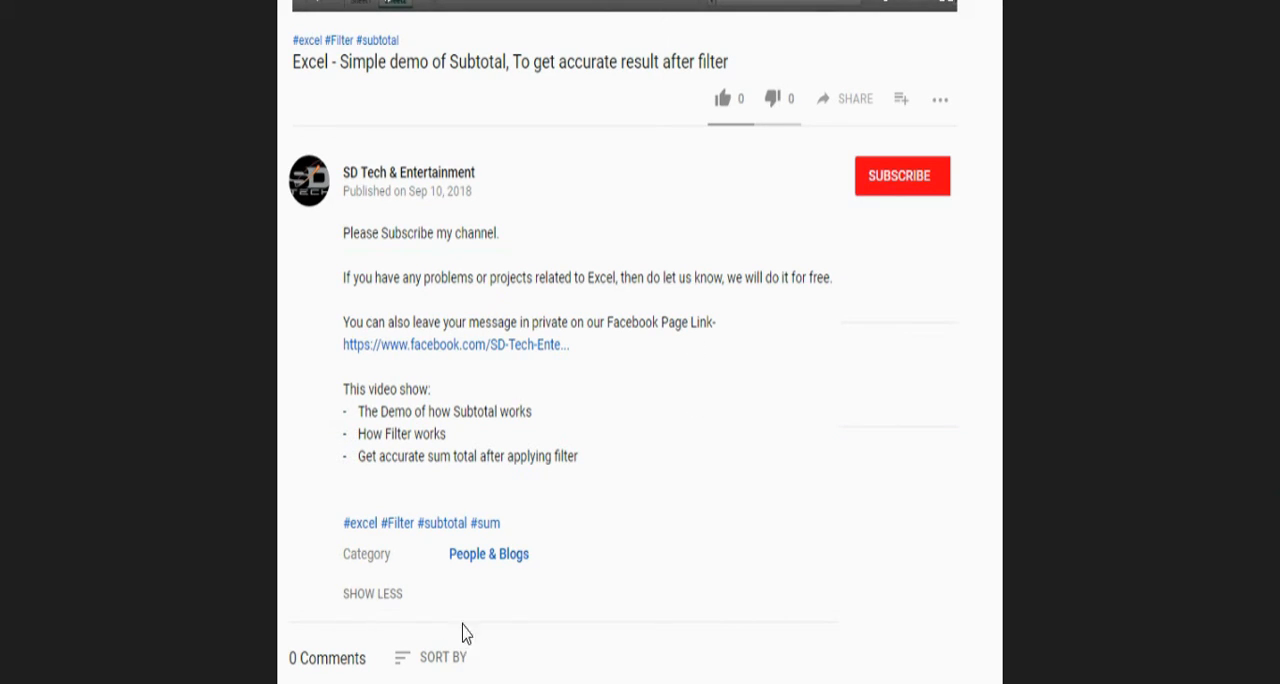
pyautogui.moveTo(506, 390)
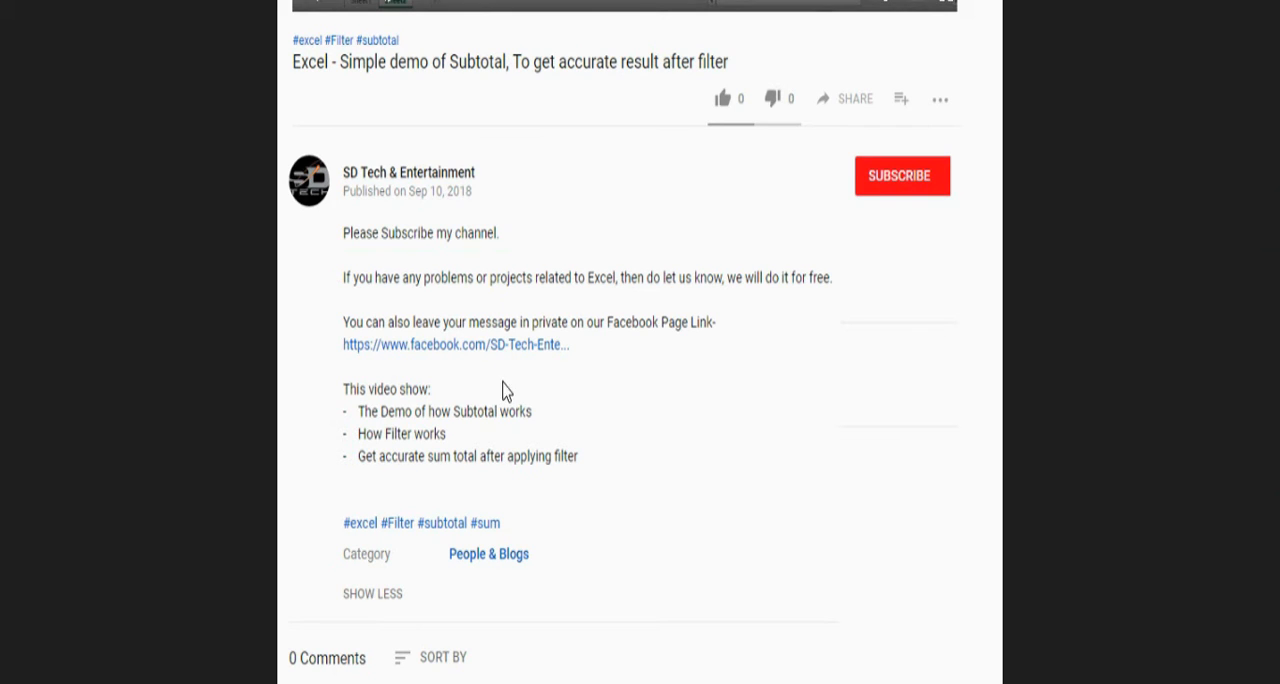